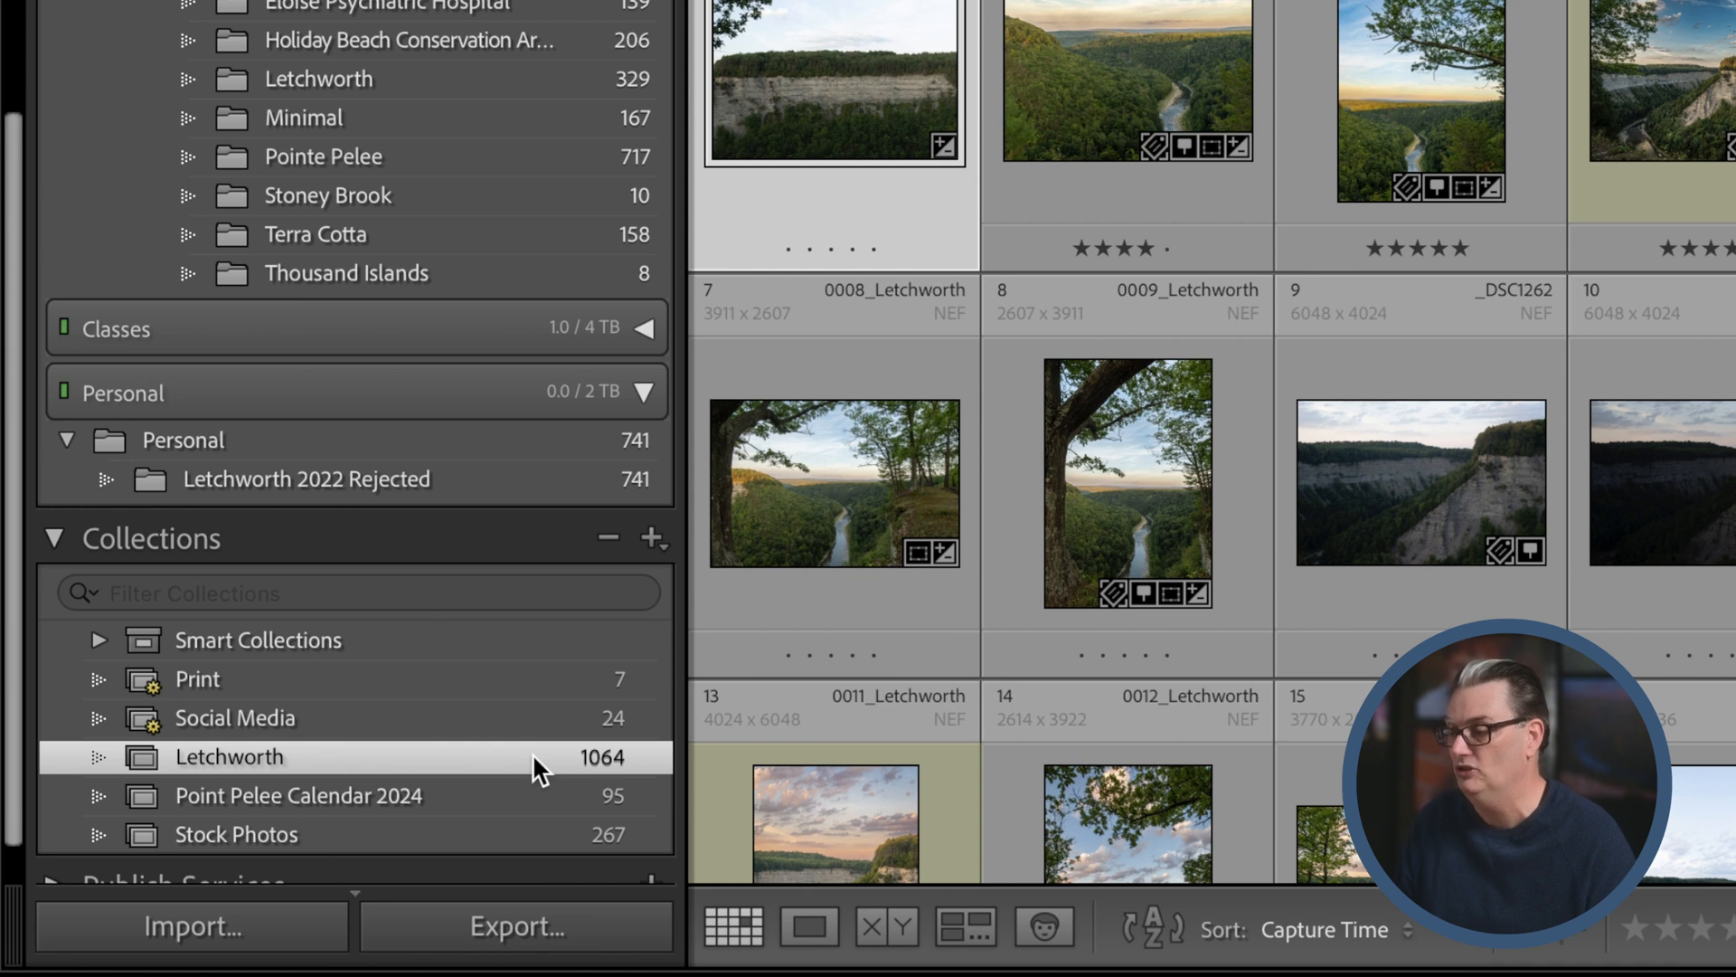
{"action": "mouse_move", "coordinate": [1075, 581]}
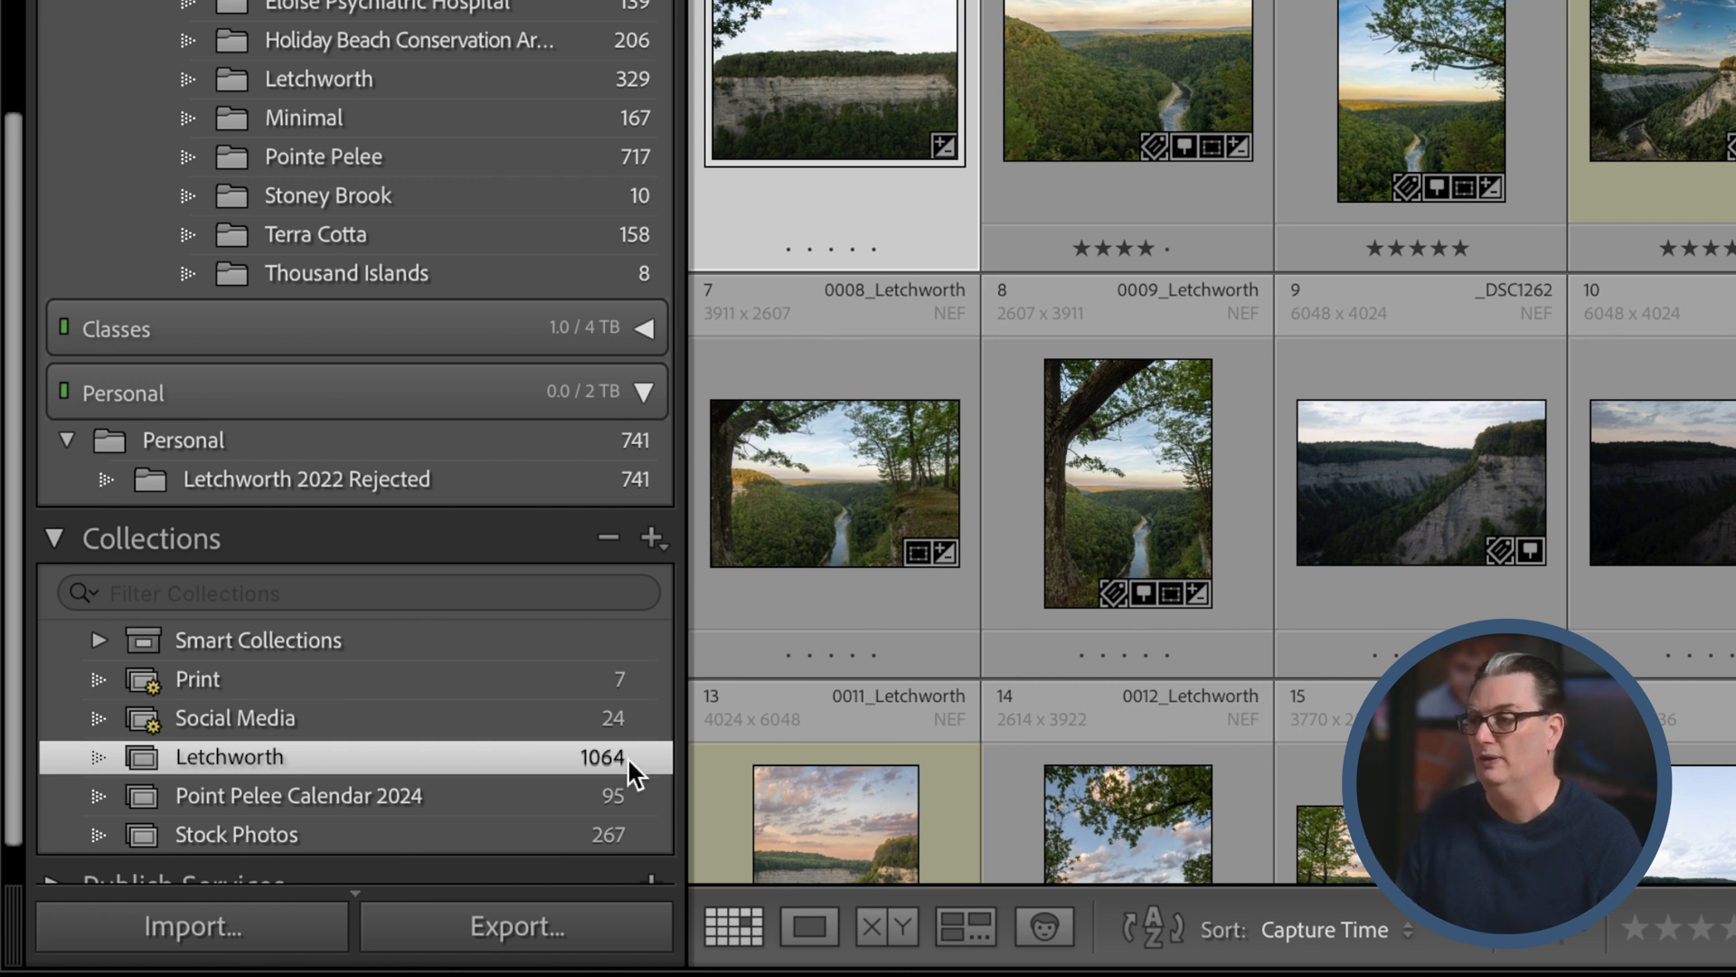
{"action": "mouse_move", "coordinate": [599, 773]}
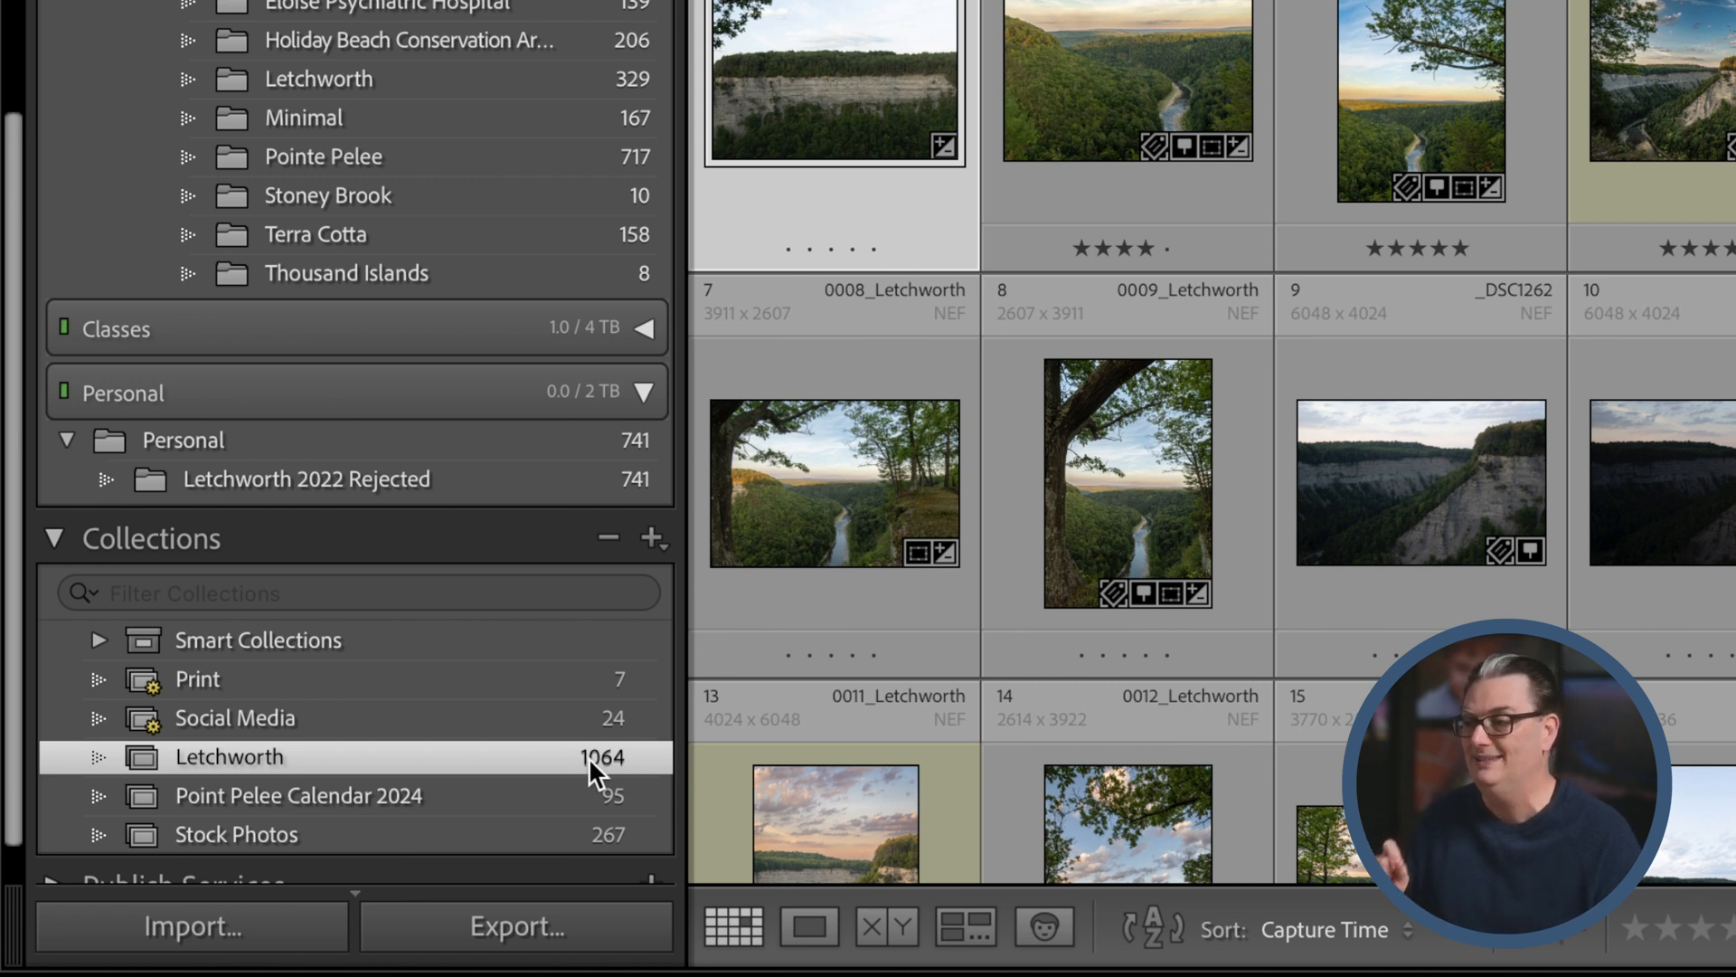
{"action": "mouse_move", "coordinate": [492, 165]}
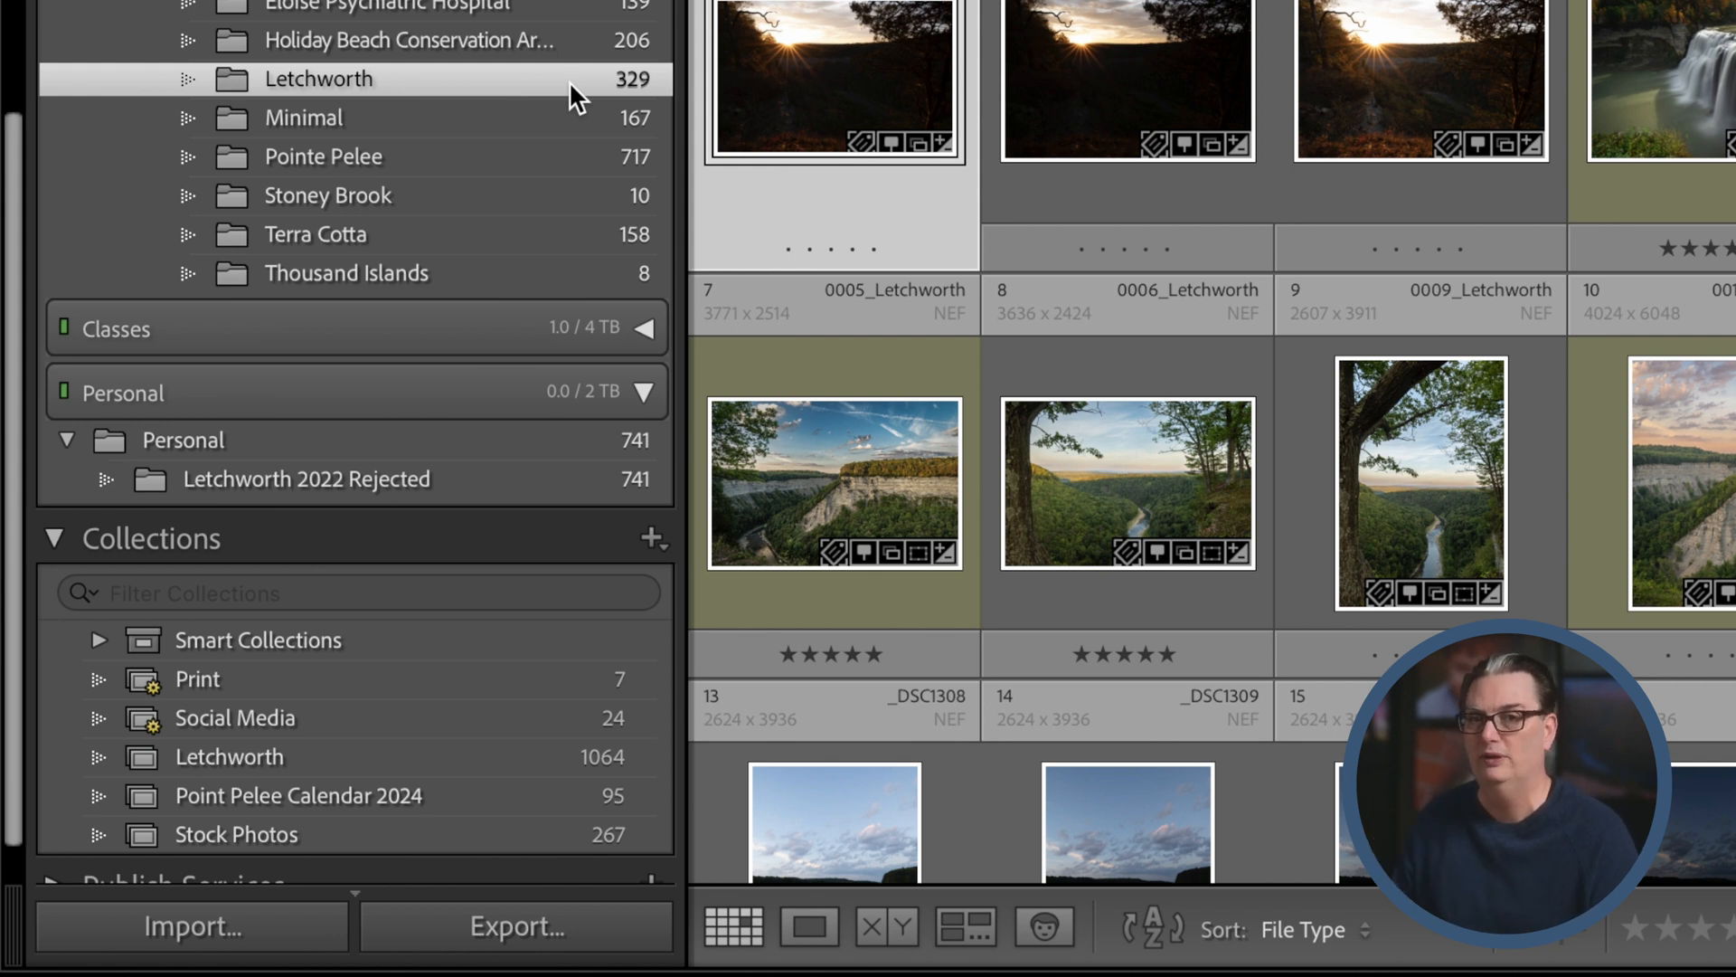
{"action": "mouse_move", "coordinate": [1569, 91]}
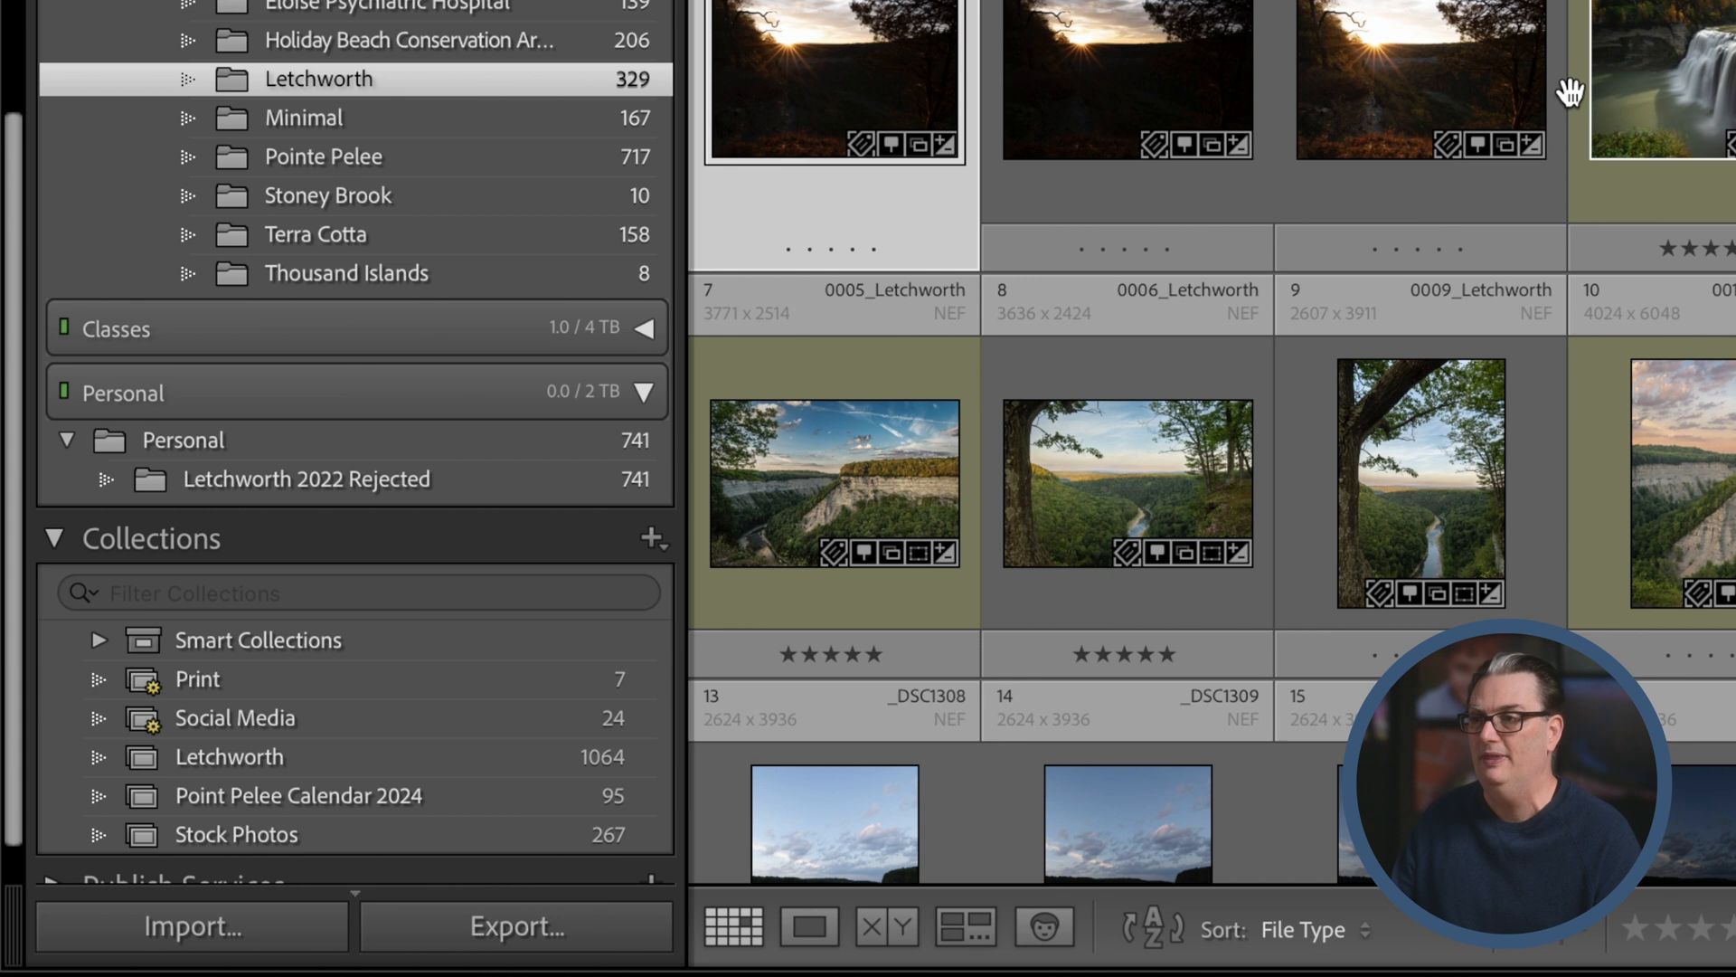
{"action": "mouse_move", "coordinate": [1561, 99]}
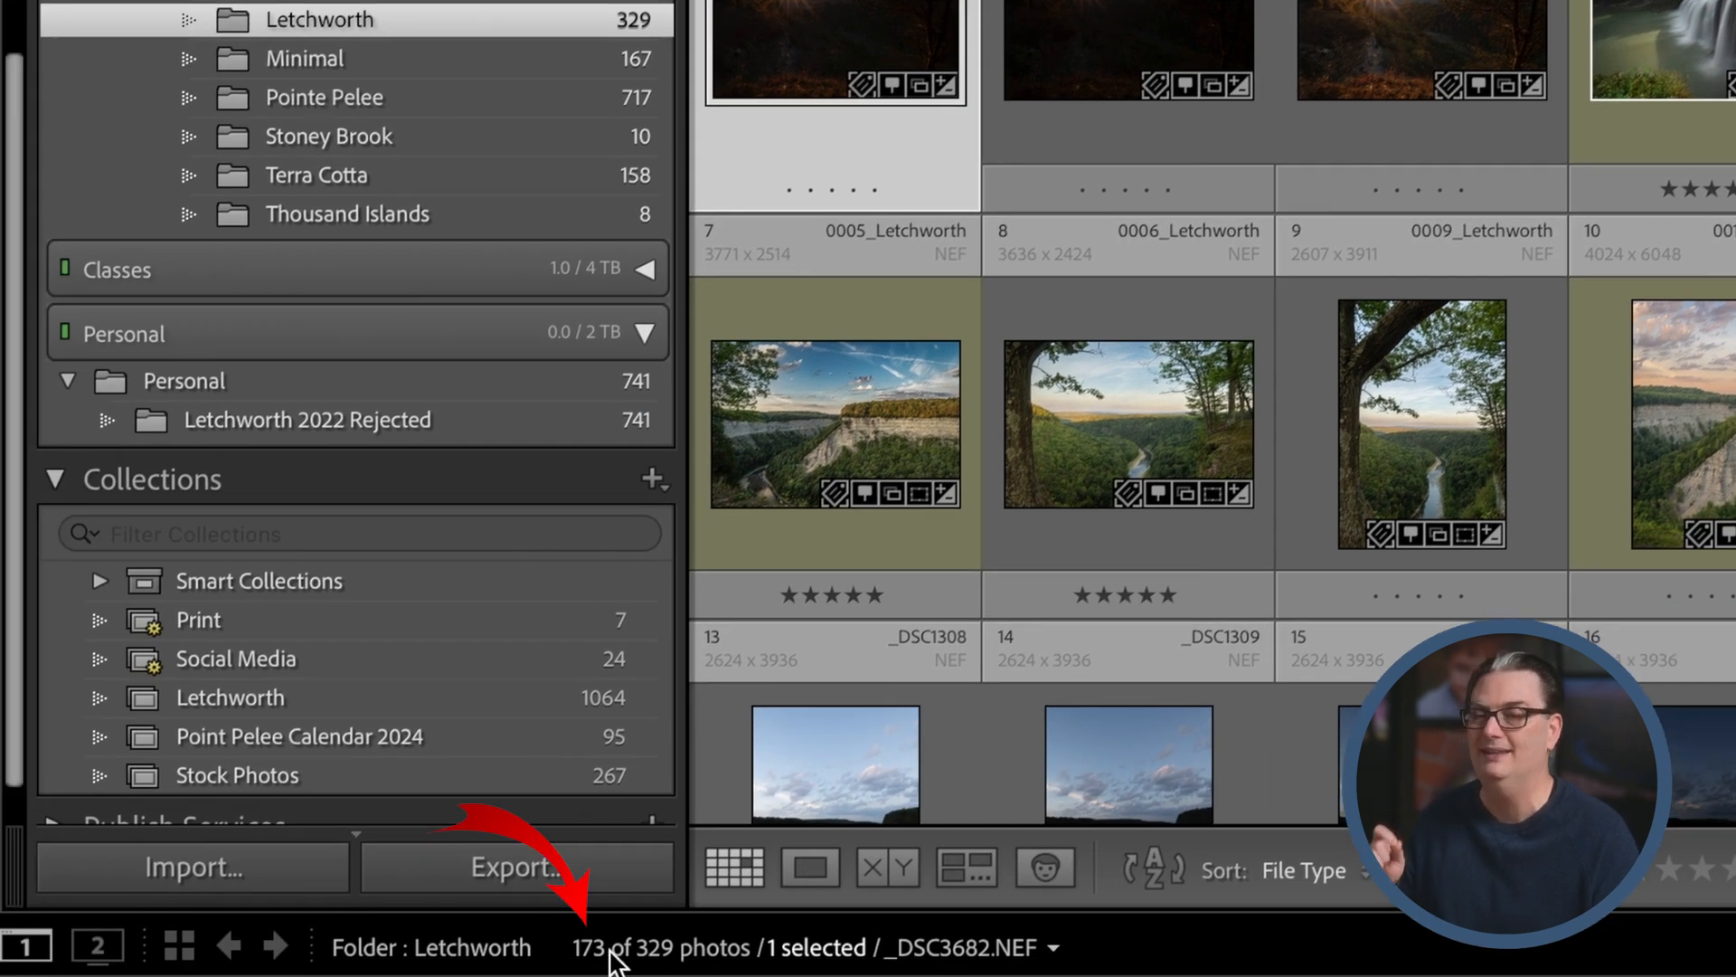
Return to the 1064-photo Letchworth collection and select its first photo, _DSC1196.
{"action": "left_click", "coordinate": [230, 698]}
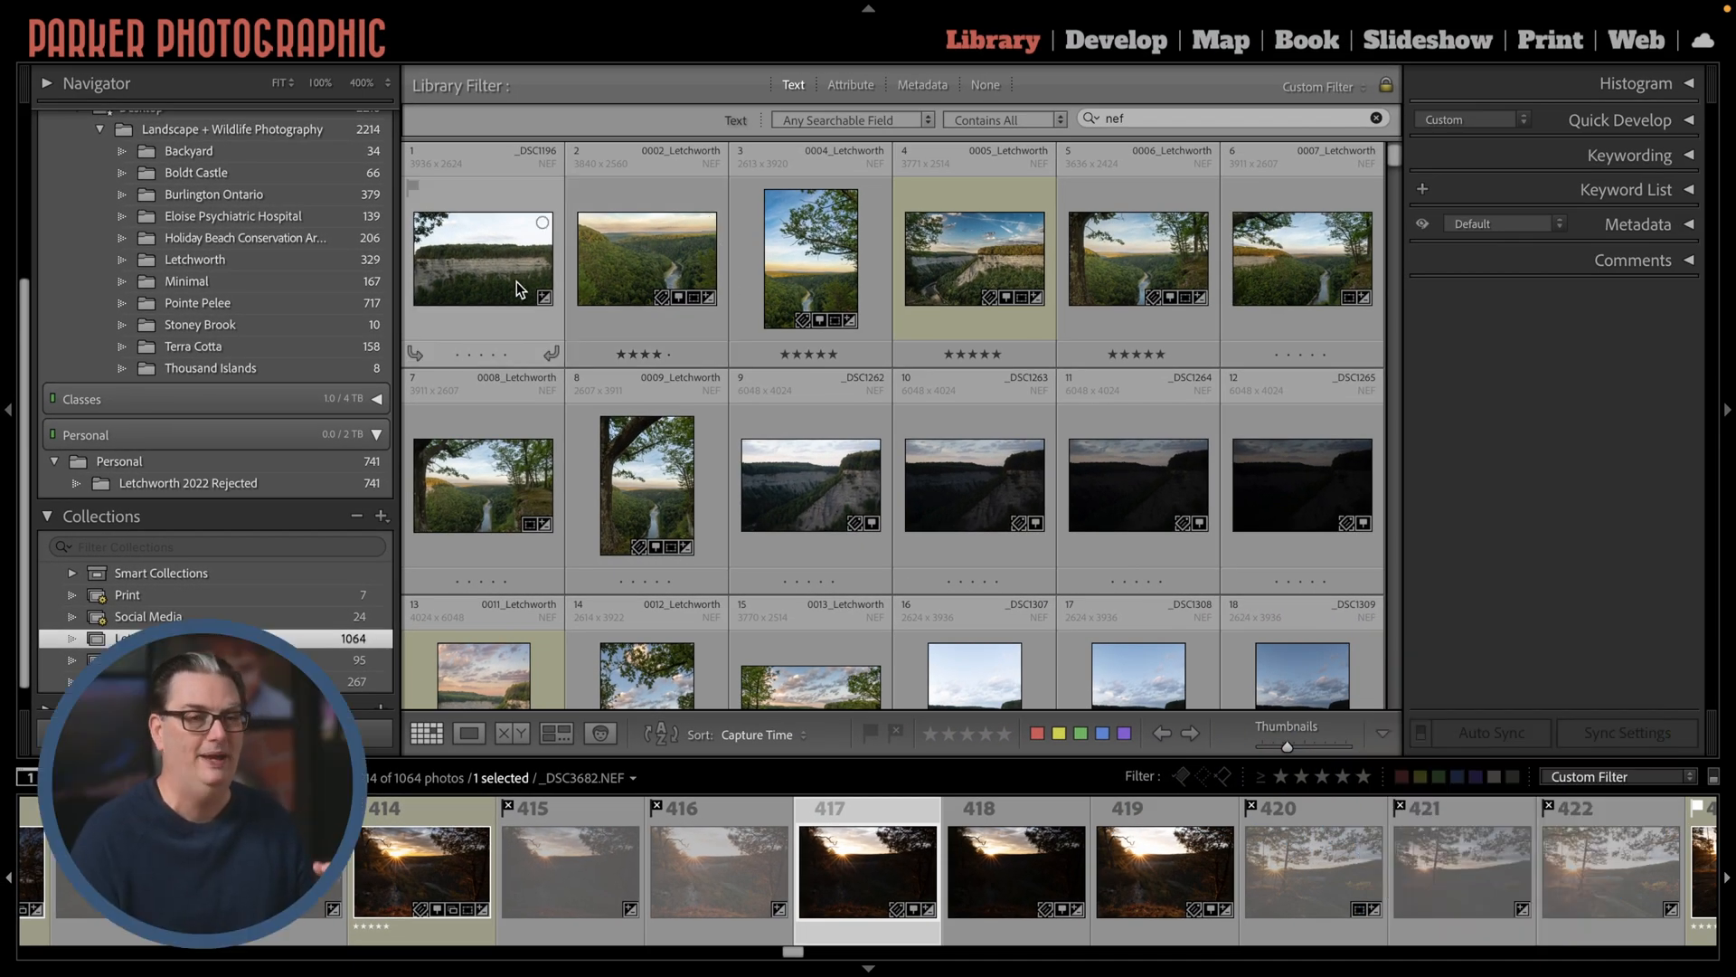
{"action": "mouse_move", "coordinate": [481, 261]}
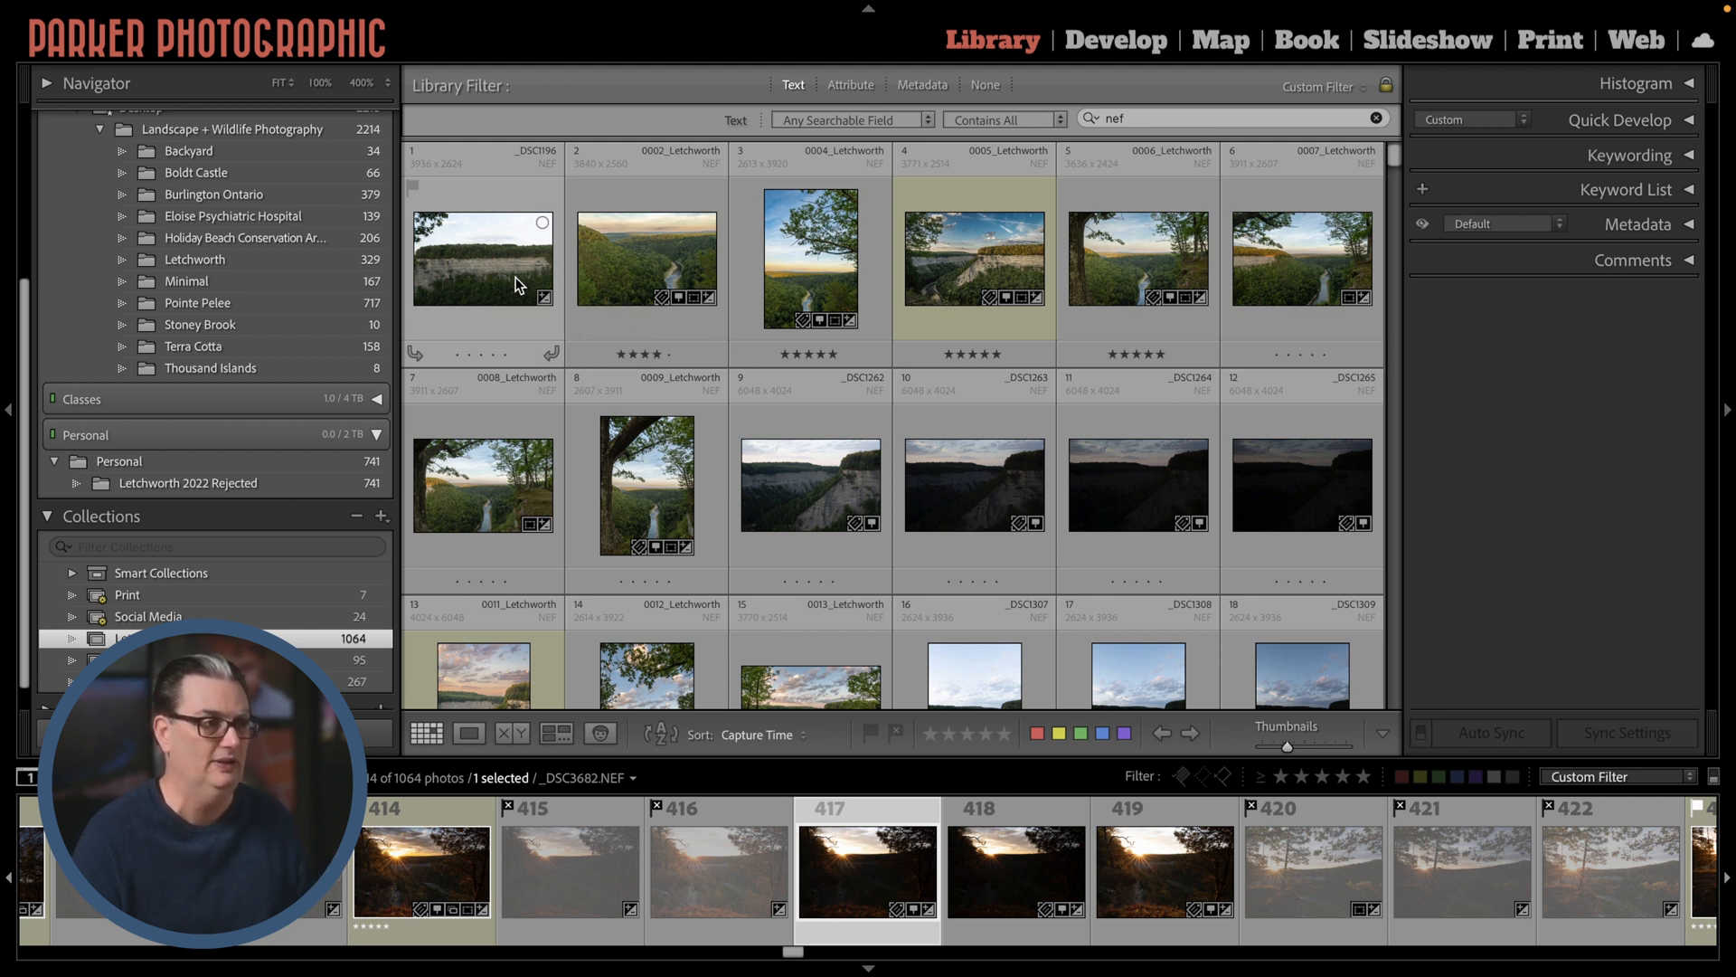
{"action": "left_click", "coordinate": [481, 258]}
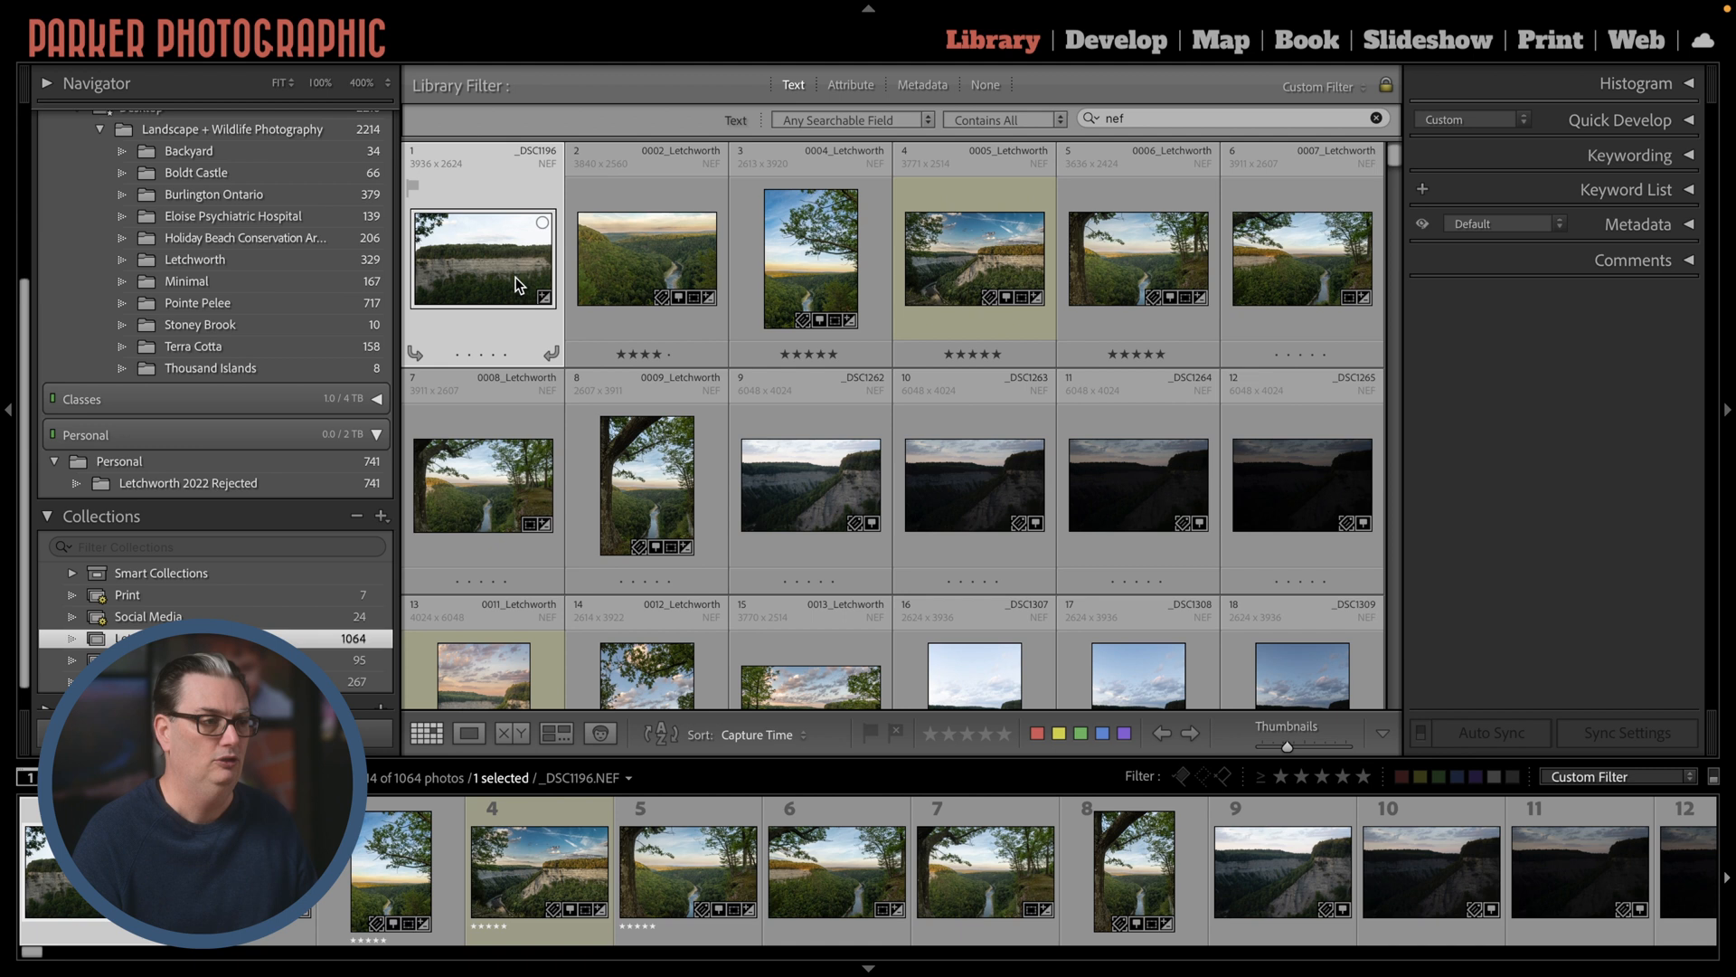
{"action": "mouse_move", "coordinate": [490, 365]}
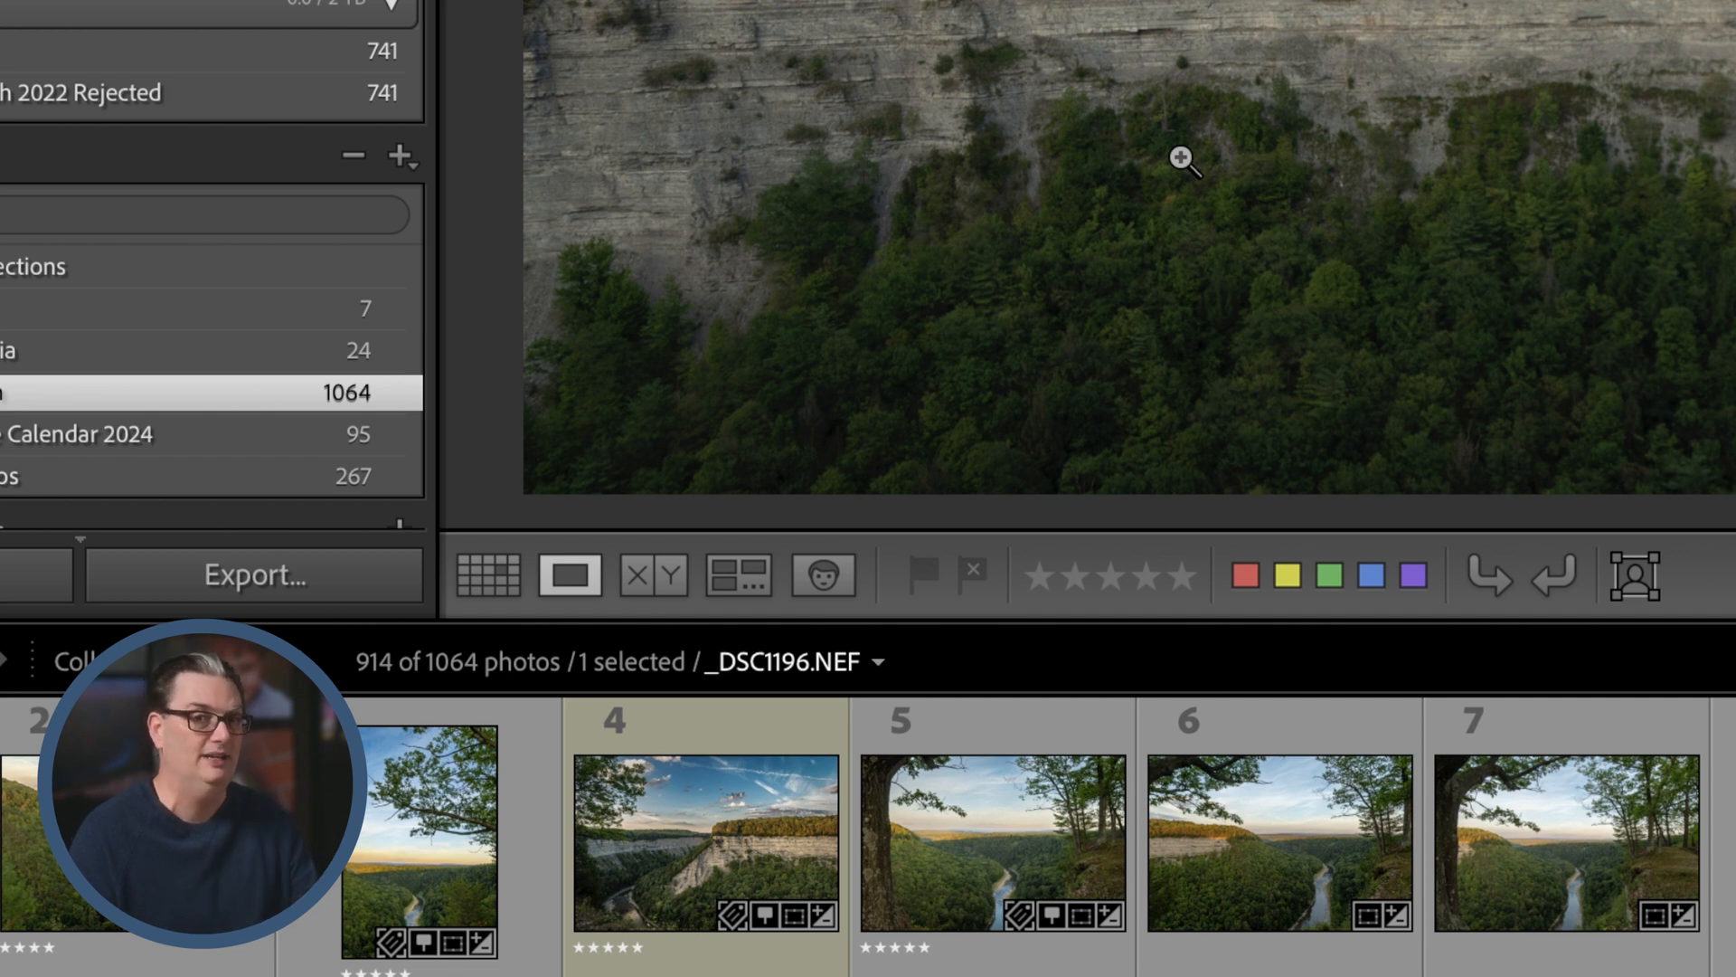
{"action": "mouse_move", "coordinate": [1002, 526]}
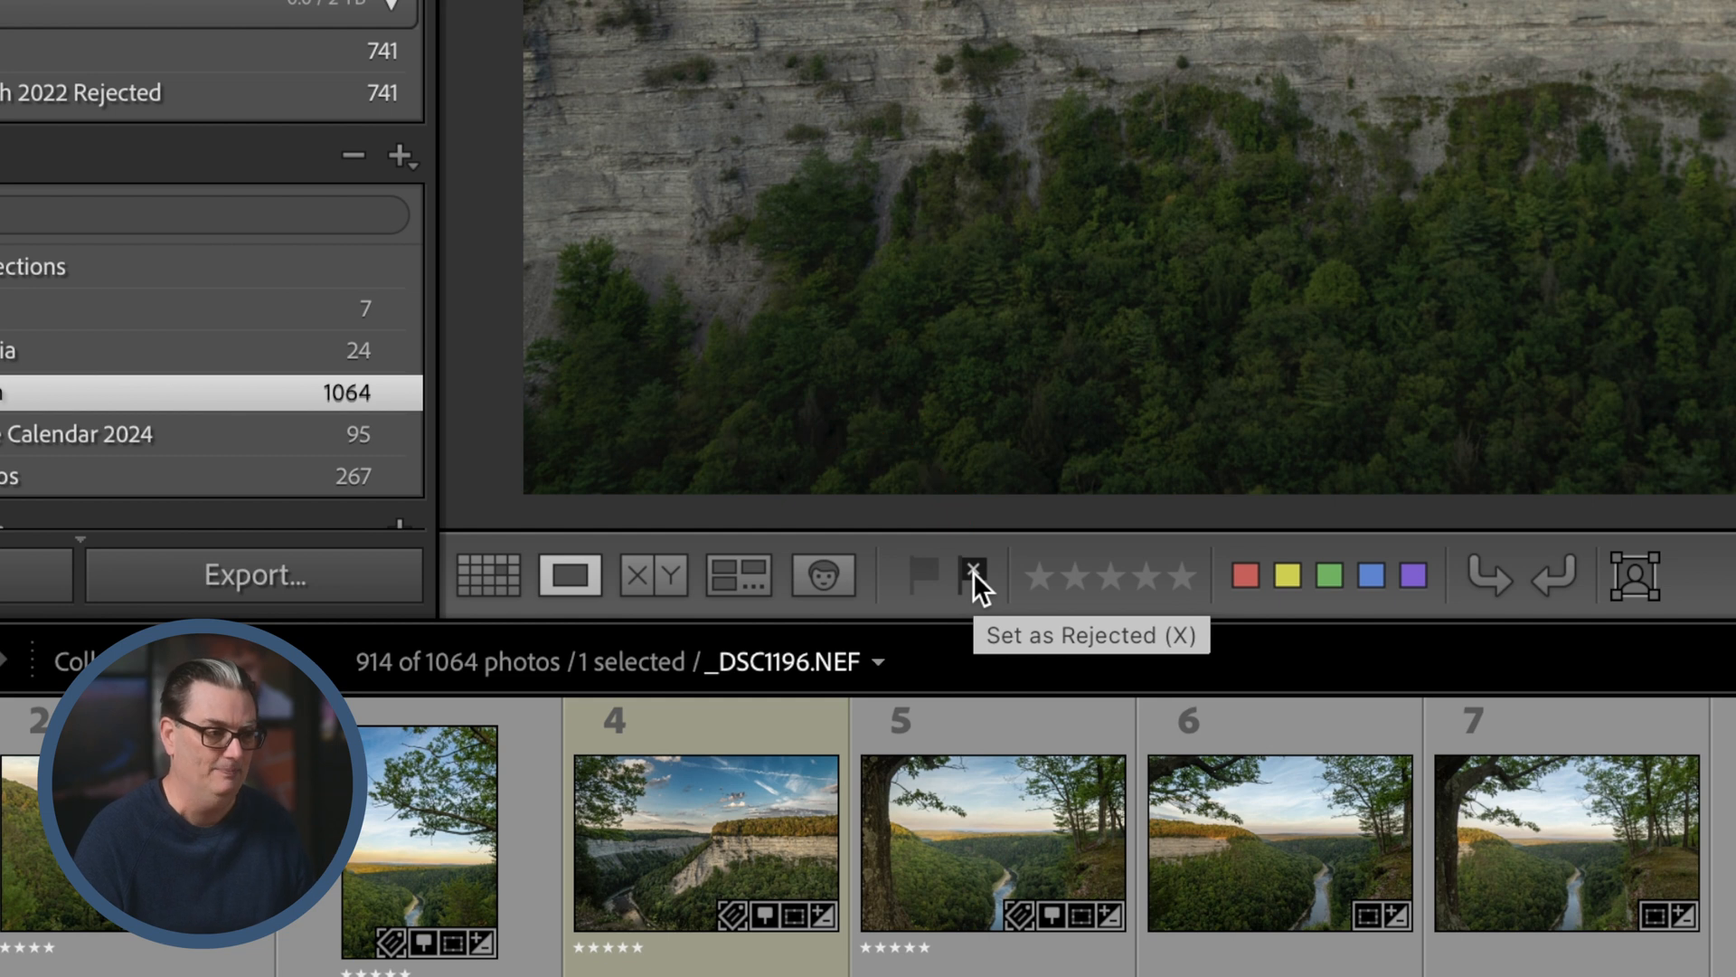
{"action": "mouse_move", "coordinate": [975, 599]}
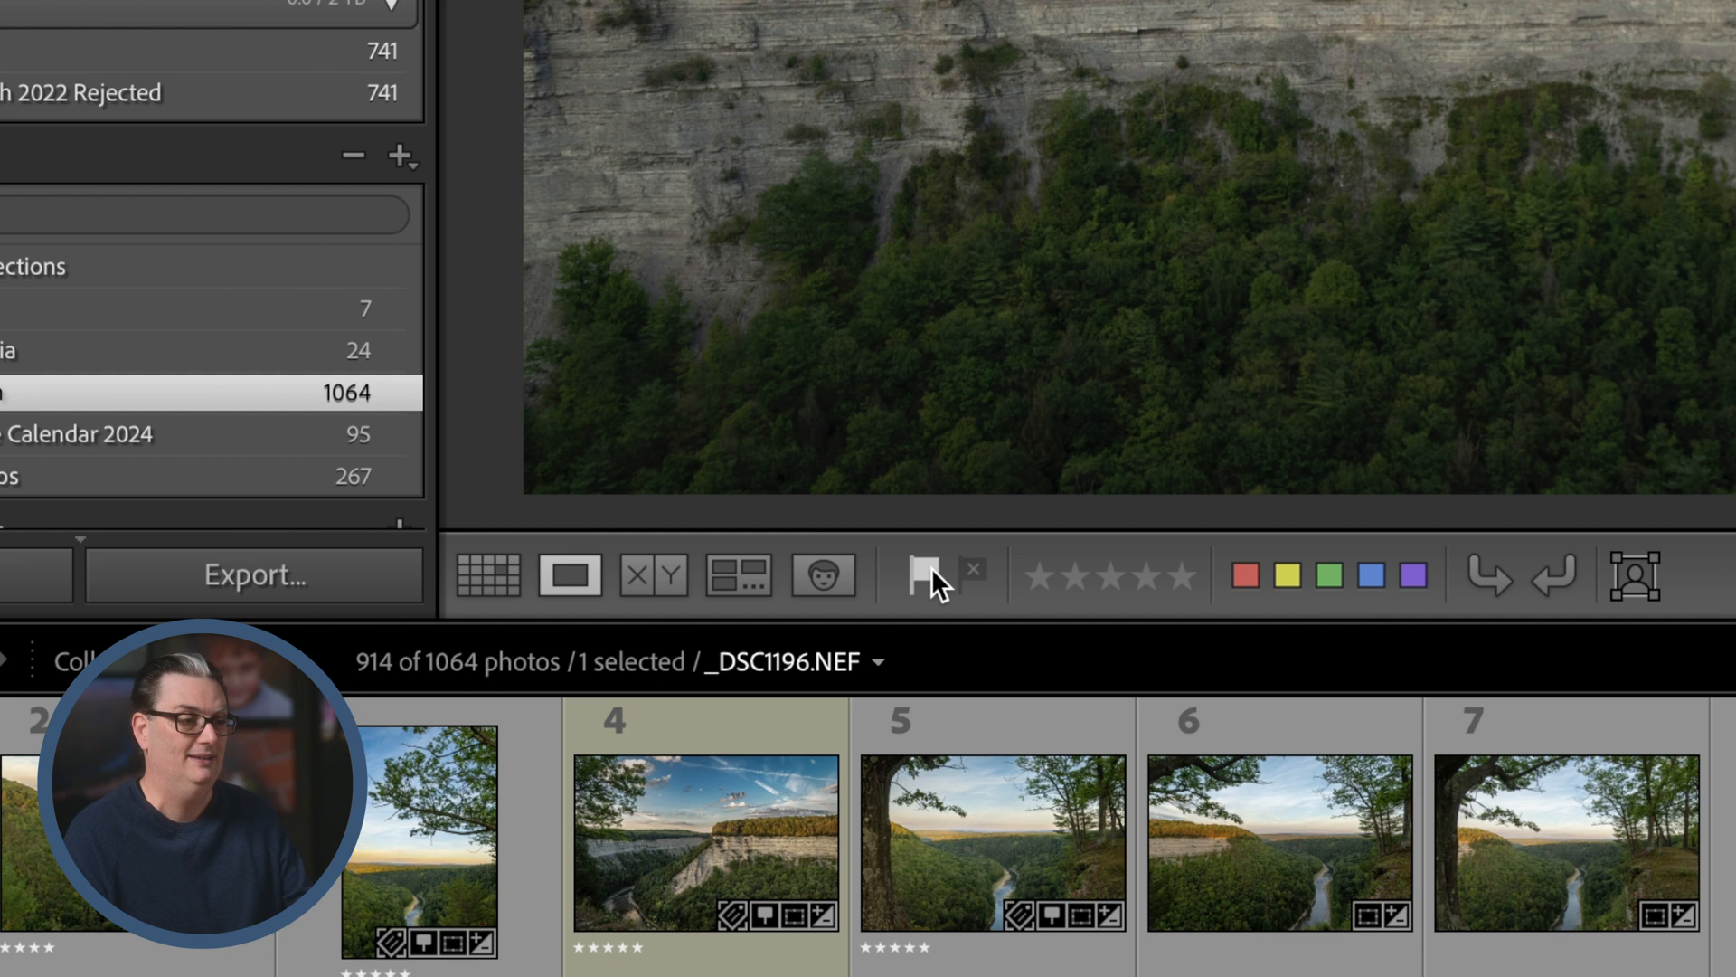
{"action": "mouse_move", "coordinate": [922, 575]}
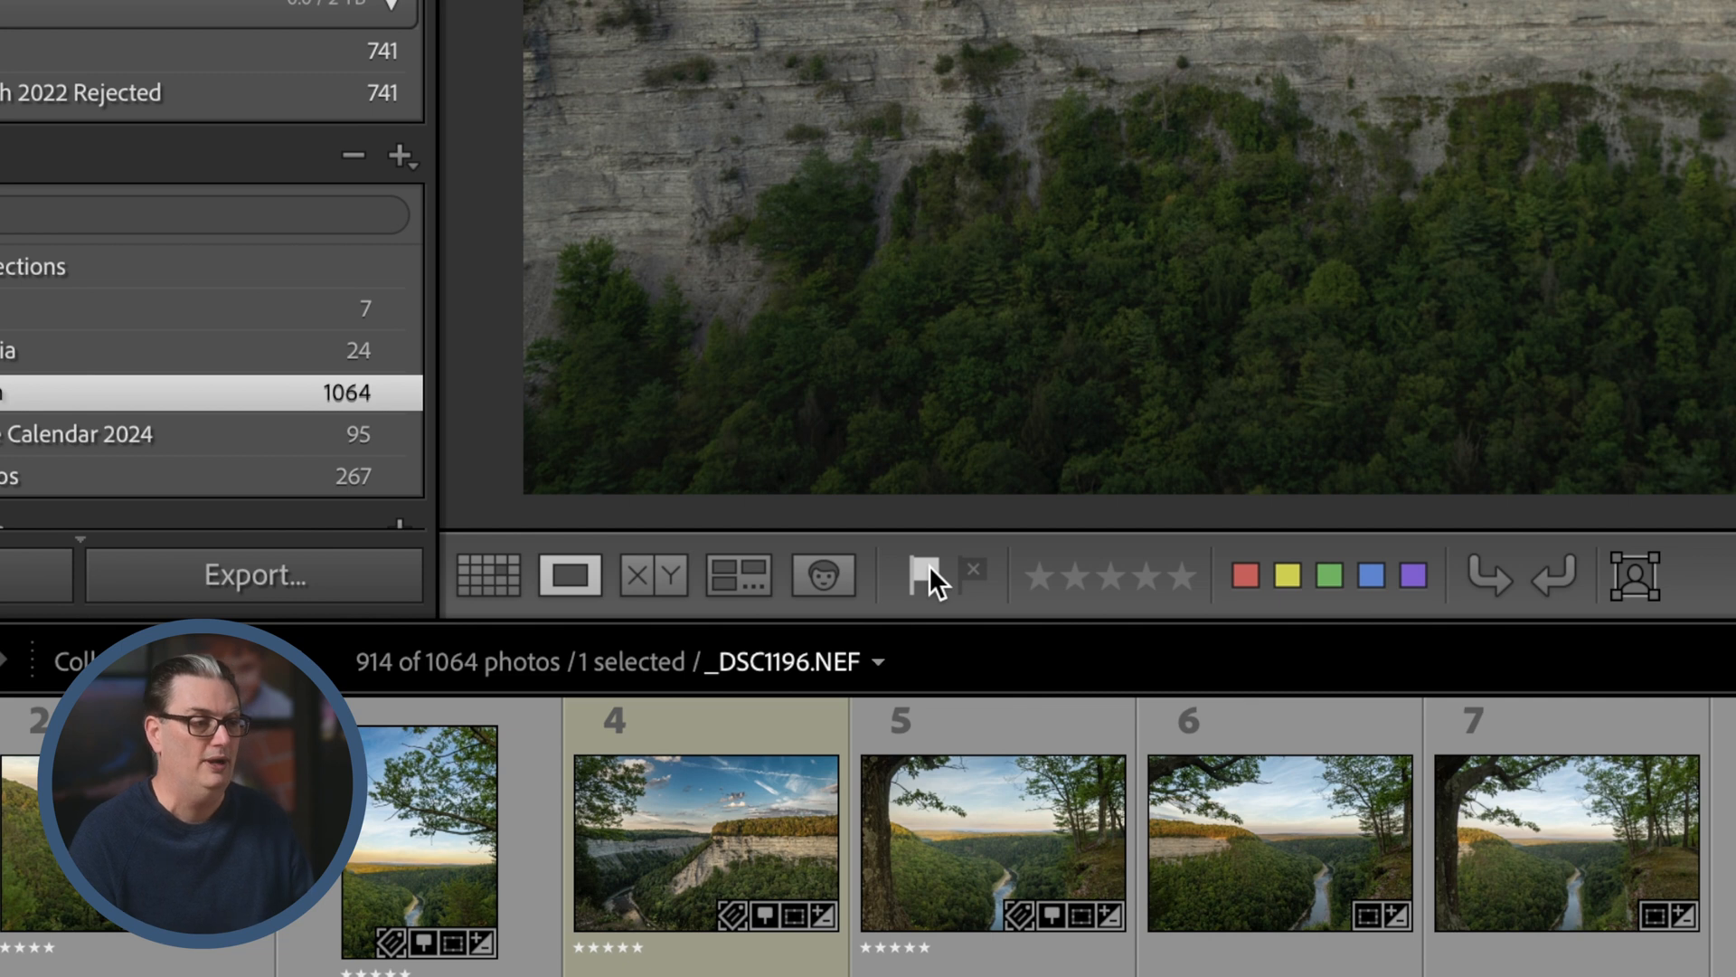
{"action": "mouse_move", "coordinate": [922, 575]}
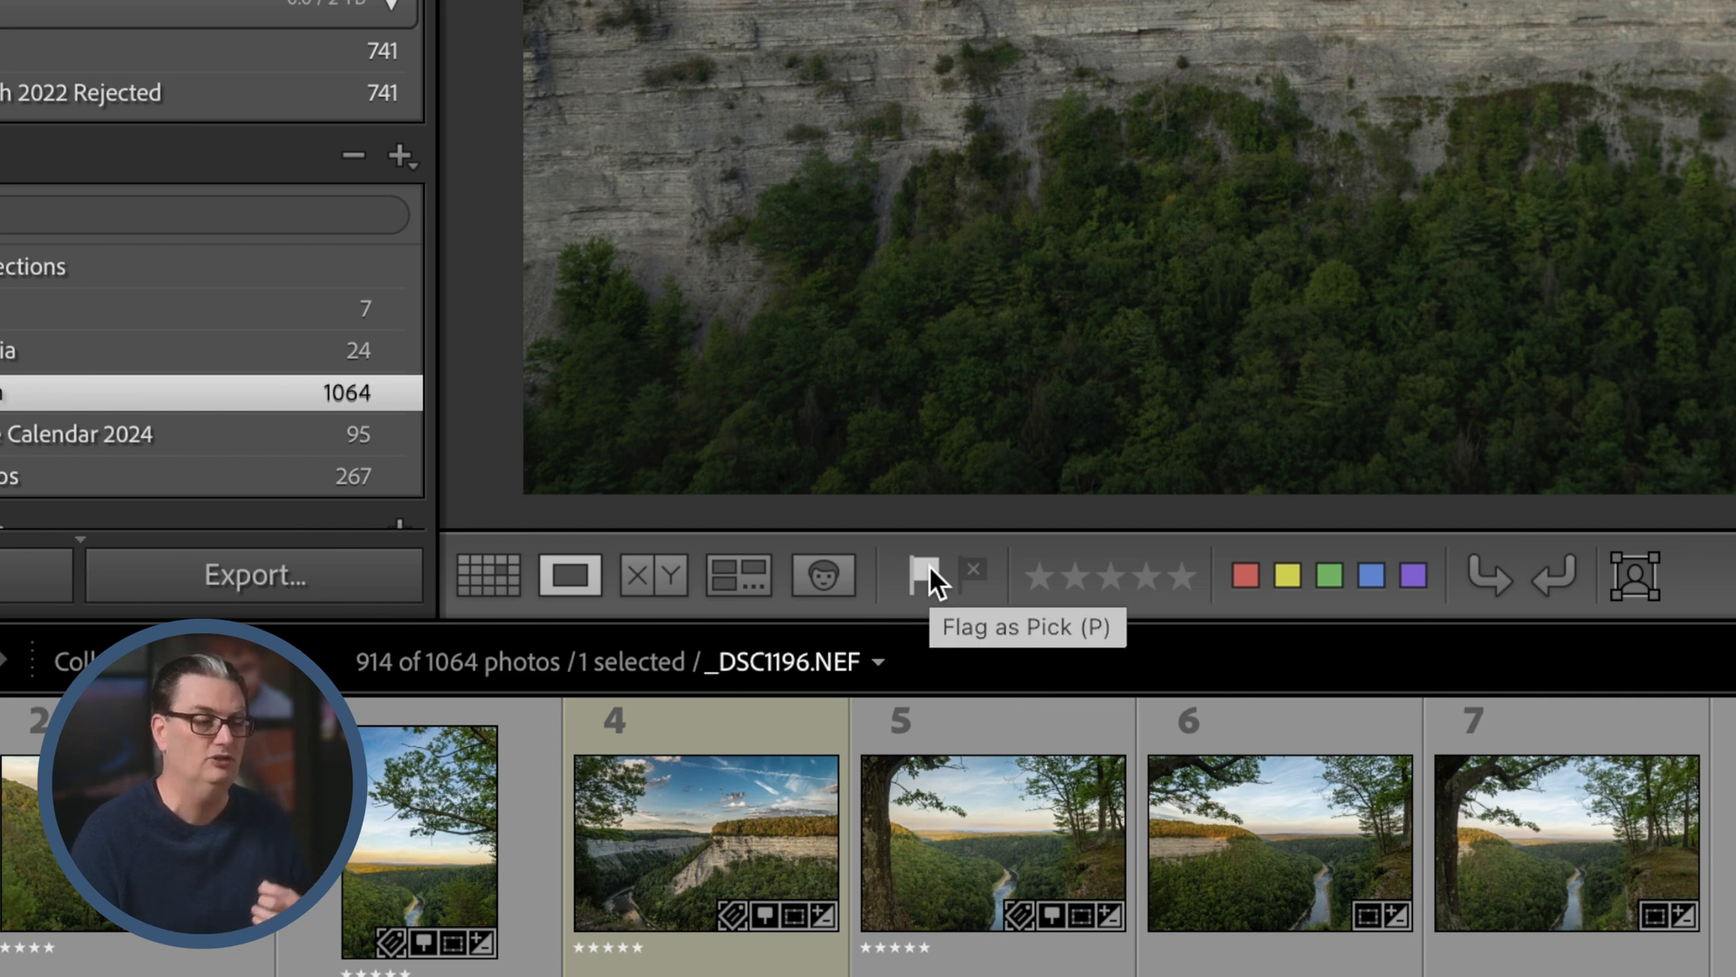
{"action": "mouse_move", "coordinate": [1155, 584]}
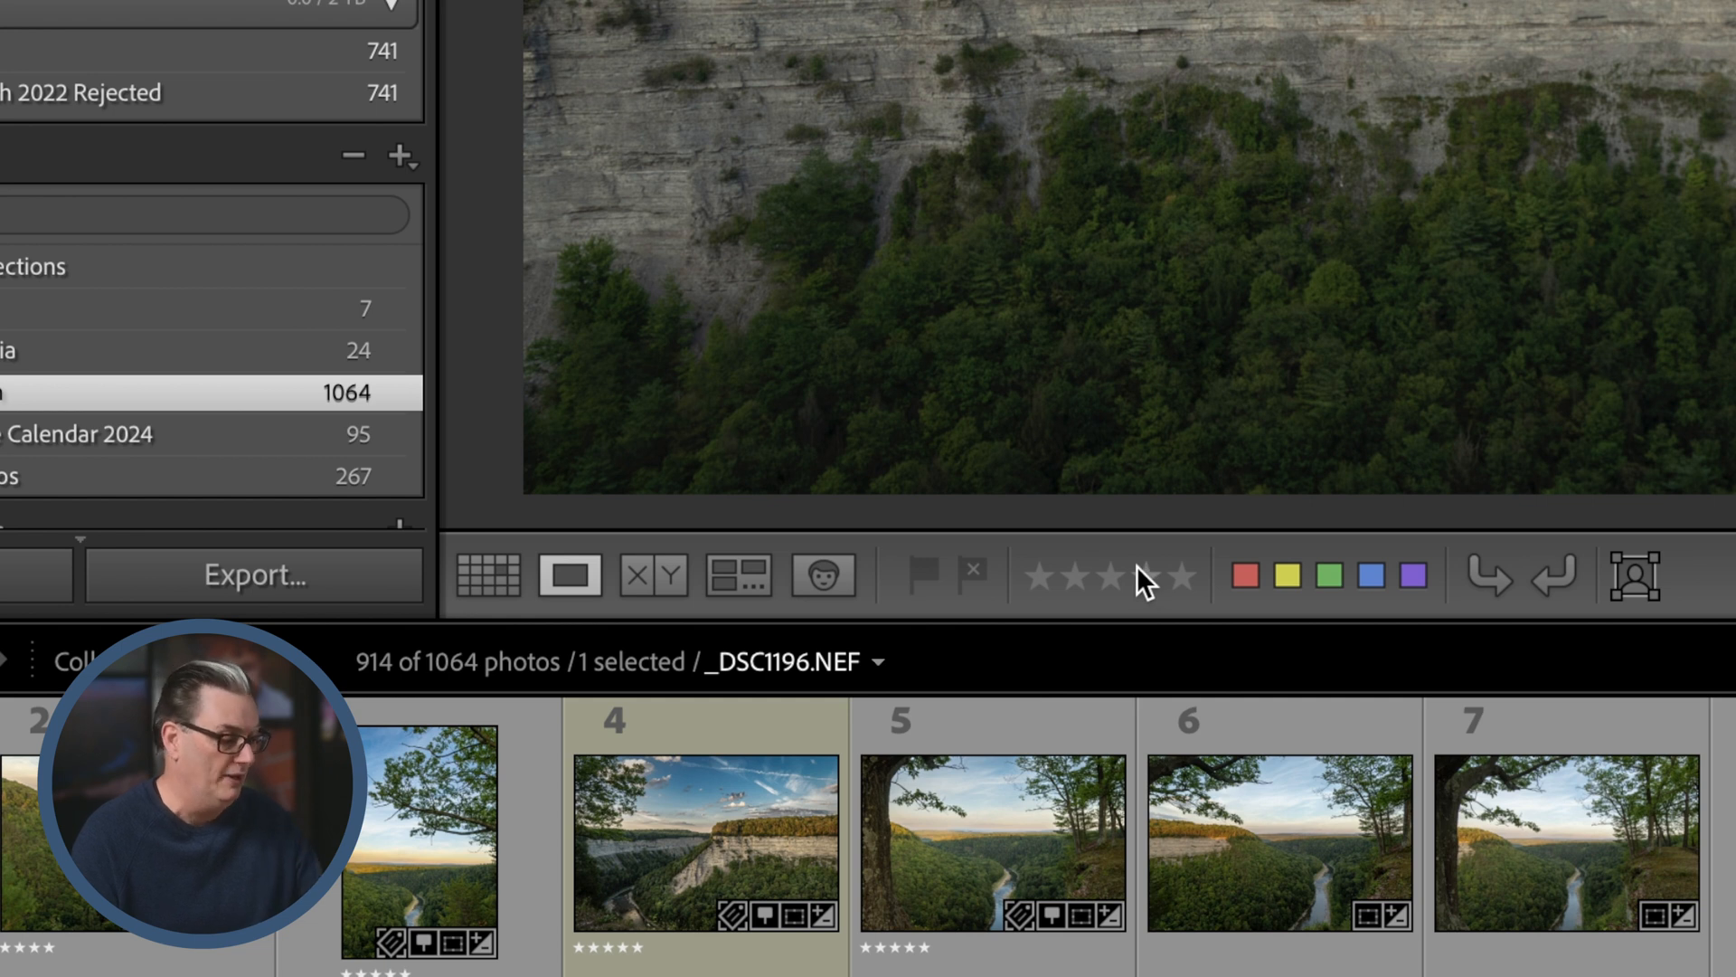
{"action": "mouse_move", "coordinate": [1128, 578]}
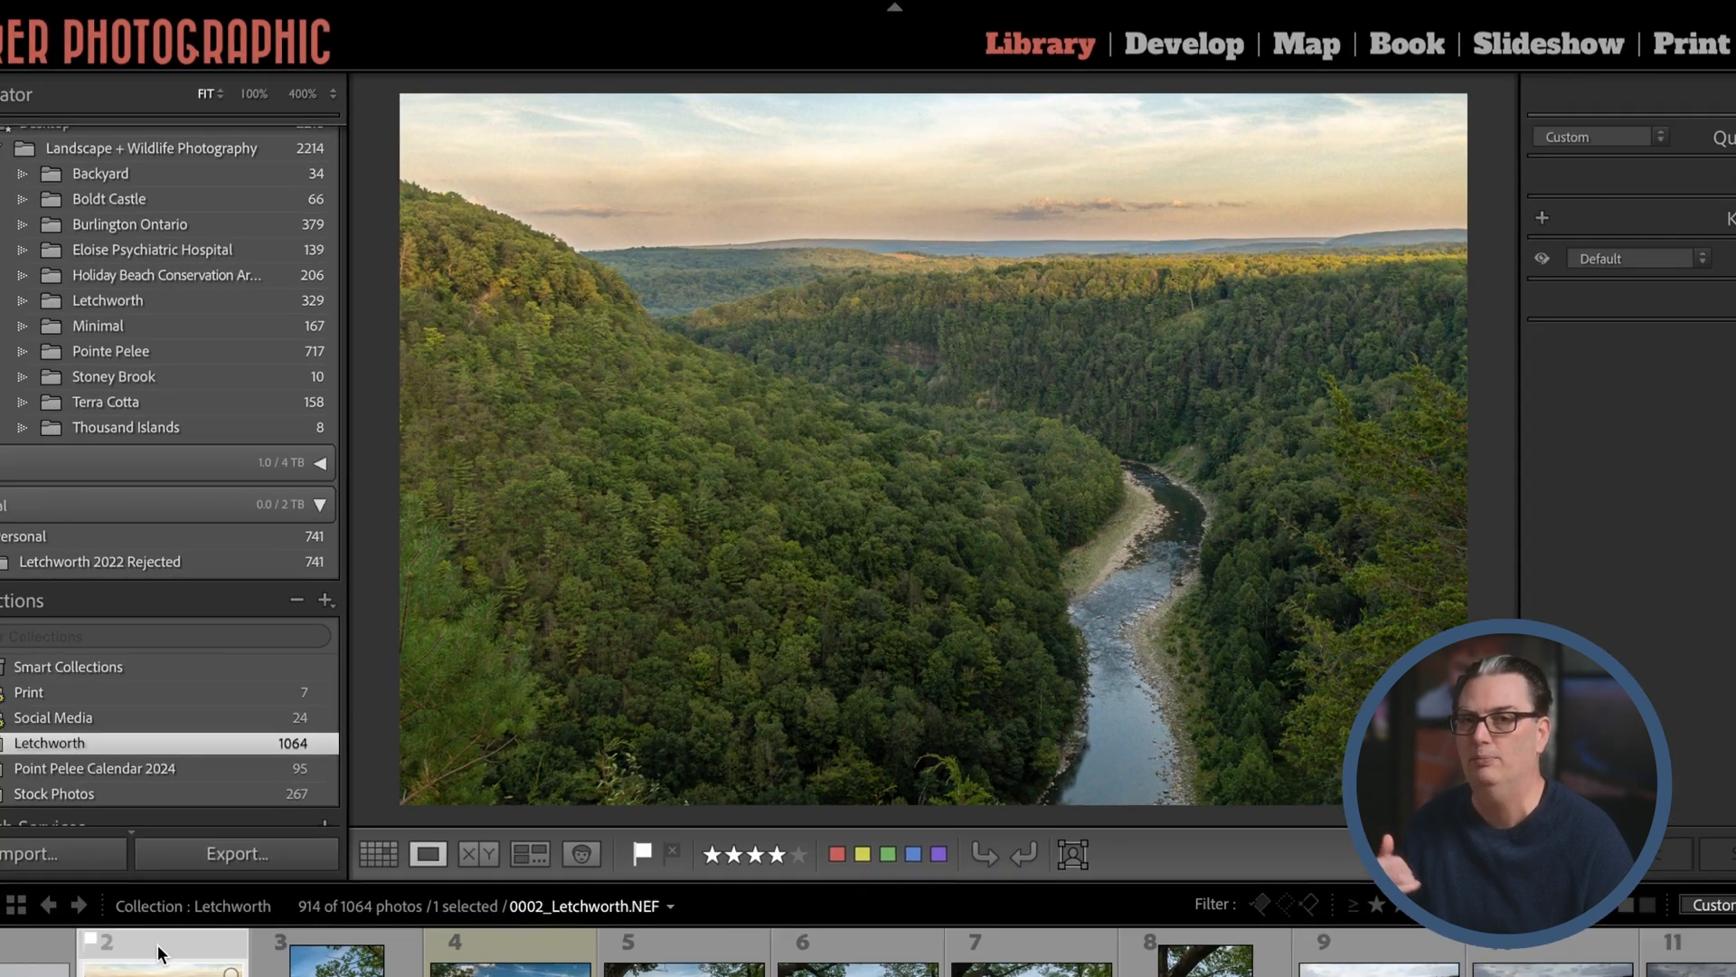
Step onward through the filmstrip past the five-star 0004_Letchworth toward 0009_Letchworth.
{"action": "left_click", "coordinate": [390, 870]}
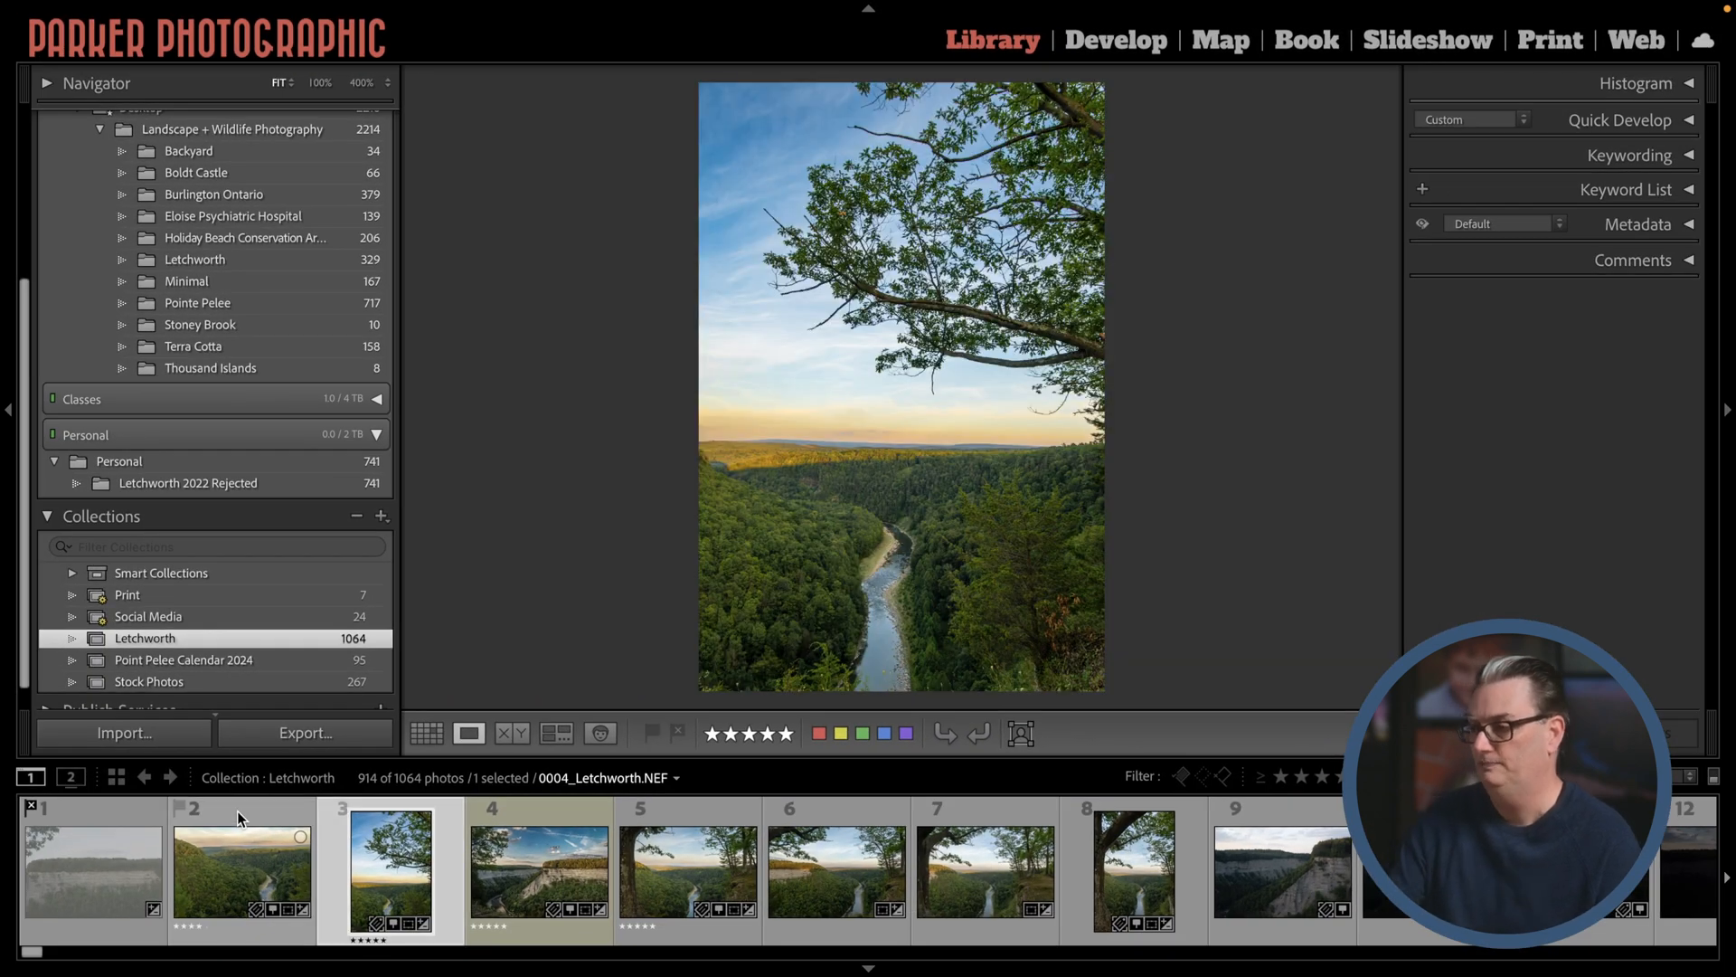
{"action": "left_click", "coordinate": [238, 870]}
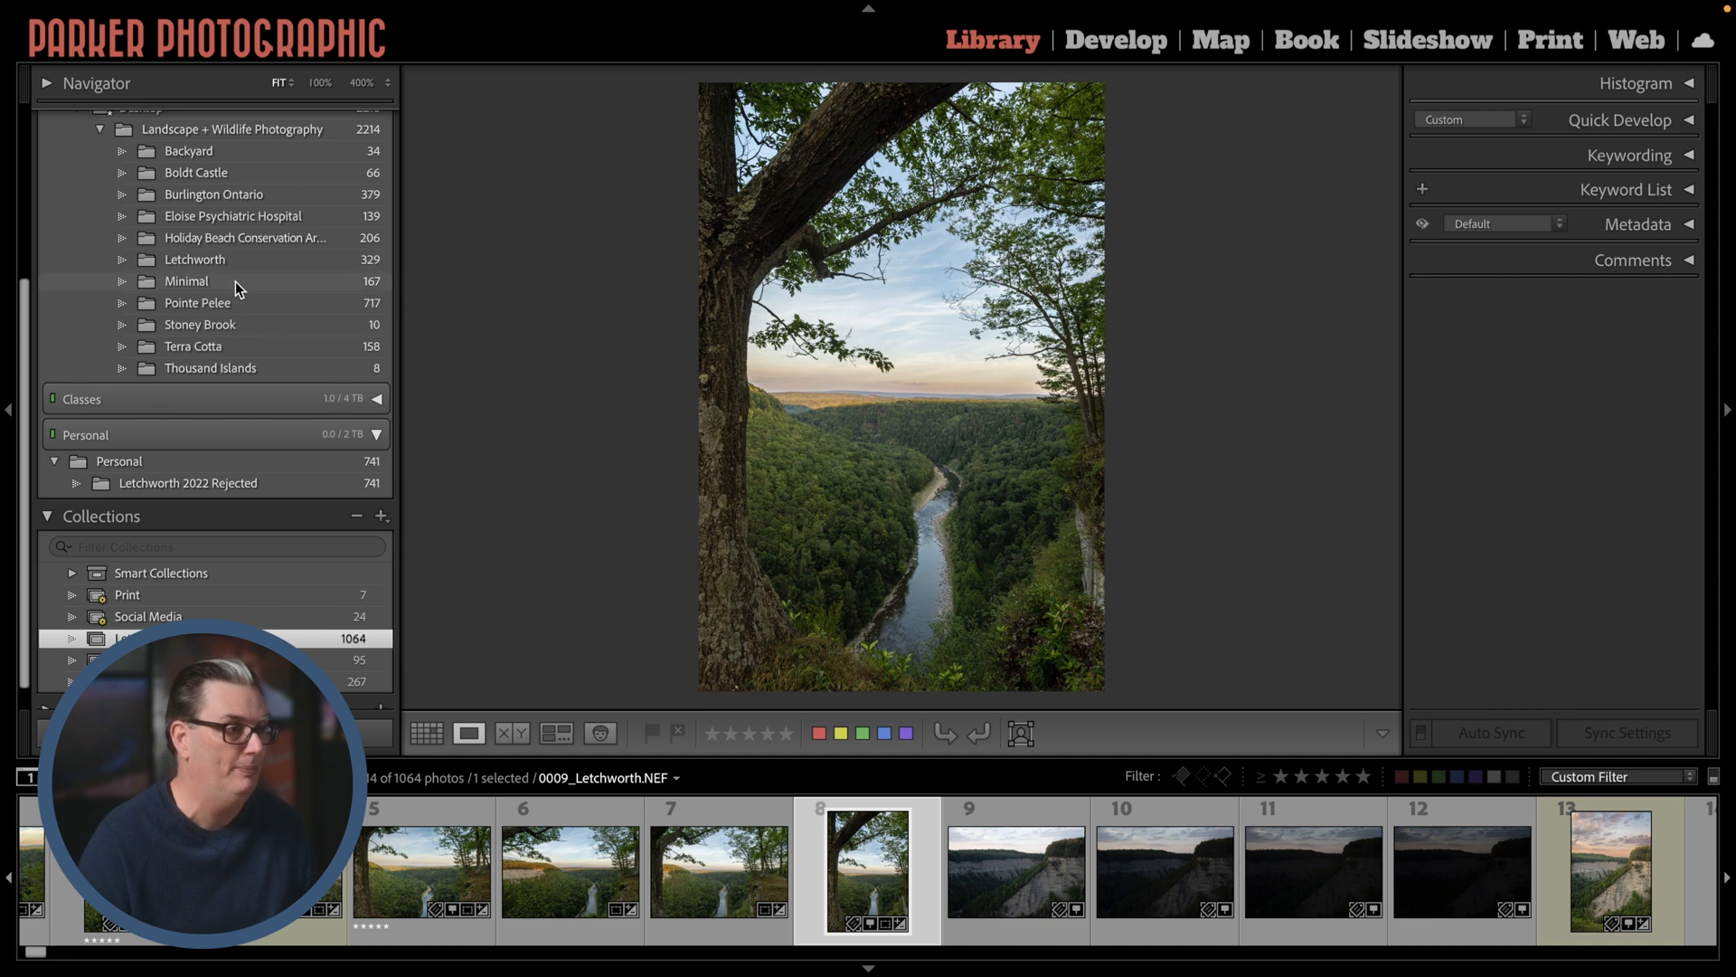
{"action": "mouse_move", "coordinate": [253, 270]}
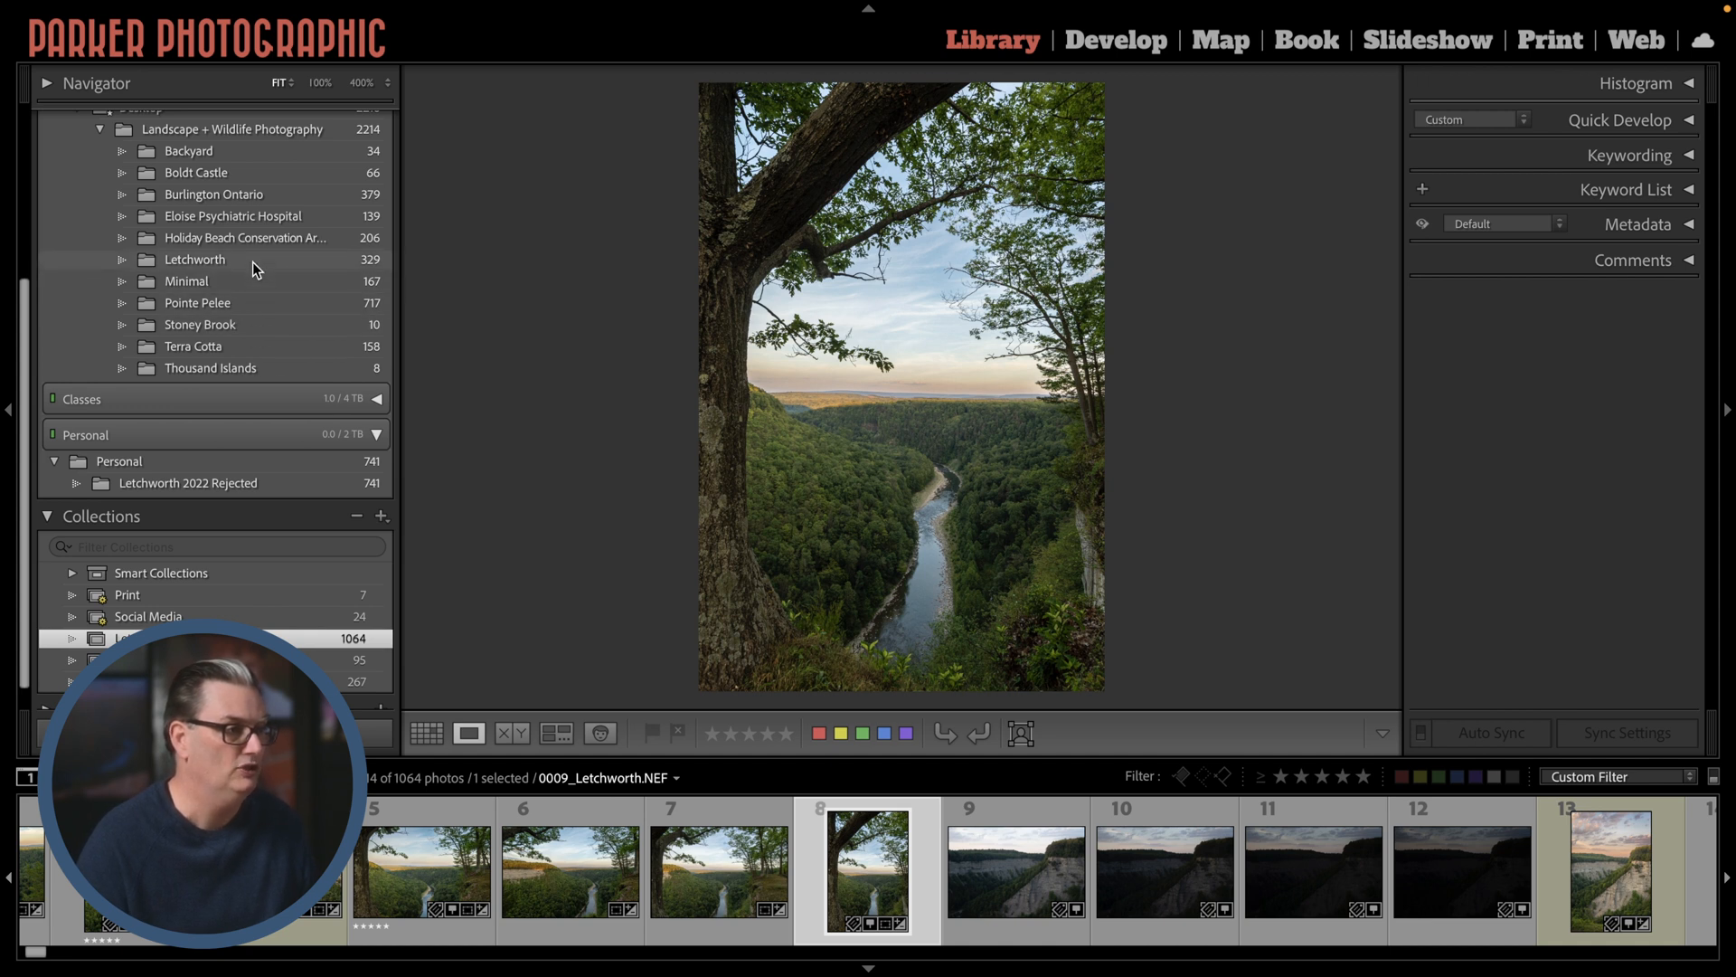
Show the Letchworth folder in Grid with only rejected photos and select all three.
{"action": "left_click", "coordinate": [193, 259]}
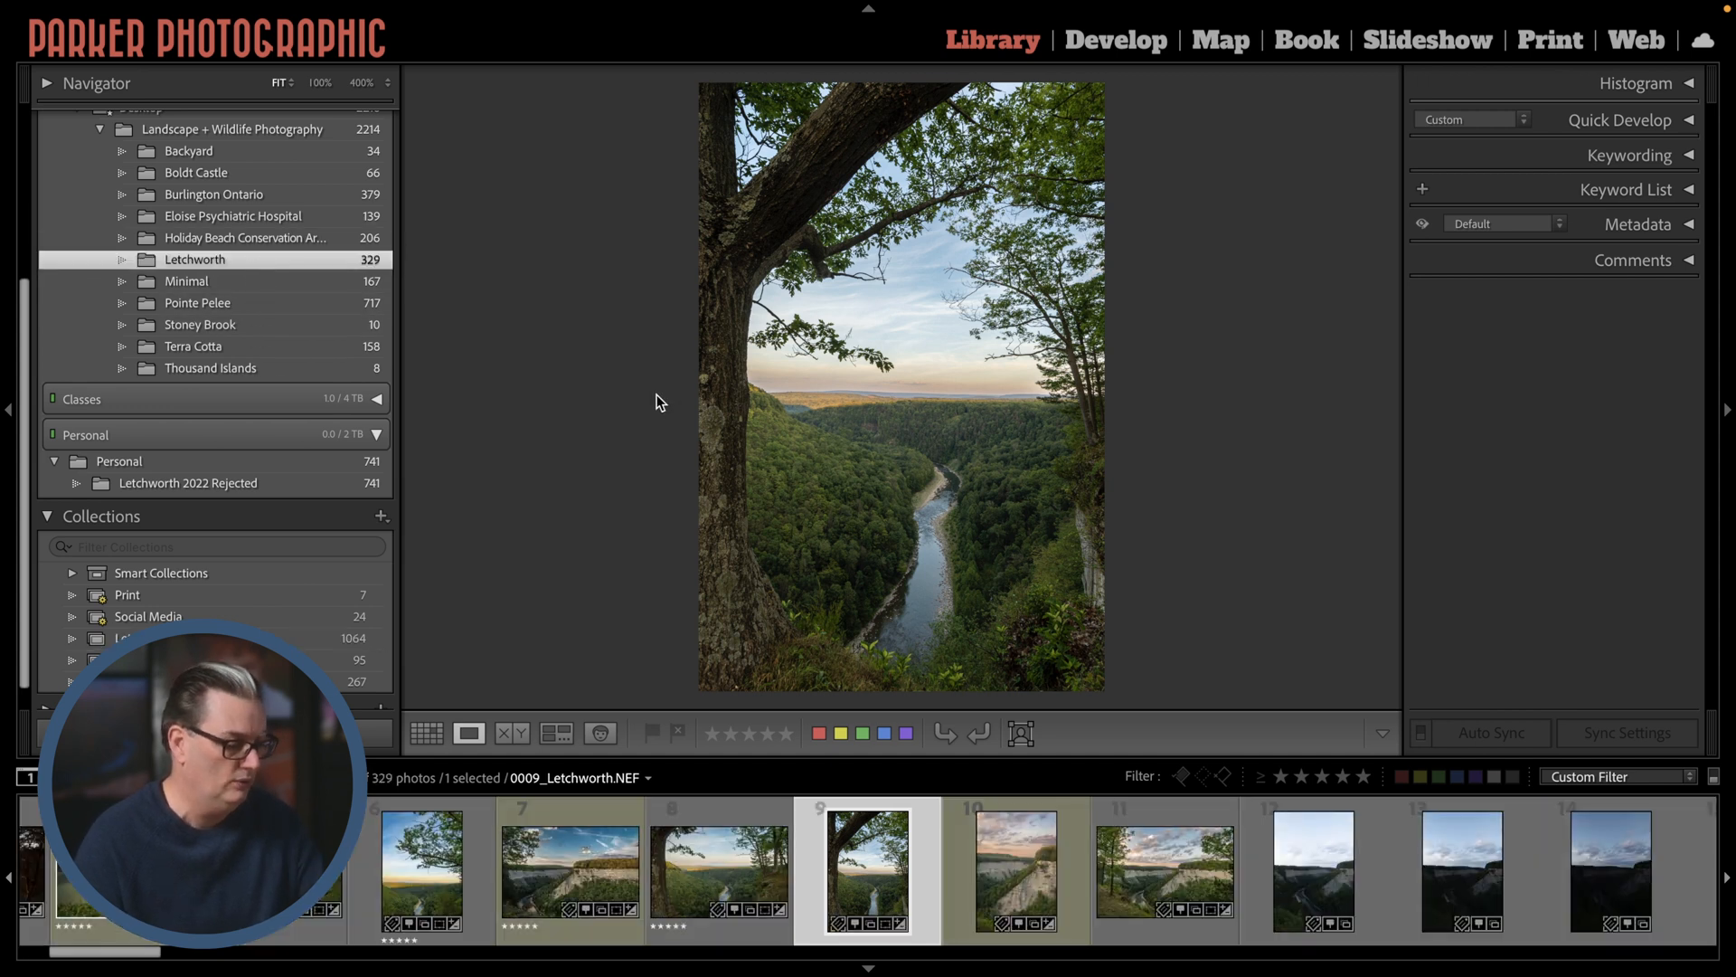
{"action": "left_click", "coordinate": [427, 733]}
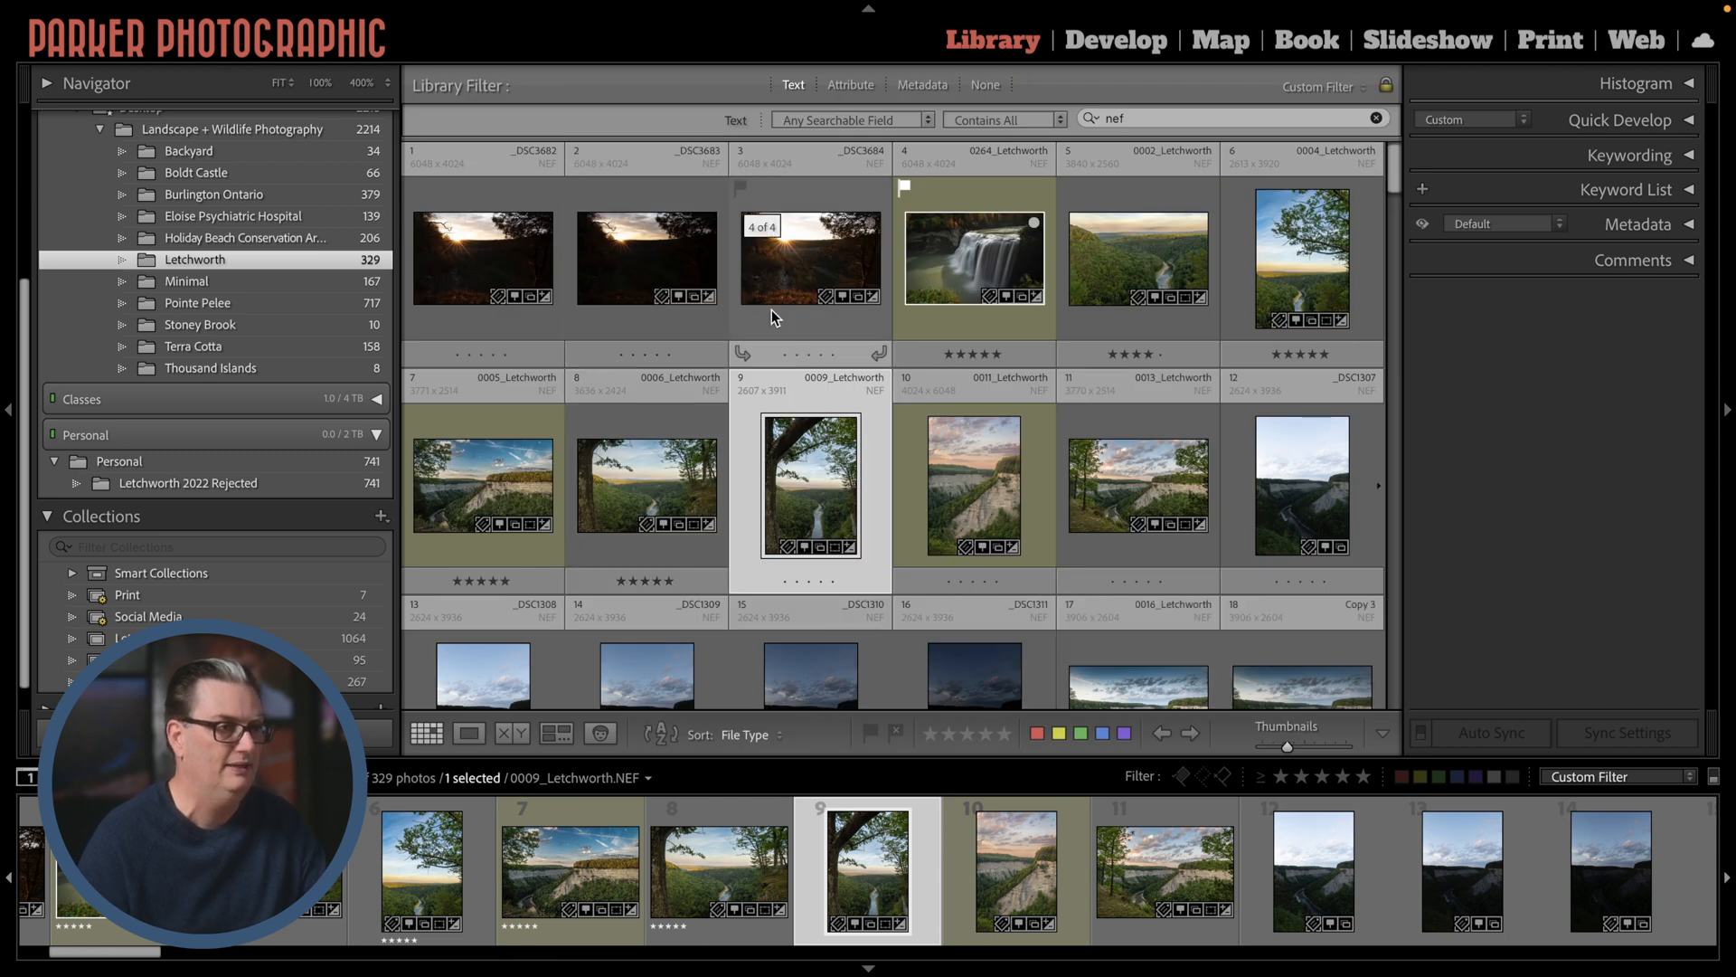
{"action": "left_click", "coordinate": [1374, 119]}
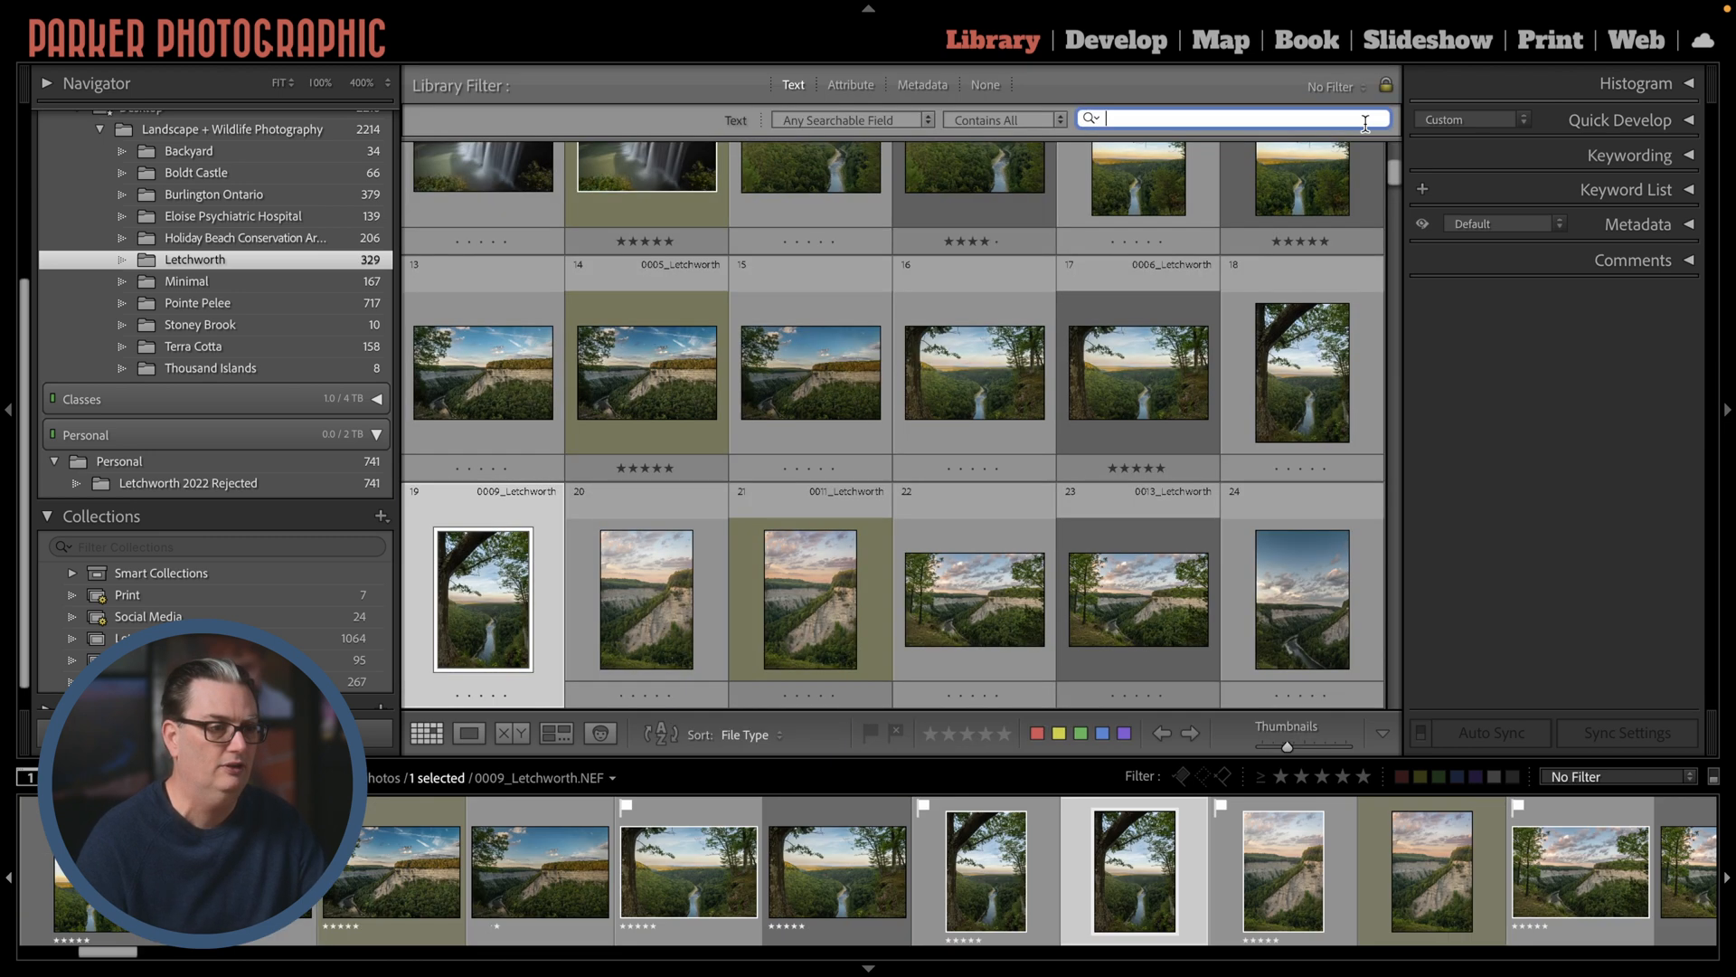
{"action": "left_click", "coordinate": [850, 85]}
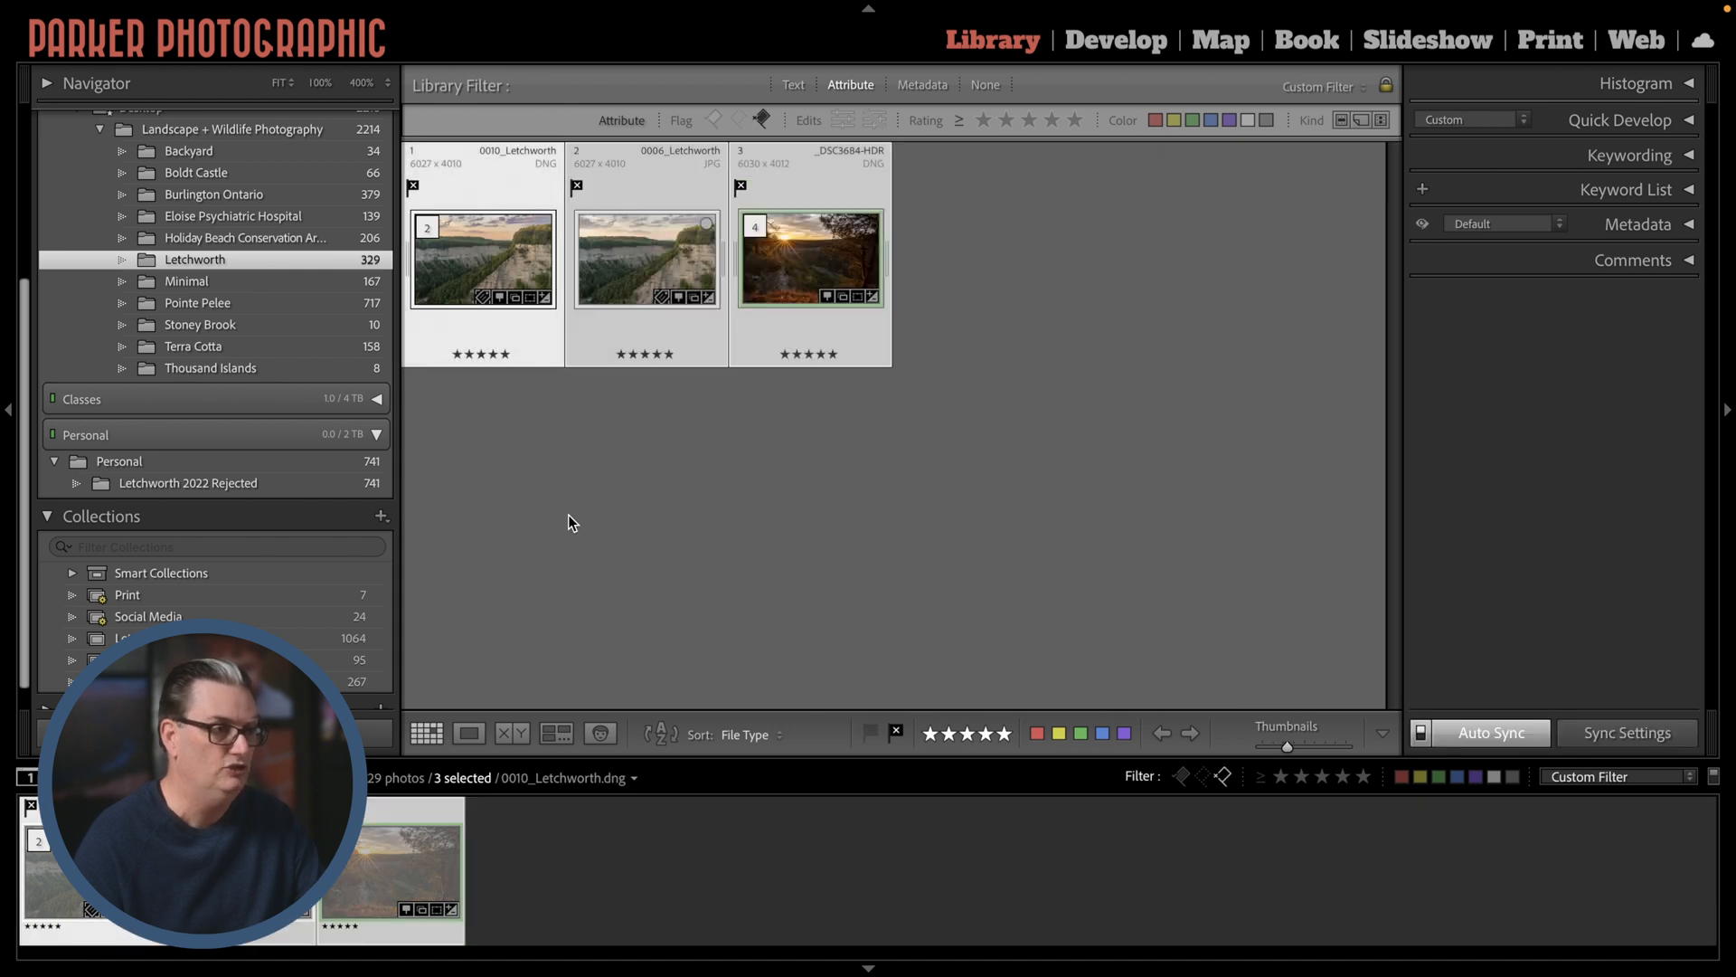
{"action": "left_click", "coordinate": [481, 259]}
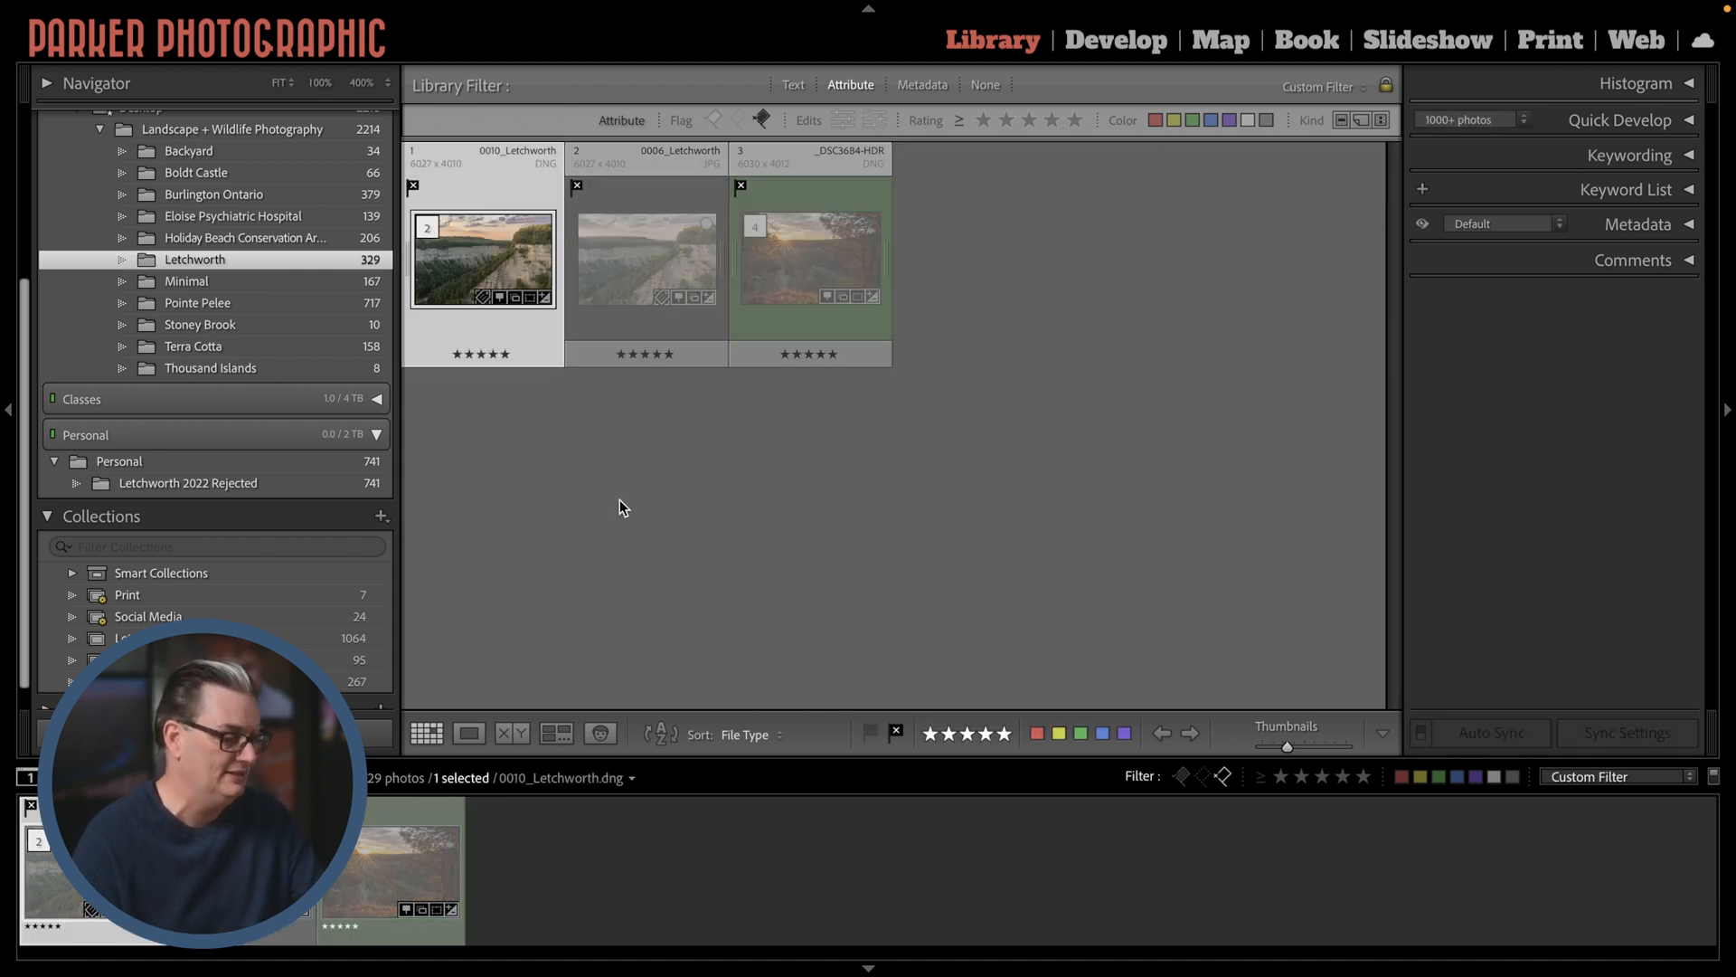
{"action": "left_click", "coordinate": [810, 258]}
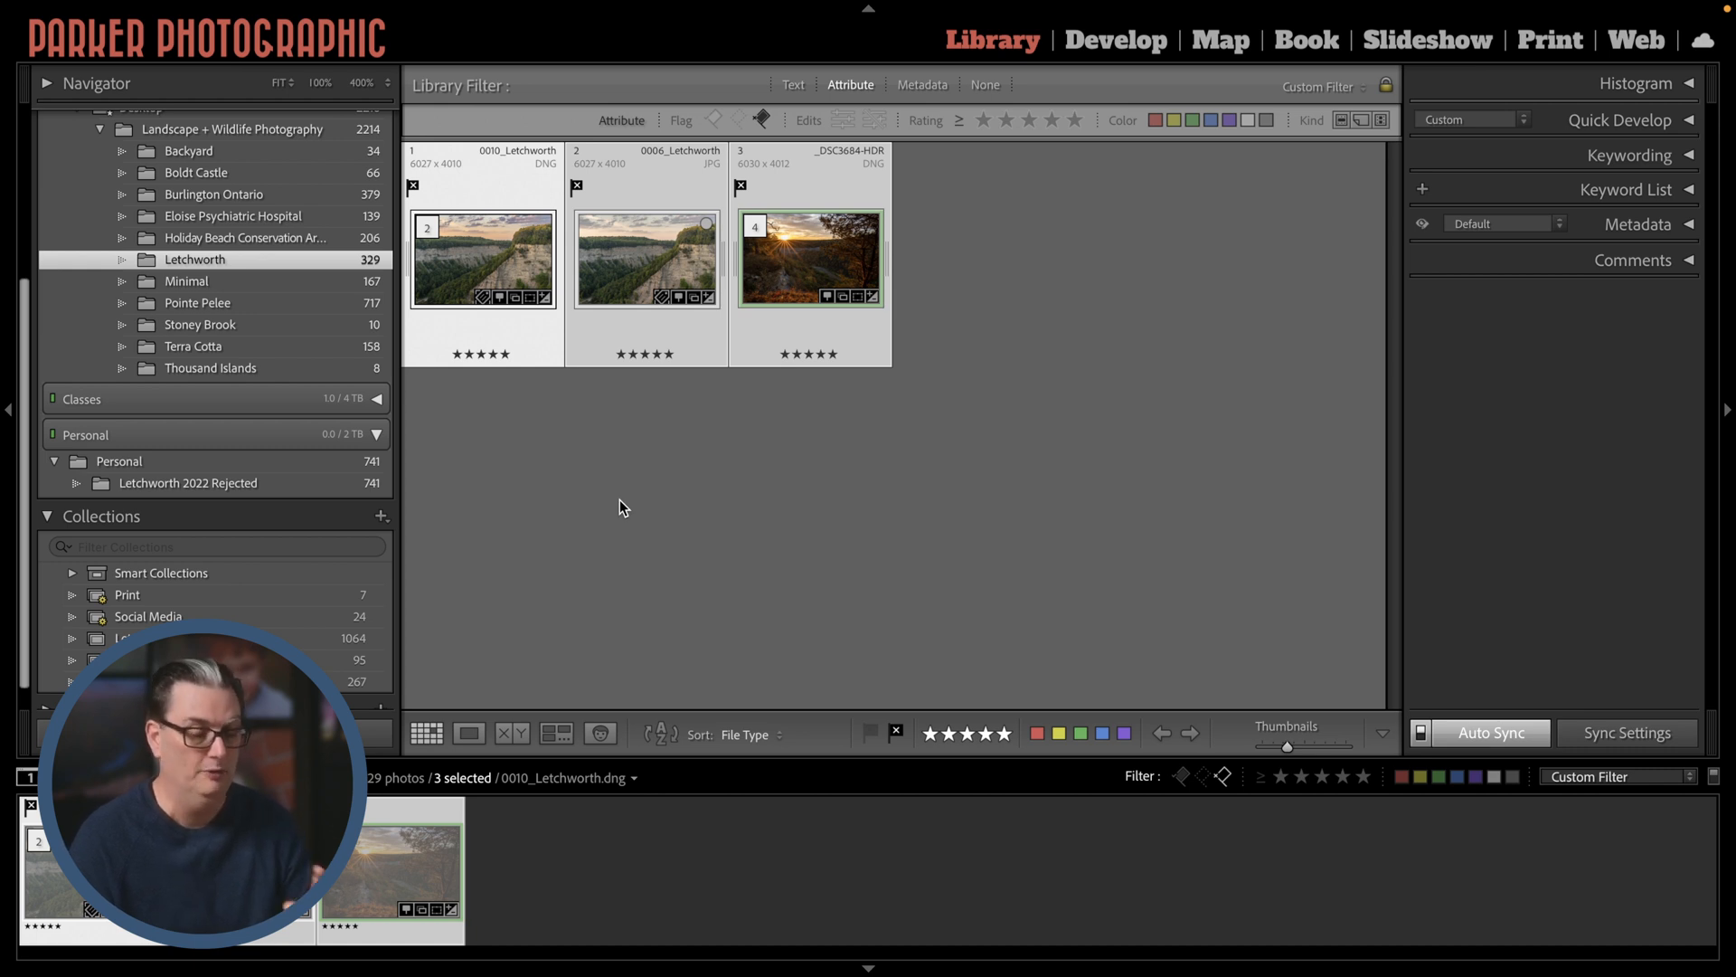
{"action": "key", "text": "Delete"}
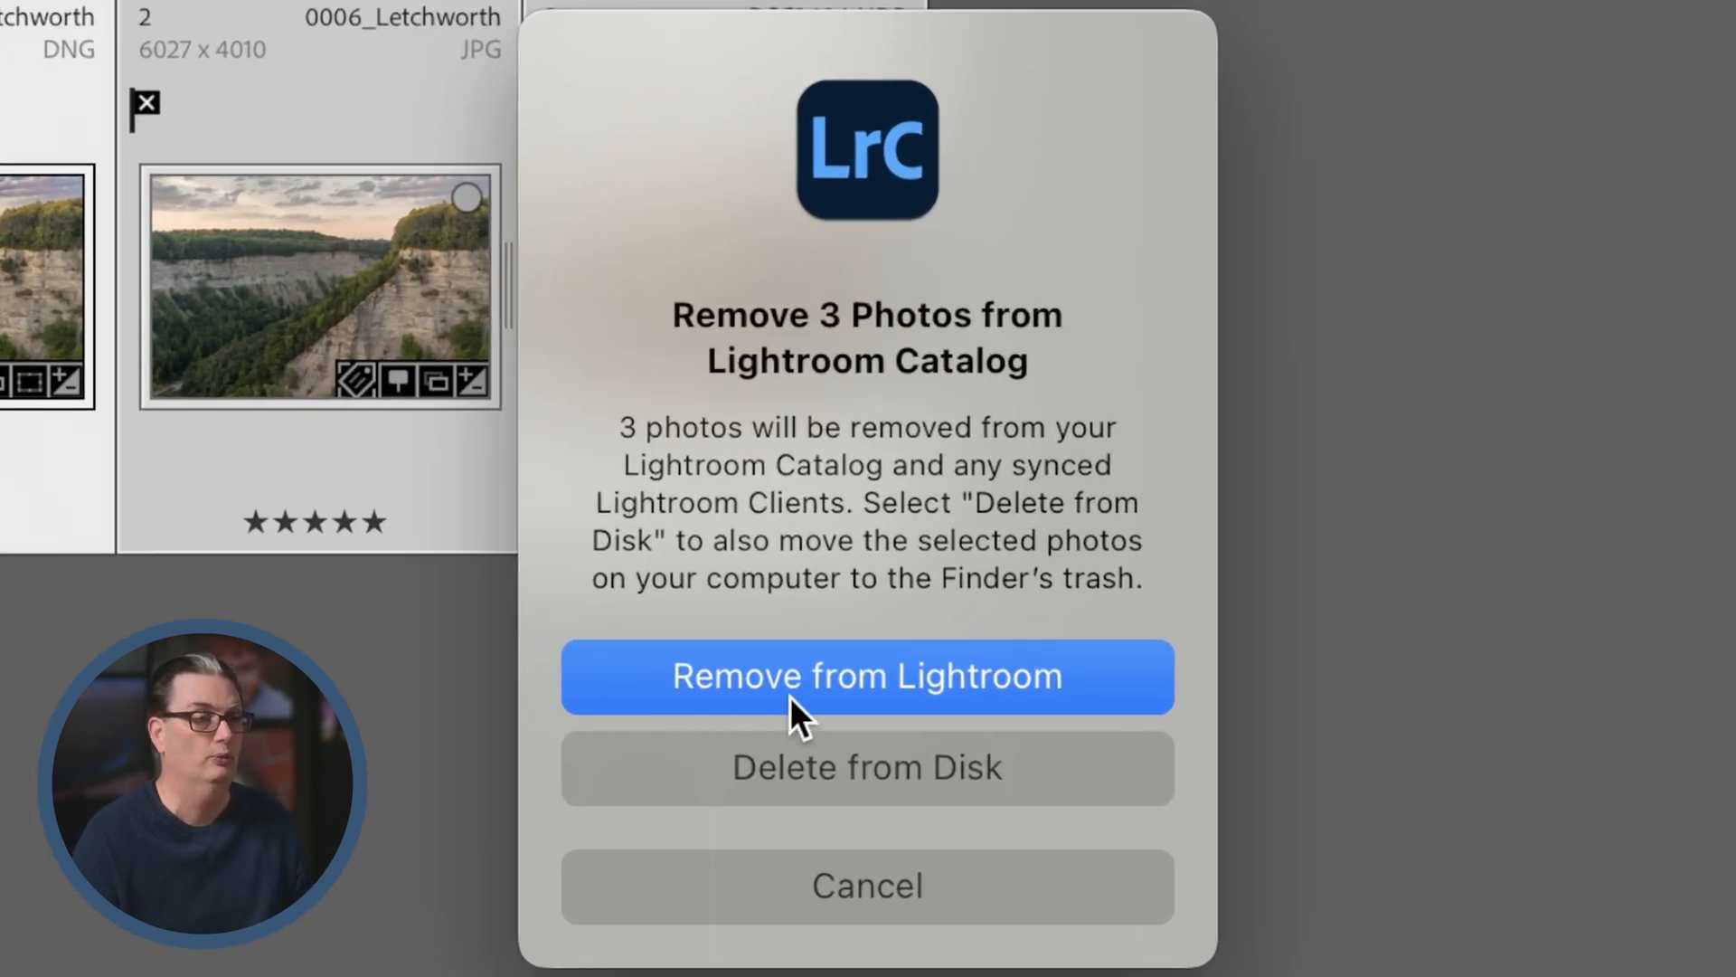
{"action": "mouse_move", "coordinate": [1075, 709]}
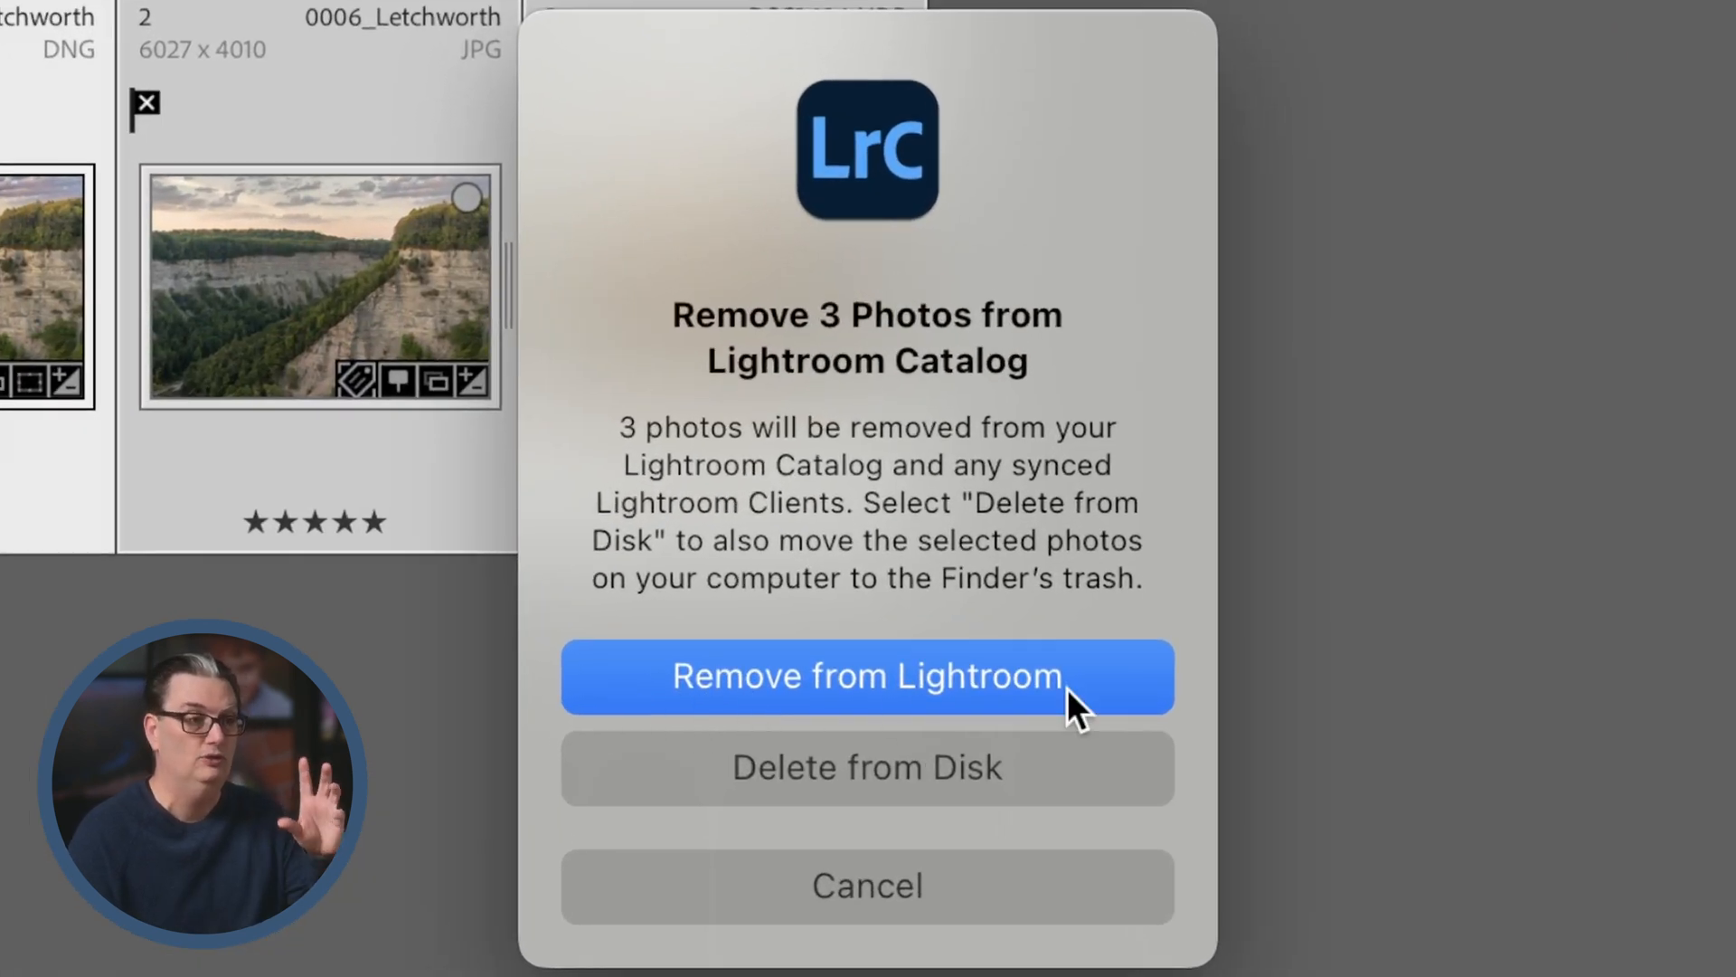
{"action": "mouse_move", "coordinate": [935, 715]}
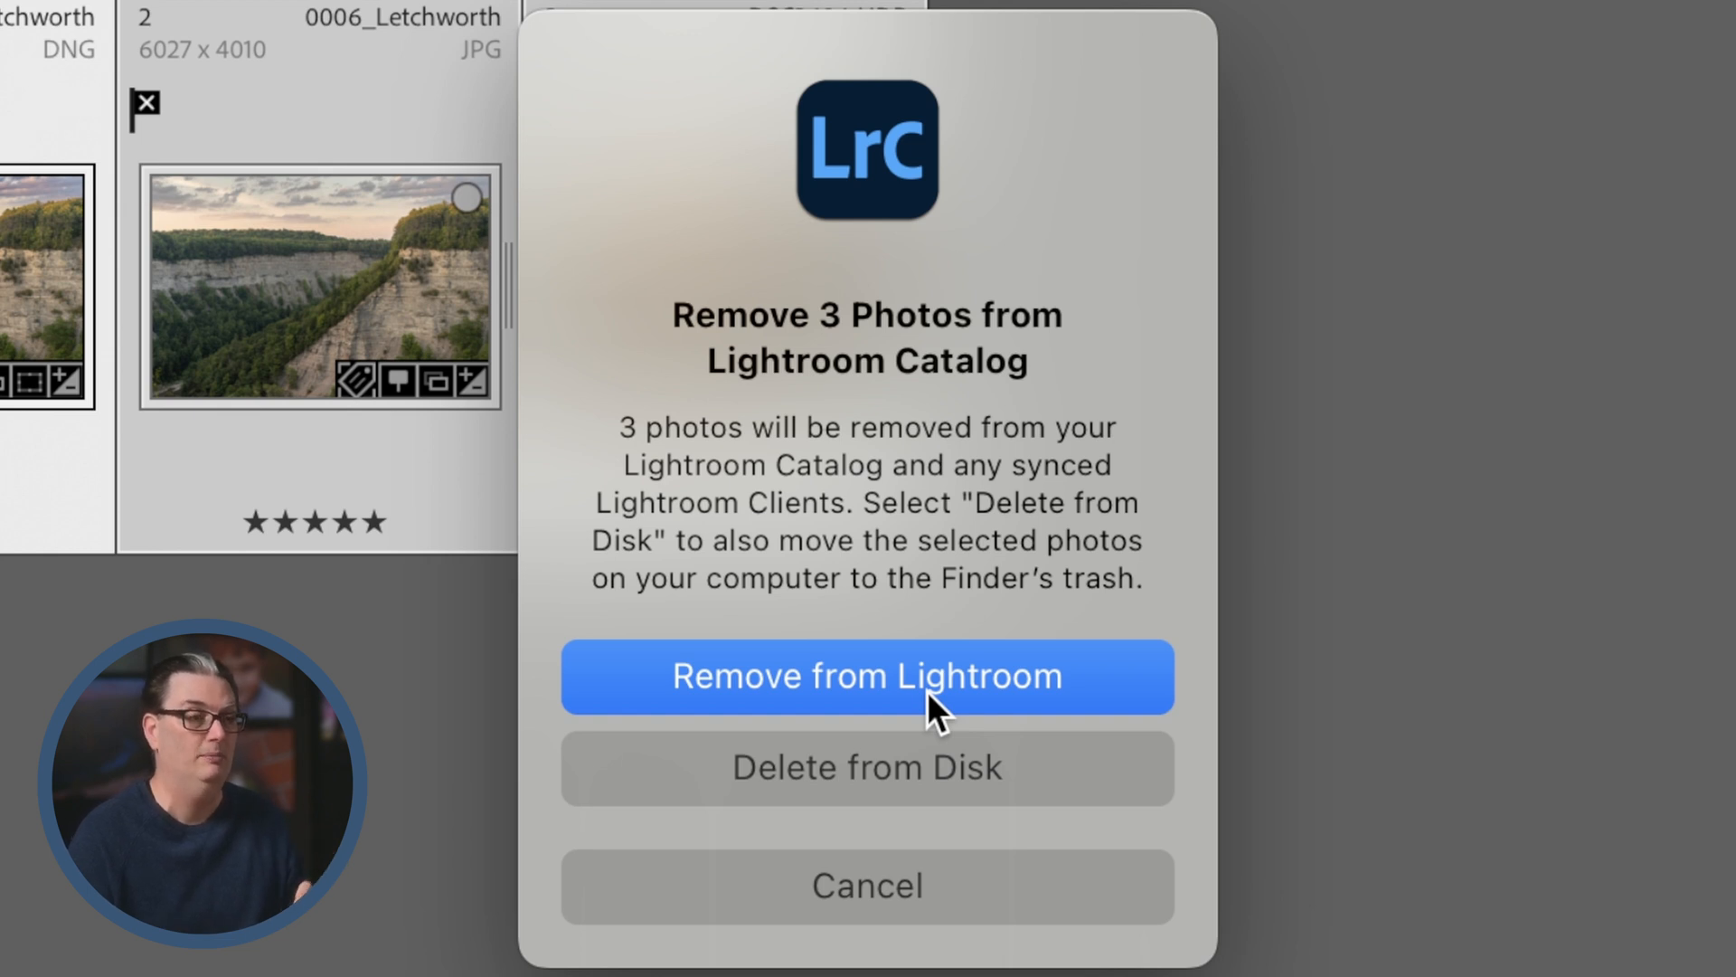
{"action": "mouse_move", "coordinate": [772, 775]}
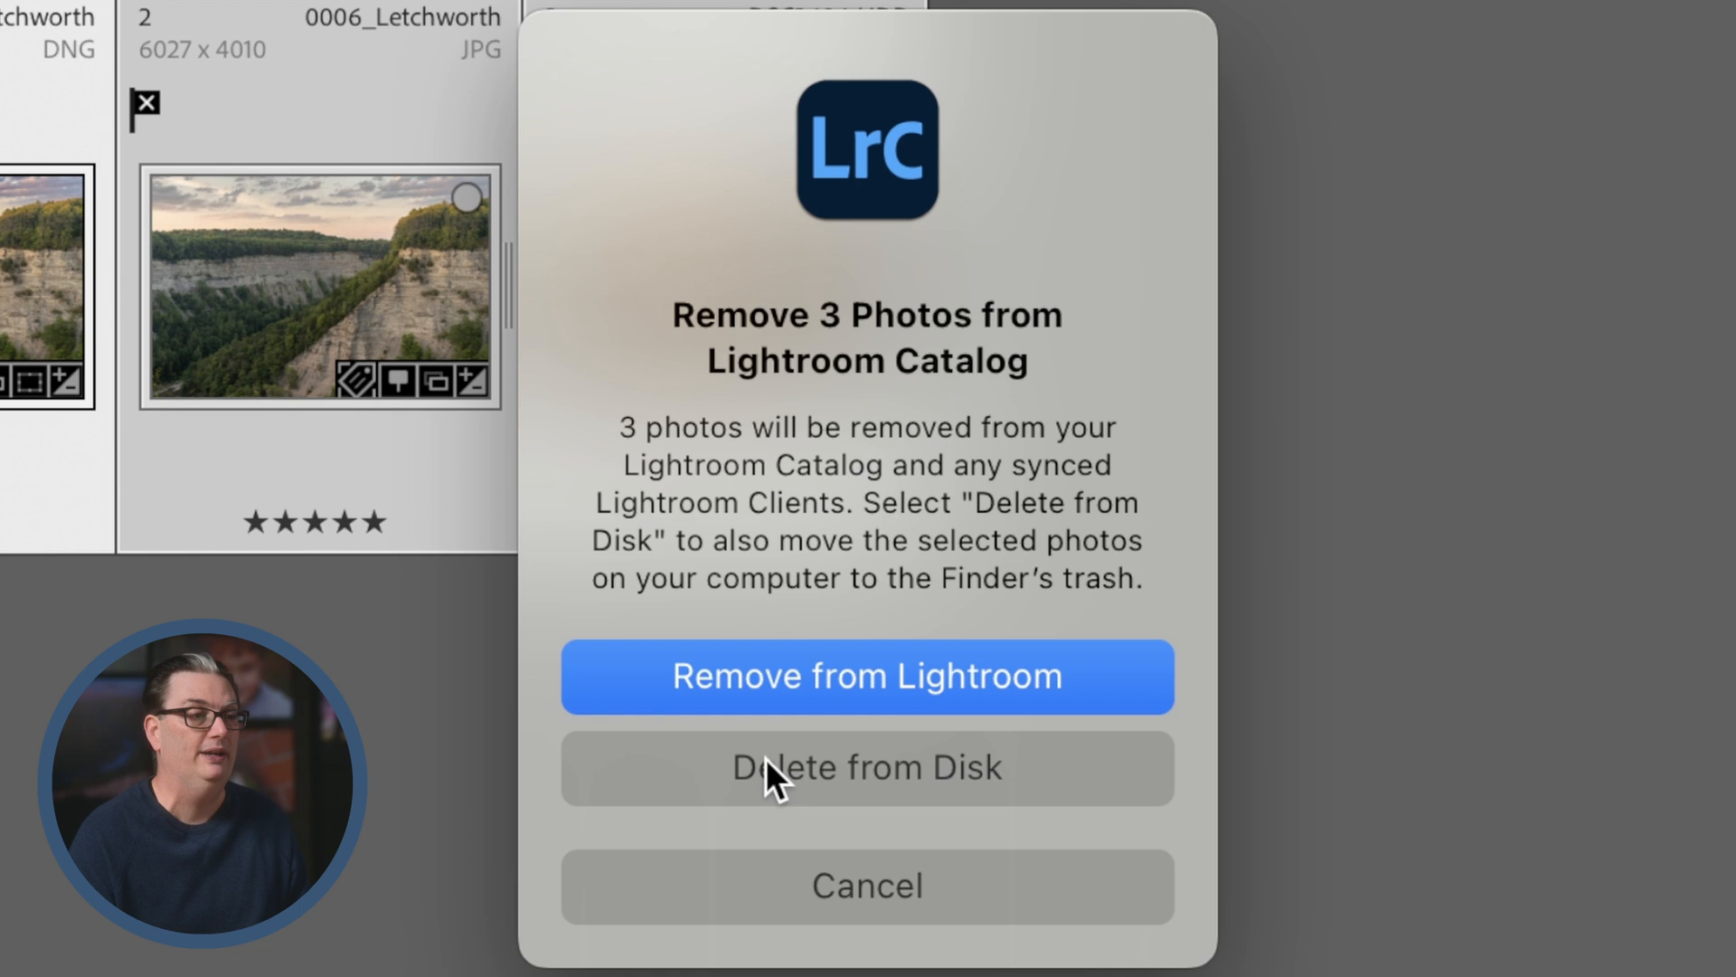
{"action": "mouse_move", "coordinate": [870, 786]}
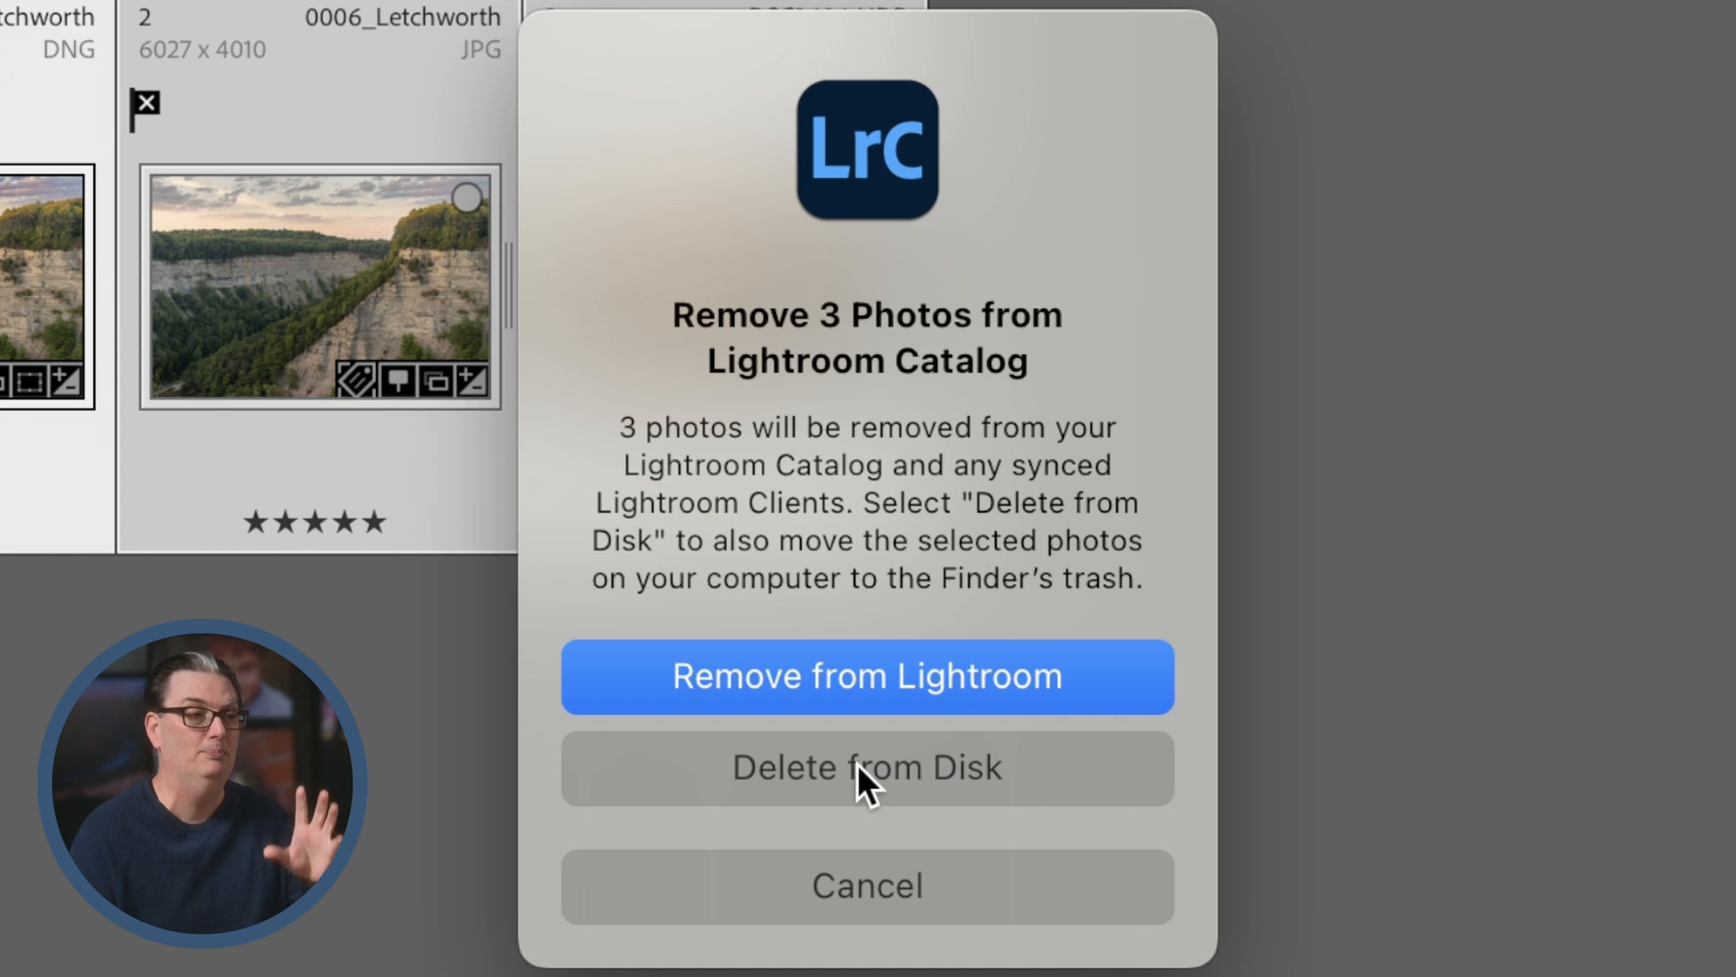
{"action": "mouse_move", "coordinate": [886, 797]}
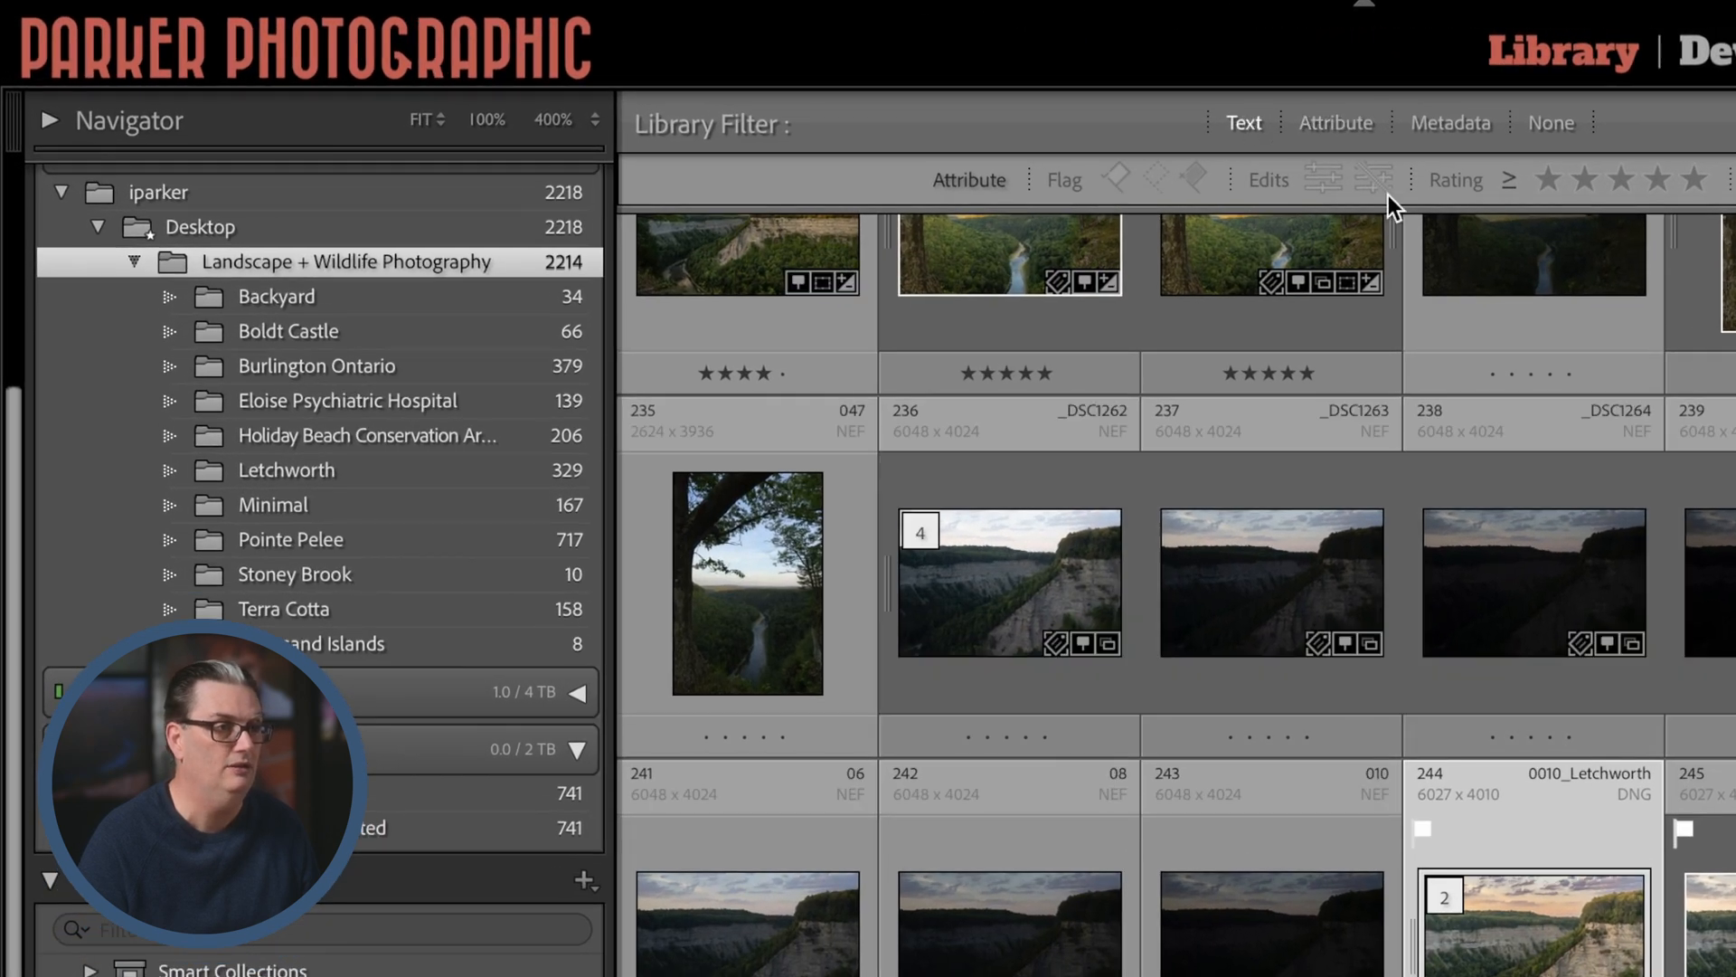
Text-search 'sunrise', browse the results, then set the filter to None to show all photos.
{"action": "type", "text": "sunr"}
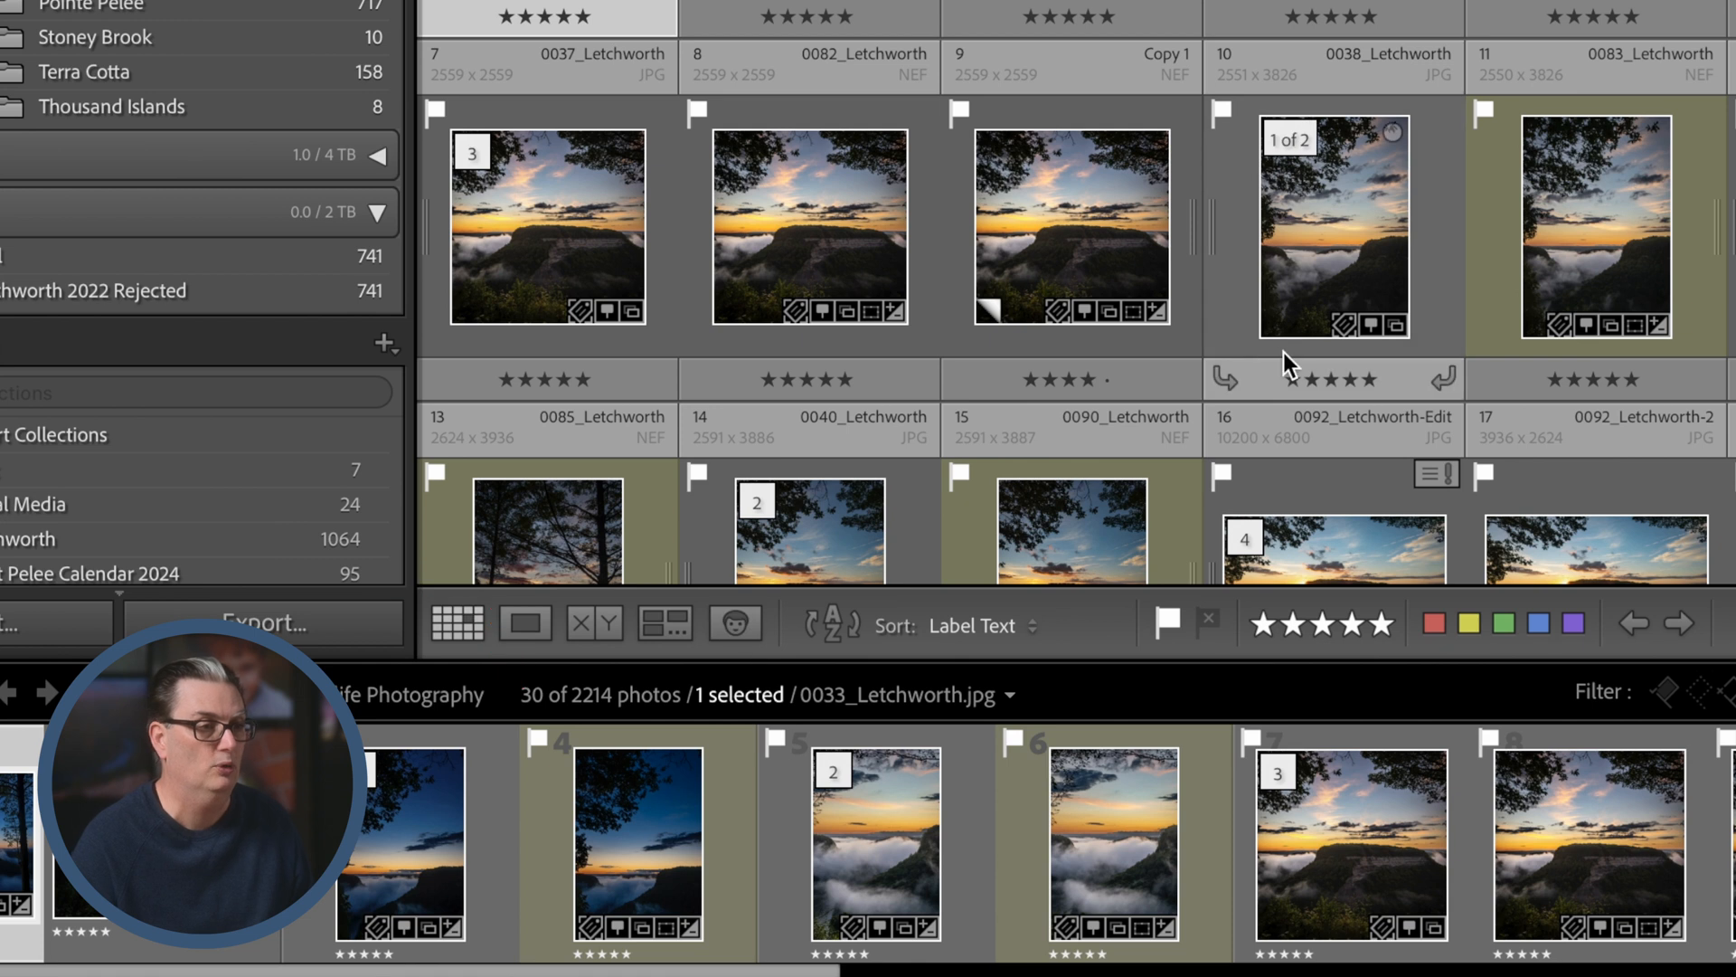
{"action": "scroll", "scroll_direction": "down", "scroll_amount": 3}
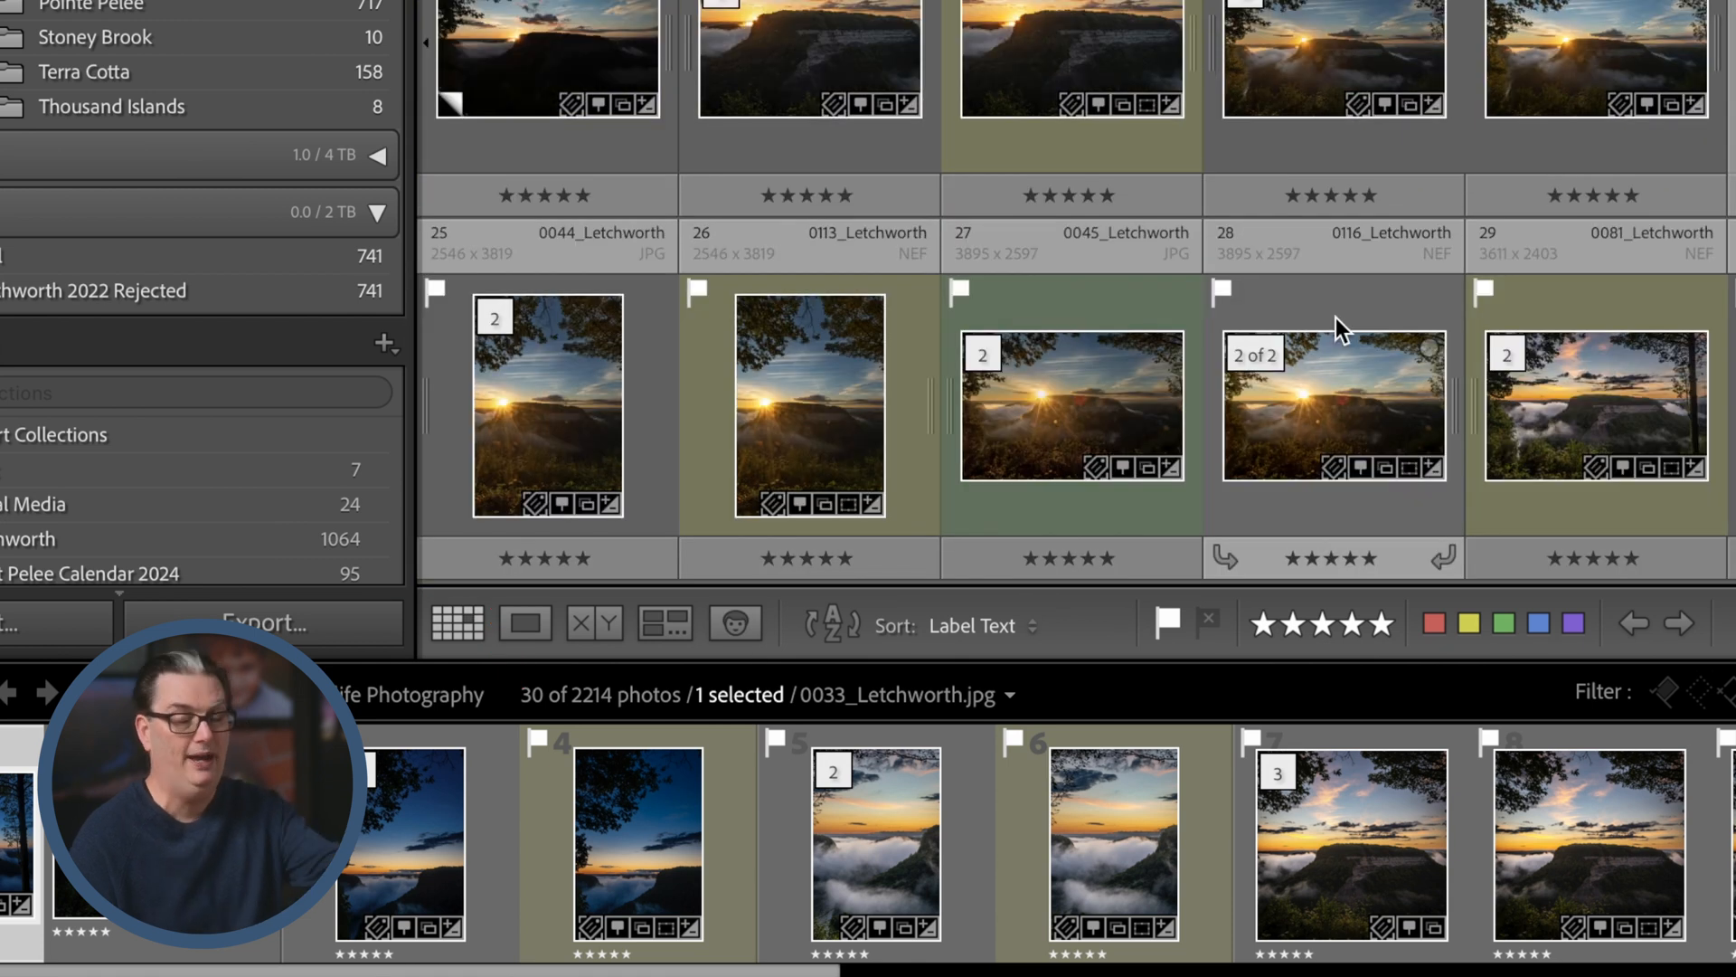
{"action": "scroll", "scroll_direction": "up", "scroll_amount": 3}
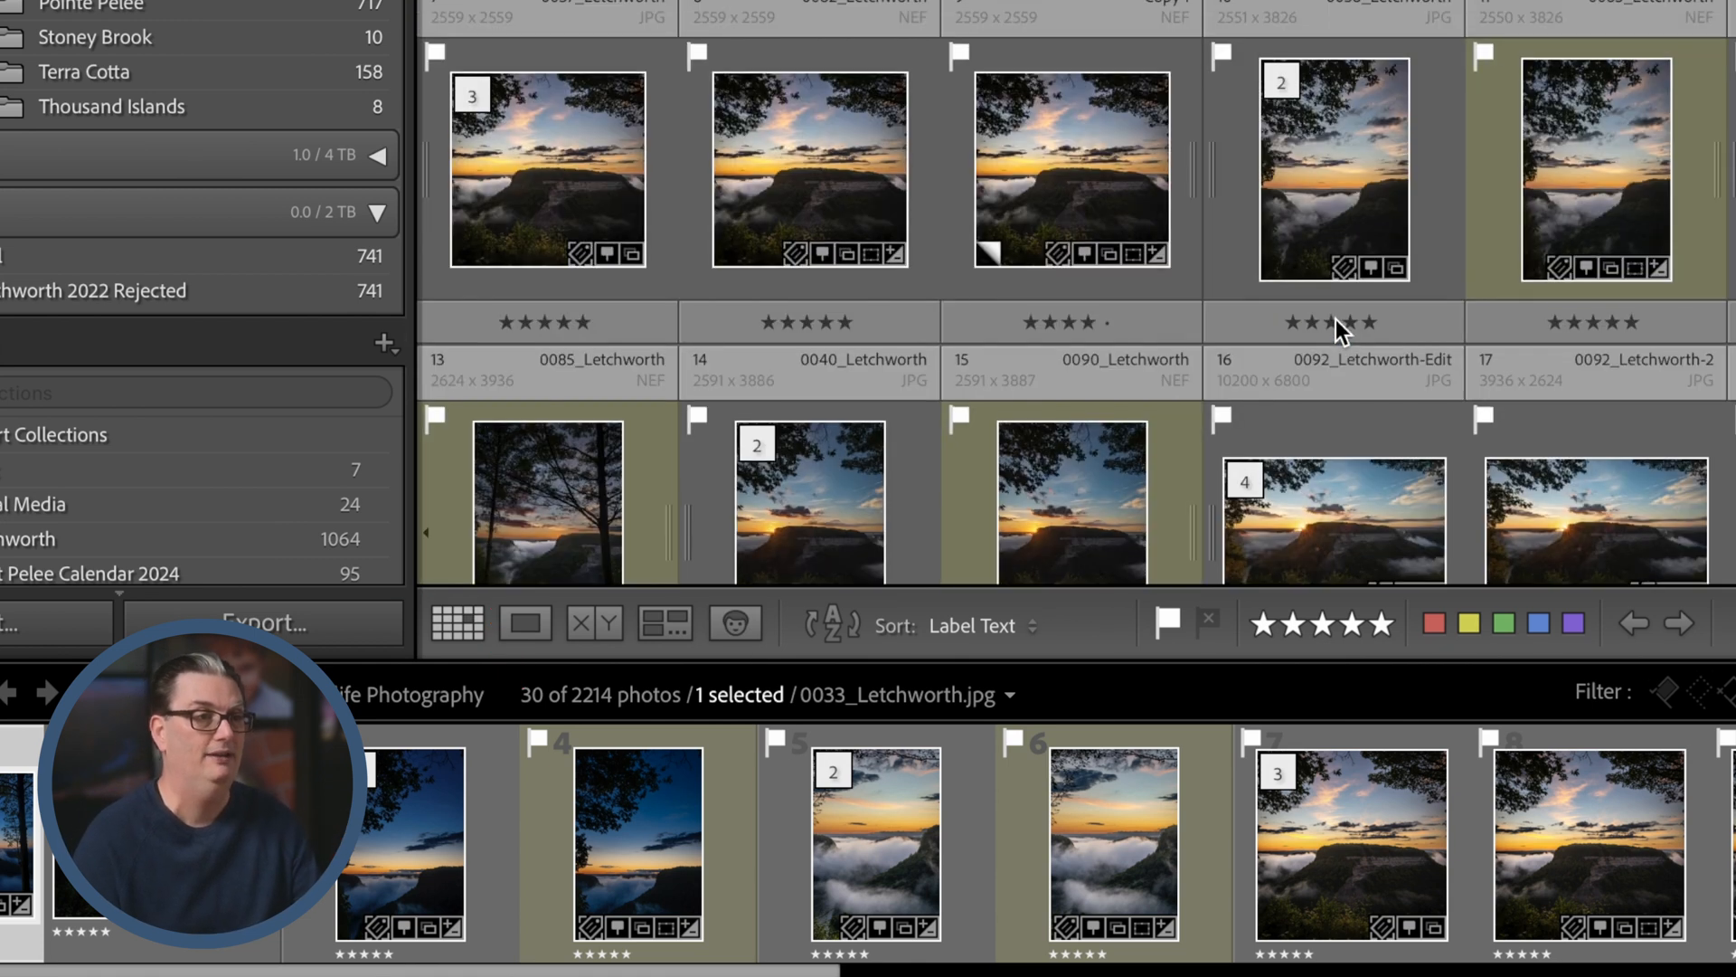
{"action": "scroll", "scroll_direction": "up", "scroll_amount": 3}
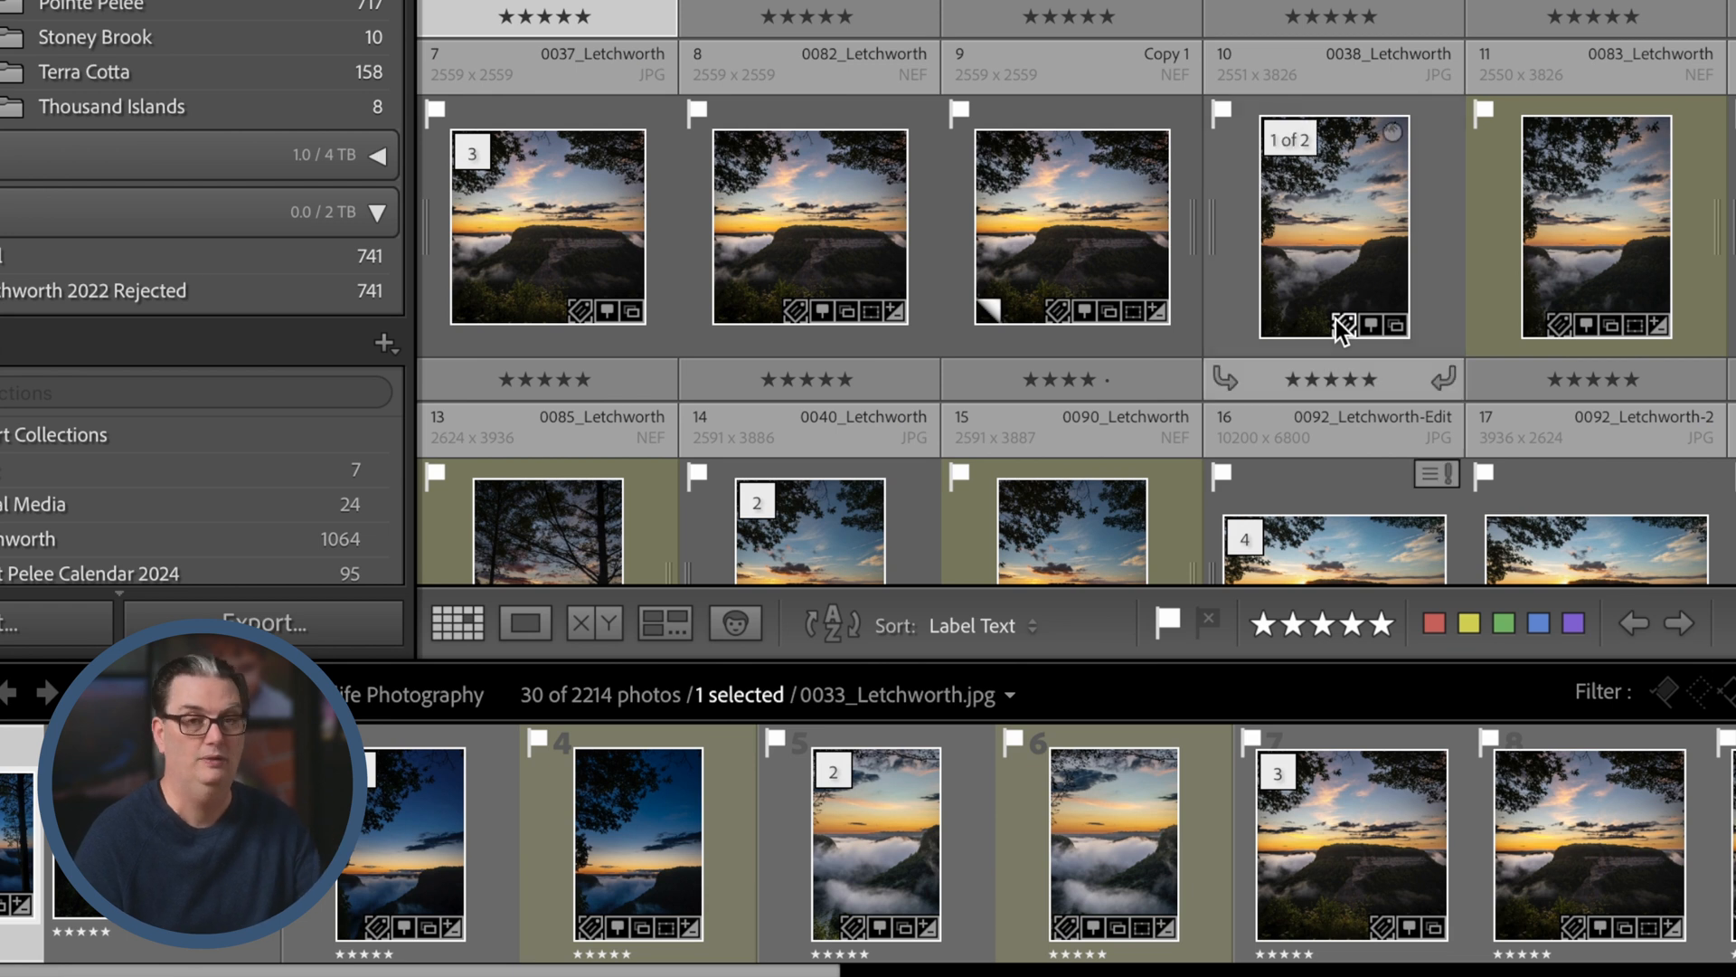
{"action": "mouse_move", "coordinate": [1346, 325]}
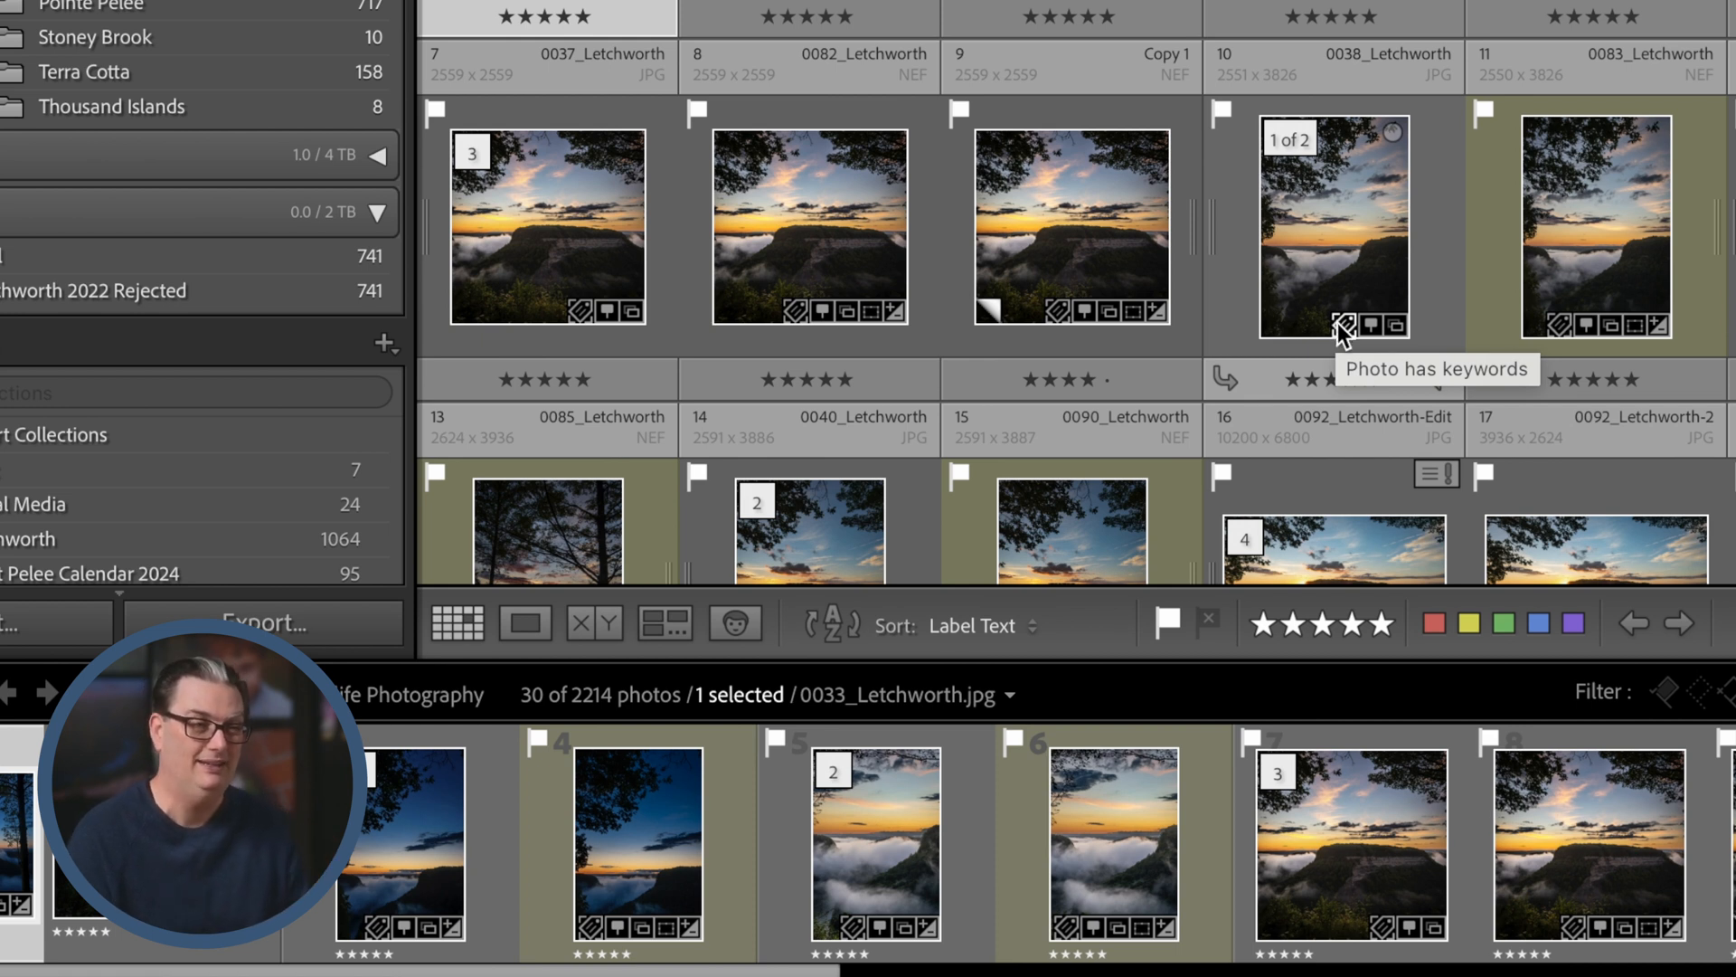
{"action": "mouse_move", "coordinate": [1318, 349]}
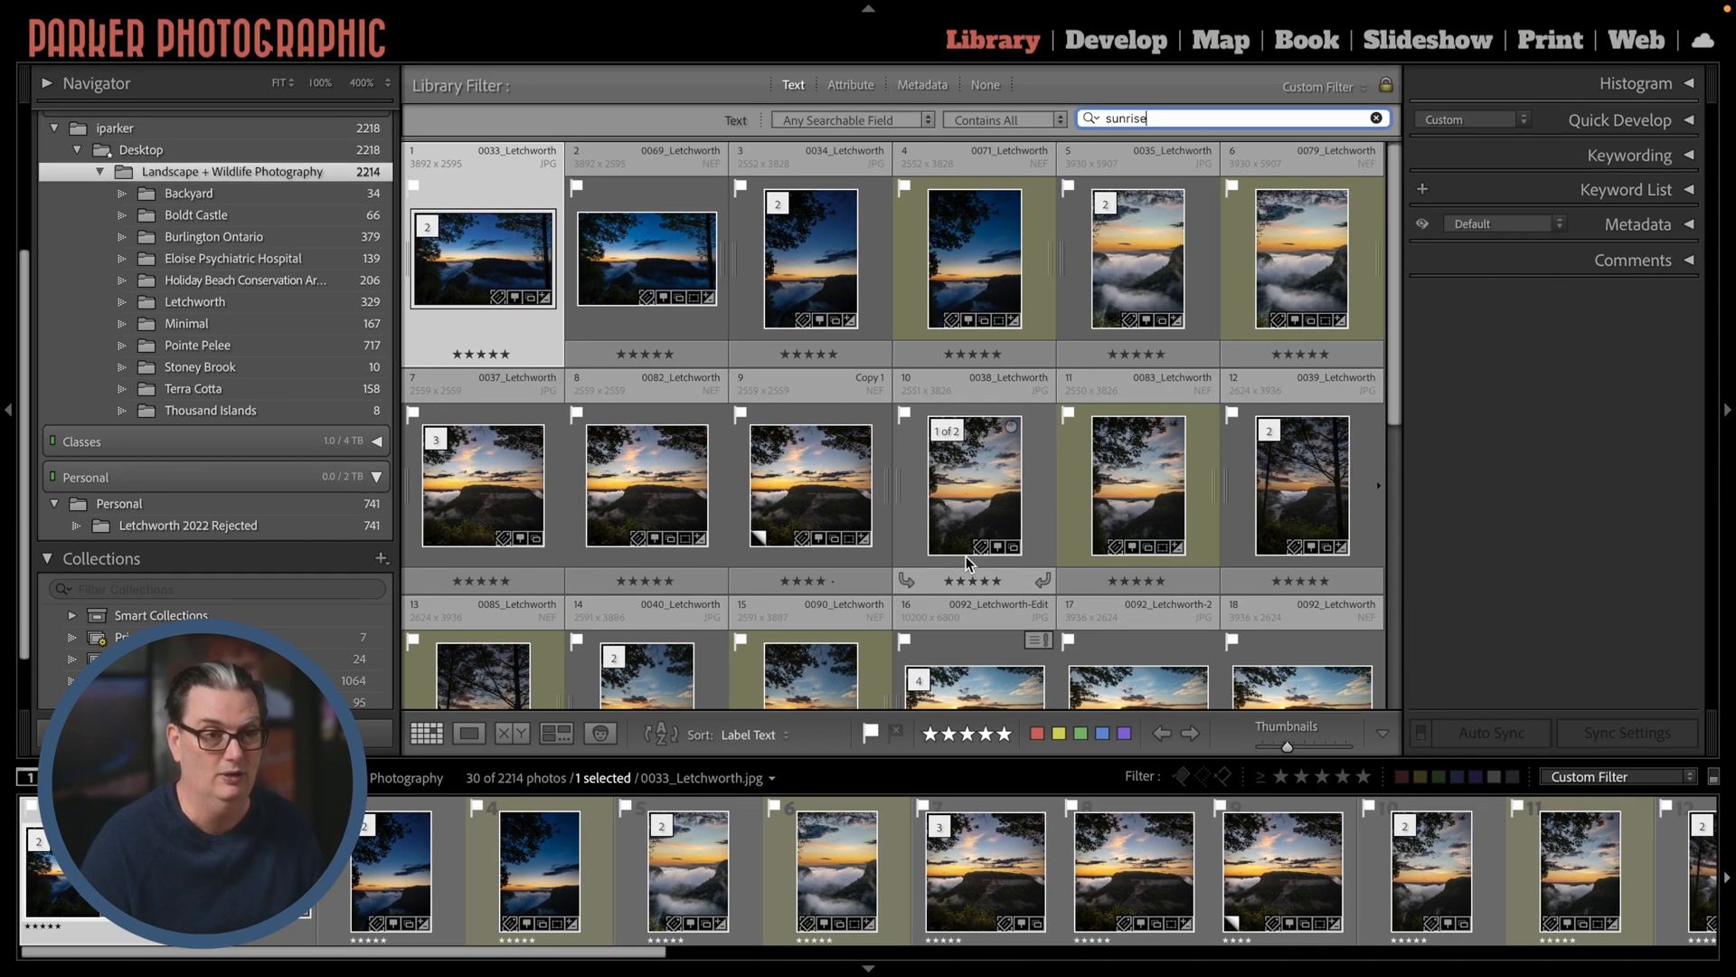
{"action": "left_click", "coordinate": [984, 85]}
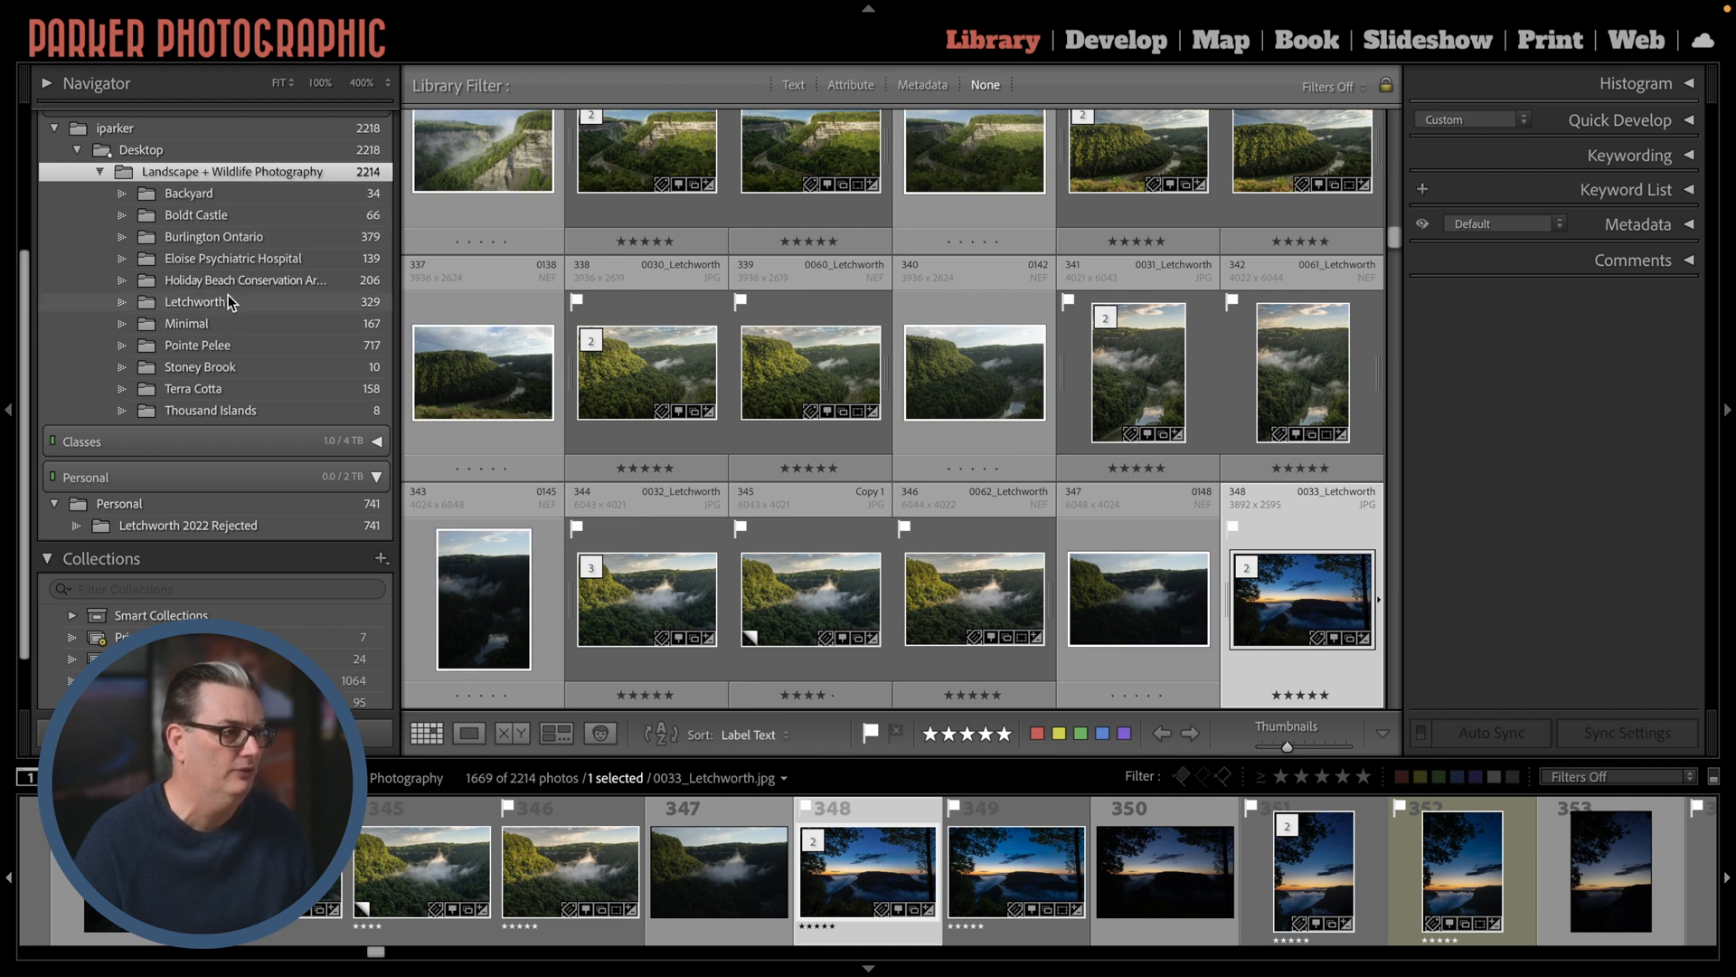
{"action": "left_click", "coordinate": [756, 734]}
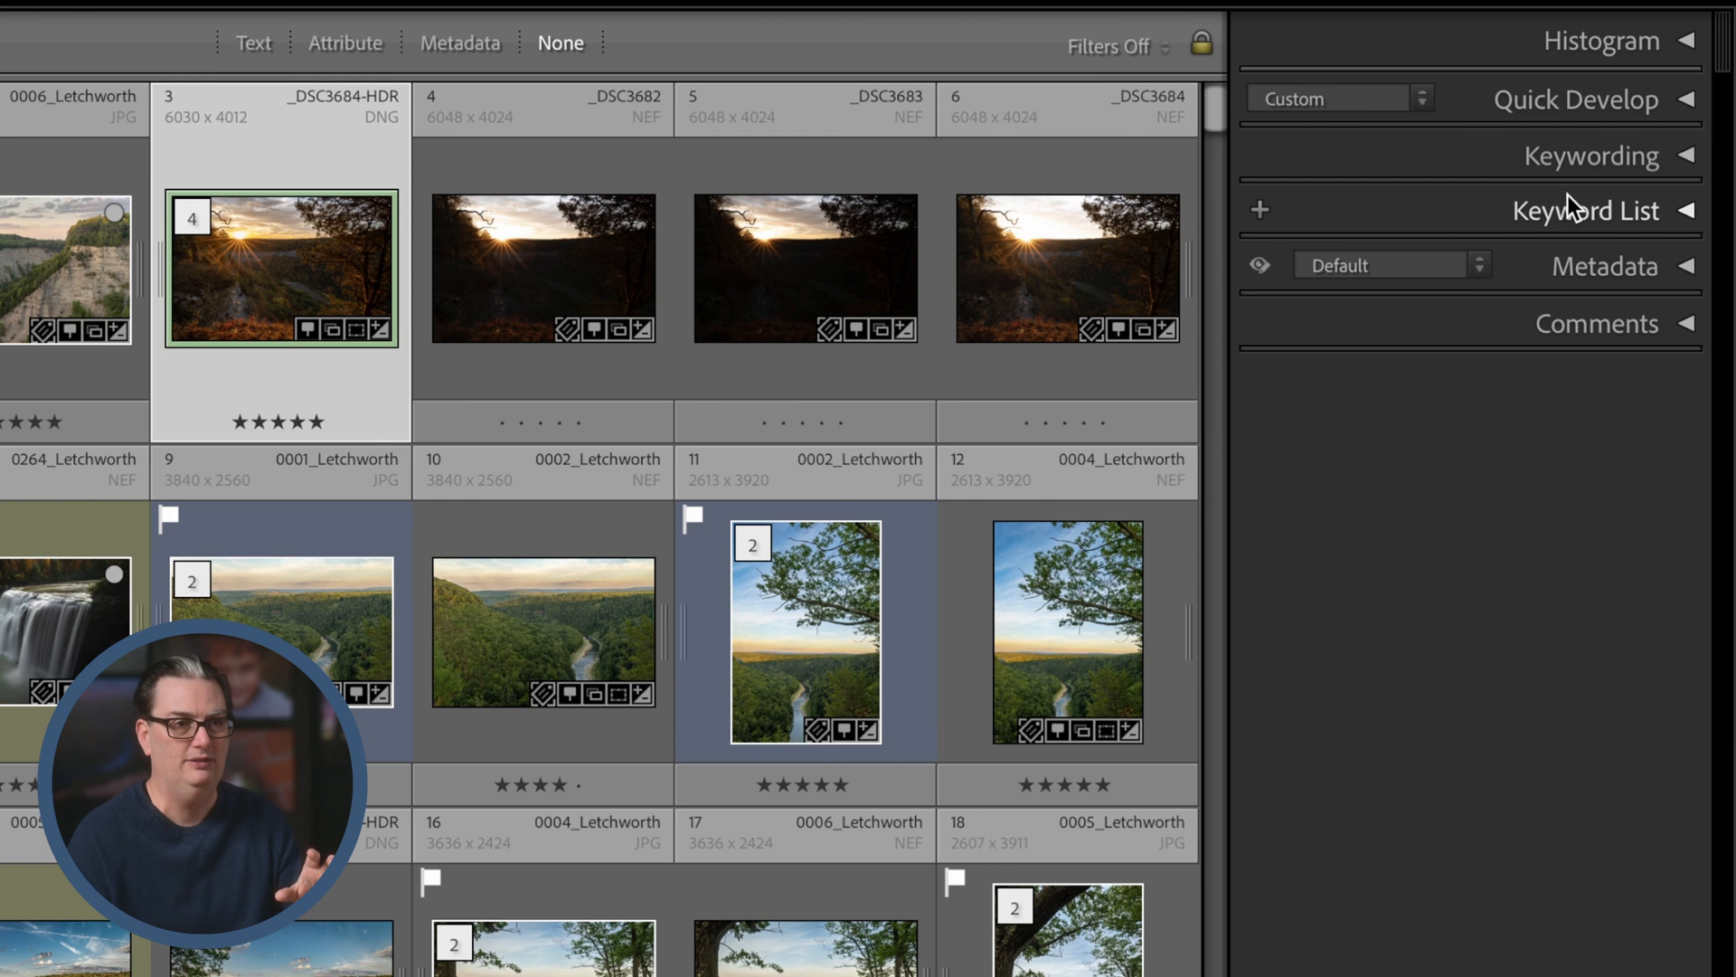
{"action": "left_click", "coordinate": [1597, 210]}
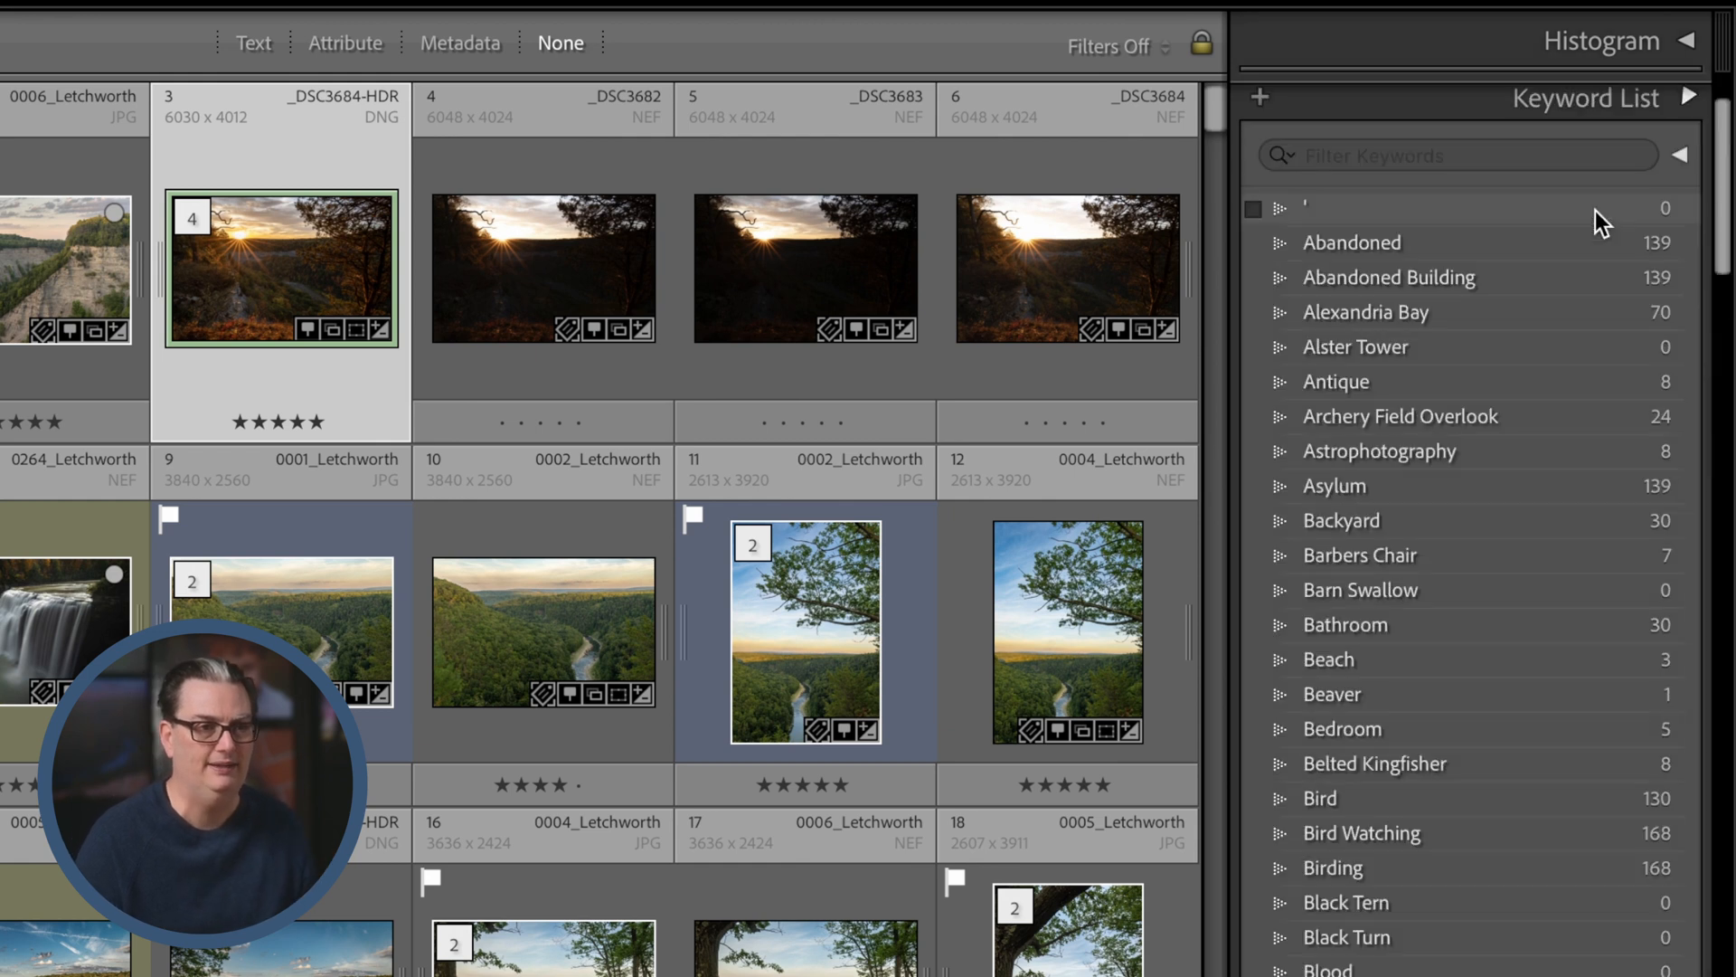
{"action": "scroll", "scroll_direction": "down", "scroll_amount": 3}
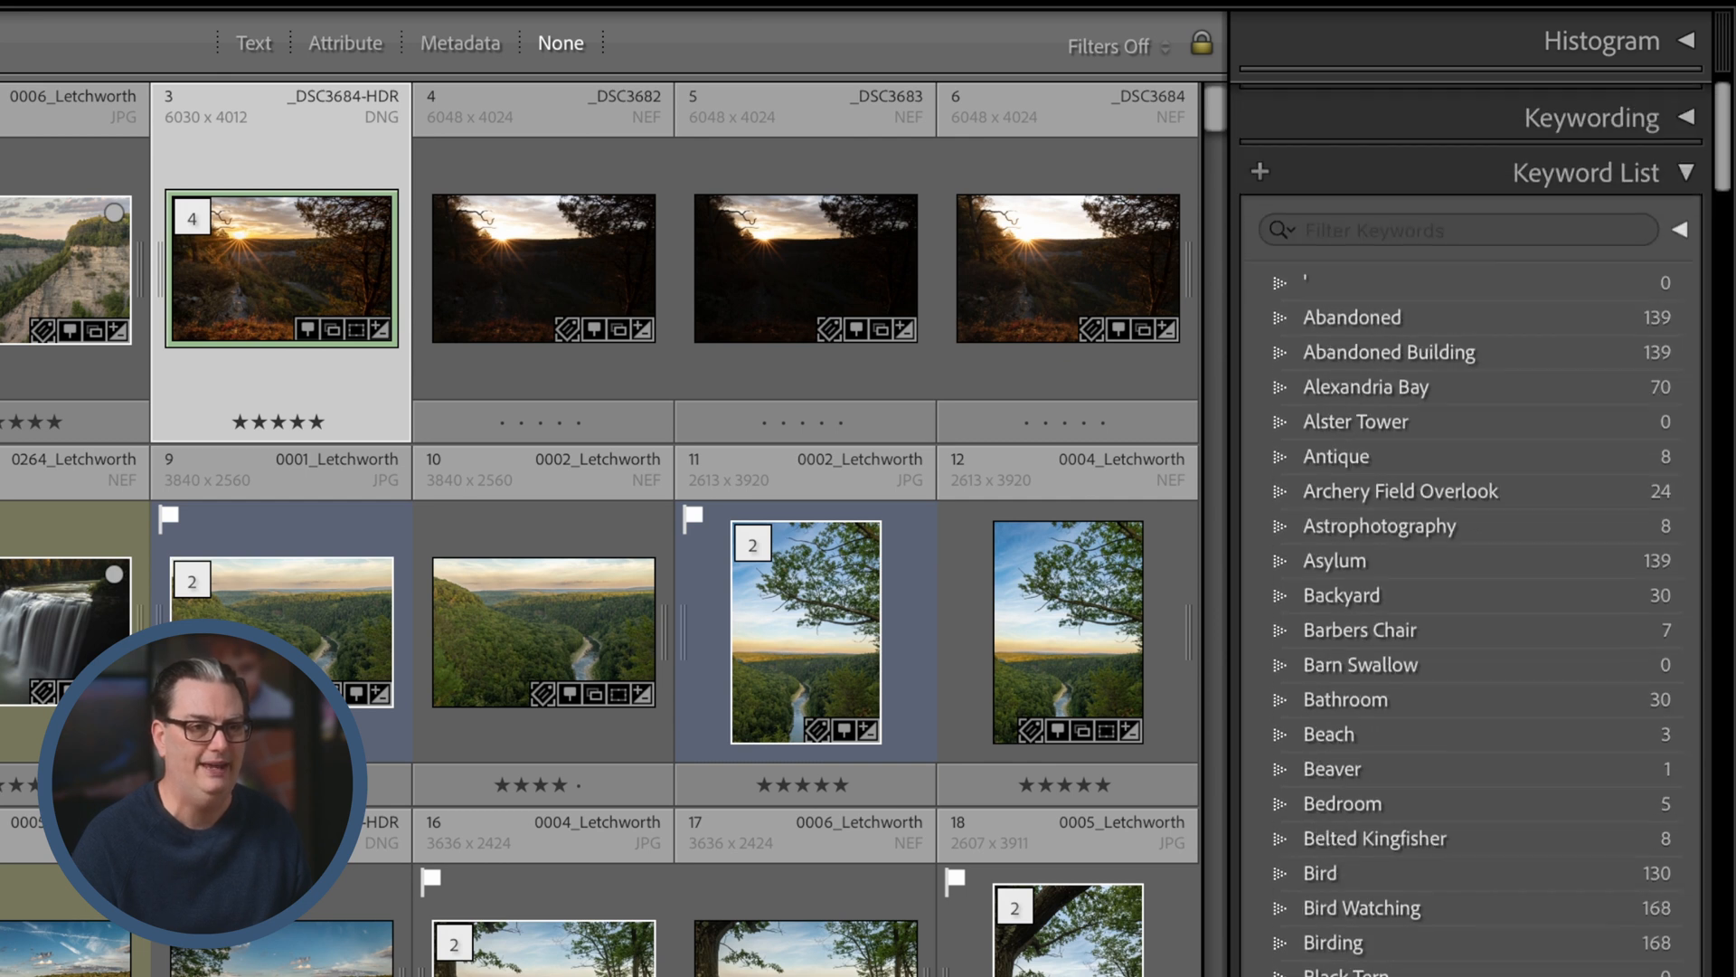
{"action": "left_click", "coordinate": [1574, 100]}
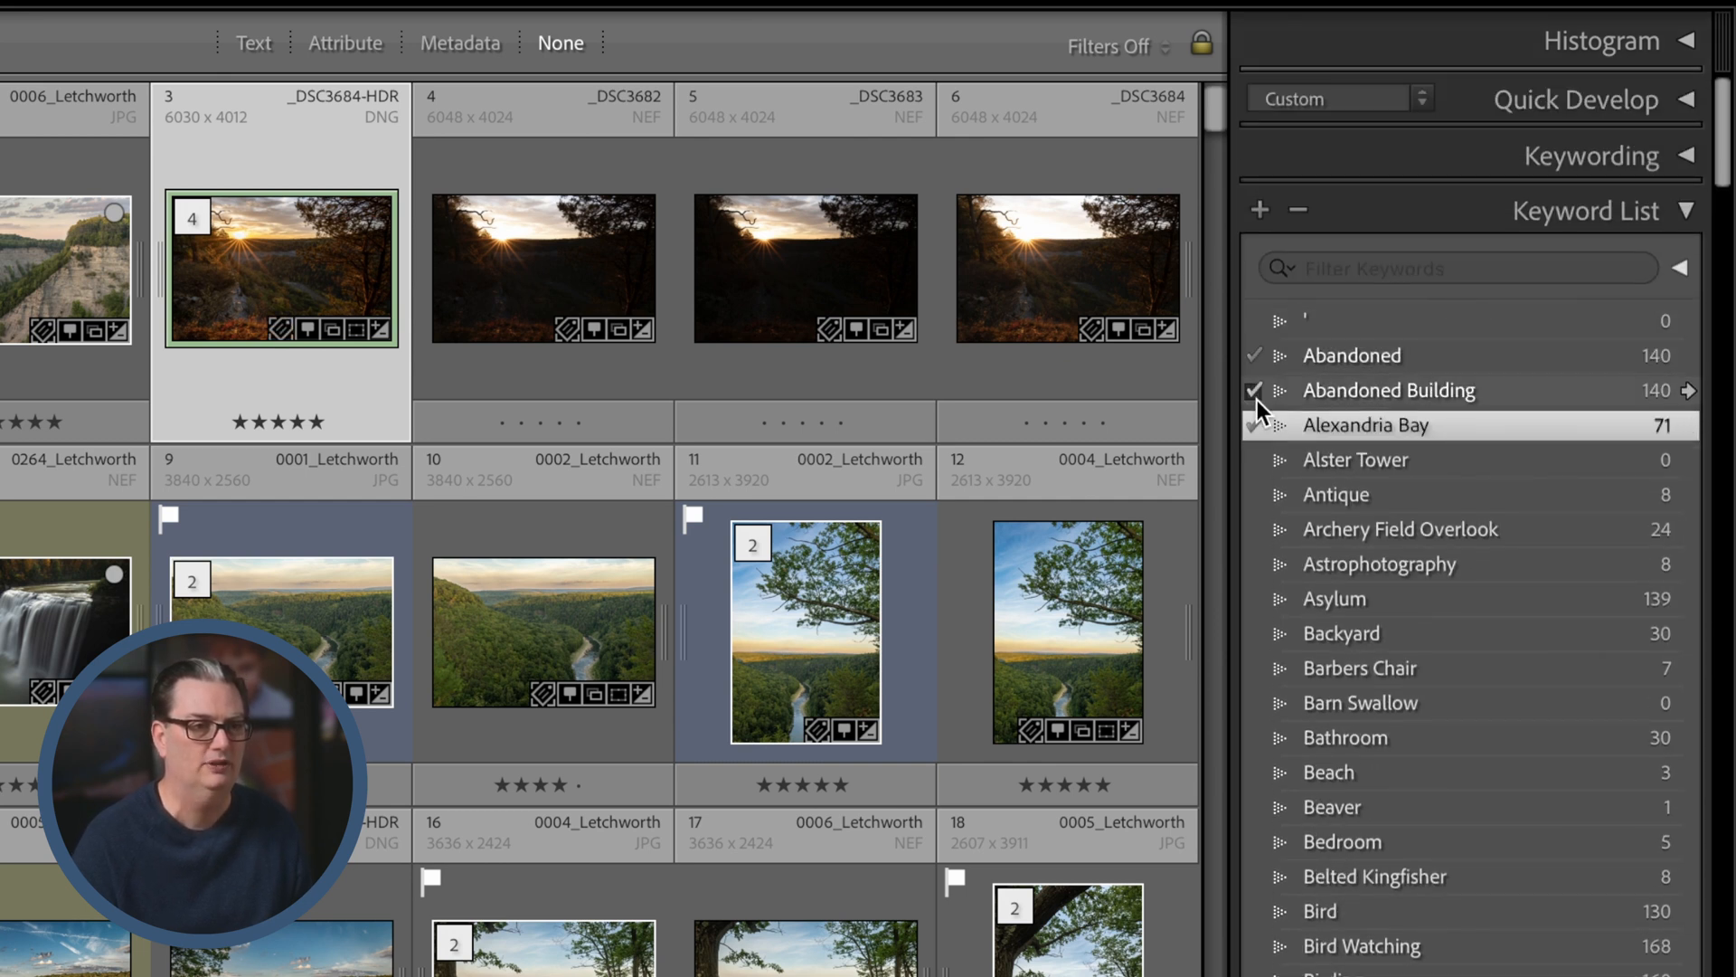
{"action": "left_click", "coordinate": [1255, 390]}
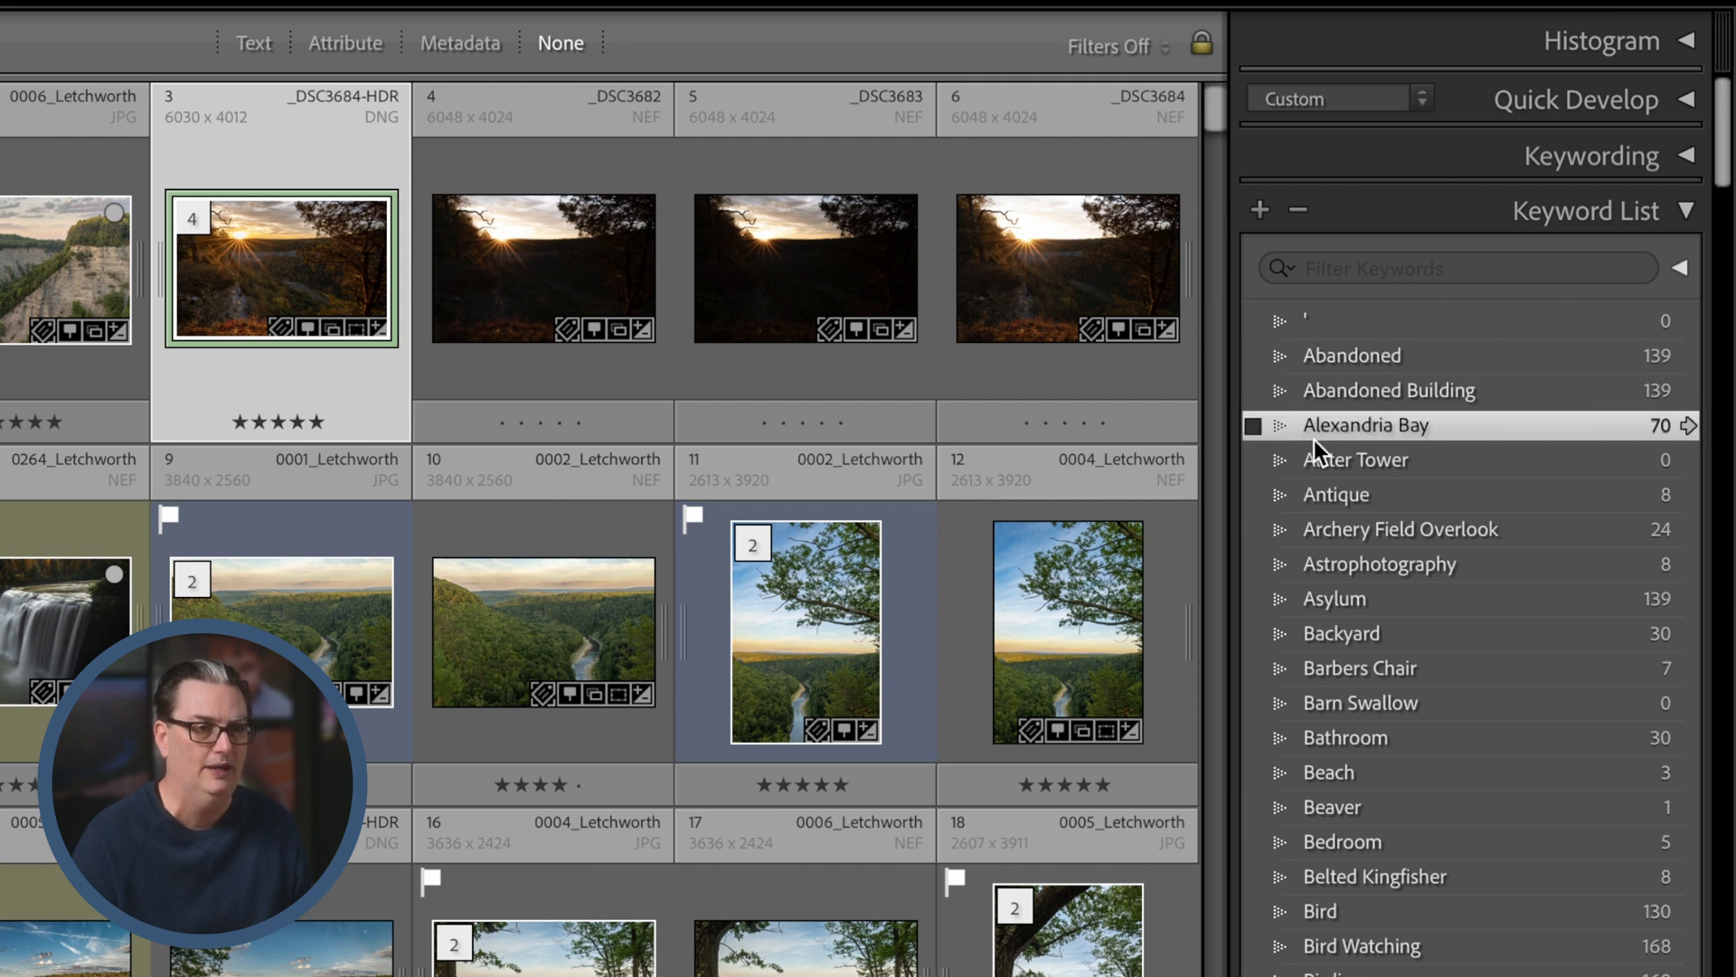
{"action": "mouse_move", "coordinate": [1458, 496]}
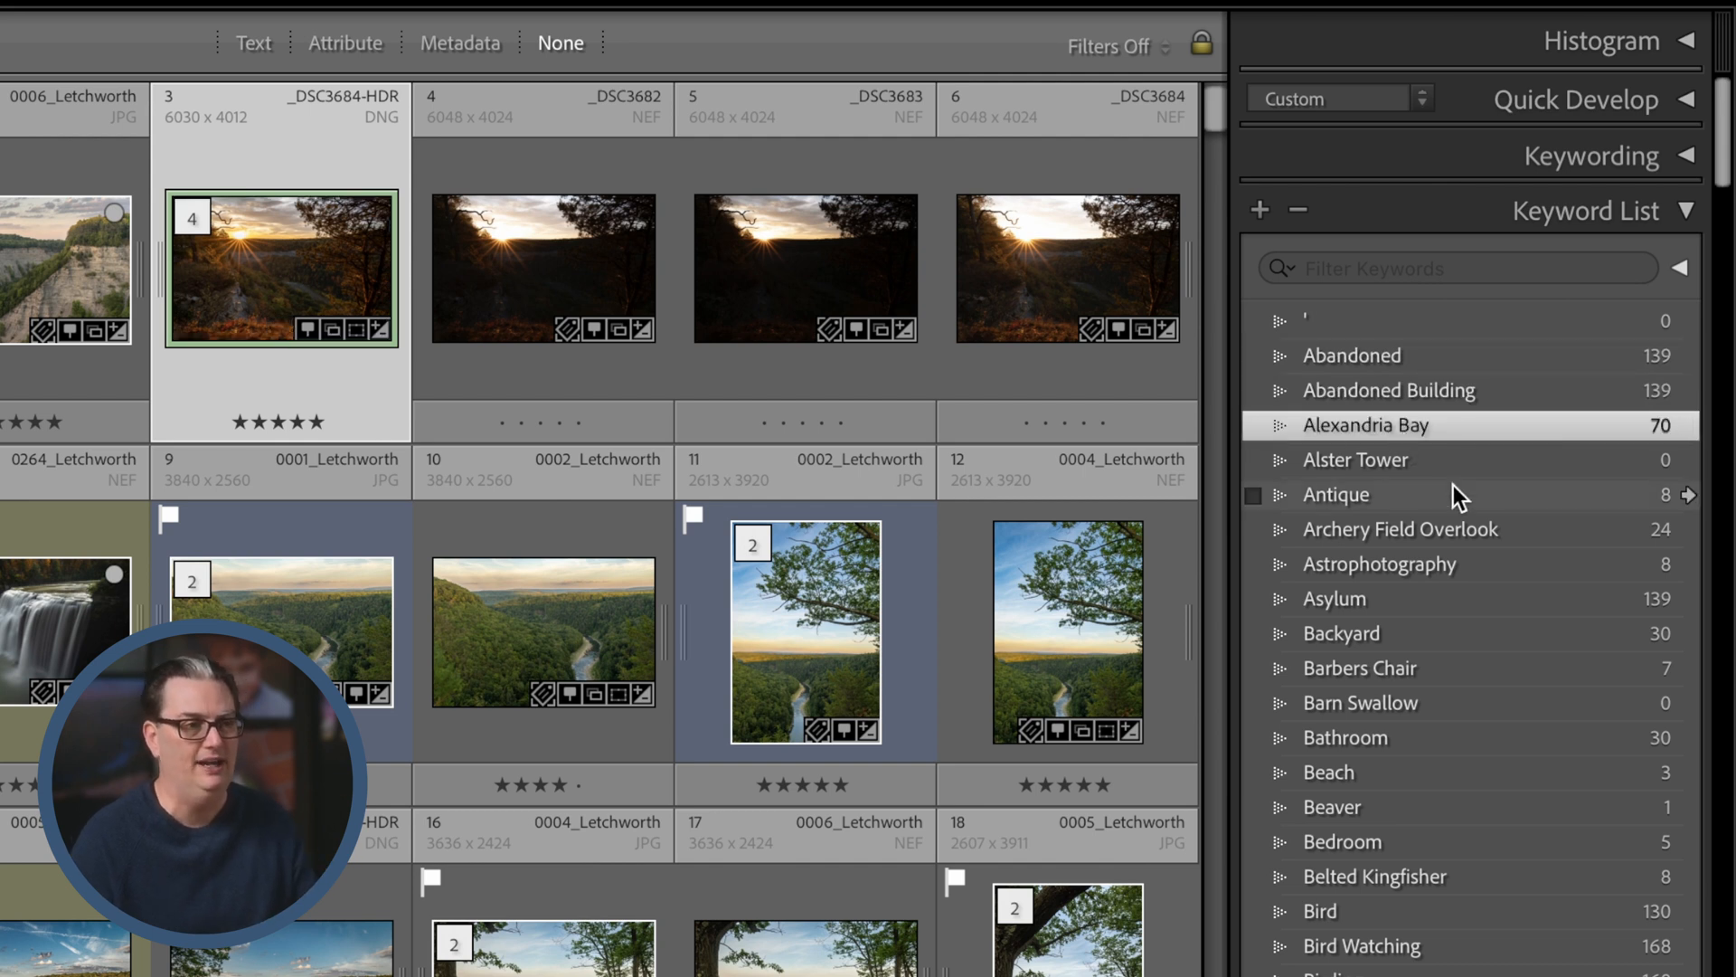
{"action": "mouse_move", "coordinate": [1628, 372]}
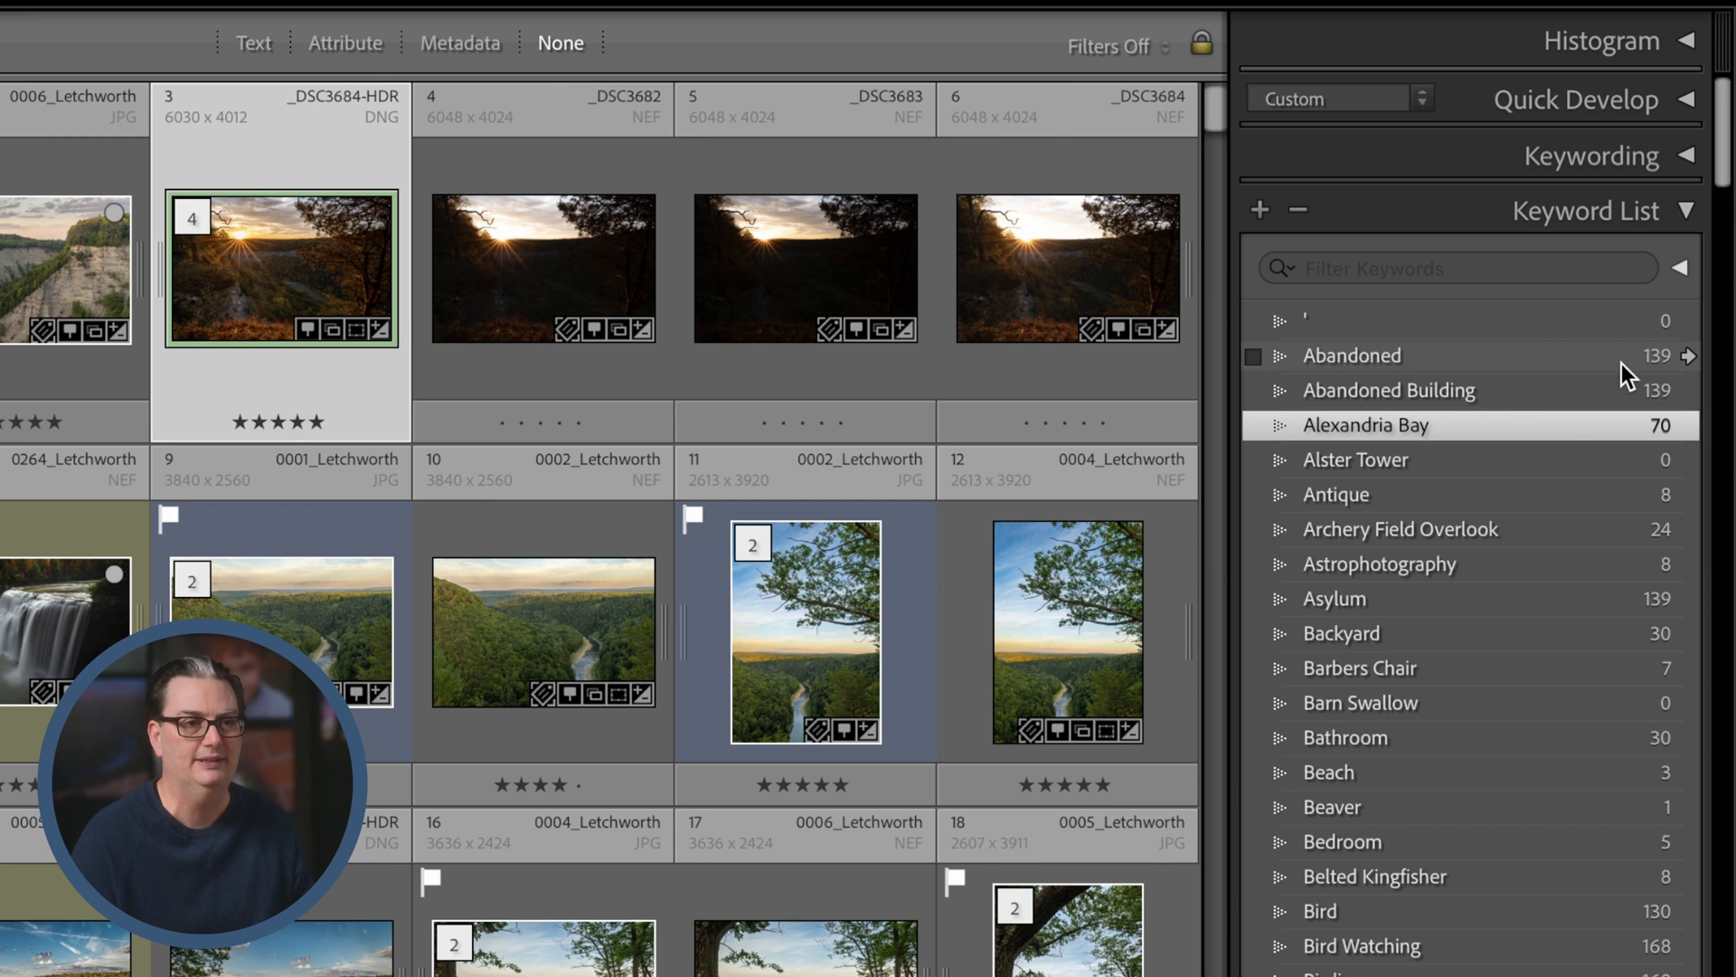
{"action": "mouse_move", "coordinate": [1647, 388]}
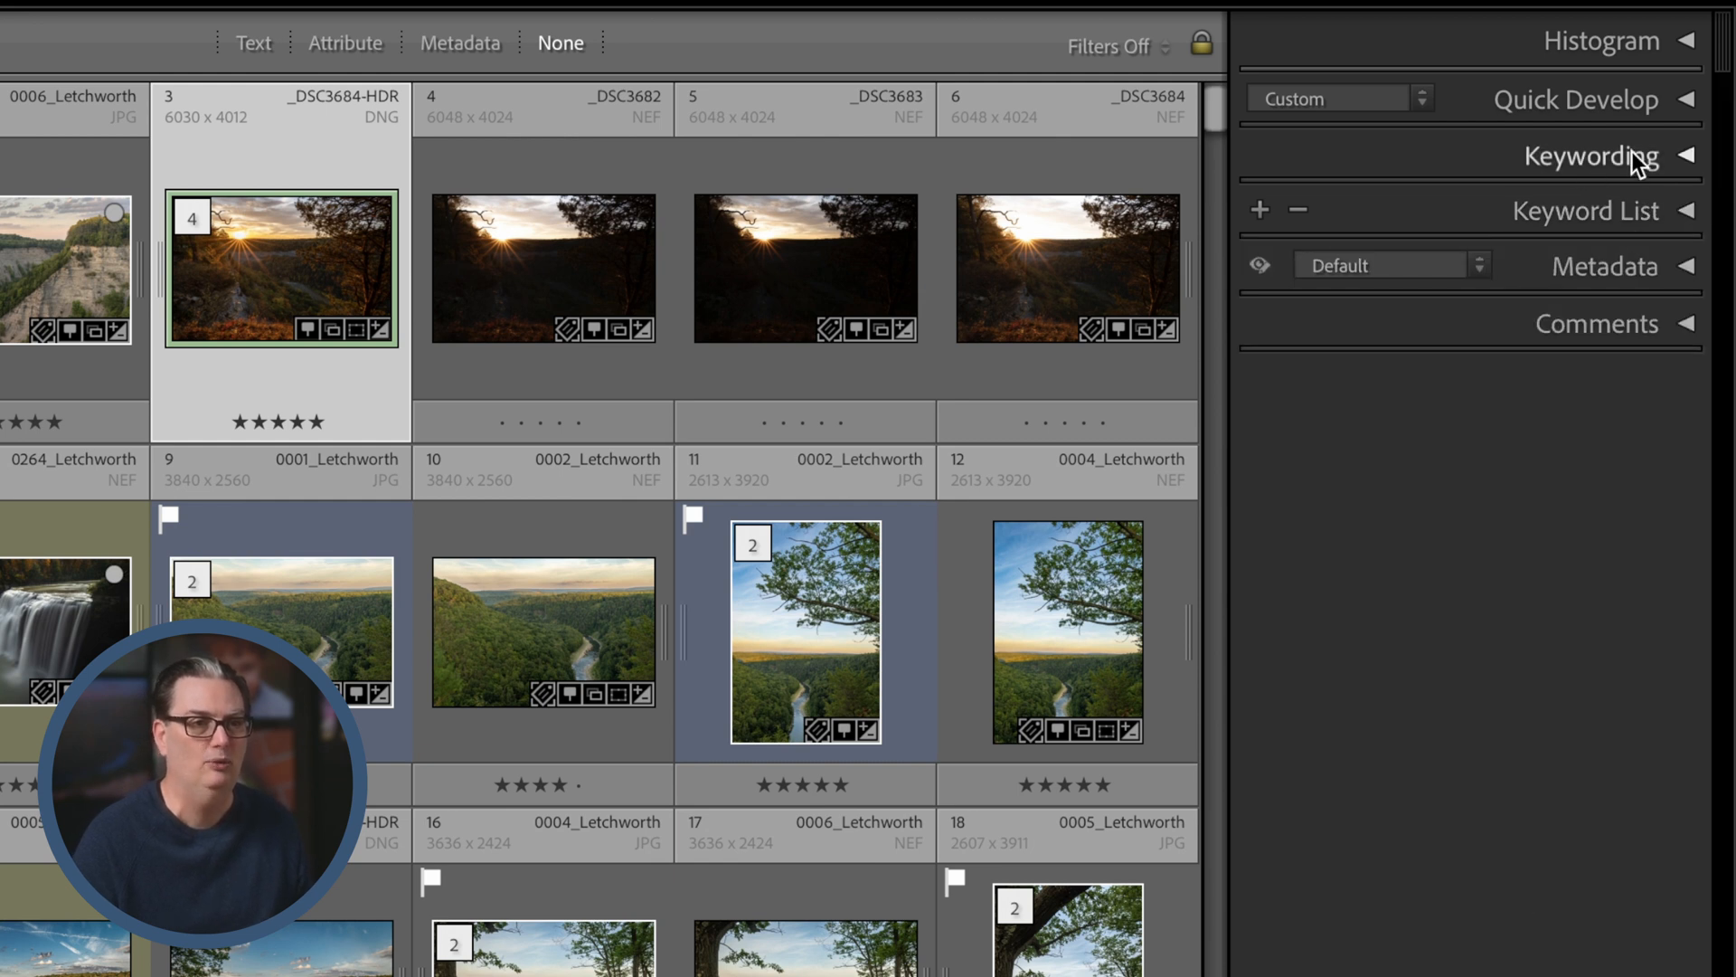
Enter keyword tags dng, Letchworth State Park, New York in the Keywording panel.
{"action": "left_click", "coordinate": [1592, 155]}
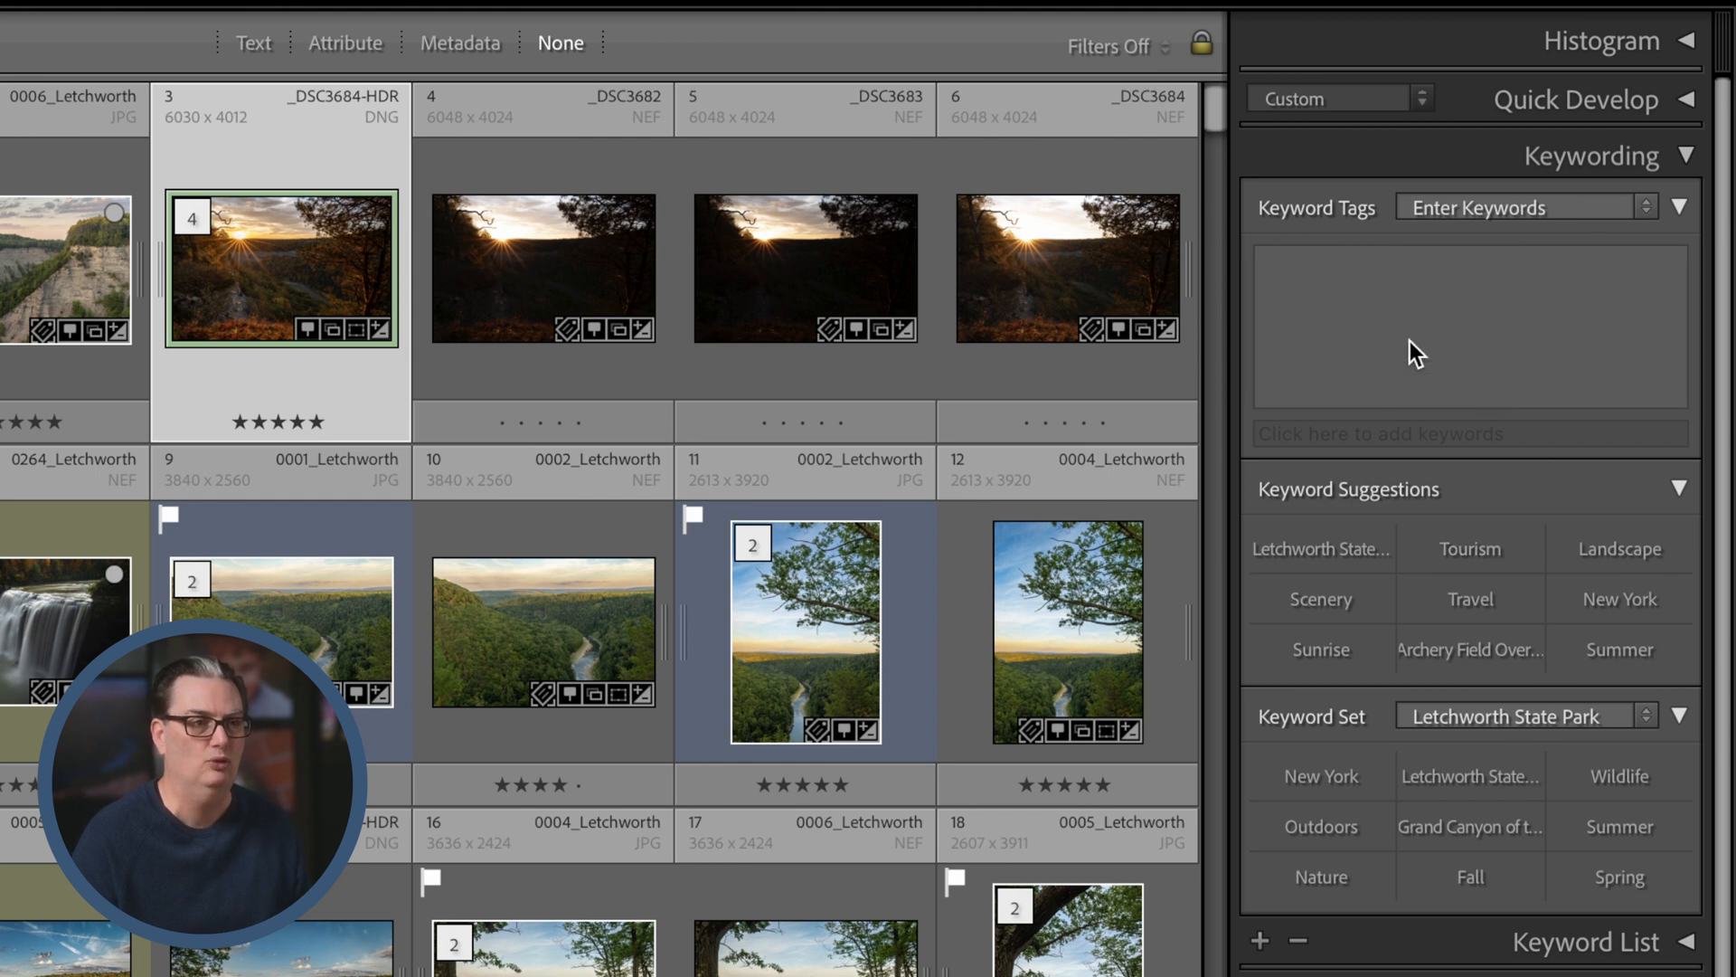
{"action": "left_click", "coordinate": [1468, 327]}
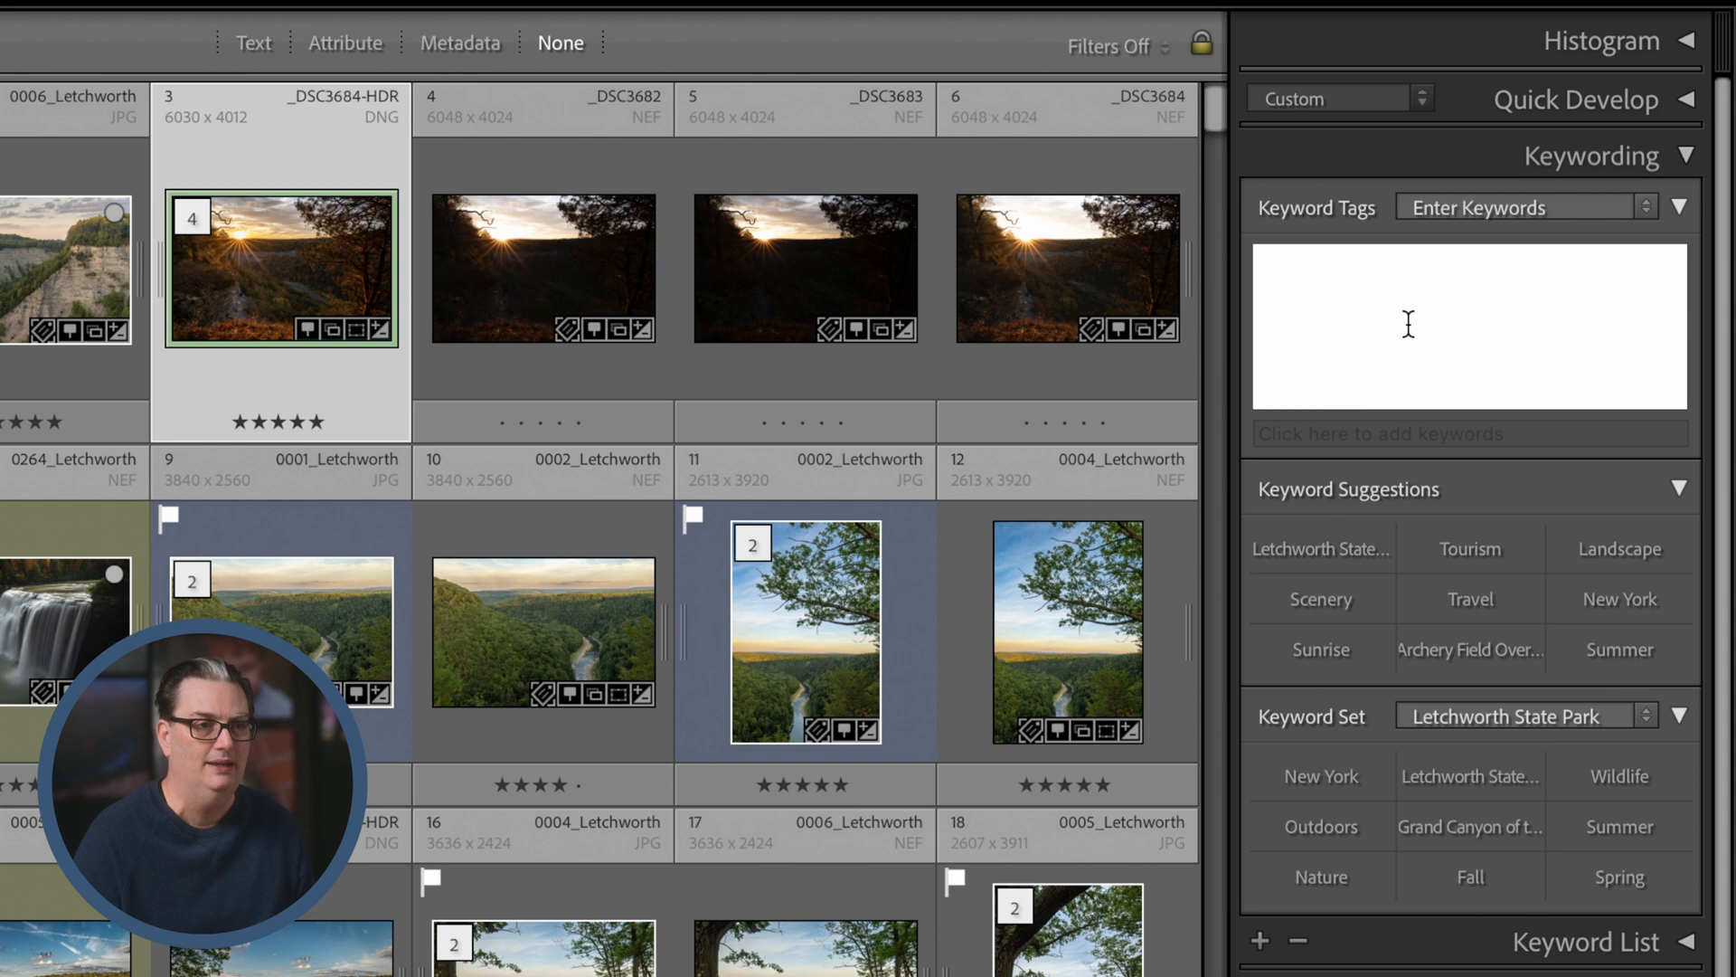
{"action": "type", "text": "dng,"}
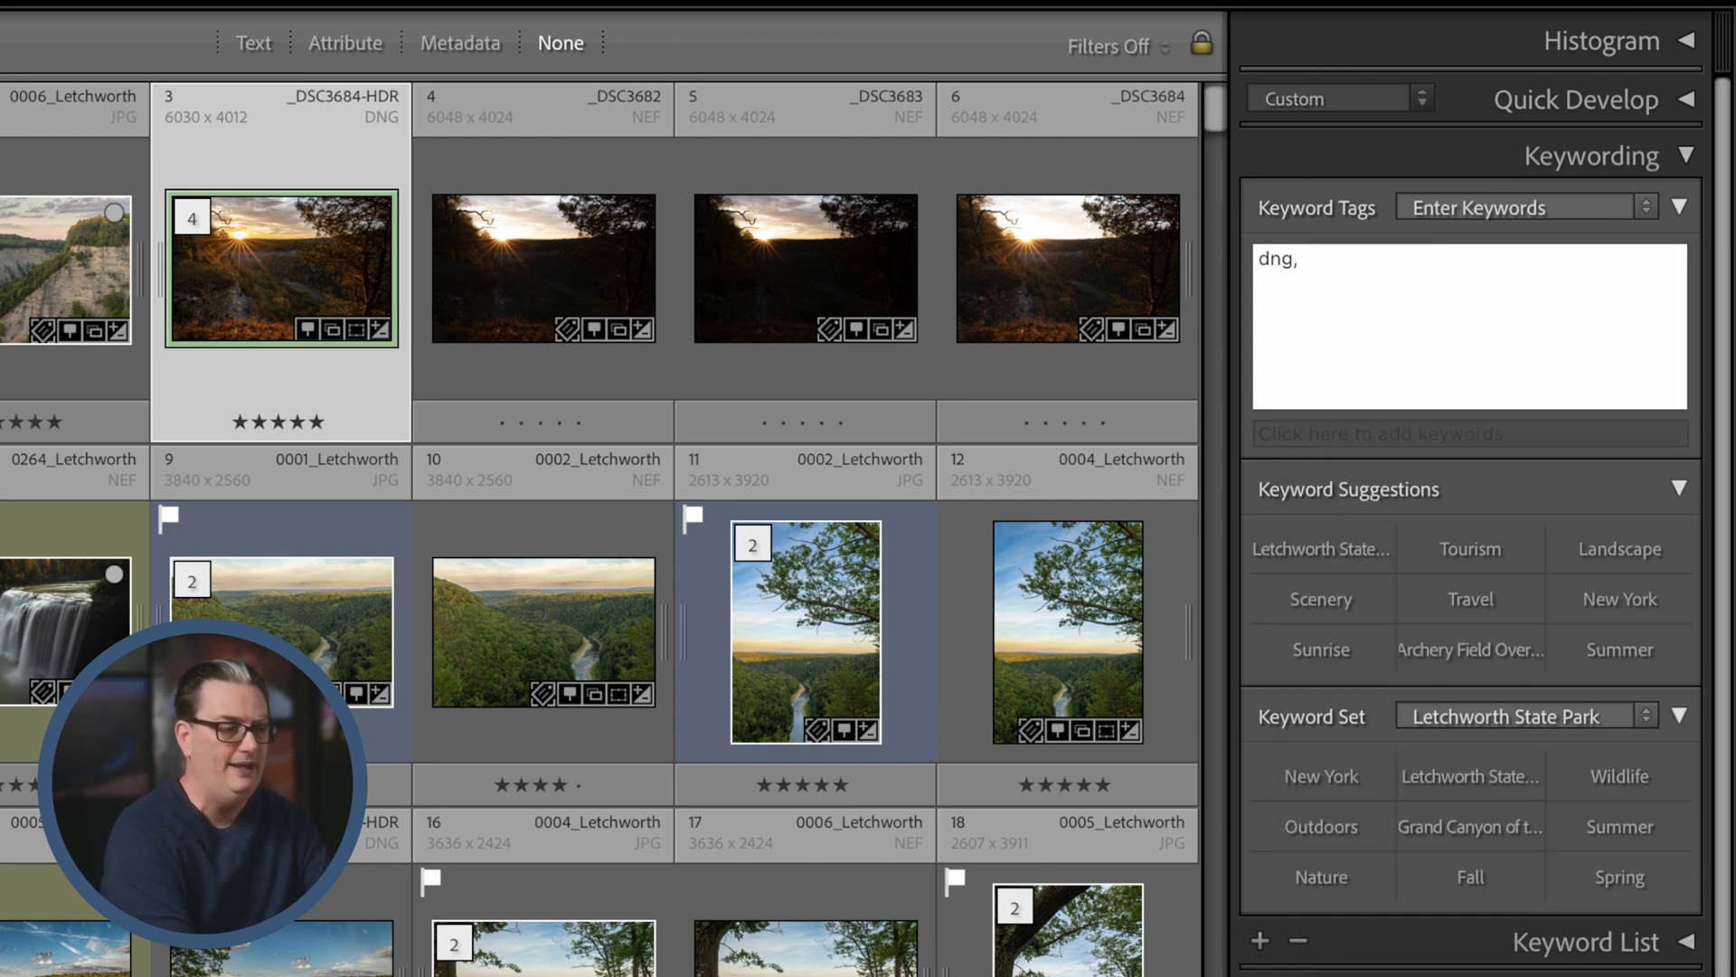
{"action": "type", "text": "letchworth State Park"}
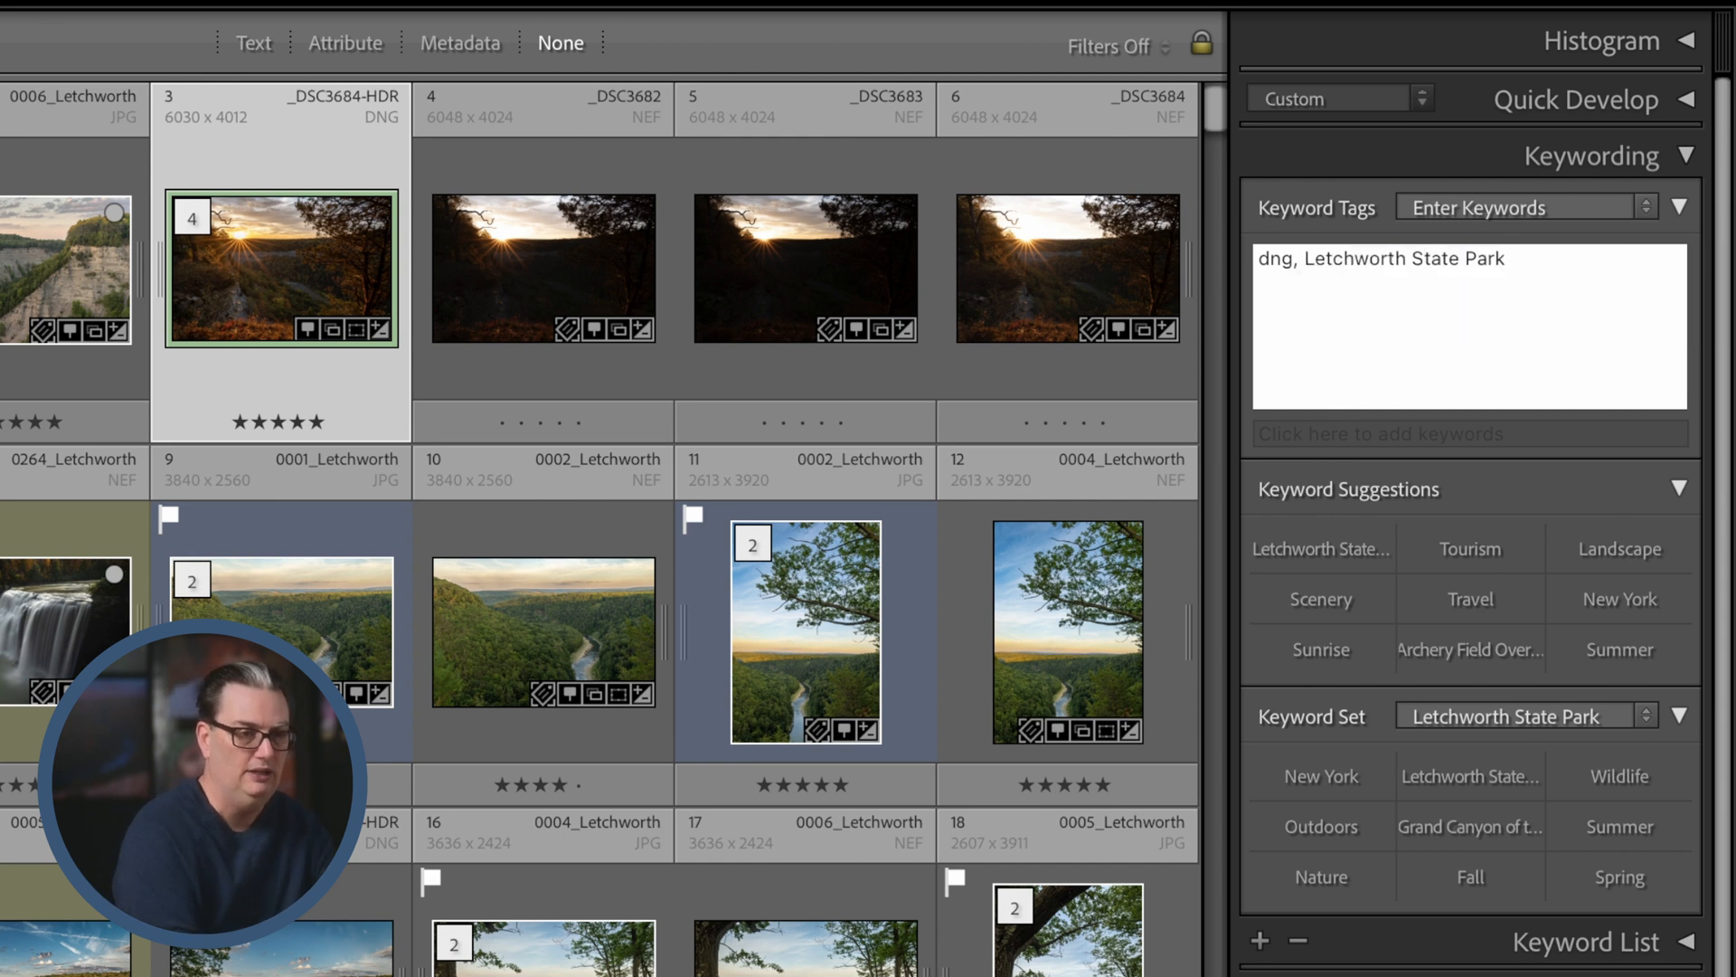
{"action": "type", "text": ","}
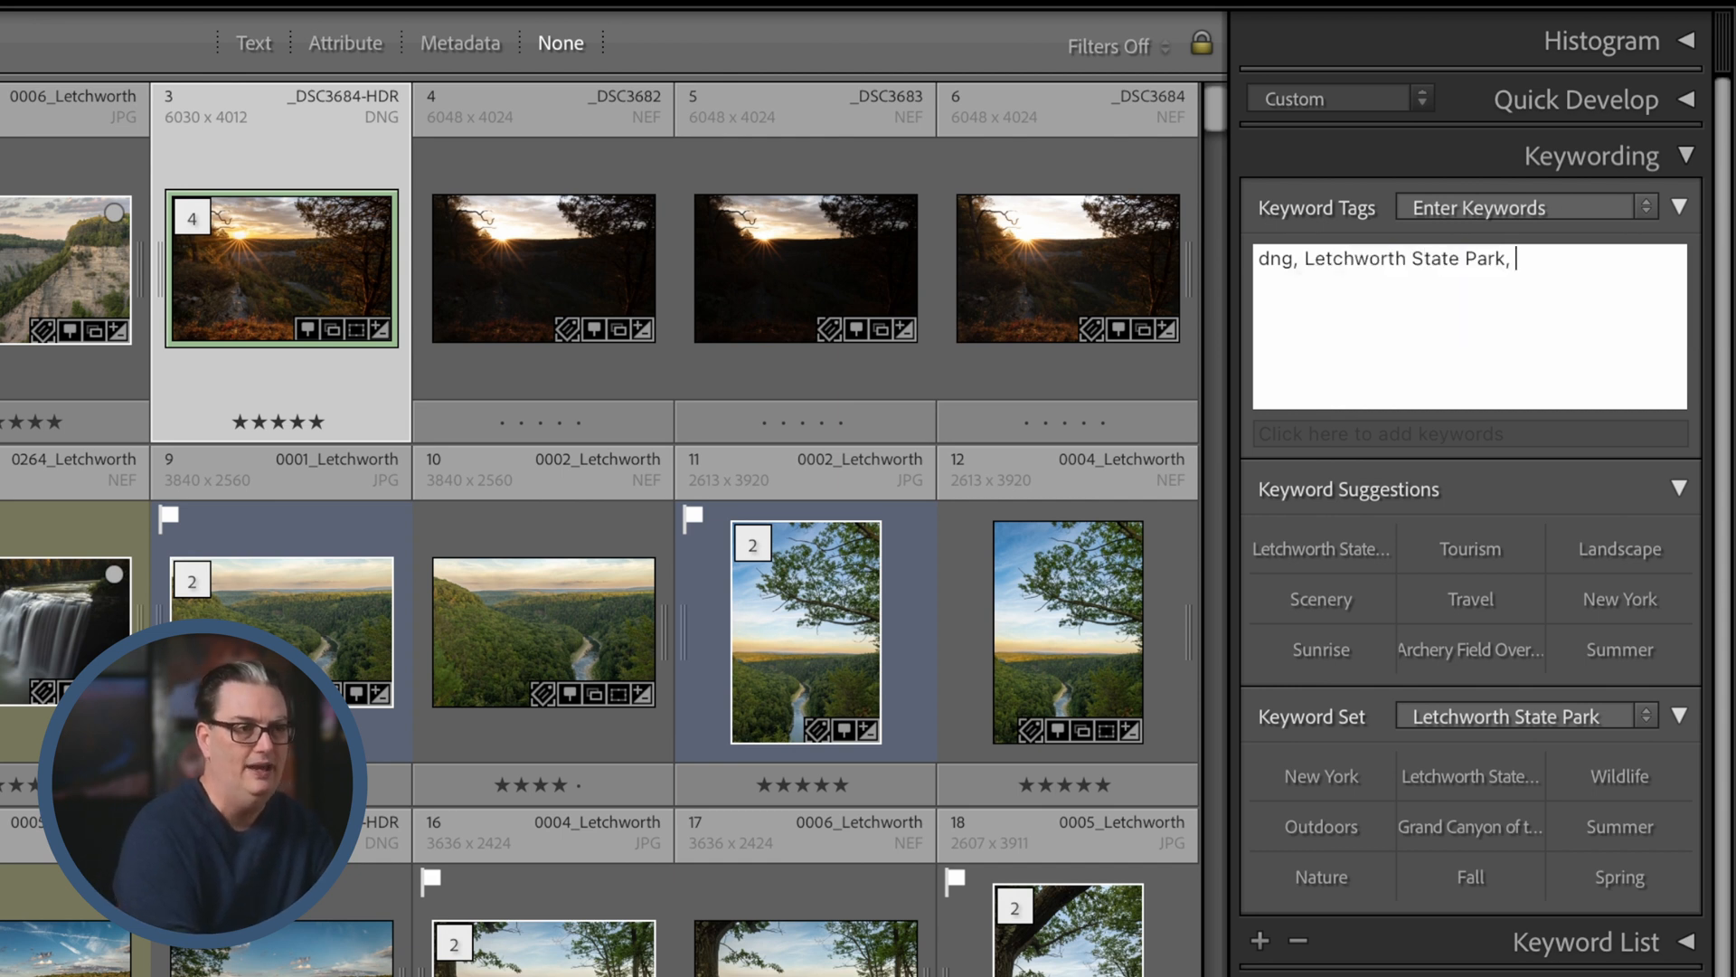
{"action": "type", "text": "New York"}
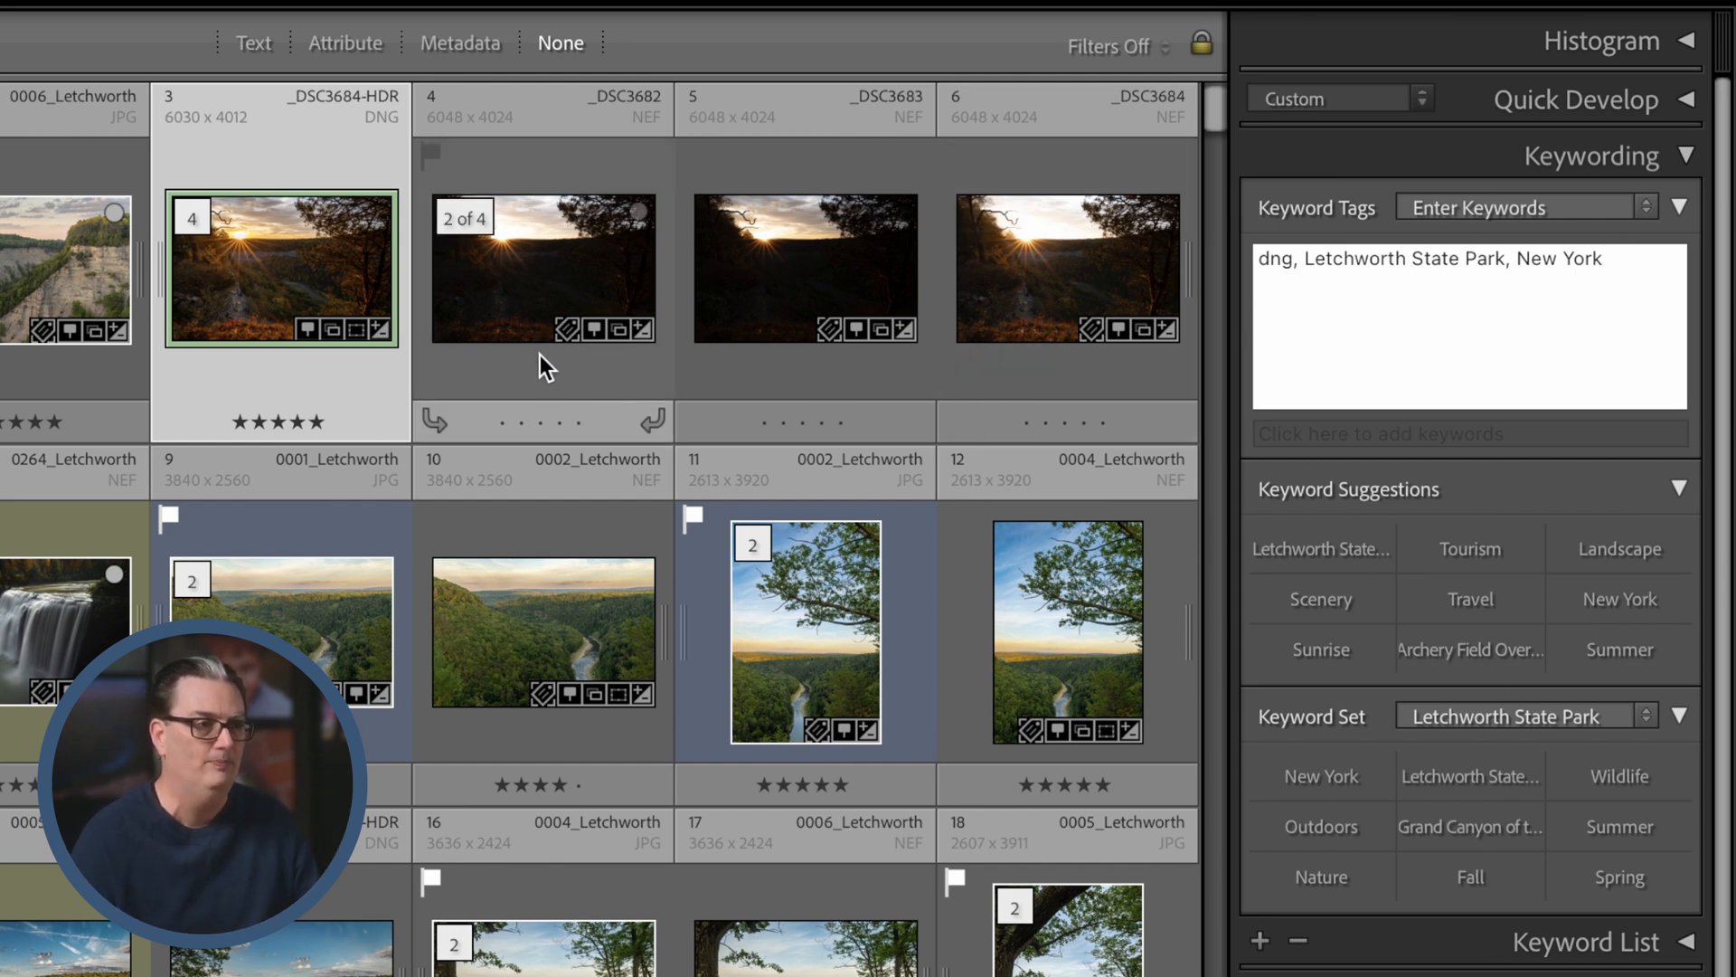
Add the suggested keywords Landscape, Tourism, Blue Sky and Heart Island to the selected sunset photos.
{"action": "left_click", "coordinate": [1067, 265]}
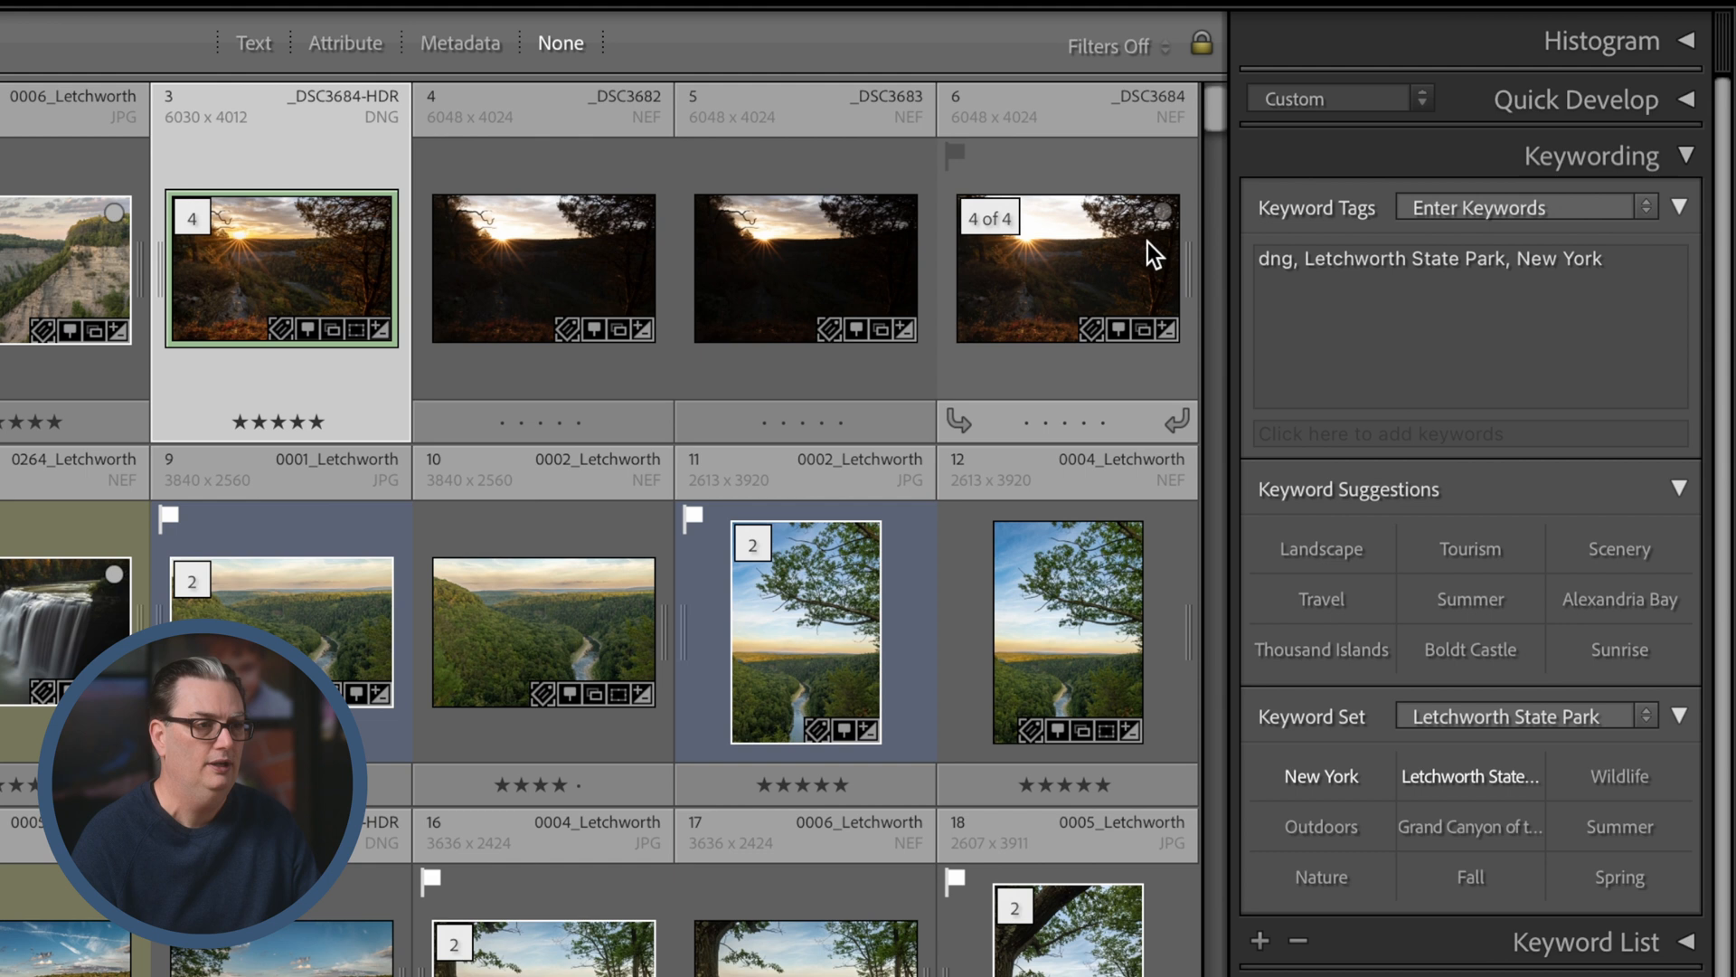
{"action": "mouse_move", "coordinate": [1450, 501]}
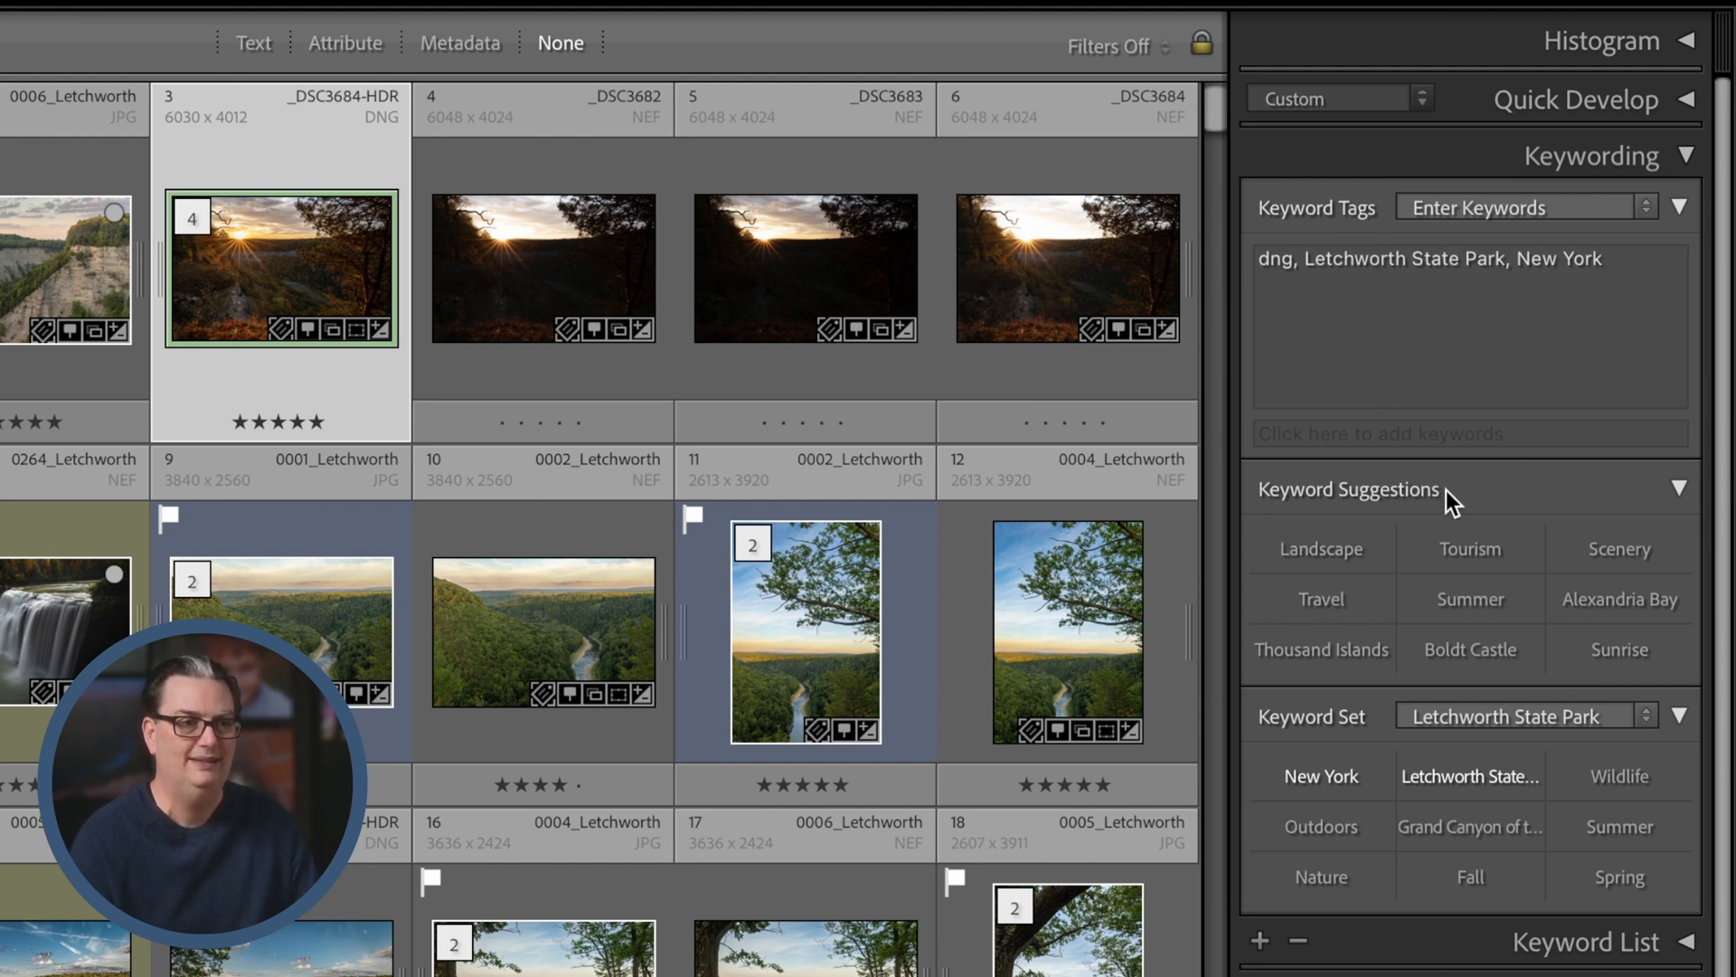
{"action": "mouse_move", "coordinate": [1470, 504]}
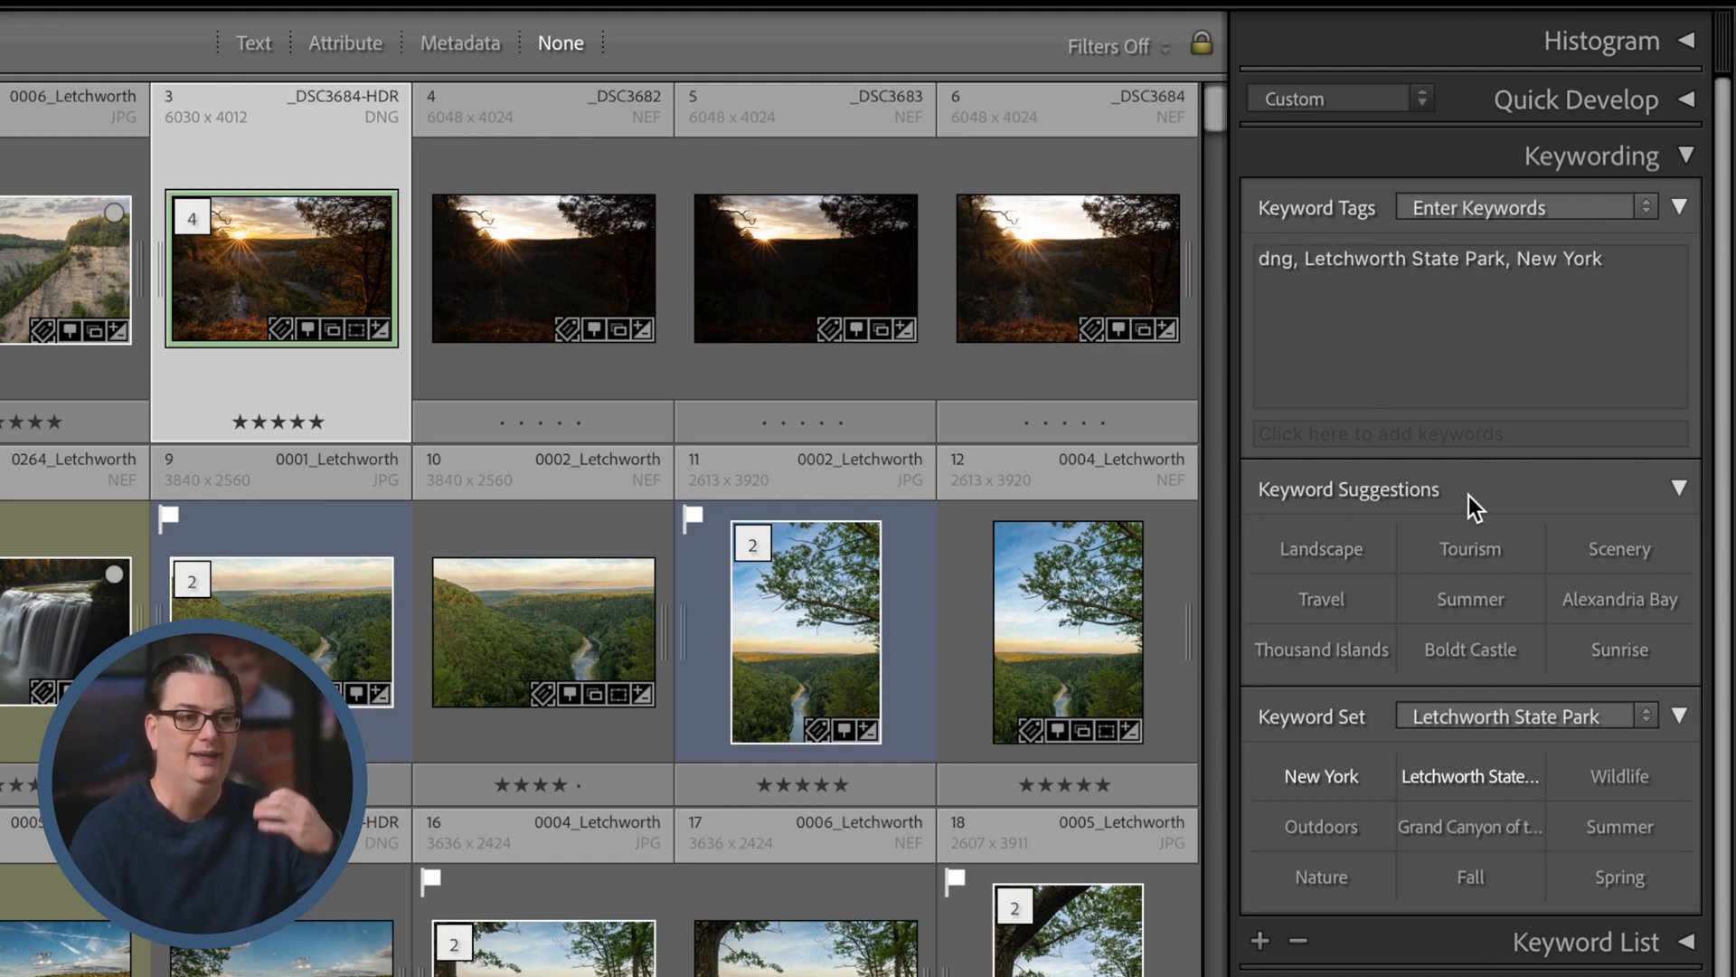
{"action": "mouse_move", "coordinate": [1595, 567]}
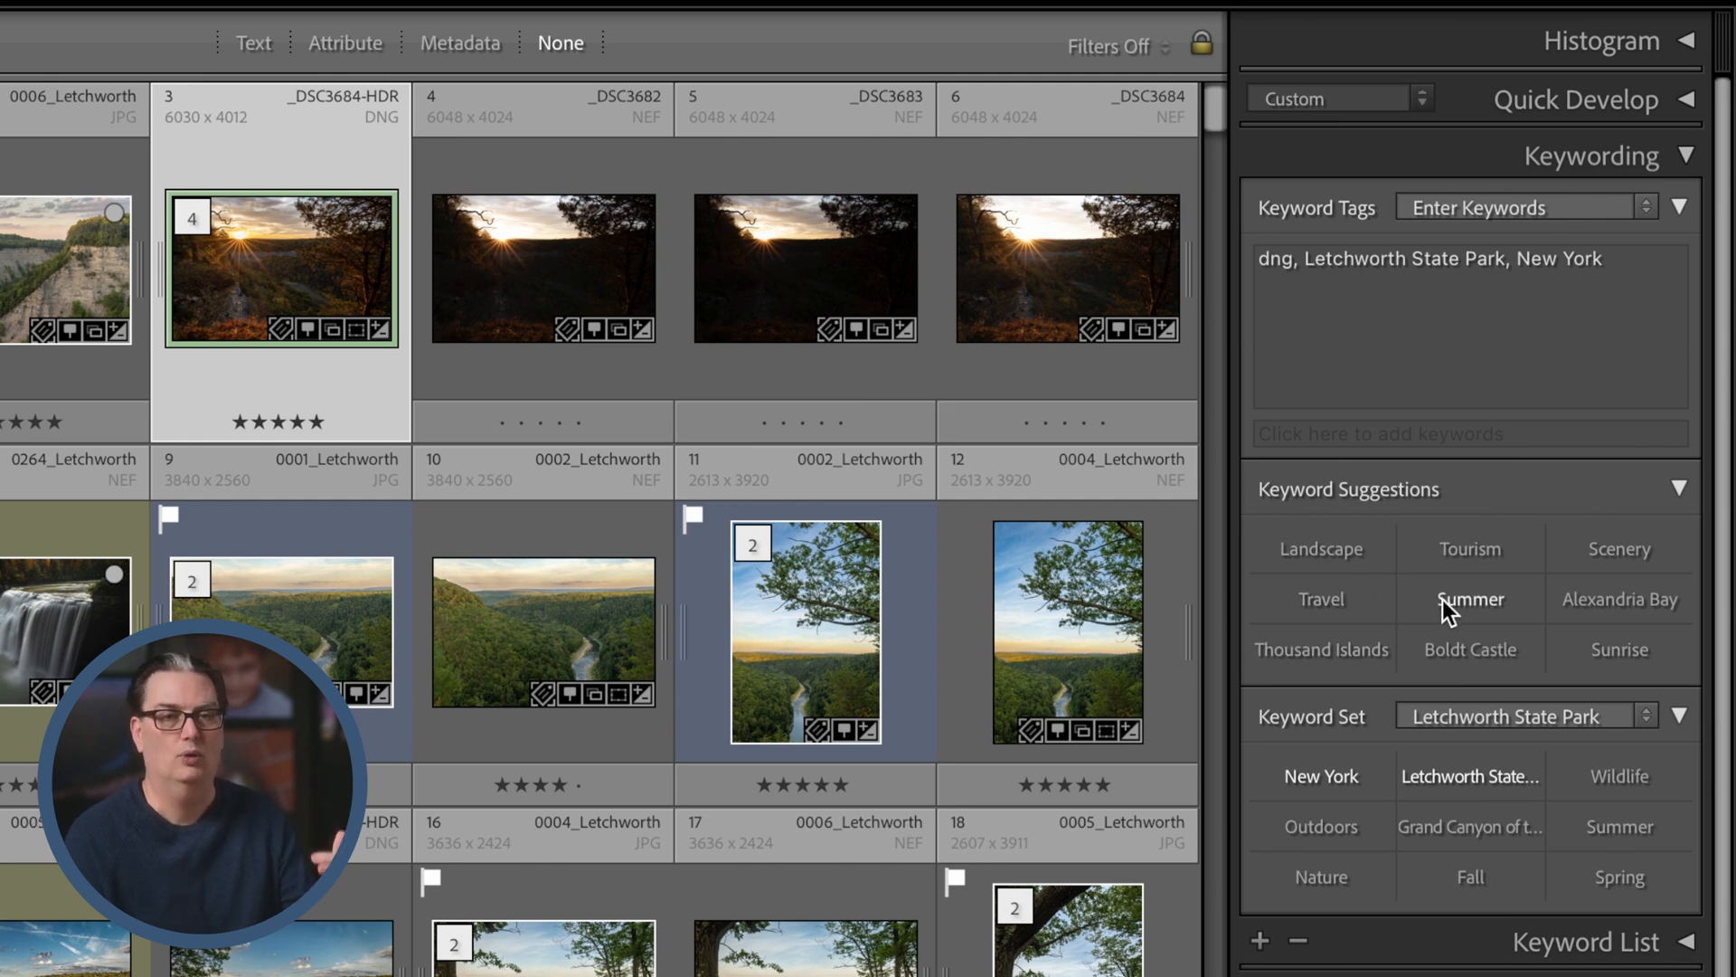
{"action": "mouse_move", "coordinate": [1470, 599]}
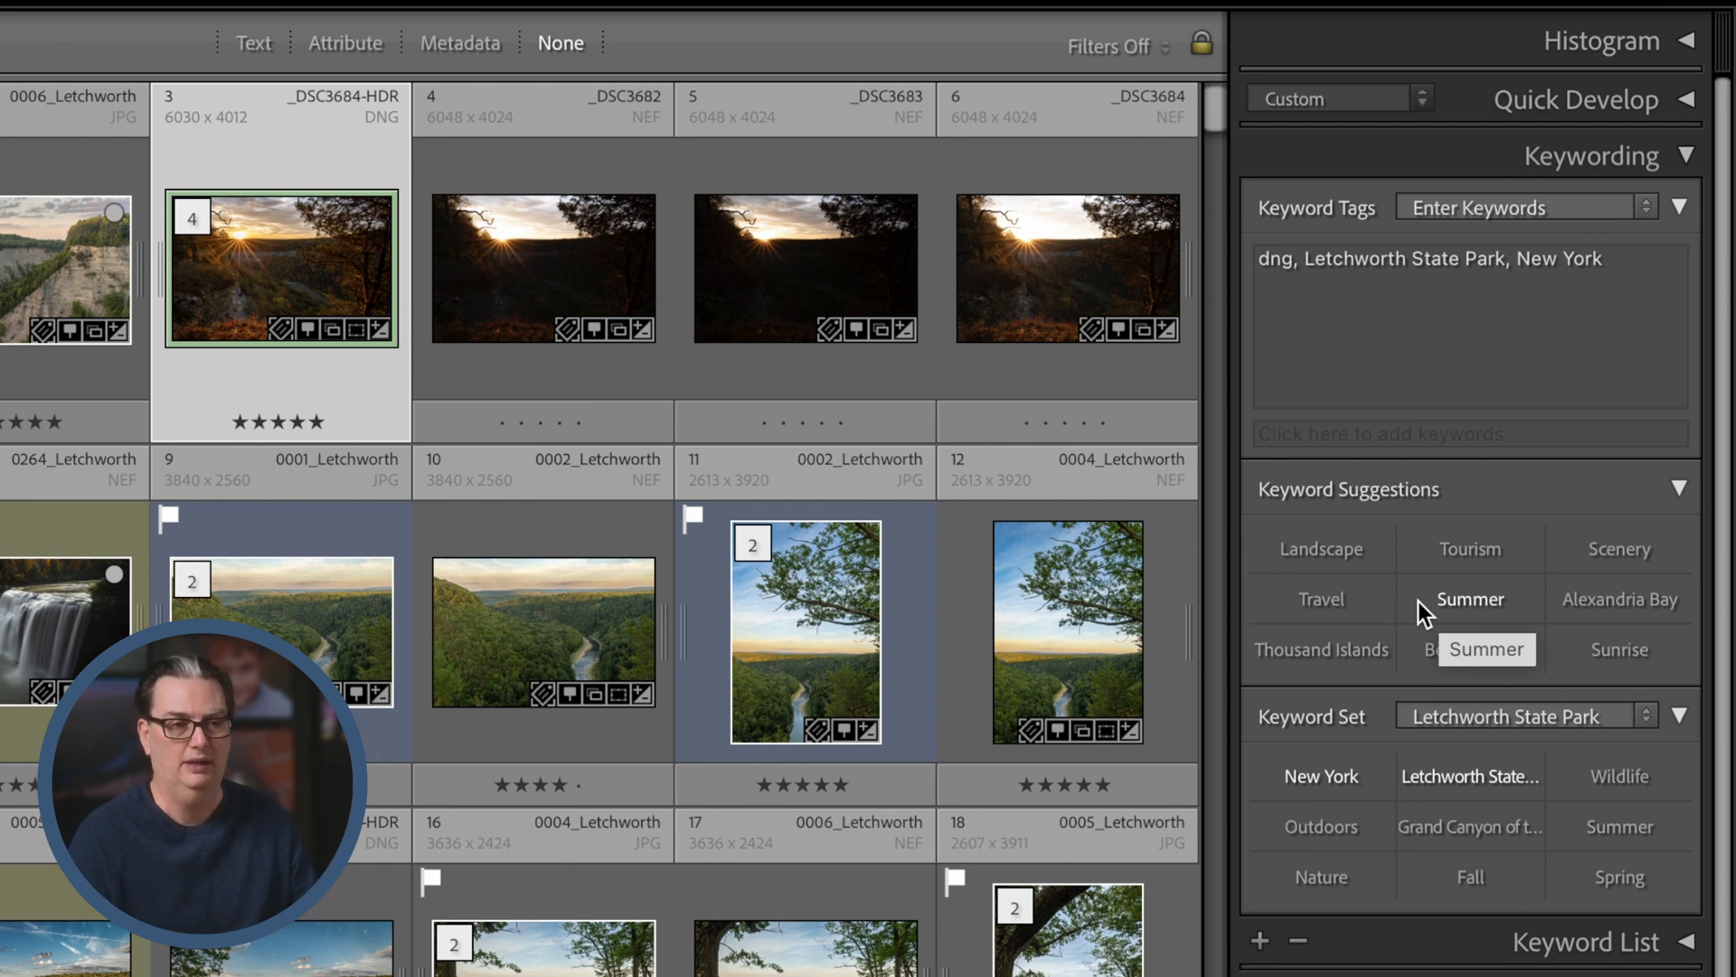
{"action": "left_click", "coordinate": [1318, 546]}
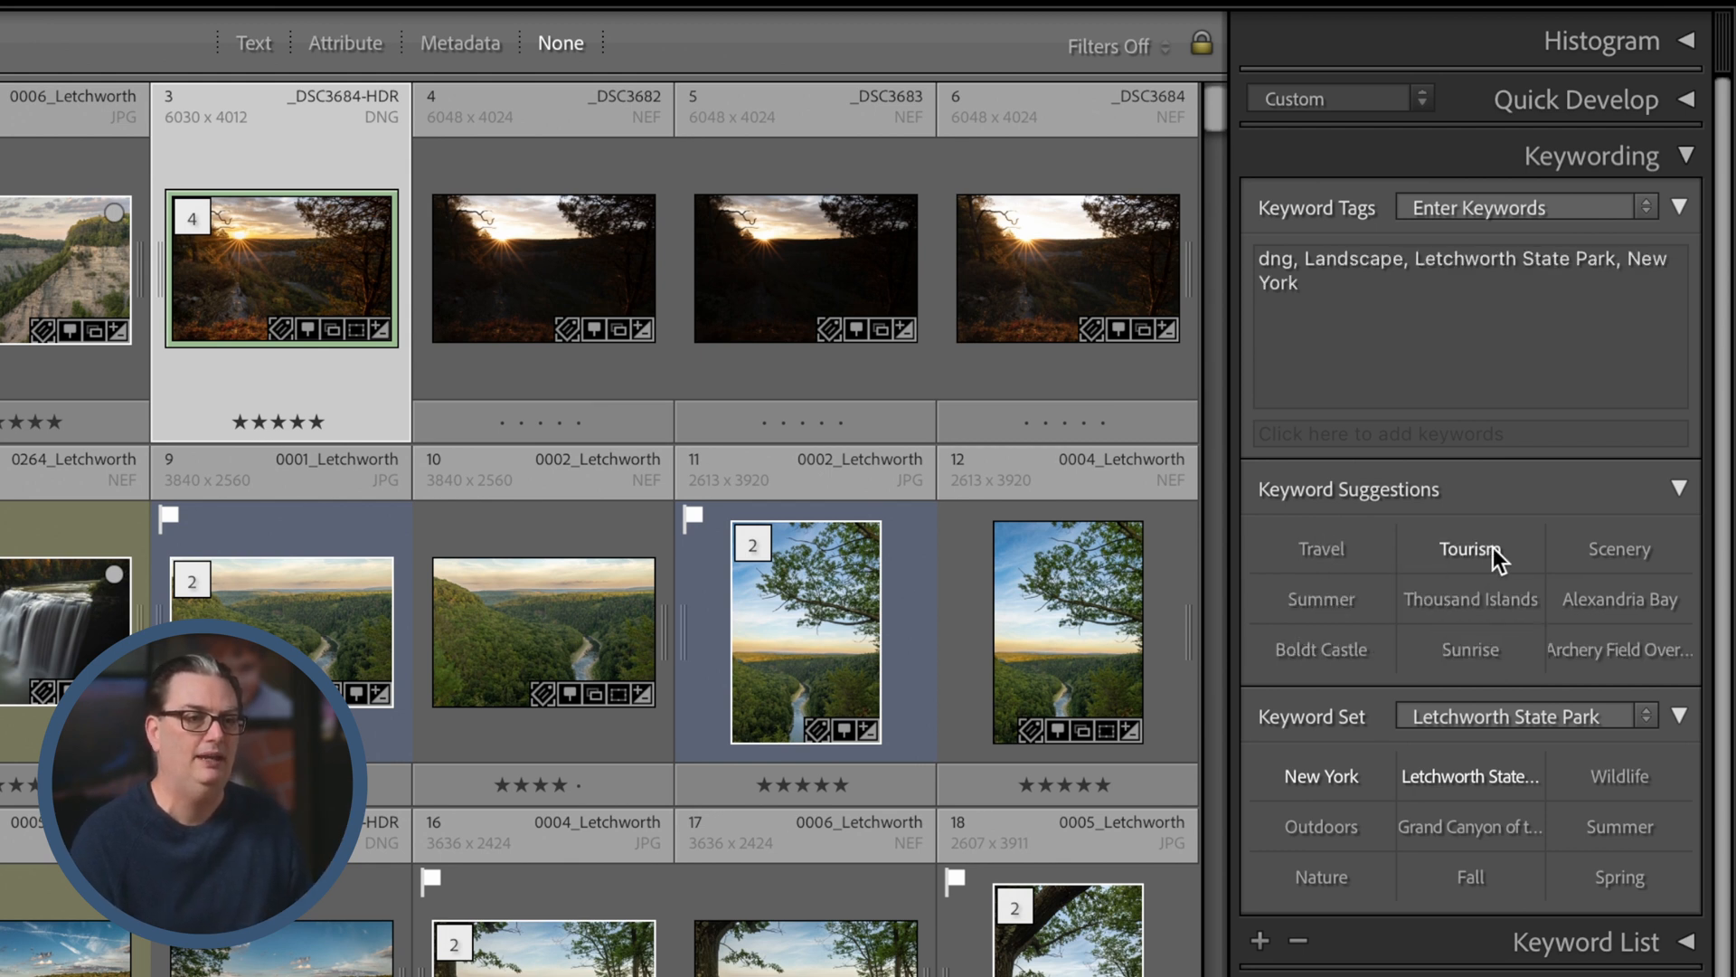
{"action": "left_click", "coordinate": [1470, 548]}
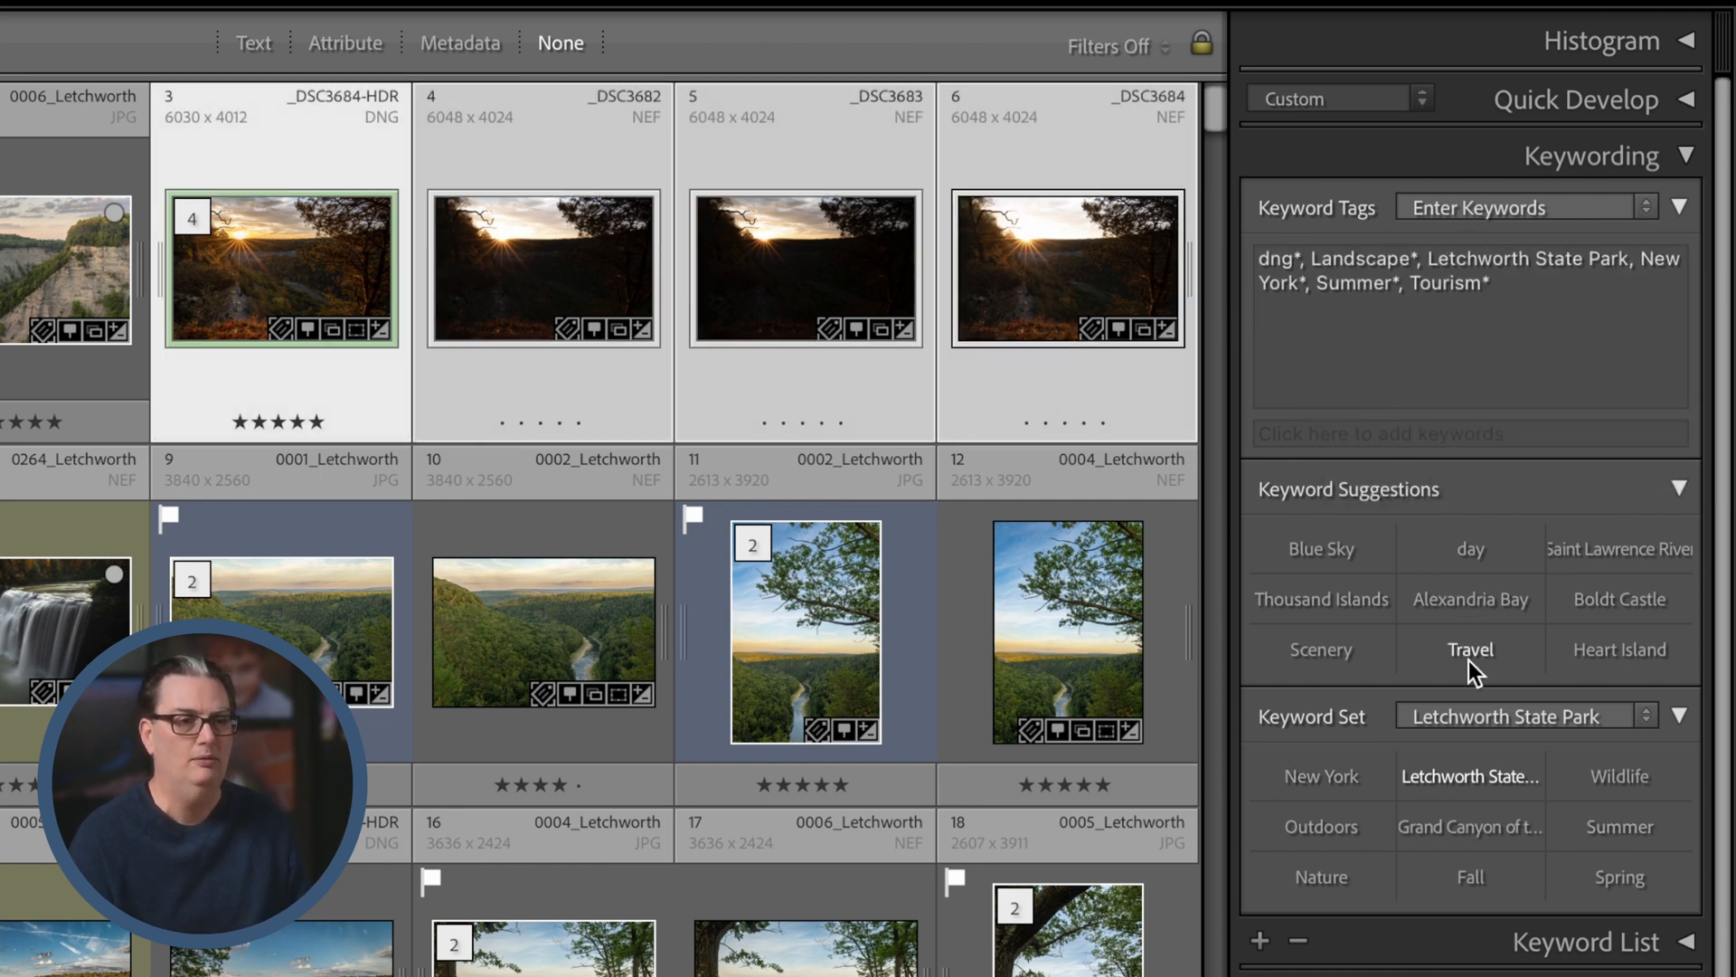
{"action": "left_click", "coordinate": [1318, 546]}
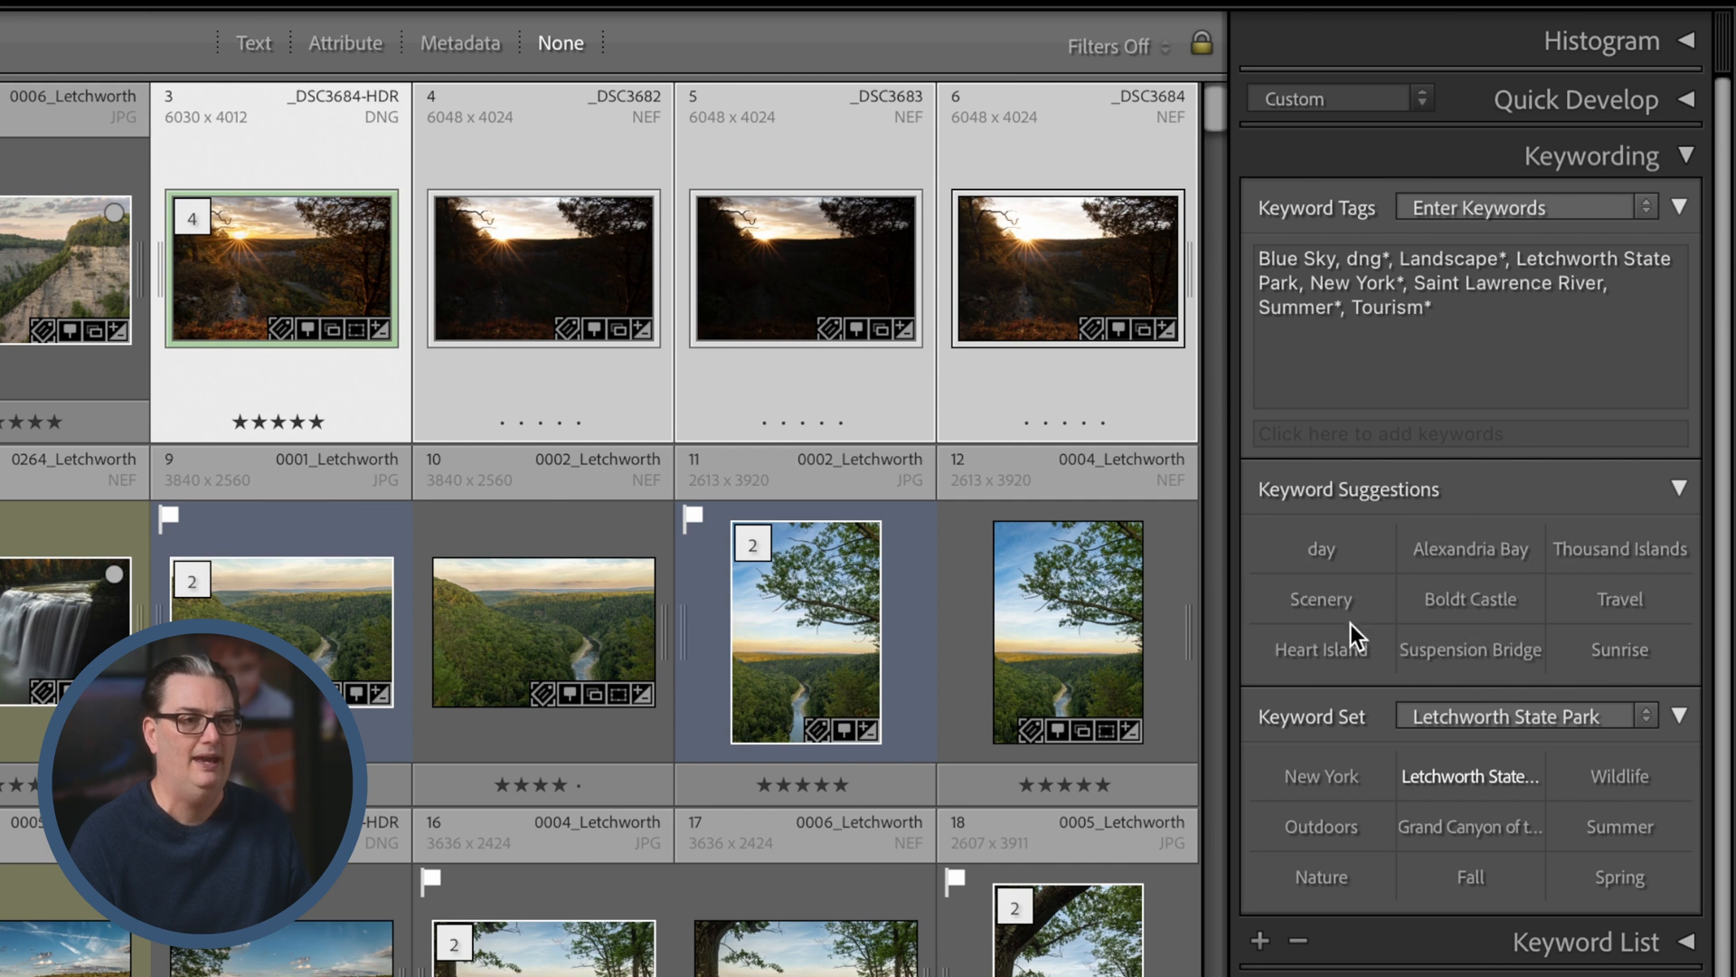
{"action": "left_click", "coordinate": [1318, 649]}
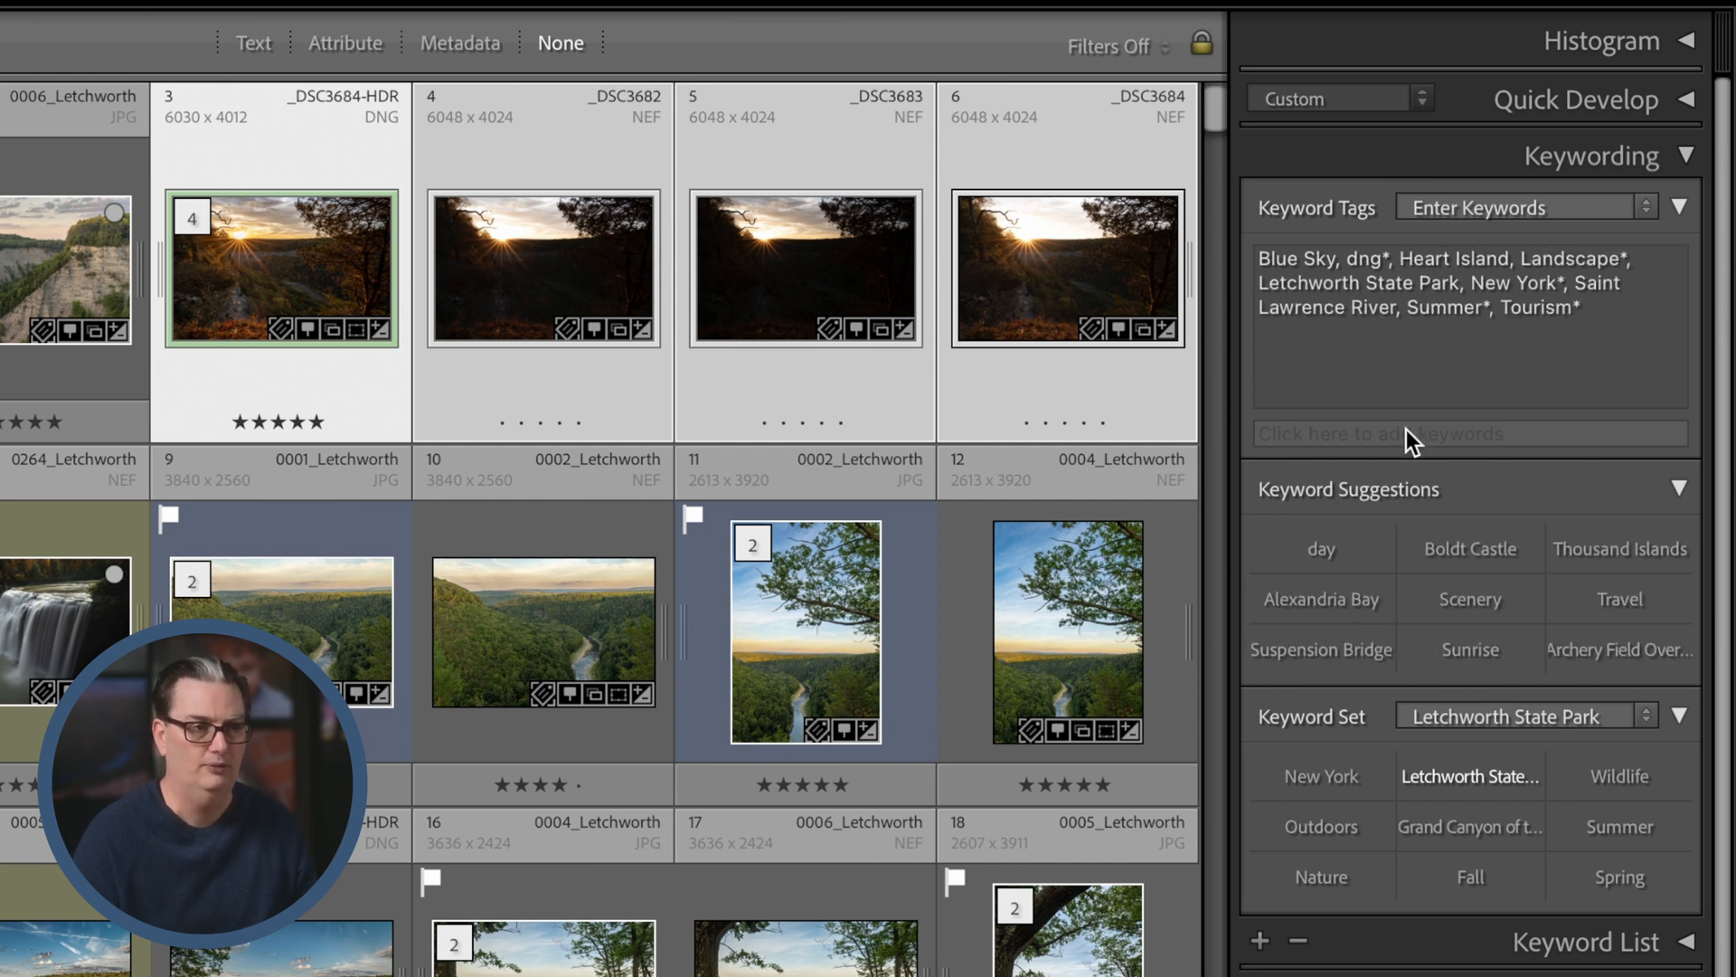
{"action": "mouse_move", "coordinate": [1391, 396]}
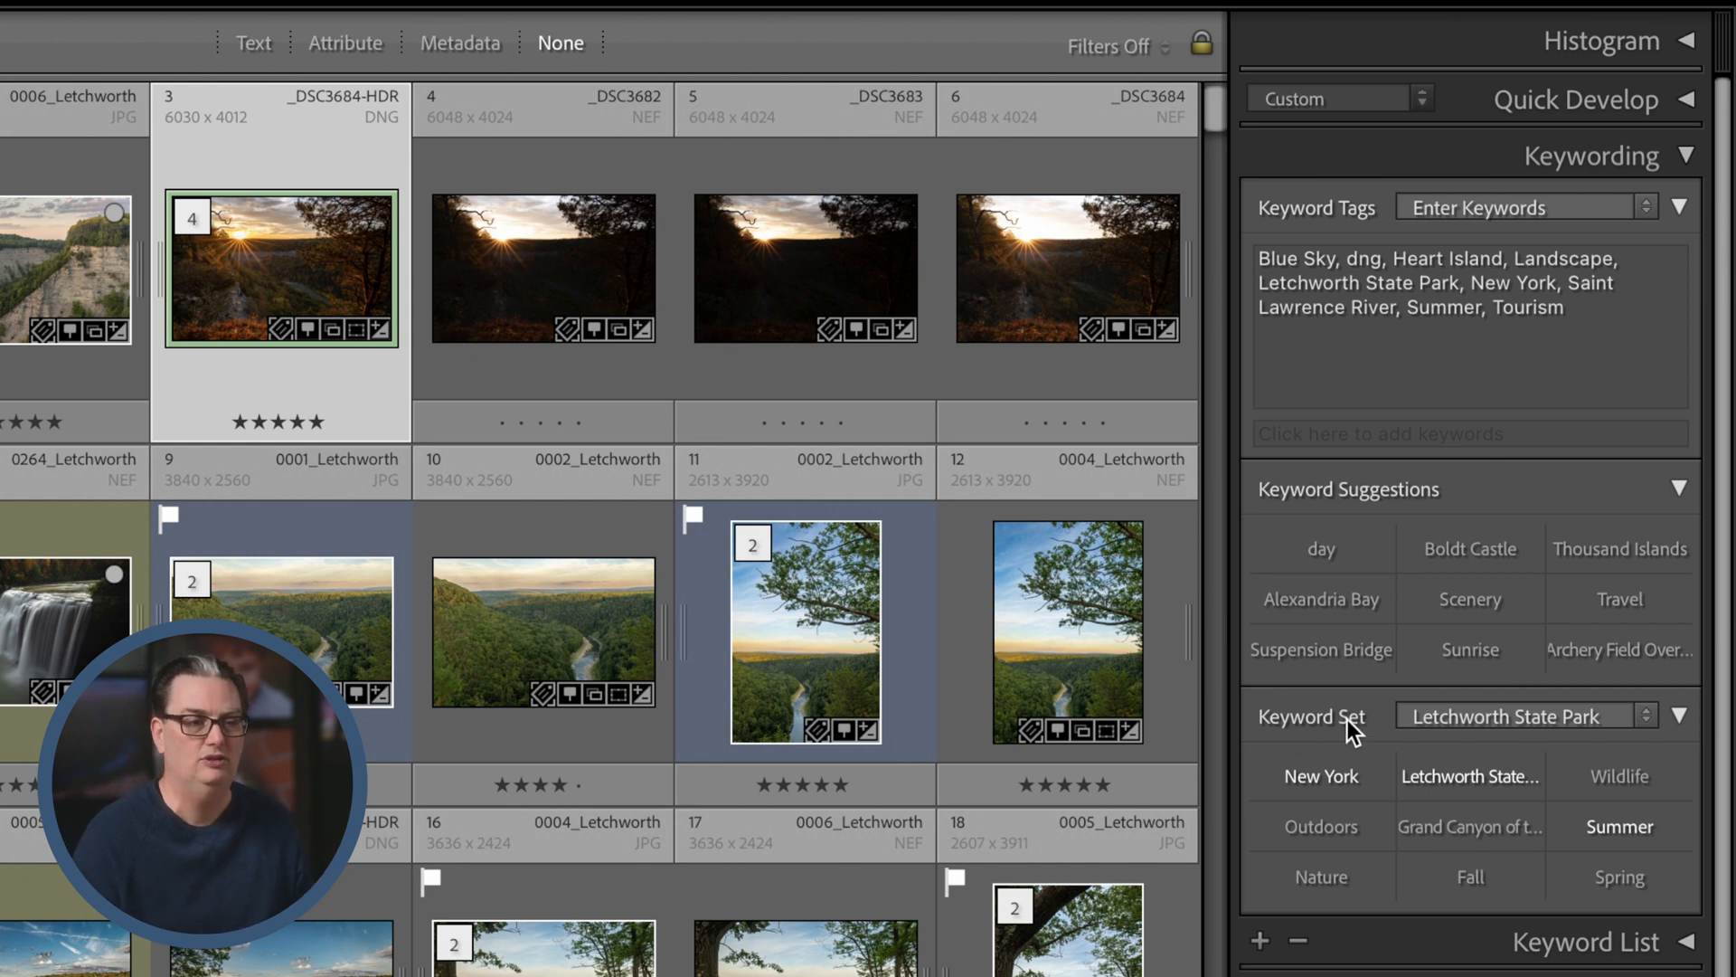
{"action": "mouse_move", "coordinate": [1373, 731]}
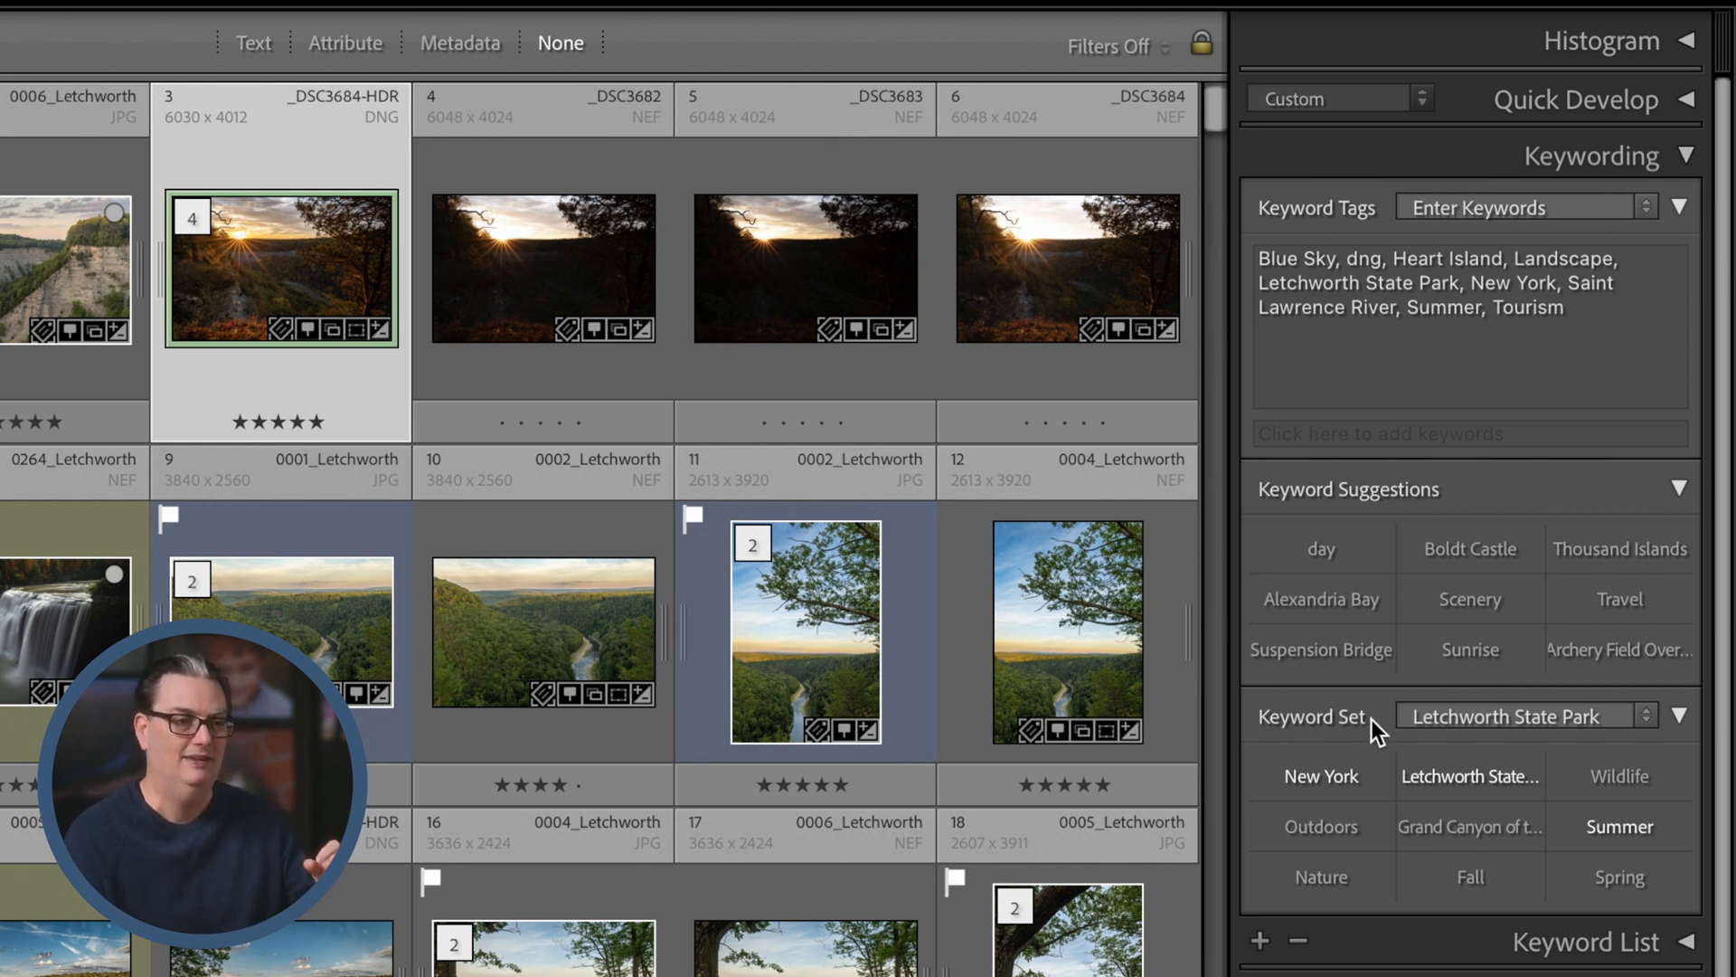
{"action": "mouse_move", "coordinate": [1344, 655]}
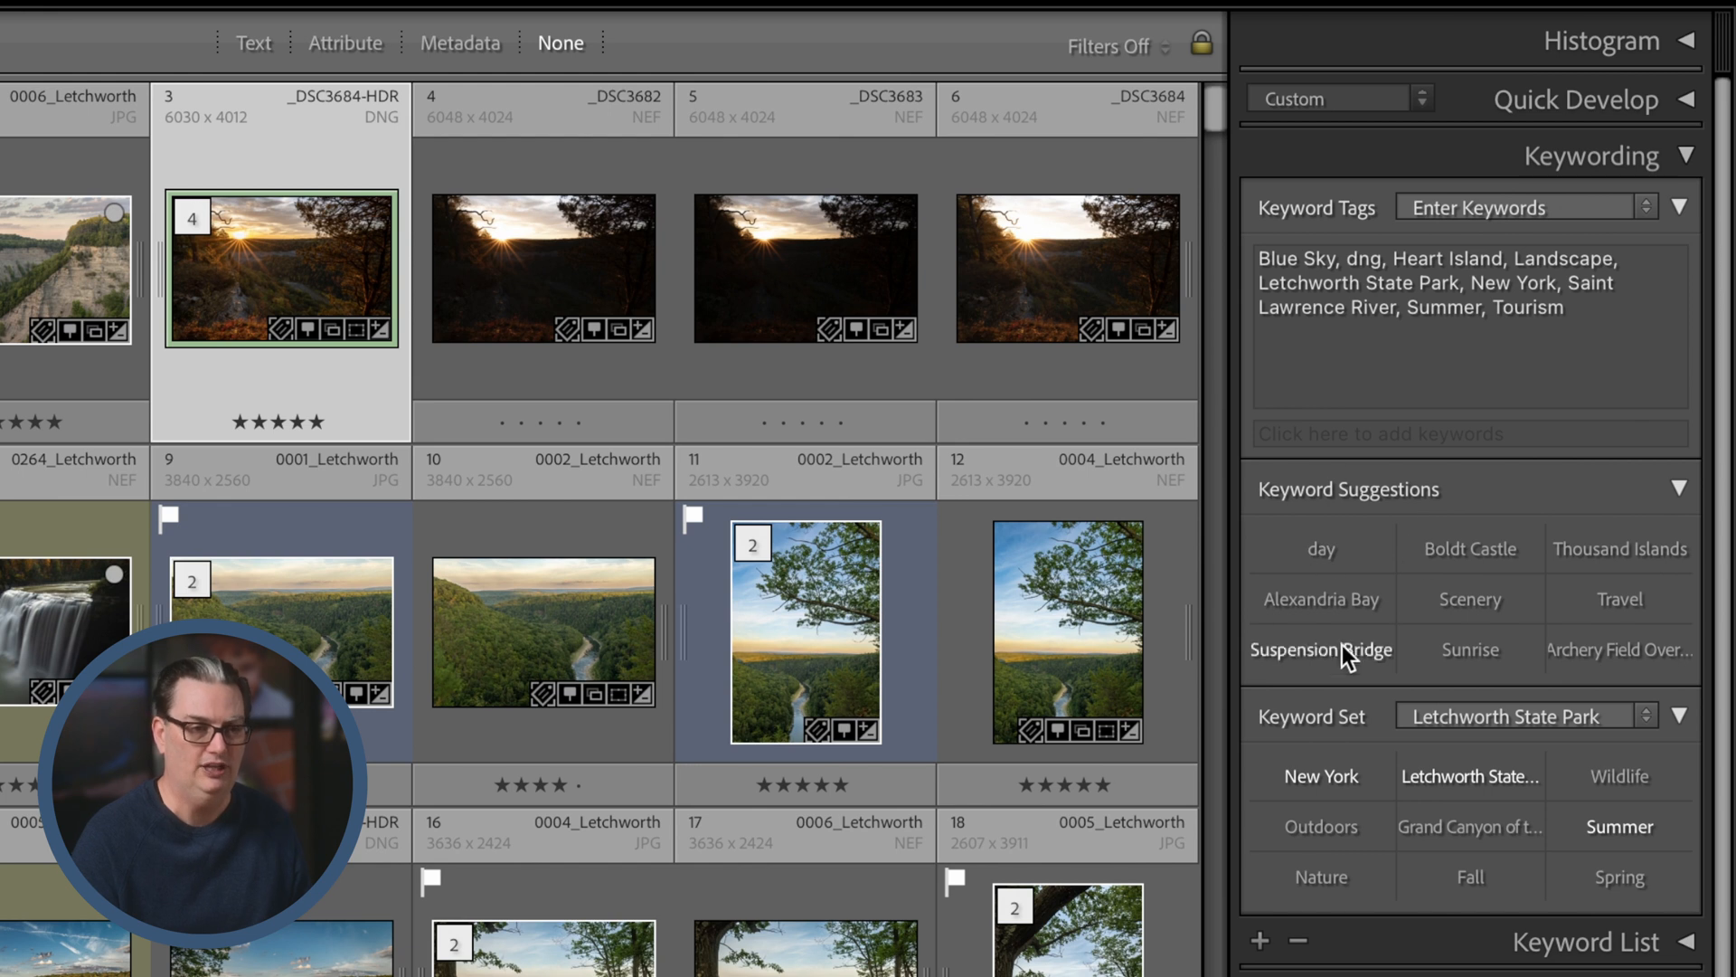
{"action": "mouse_move", "coordinate": [1379, 807]}
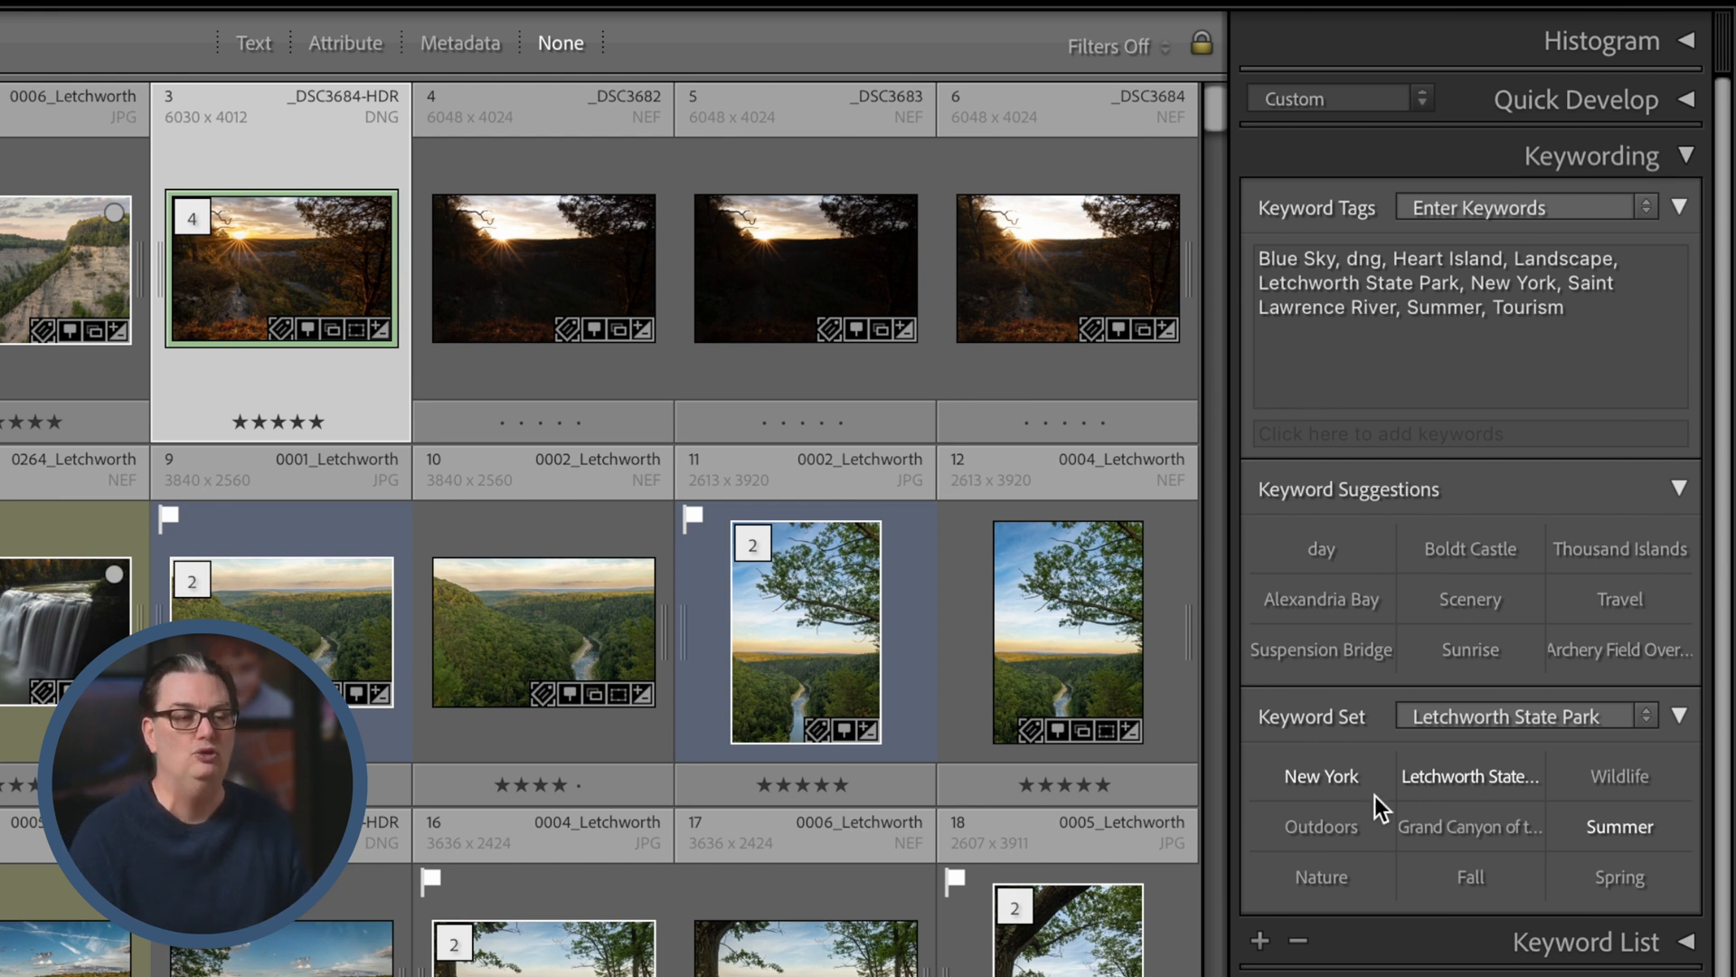
{"action": "mouse_move", "coordinate": [1409, 778]}
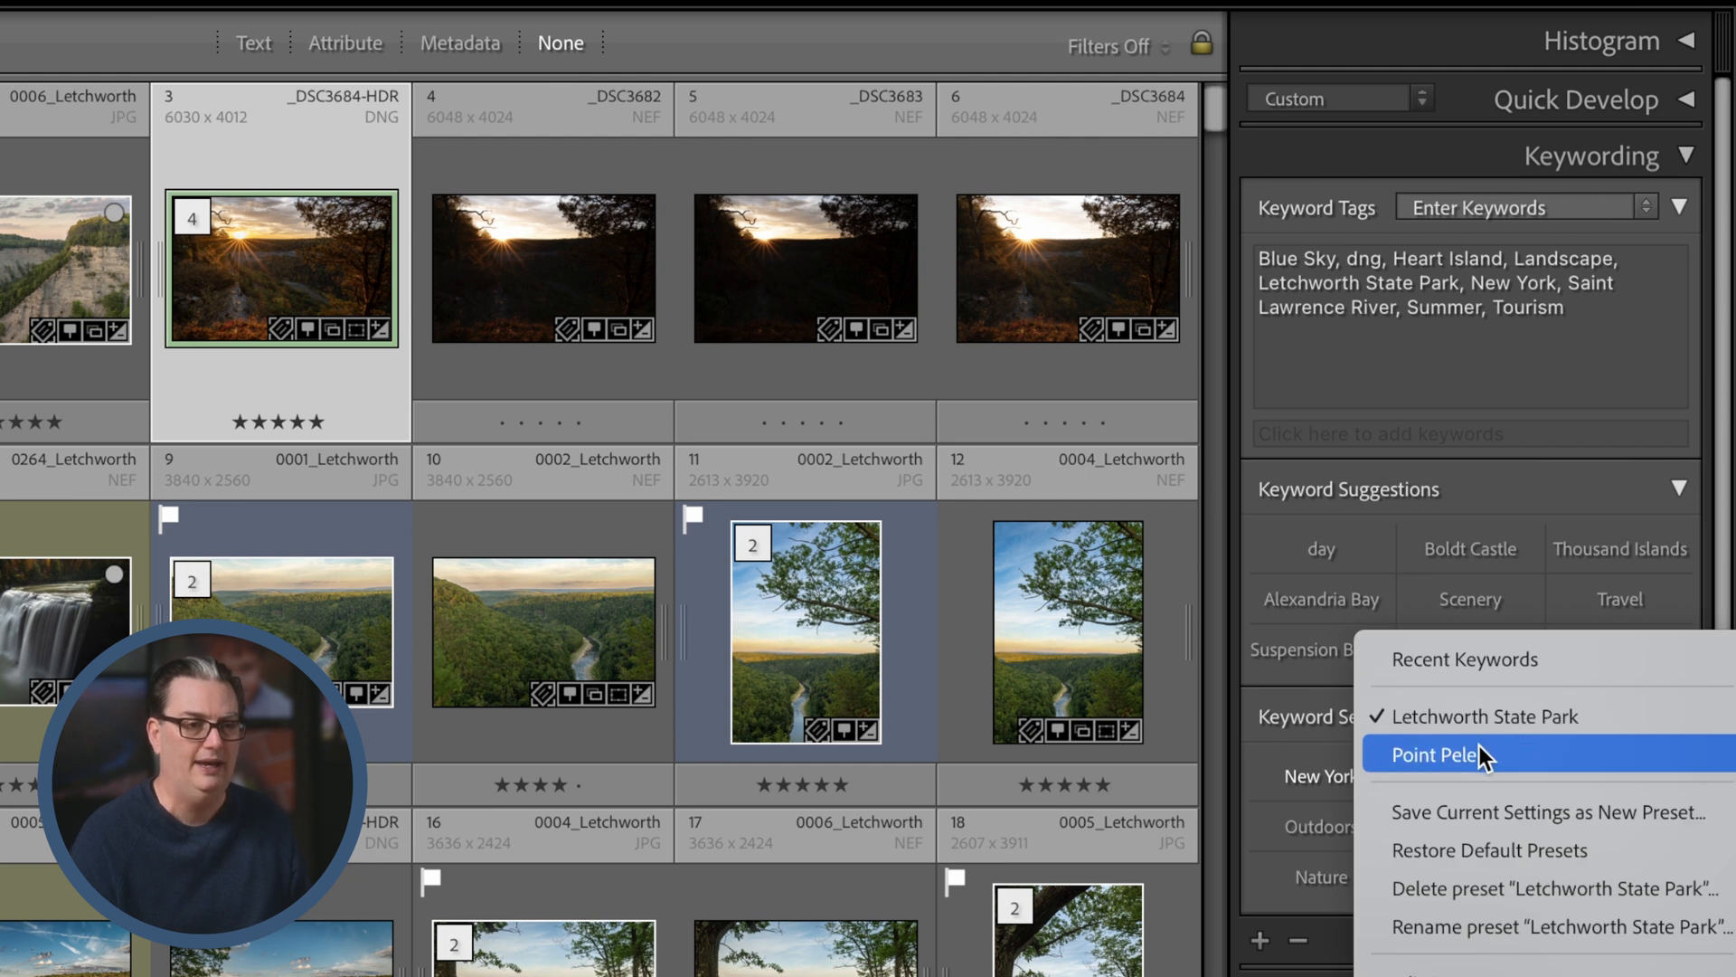
{"action": "mouse_move", "coordinate": [1539, 716]}
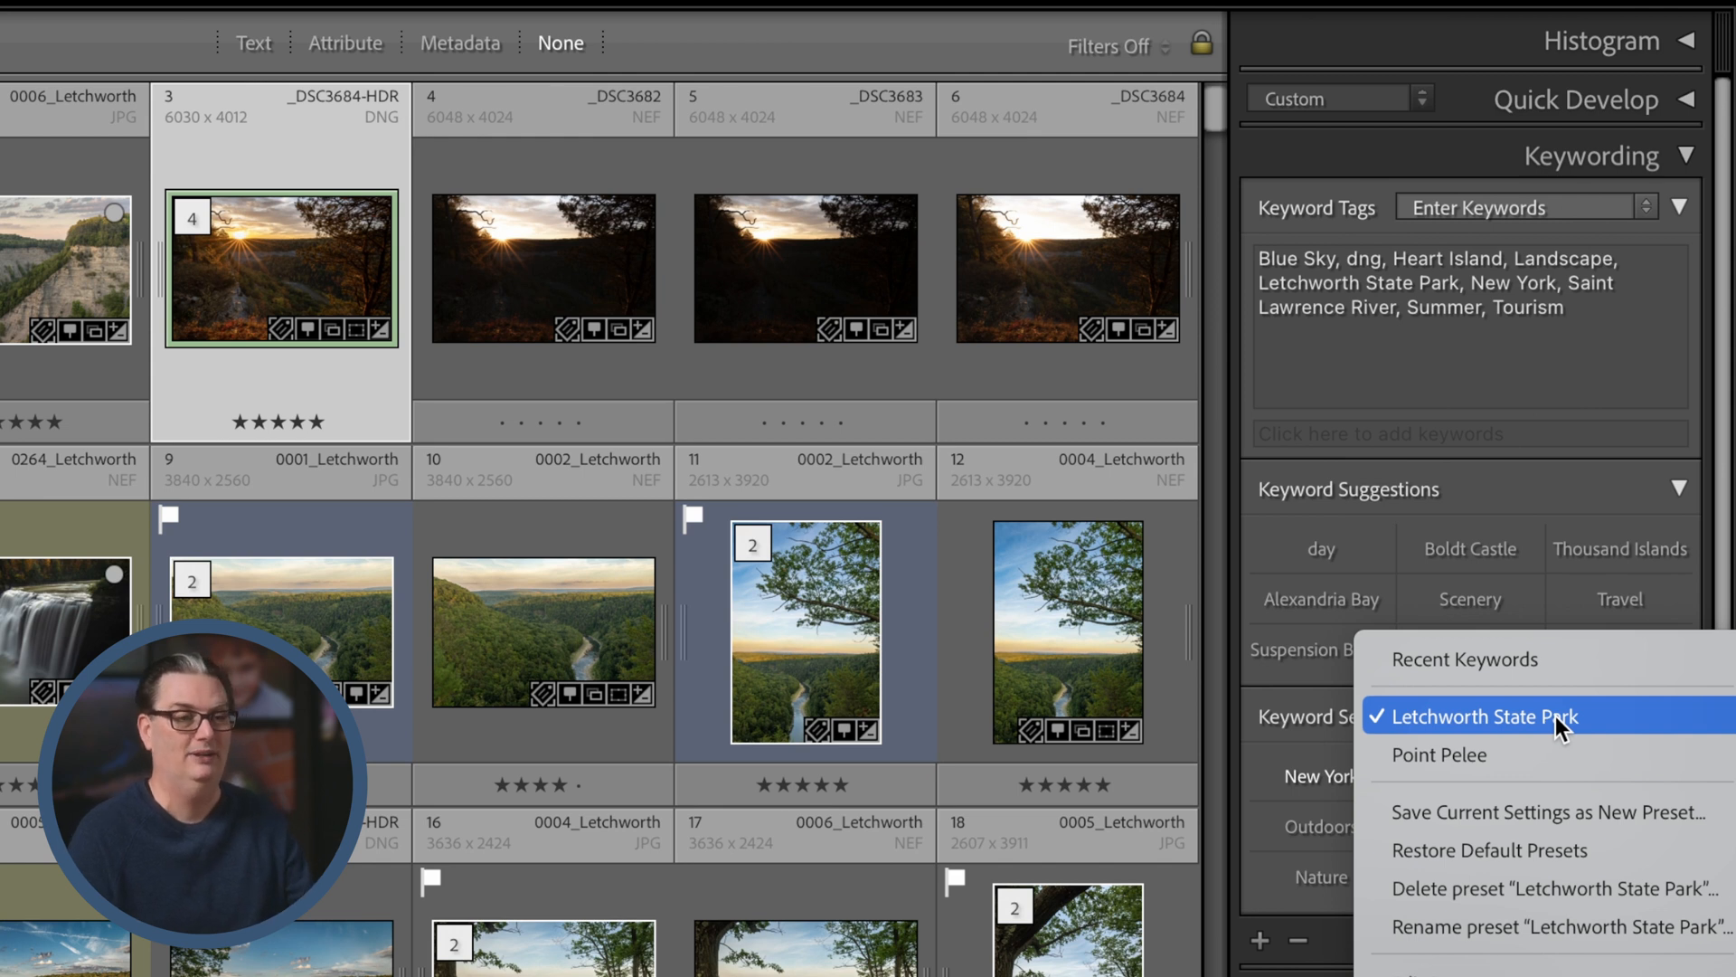
{"action": "mouse_move", "coordinate": [1557, 761]}
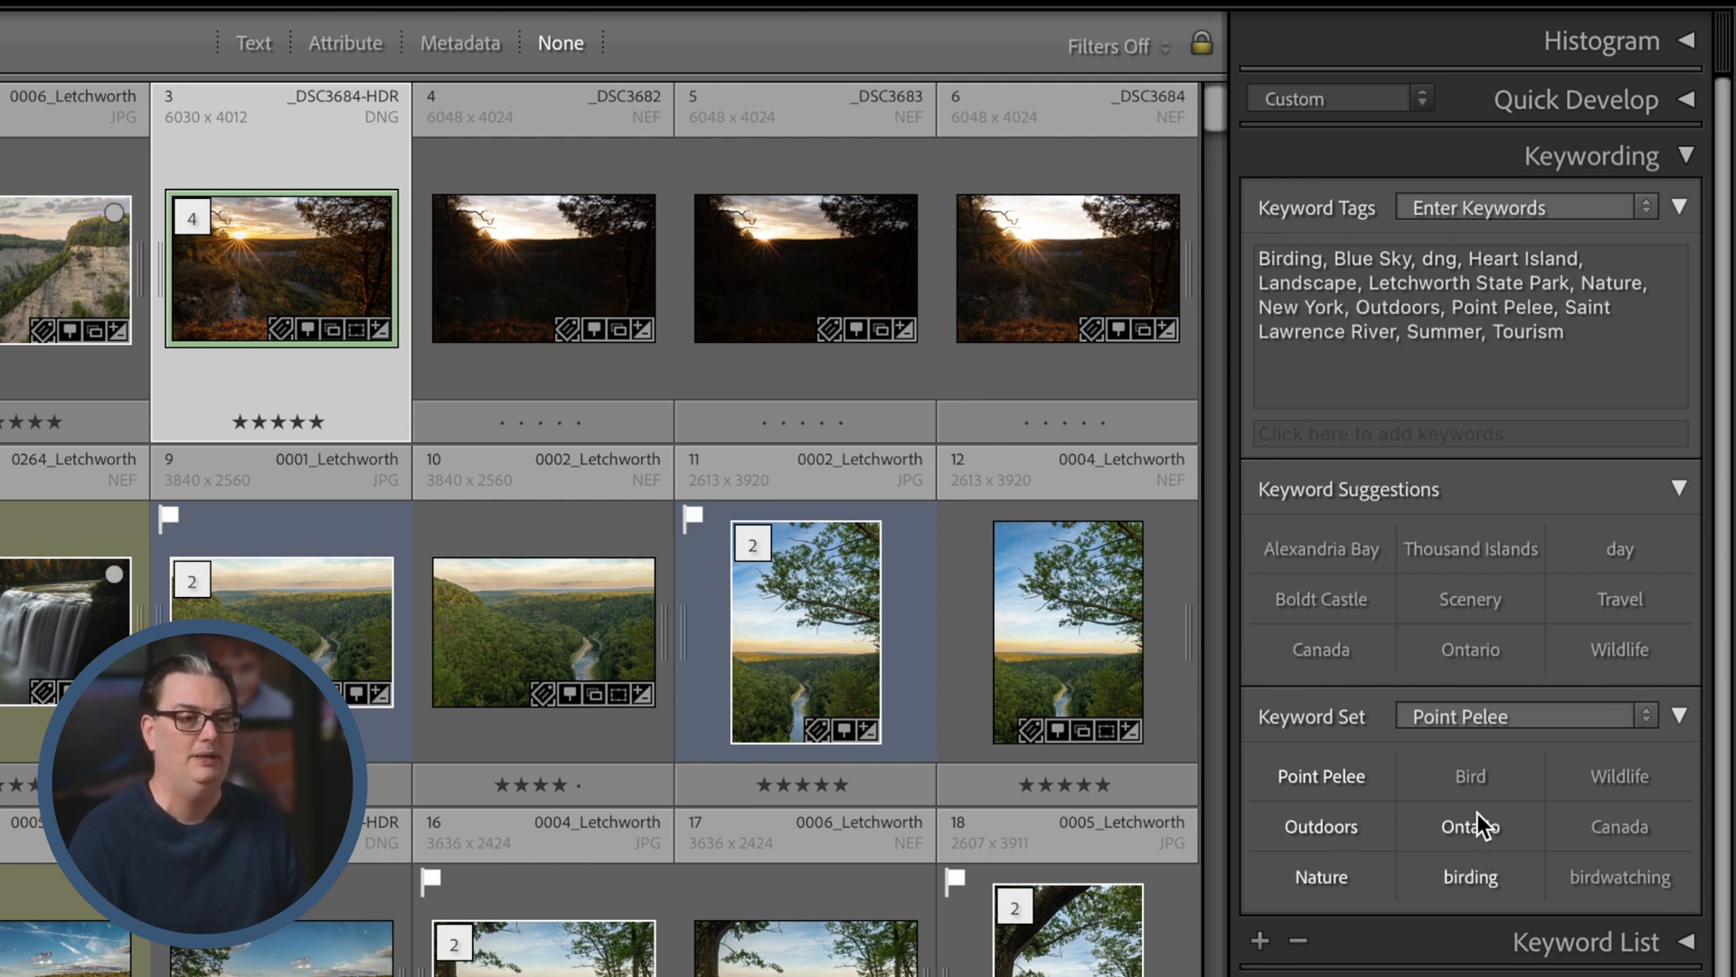
Add the Ontario keyword from the Point Pelee set, then remove the Bird keyword again.
{"action": "left_click", "coordinate": [1469, 776]}
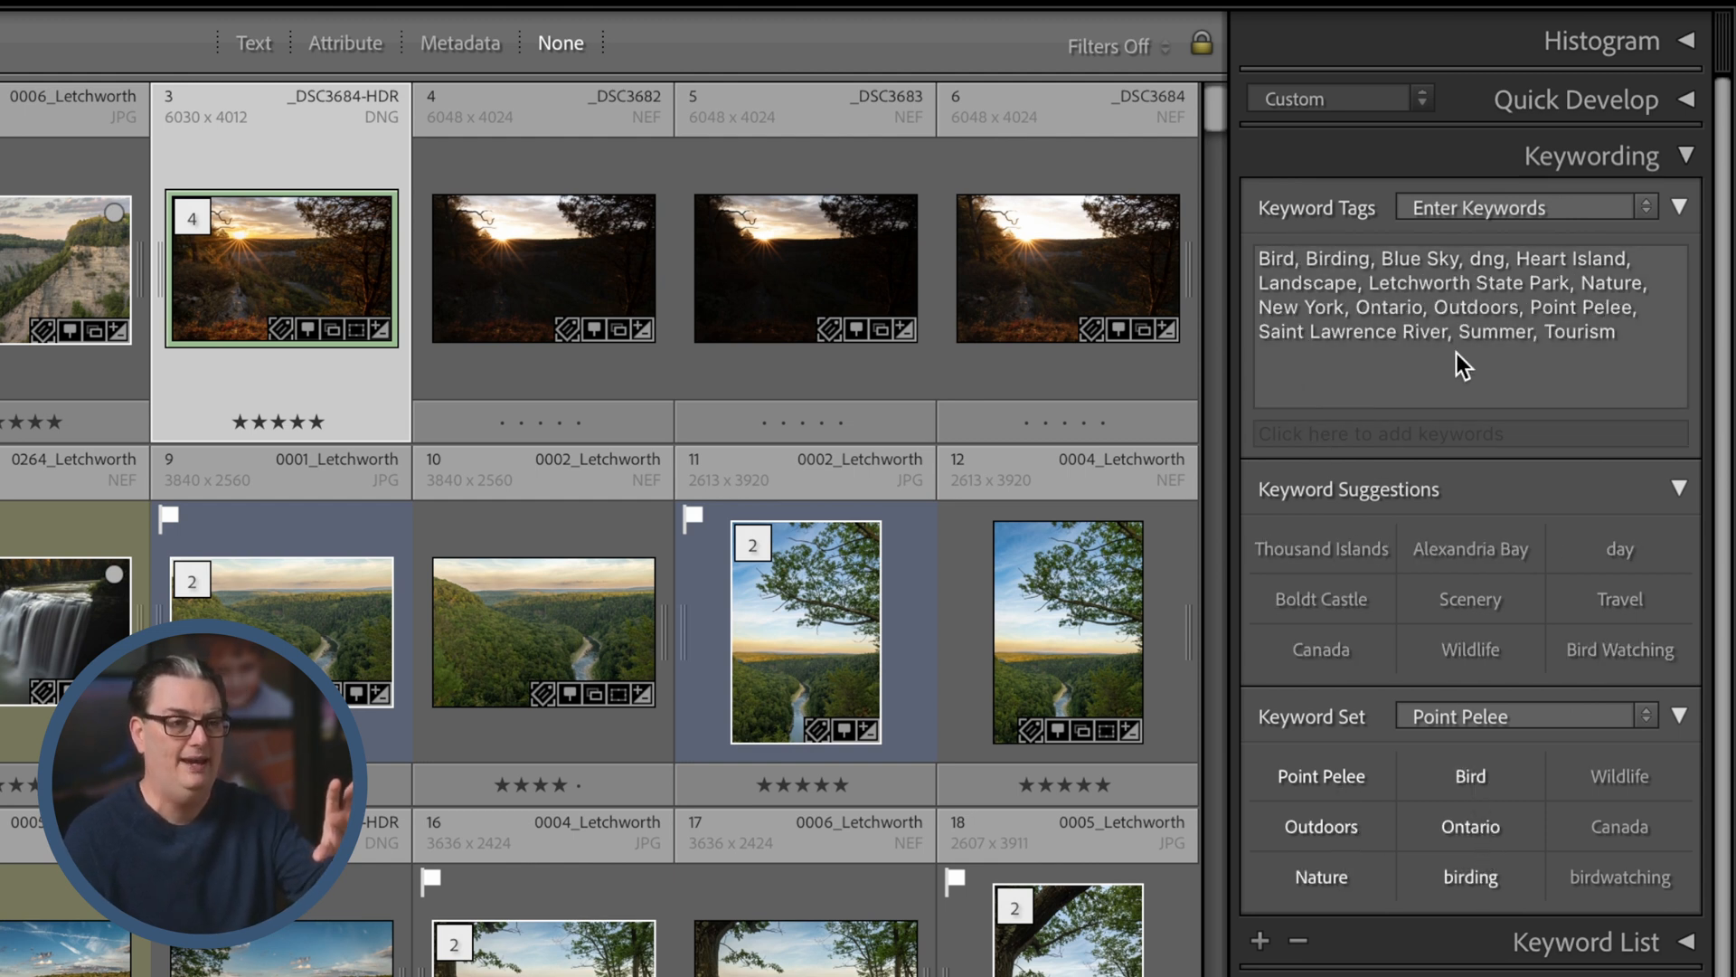
{"action": "mouse_move", "coordinate": [1468, 776]}
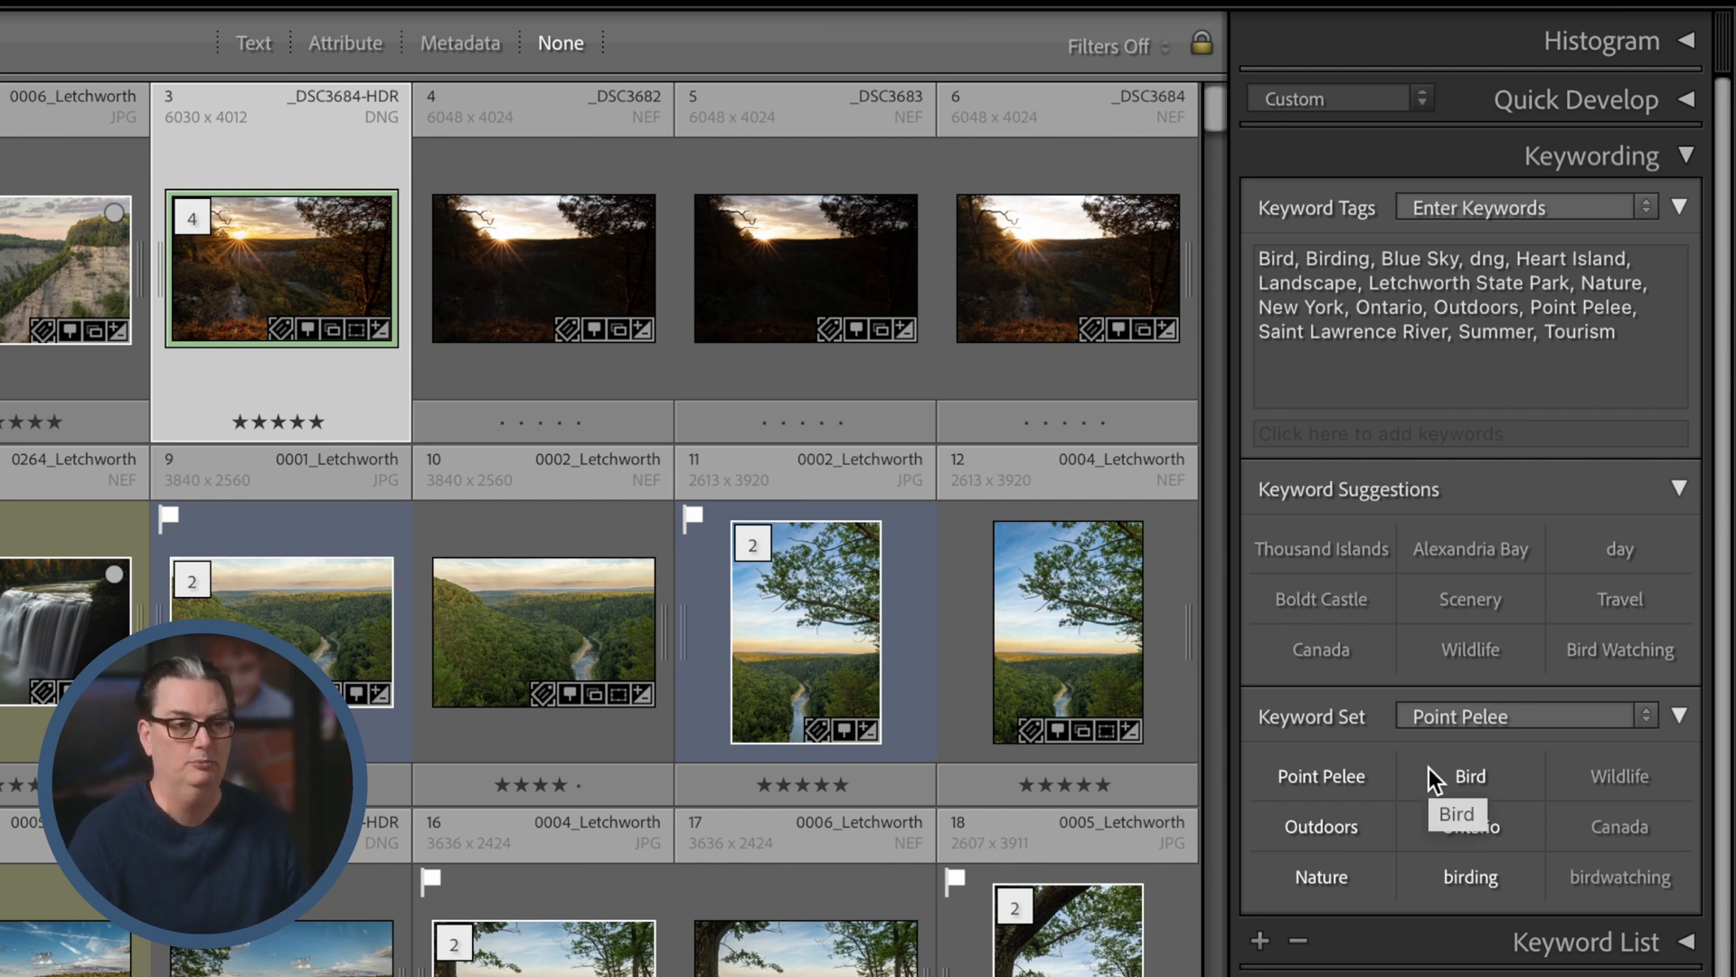
{"action": "mouse_move", "coordinate": [1453, 826]}
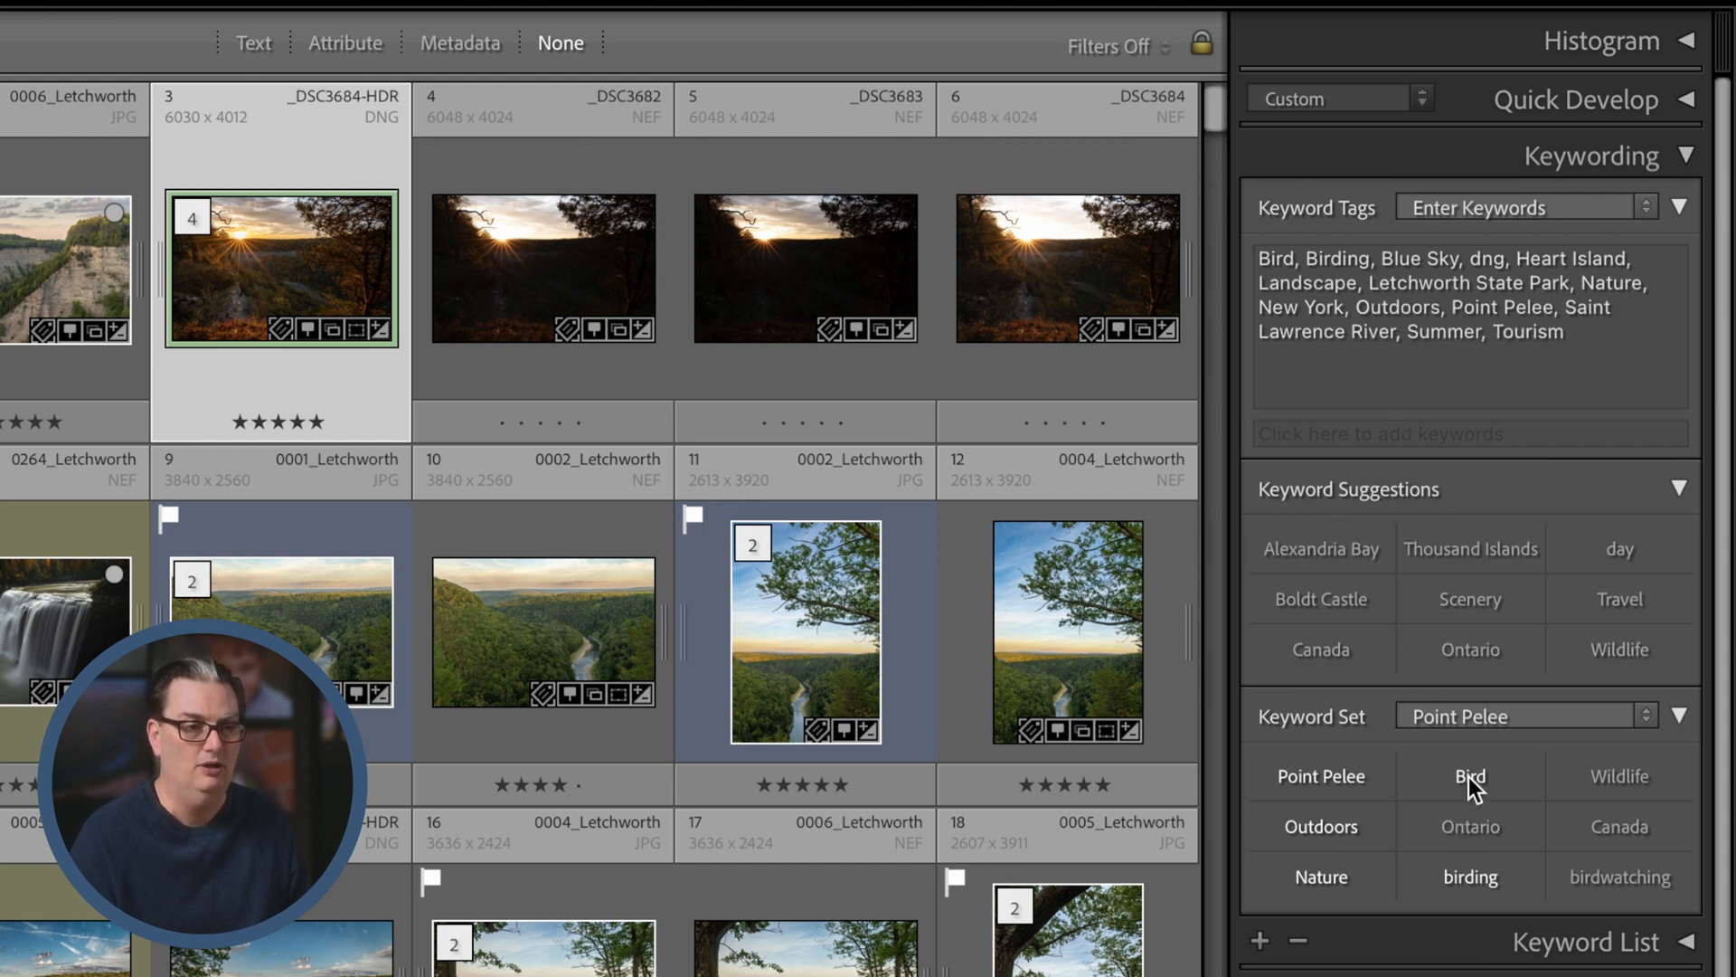
{"action": "left_click", "coordinate": [1469, 776]}
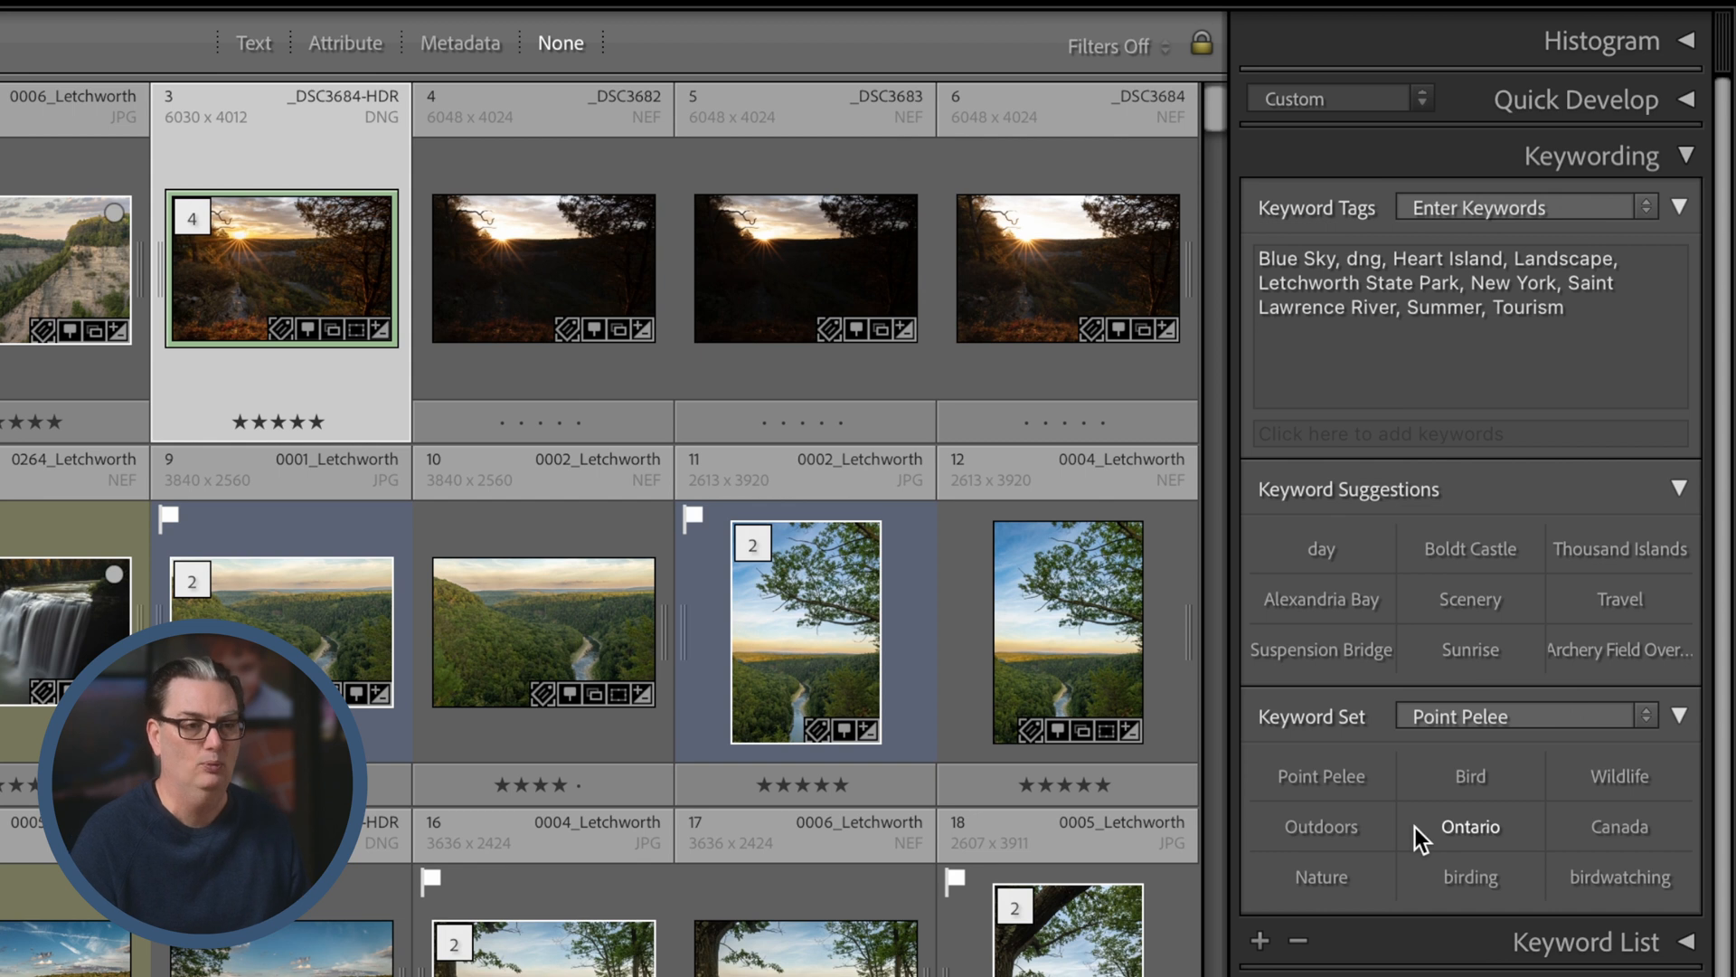
{"action": "mouse_move", "coordinate": [1496, 360]}
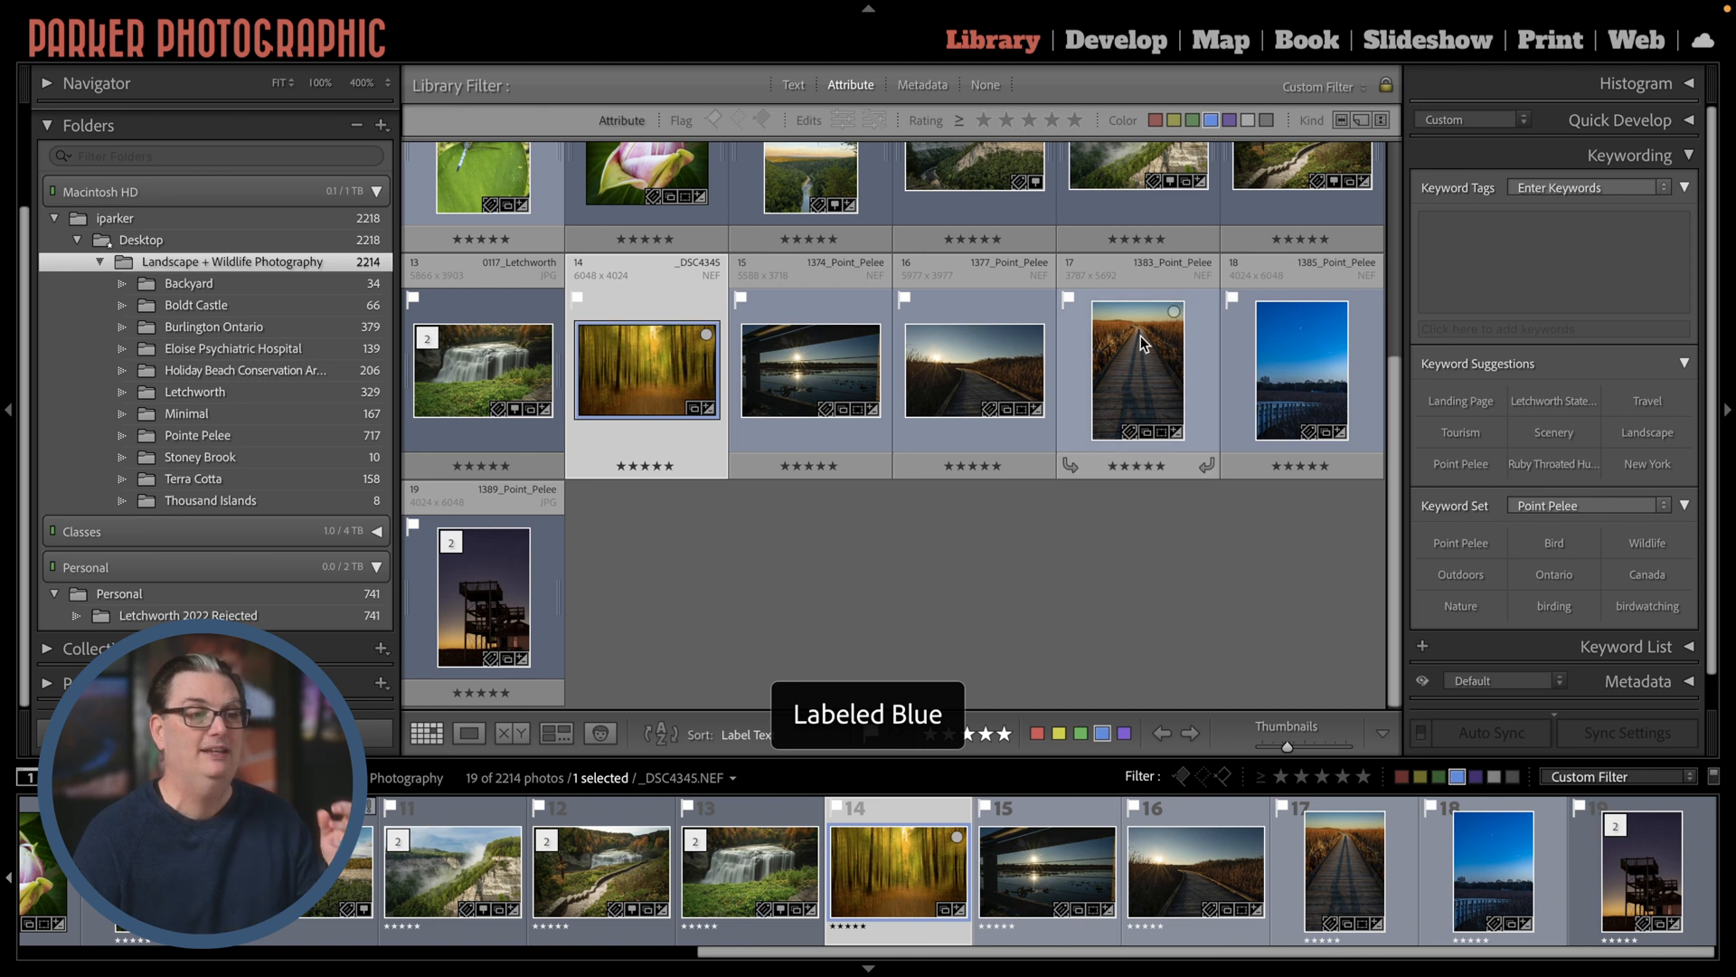
Filter the grid by the green label, clear it, then filter by a different colour label.
{"action": "left_click", "coordinate": [1188, 120]}
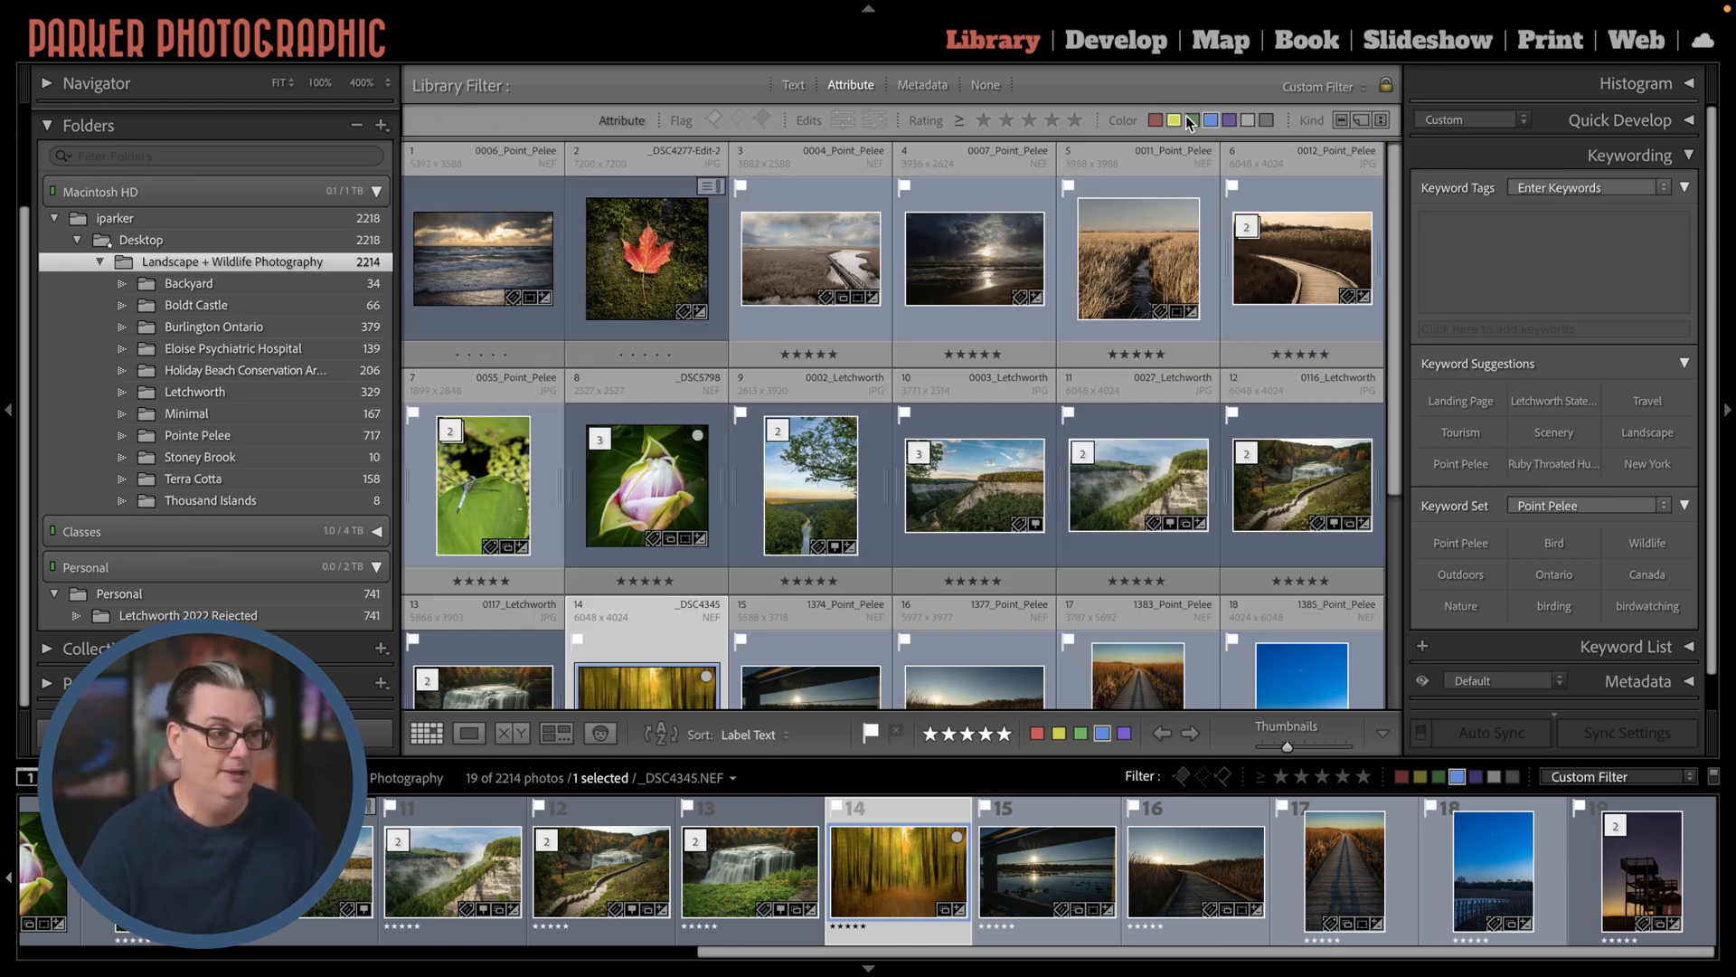
{"action": "left_click", "coordinate": [1193, 119]}
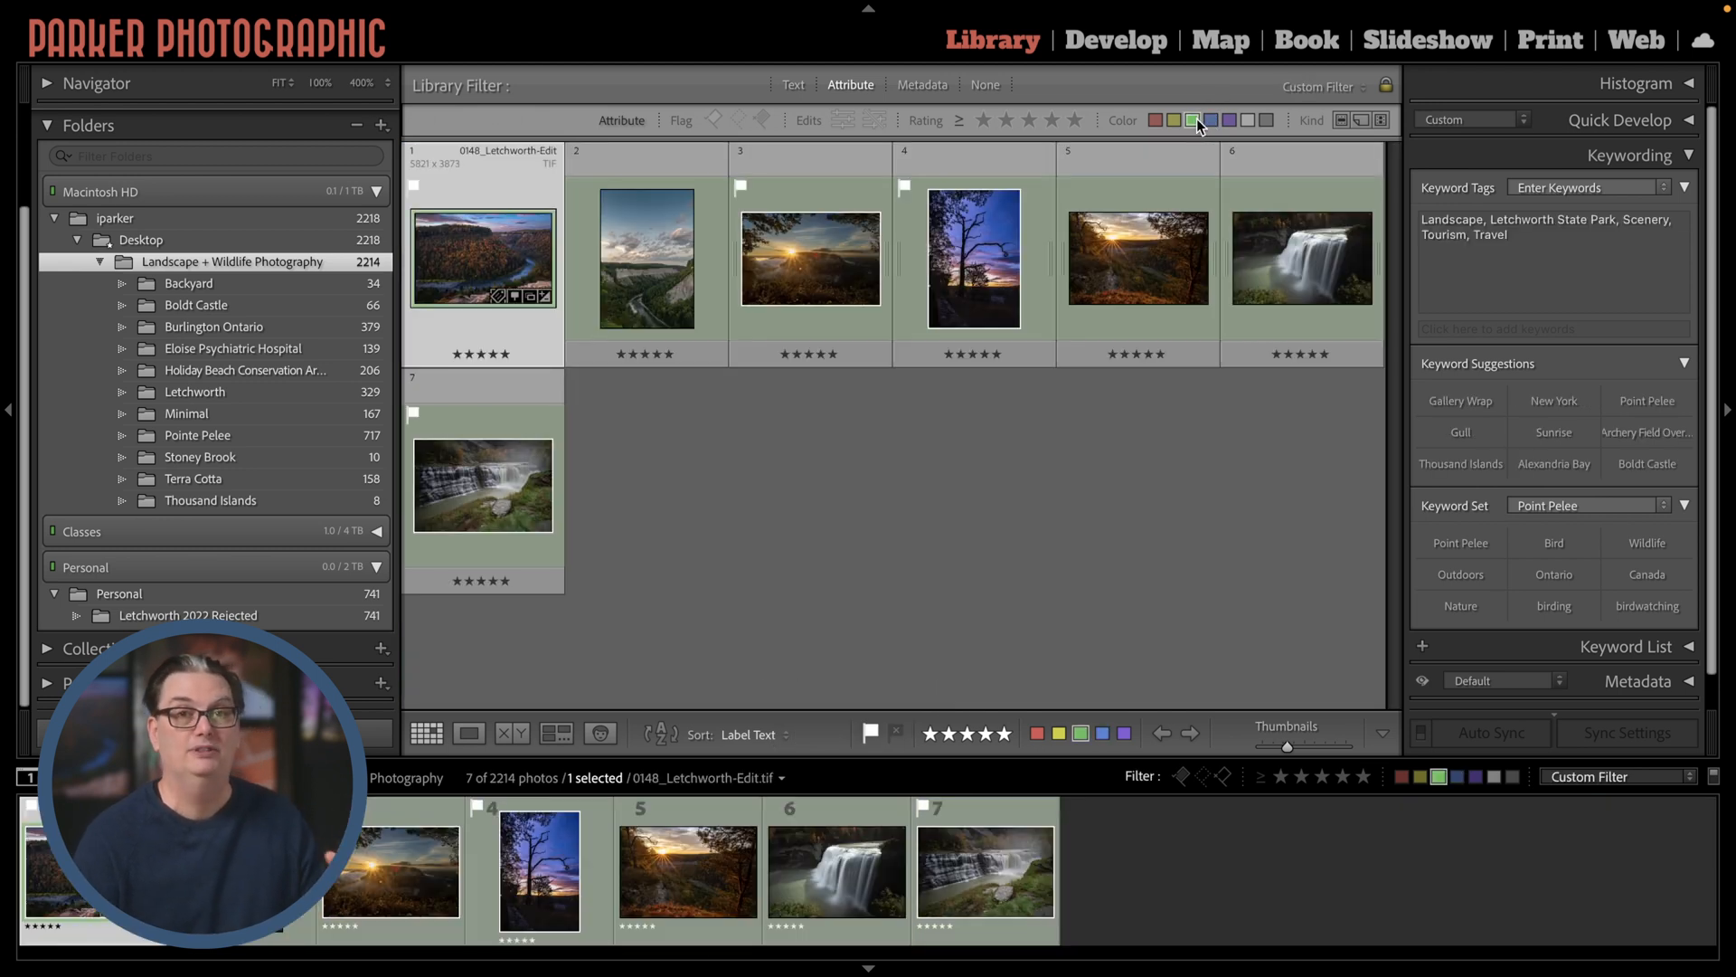
{"action": "left_click", "coordinate": [1193, 119]}
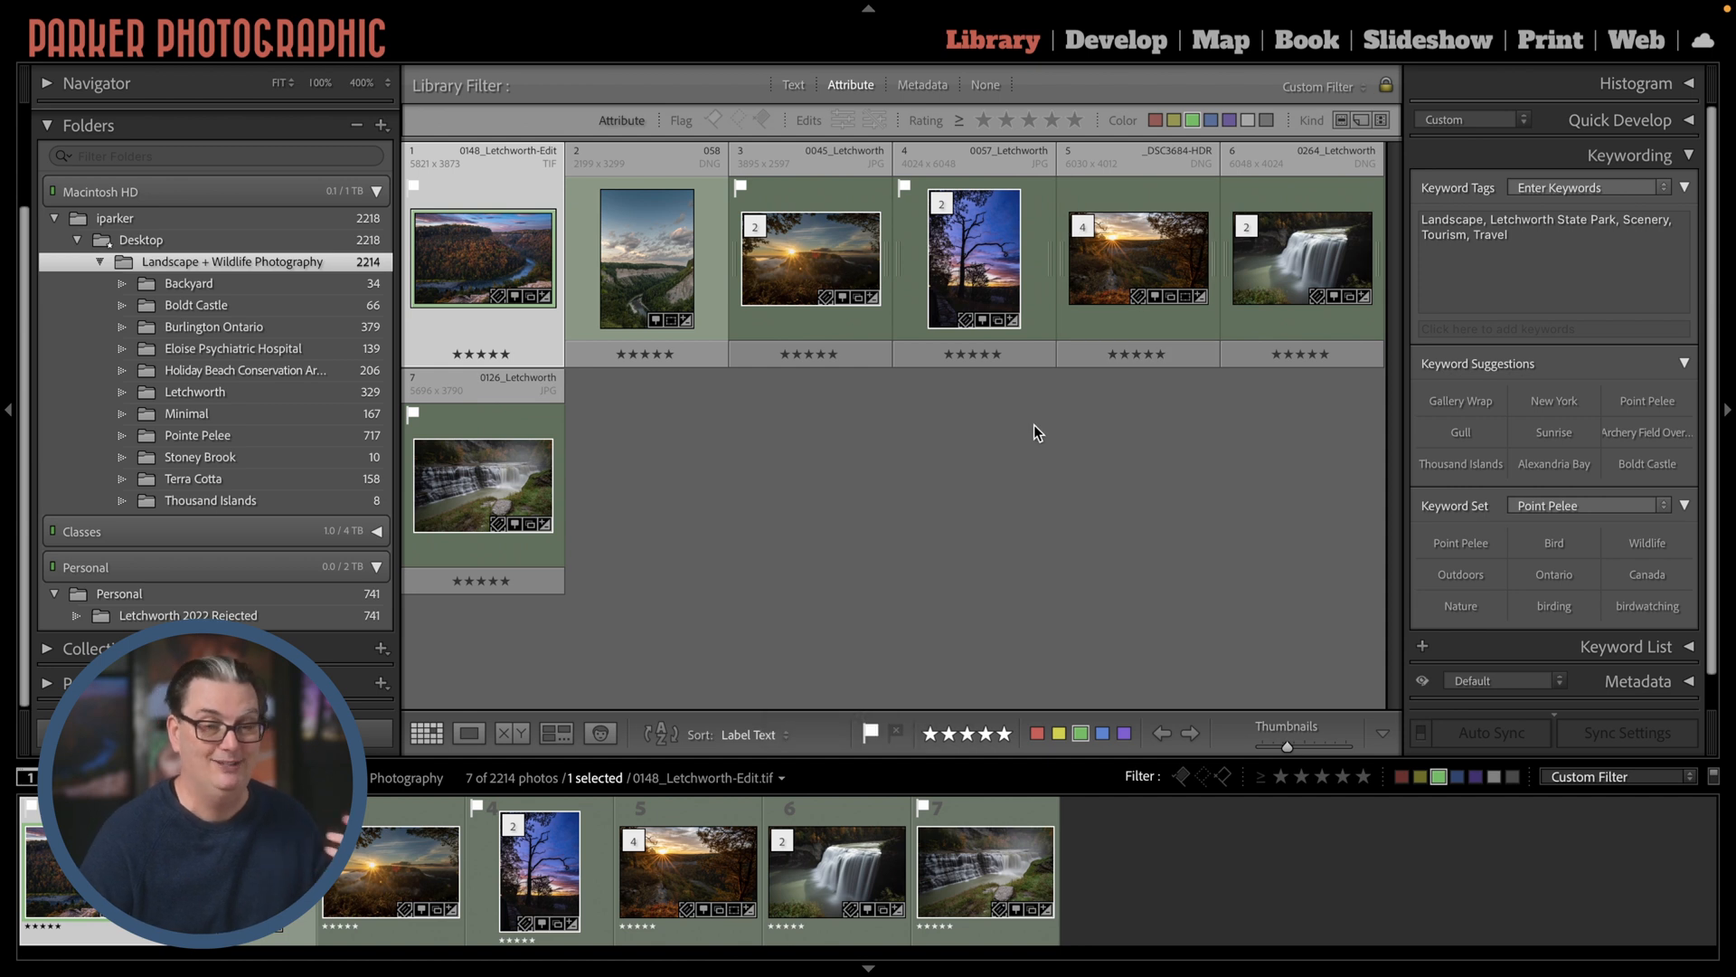
{"action": "mouse_move", "coordinate": [1051, 414]}
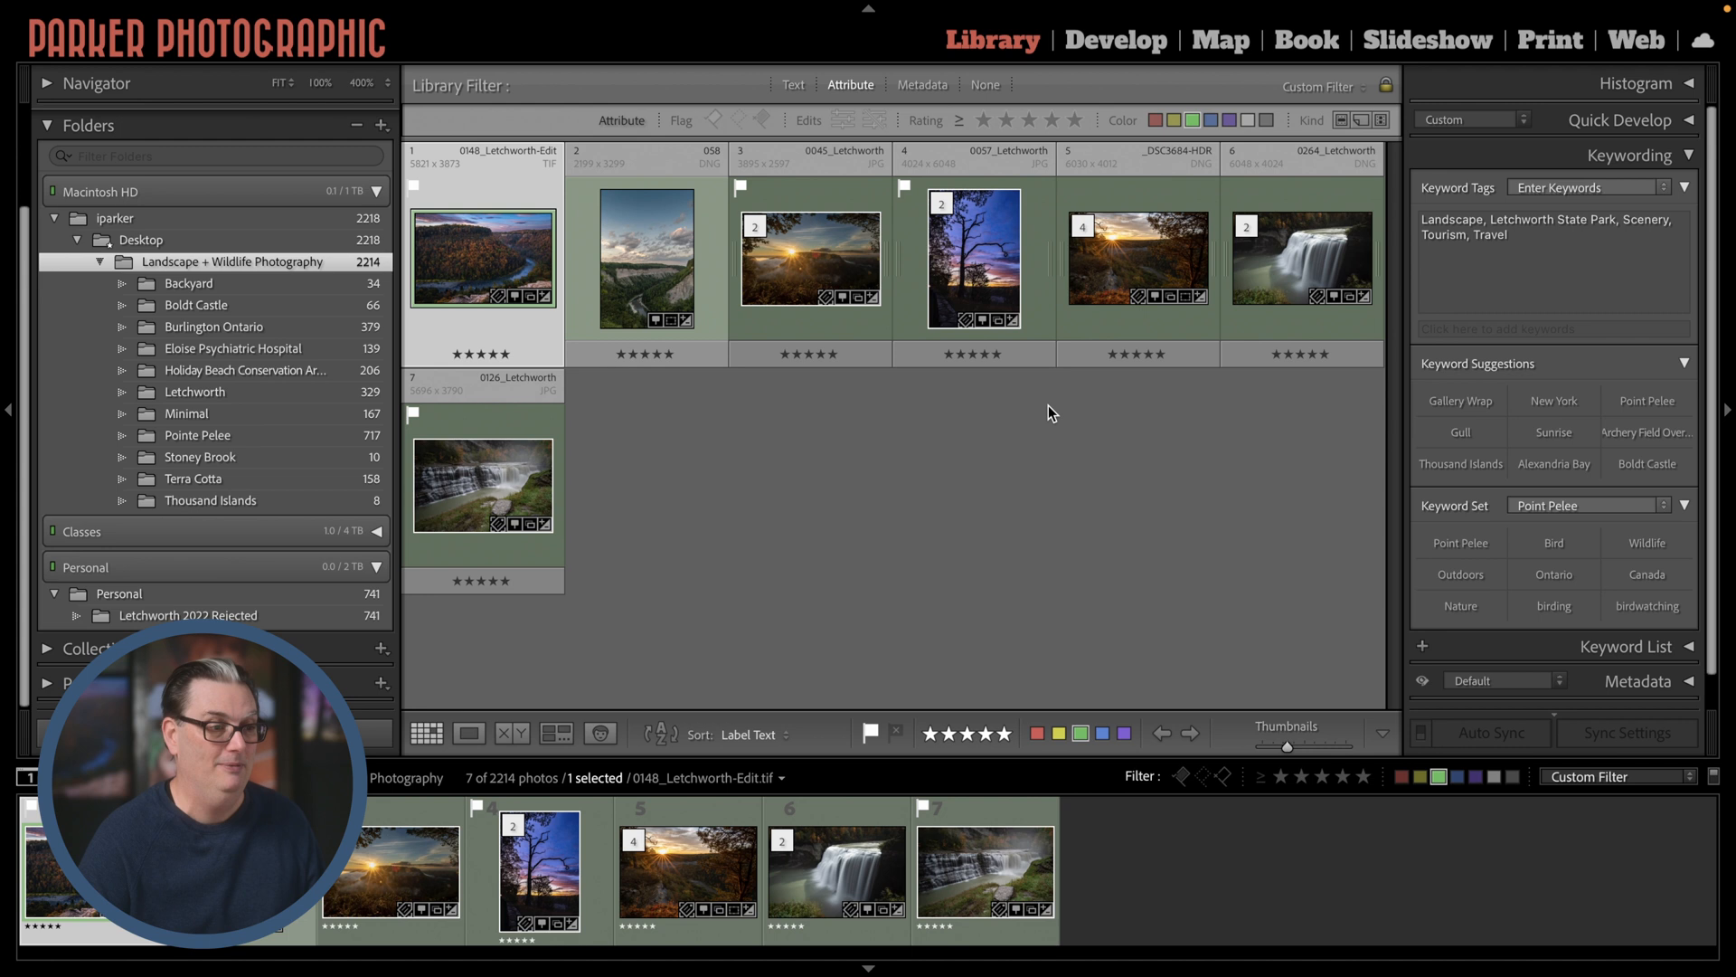
{"action": "left_click", "coordinate": [1175, 119]}
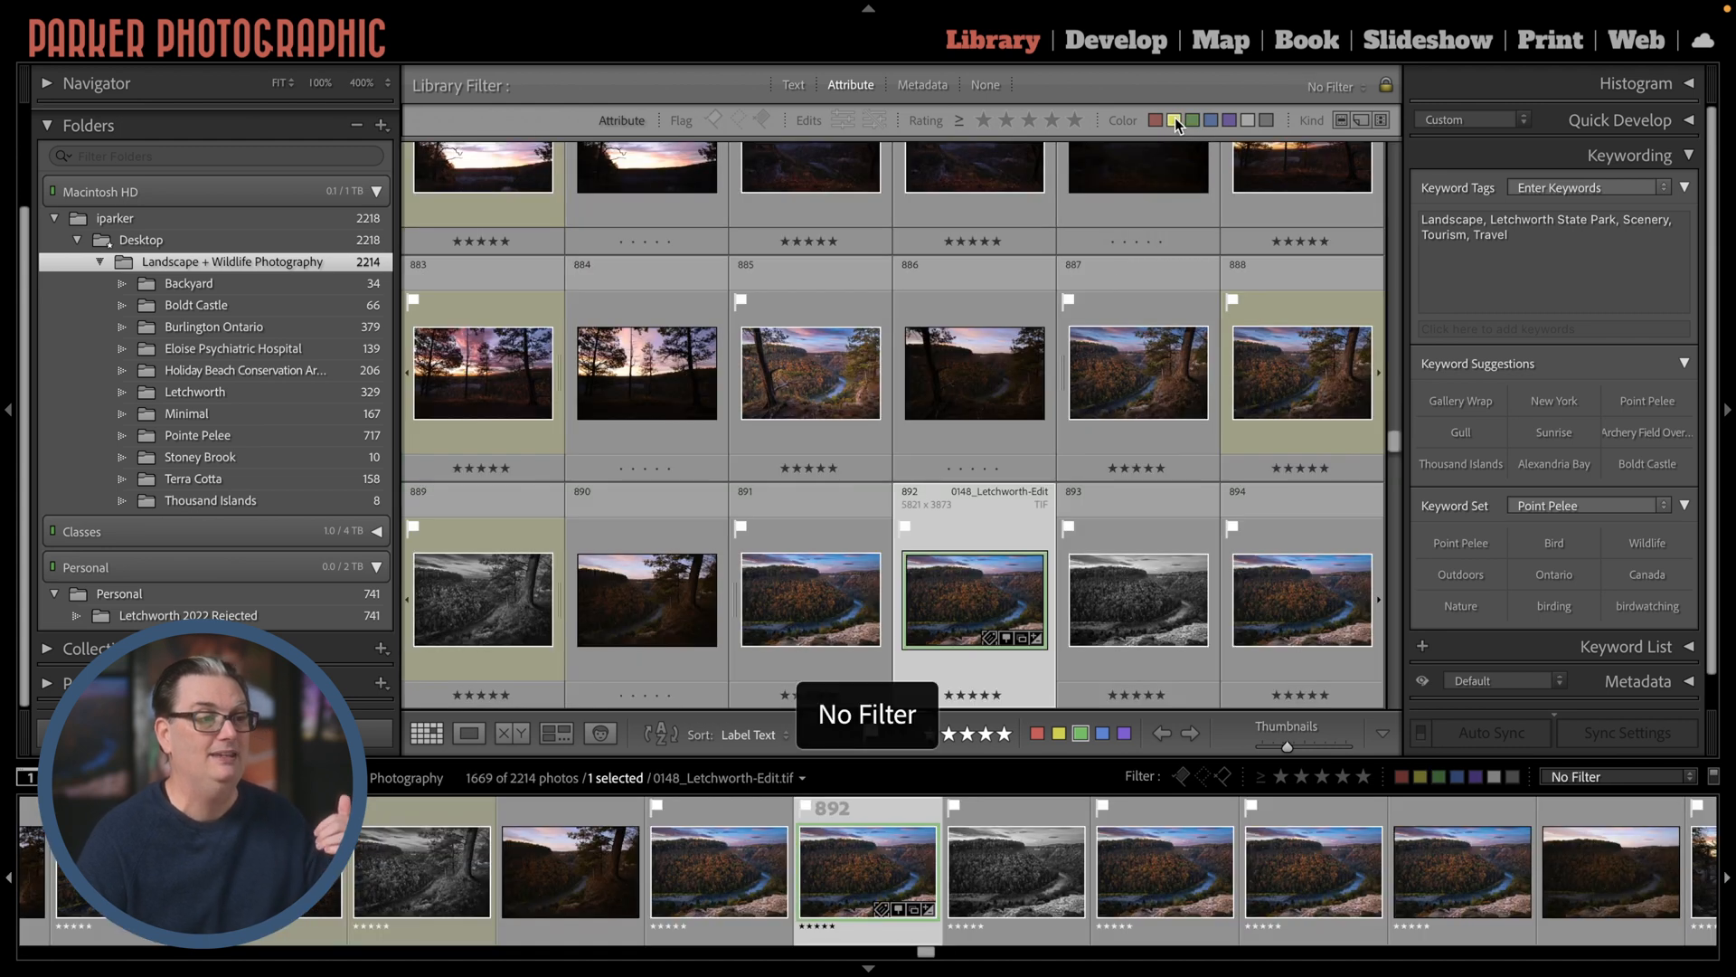
{"action": "left_click", "coordinate": [1175, 120]}
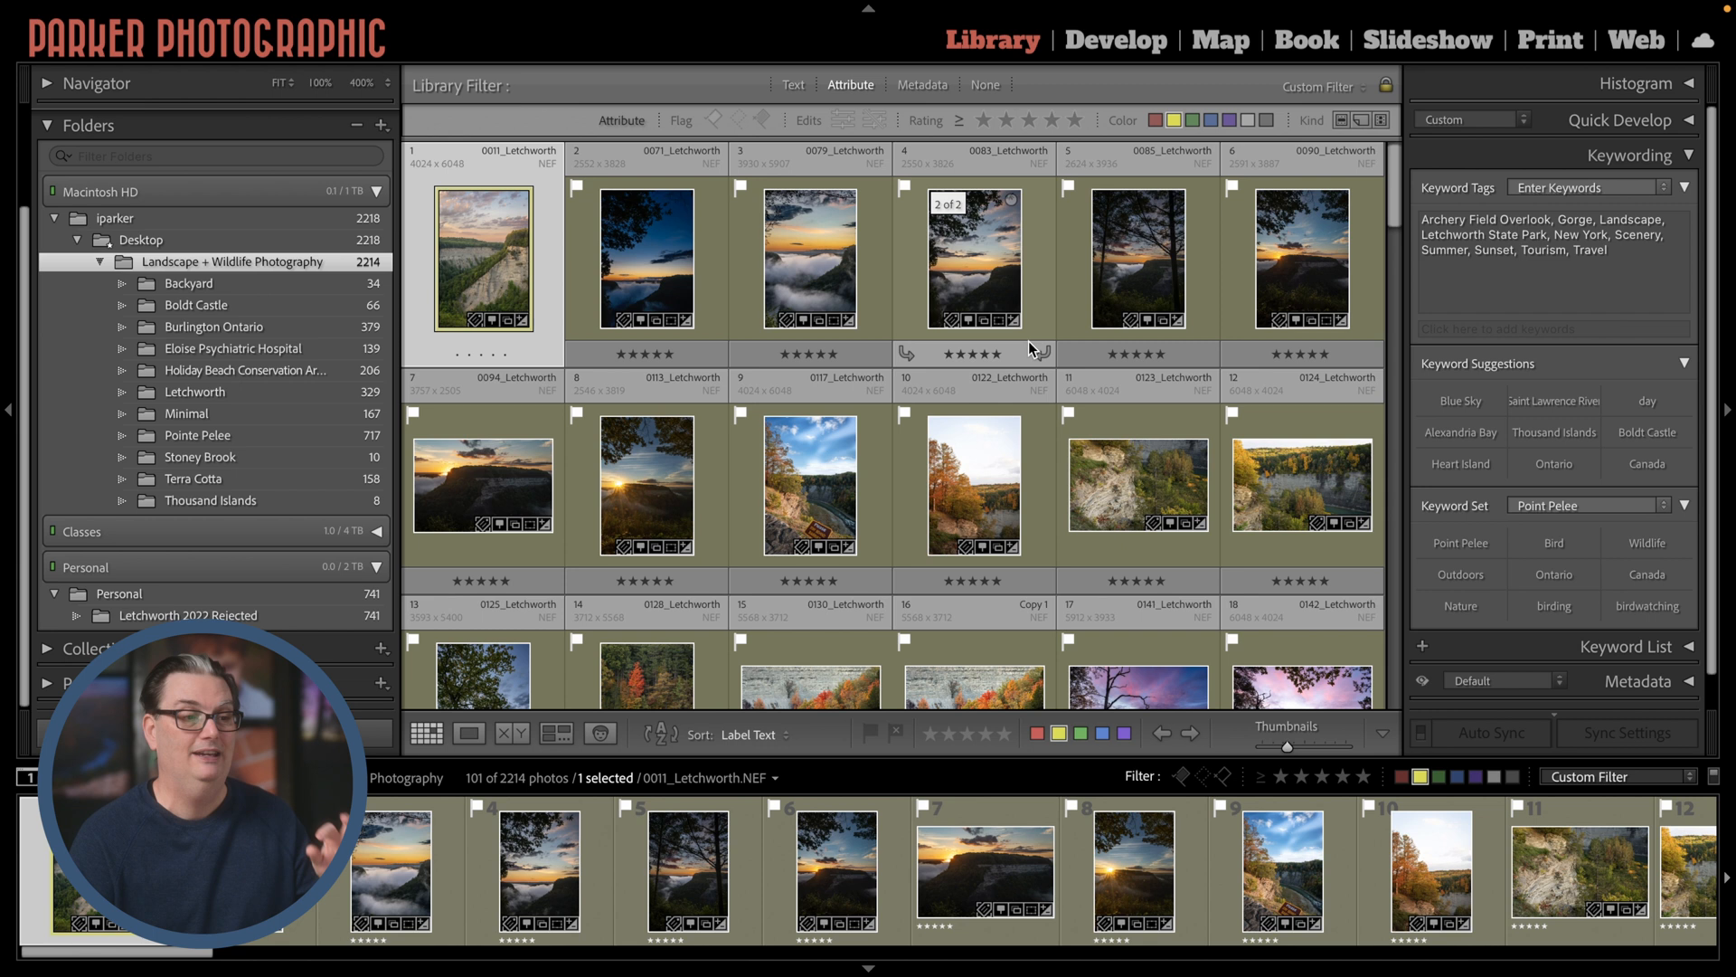
{"action": "left_click", "coordinate": [1266, 119]}
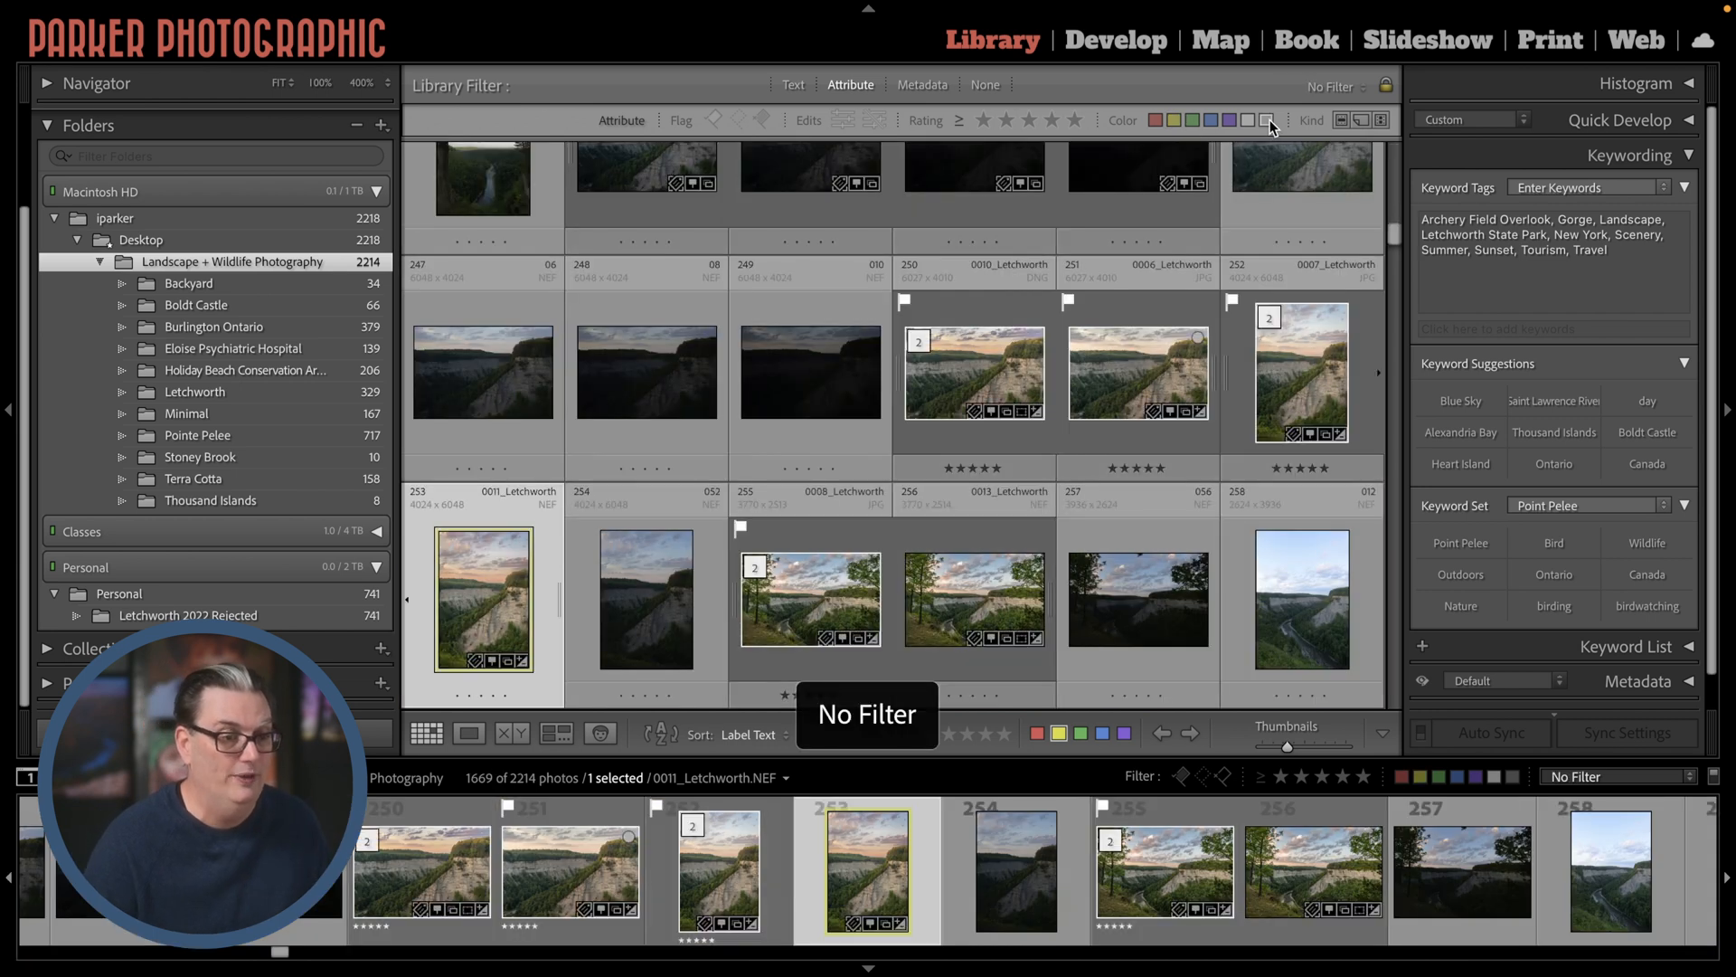
{"action": "left_click", "coordinate": [1266, 120]}
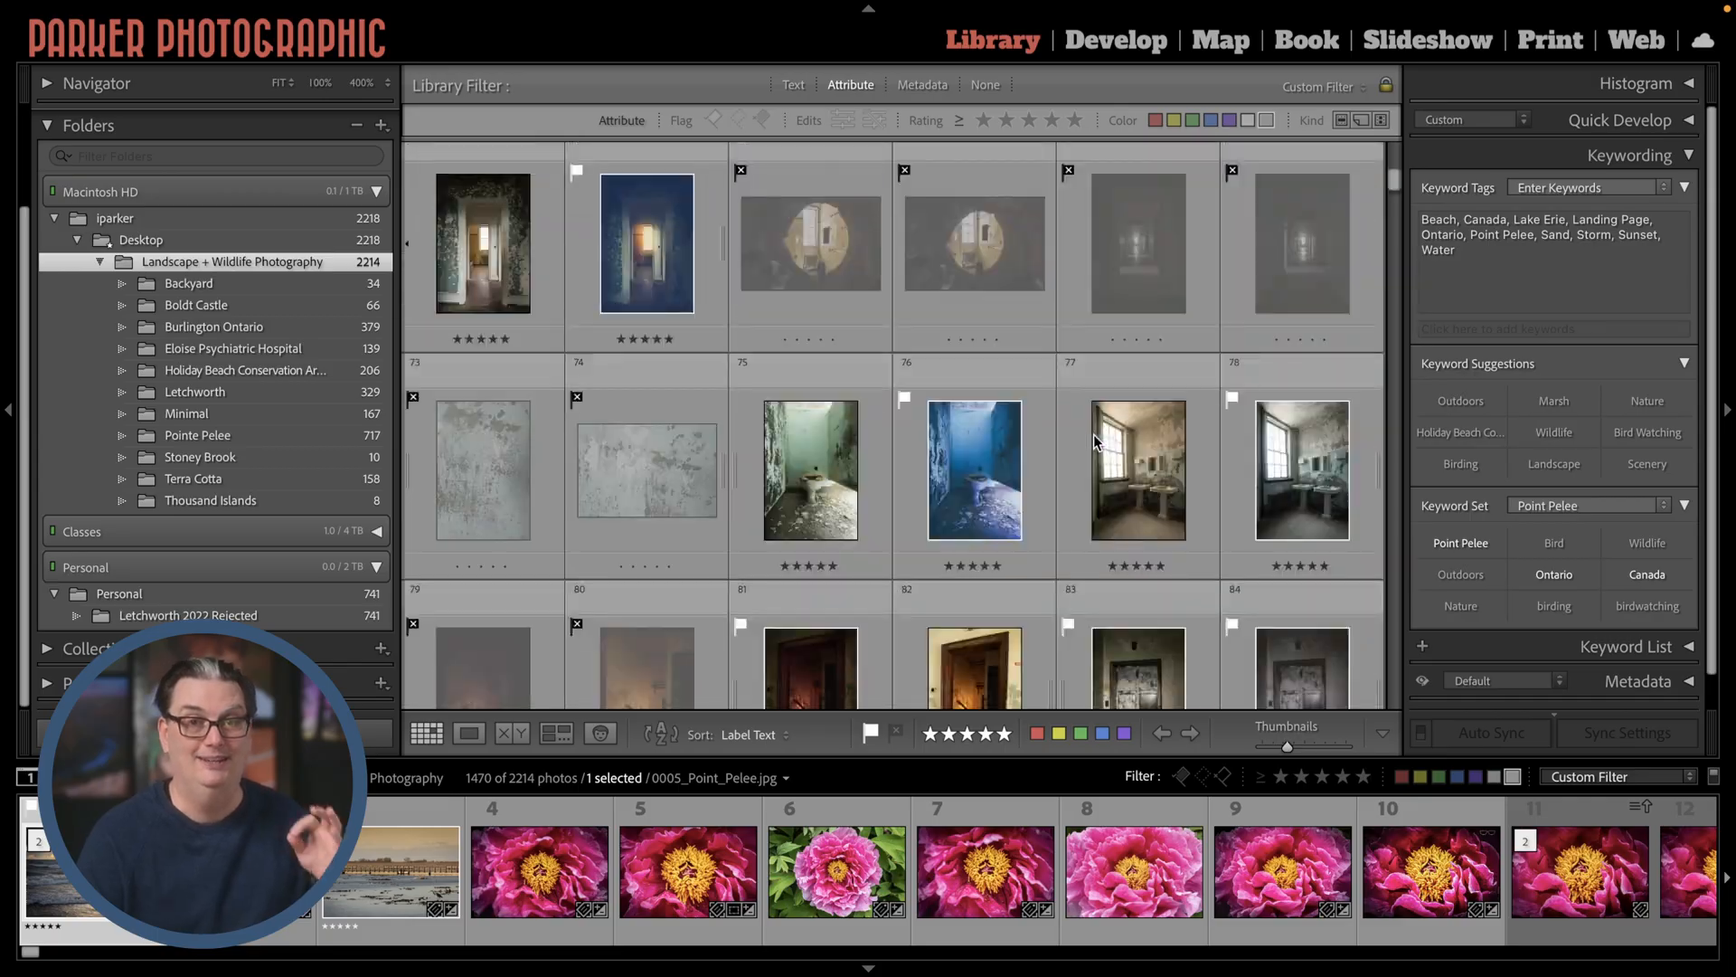
{"action": "scroll", "scroll_direction": "down", "scroll_amount": 3}
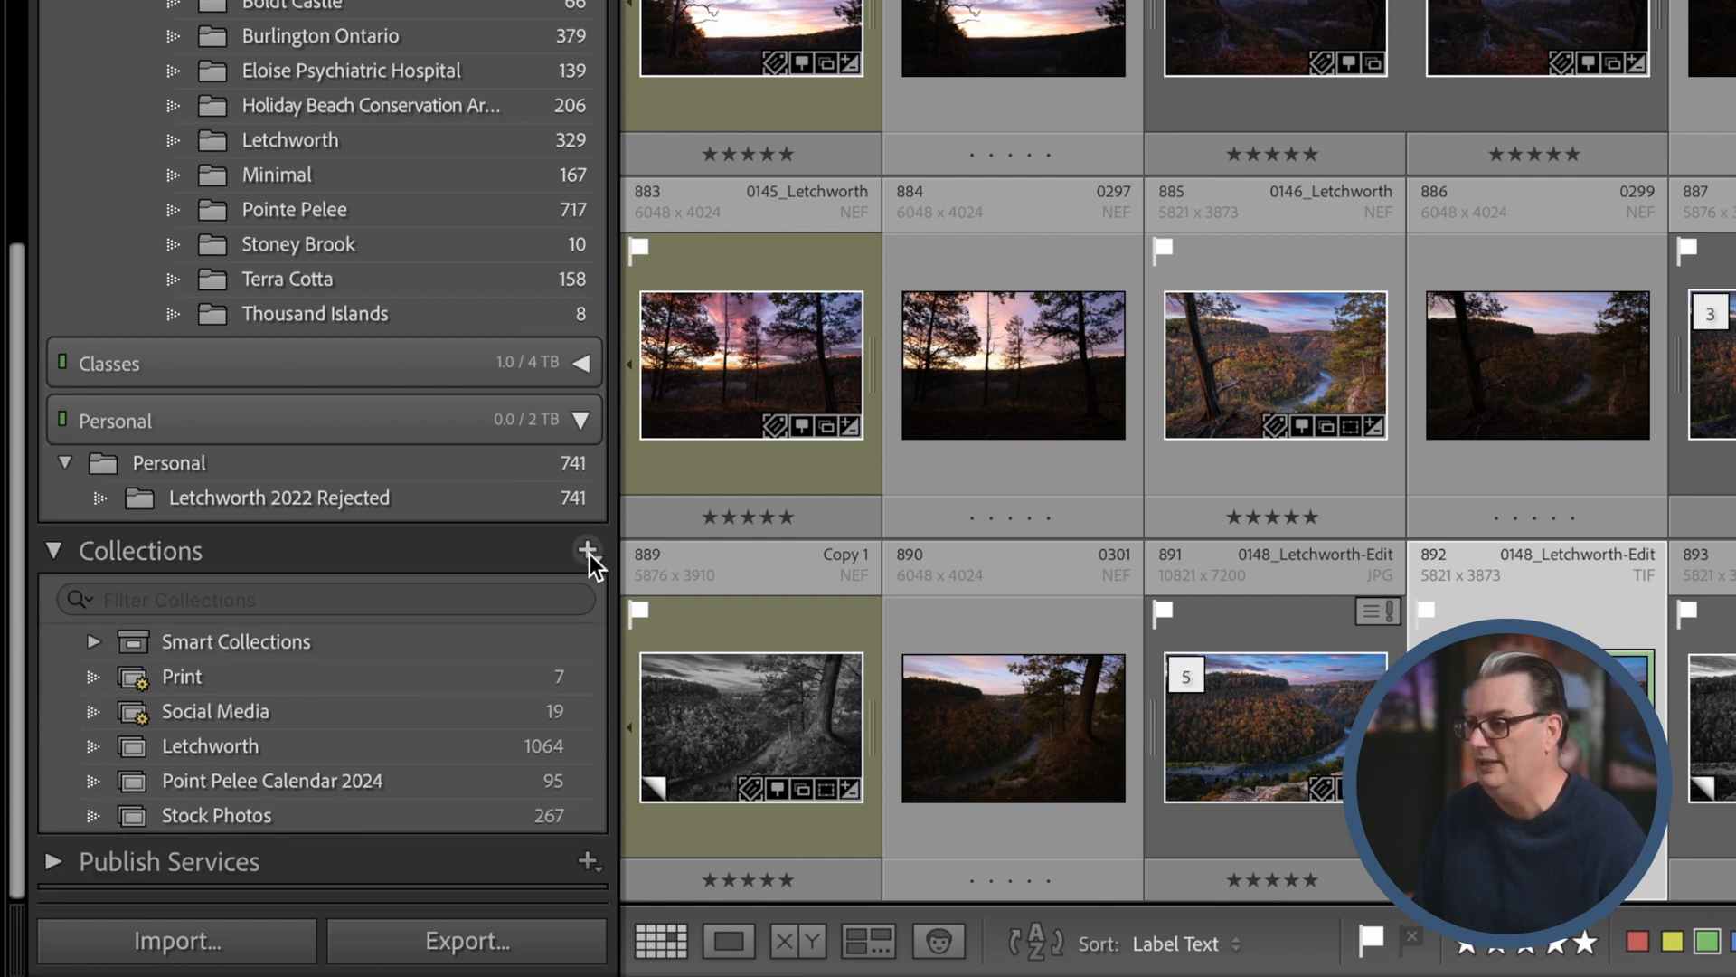
Create a regular collection named Collection containing the selected 0148_Letchworth-Edit photo.
{"action": "left_click", "coordinate": [588, 550]}
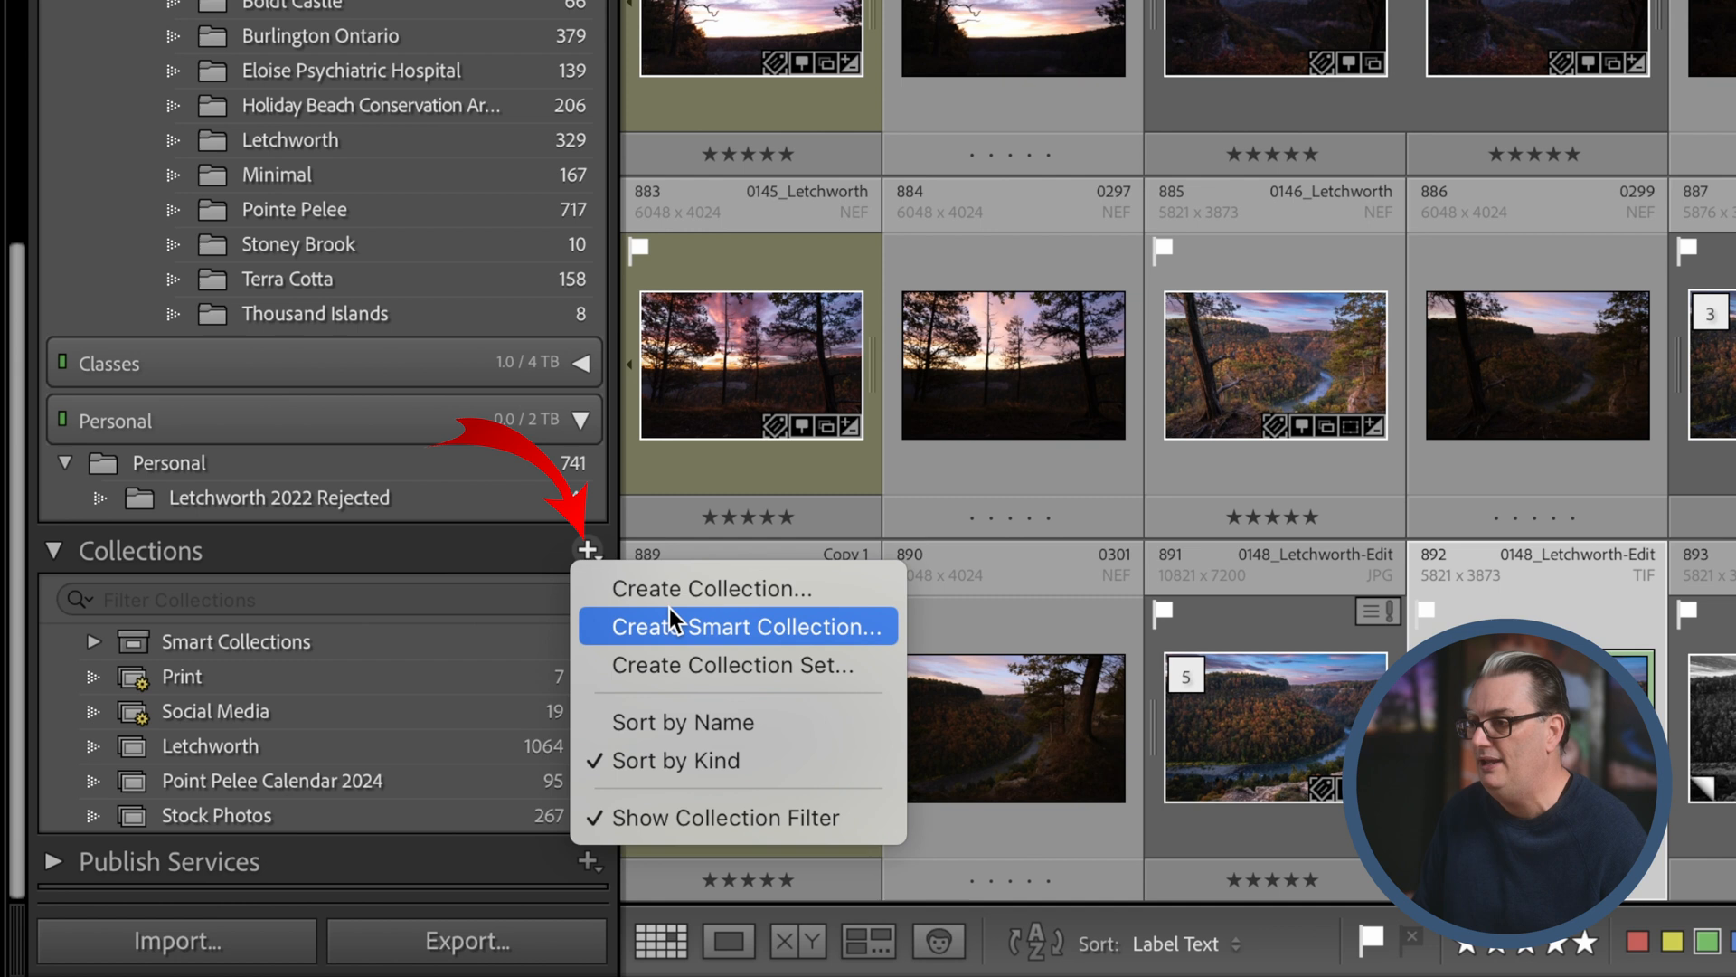
{"action": "mouse_move", "coordinate": [715, 588]}
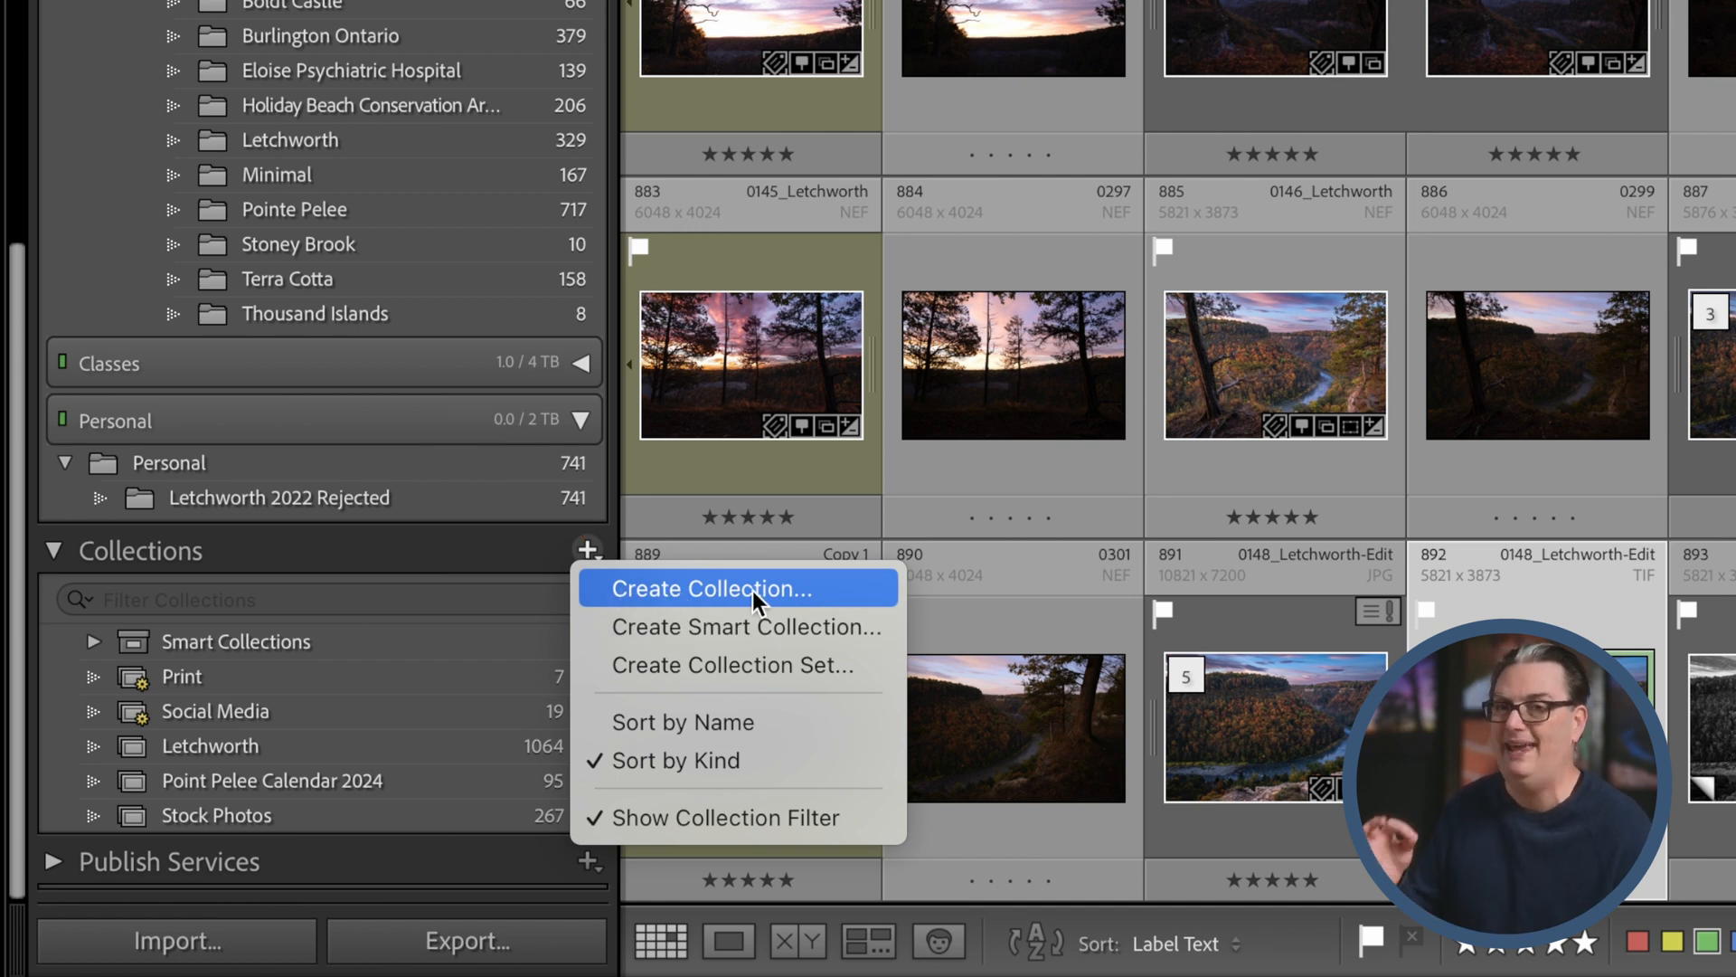
{"action": "left_click", "coordinate": [712, 588]}
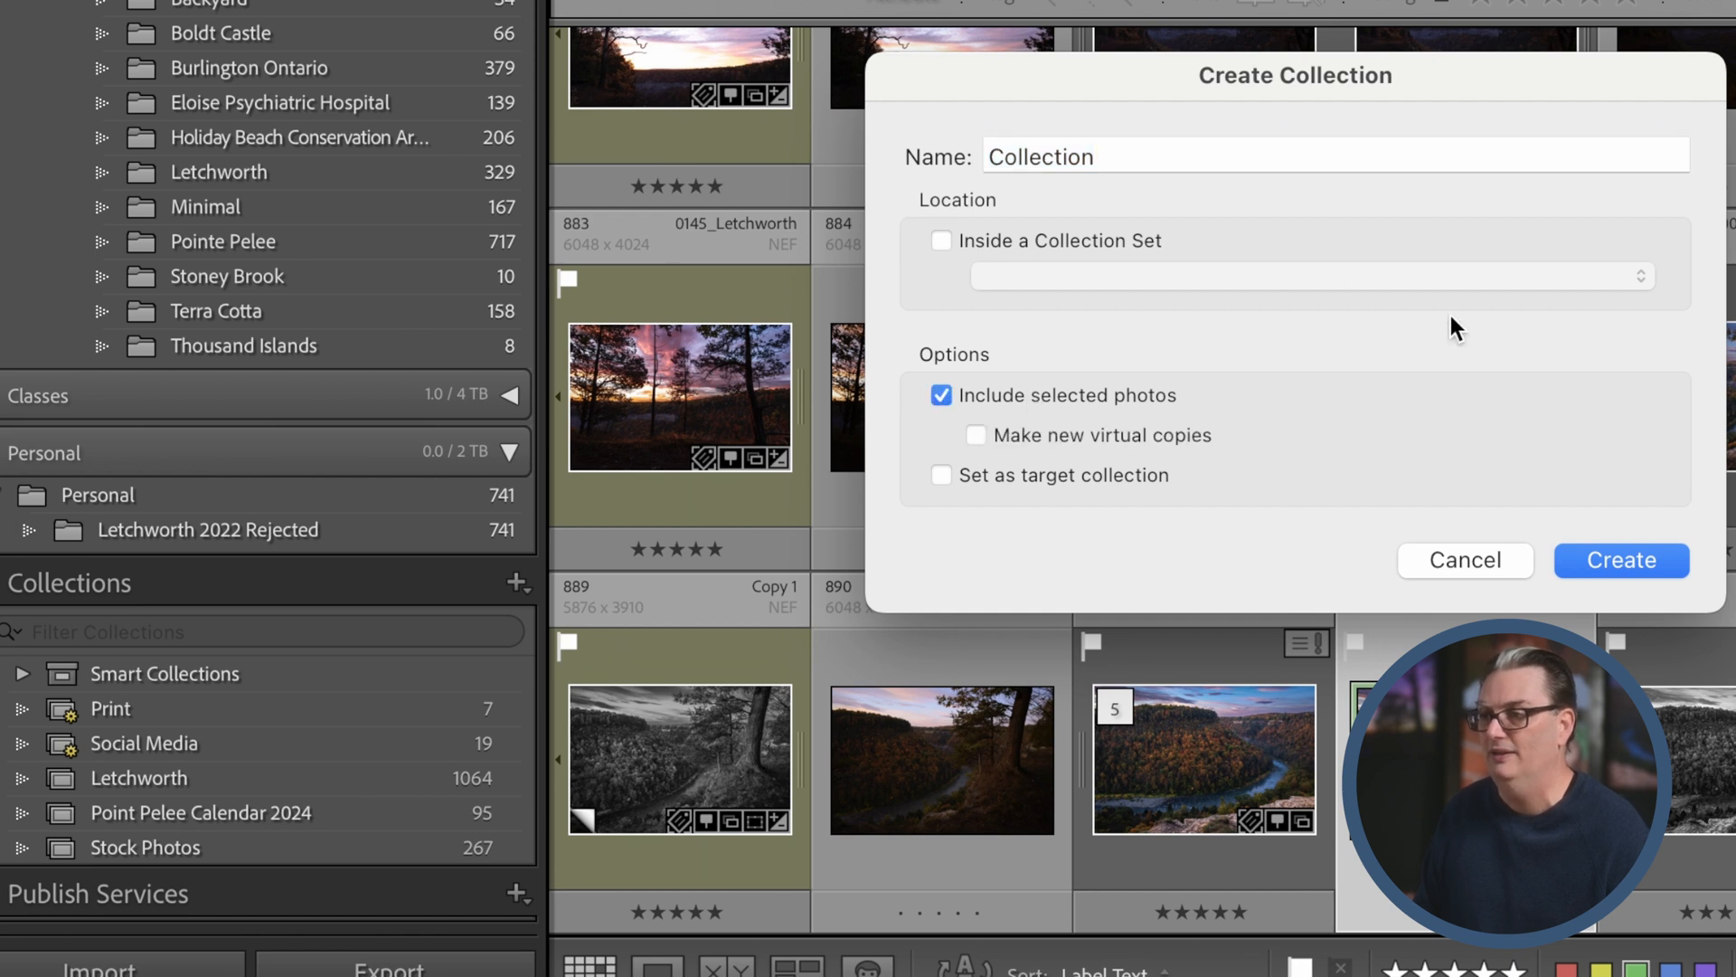
{"action": "mouse_move", "coordinate": [1620, 561]}
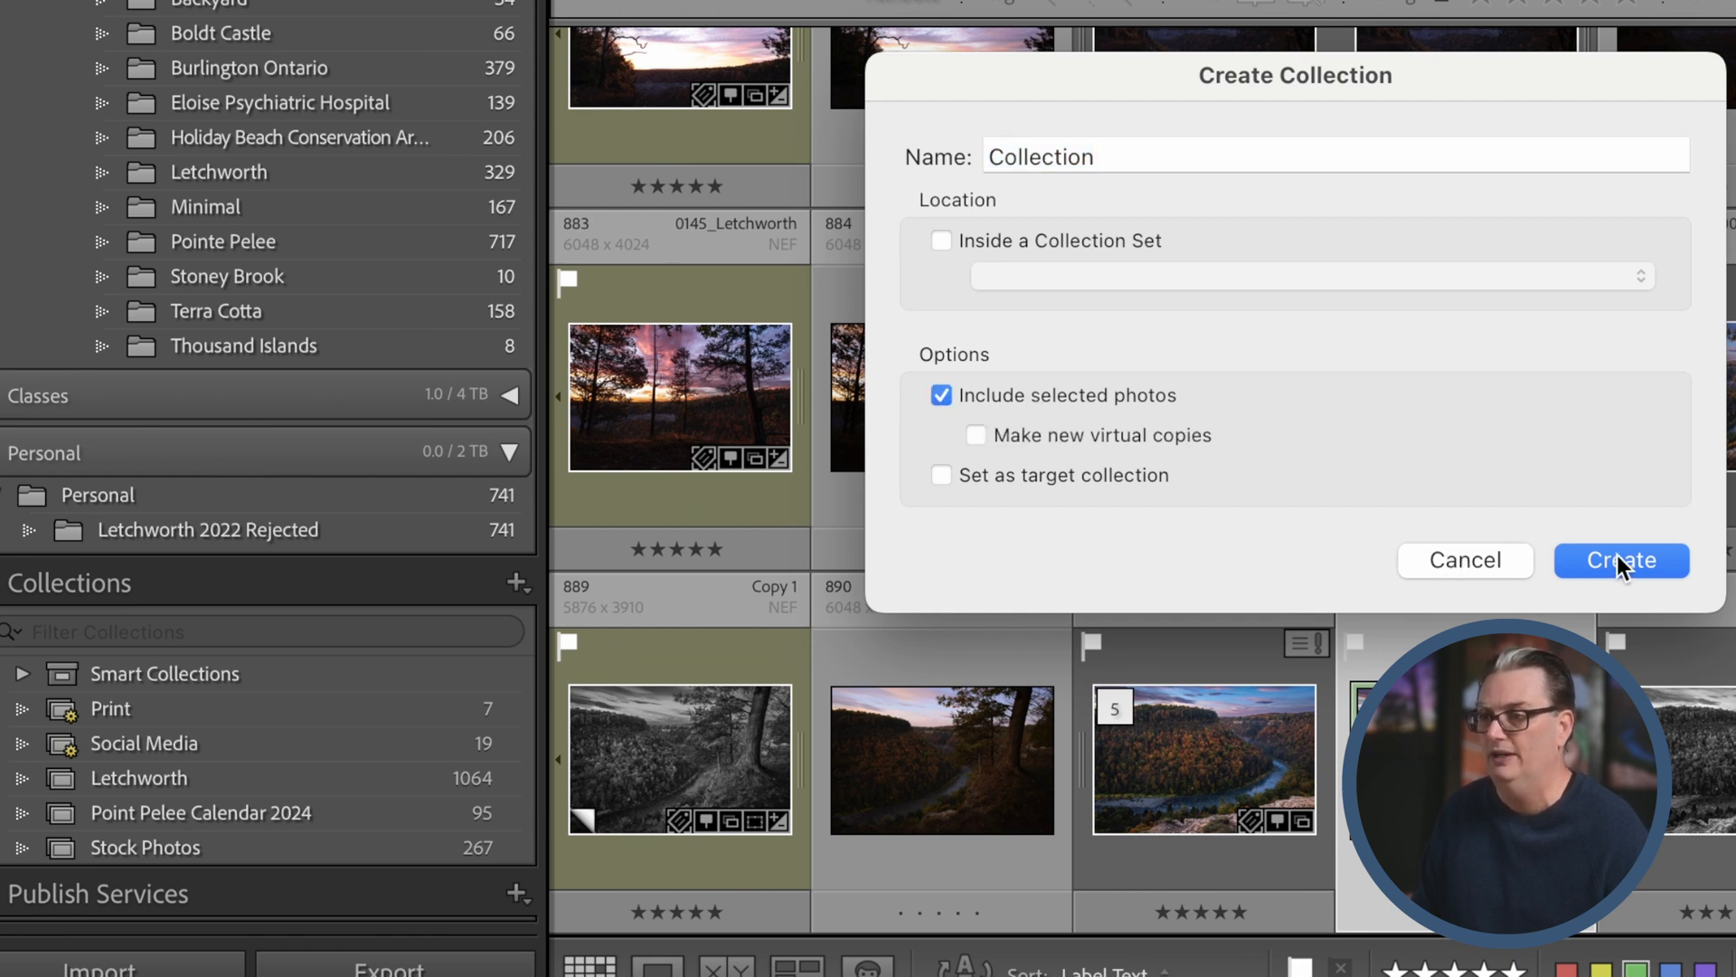
{"action": "left_click", "coordinate": [1621, 559]}
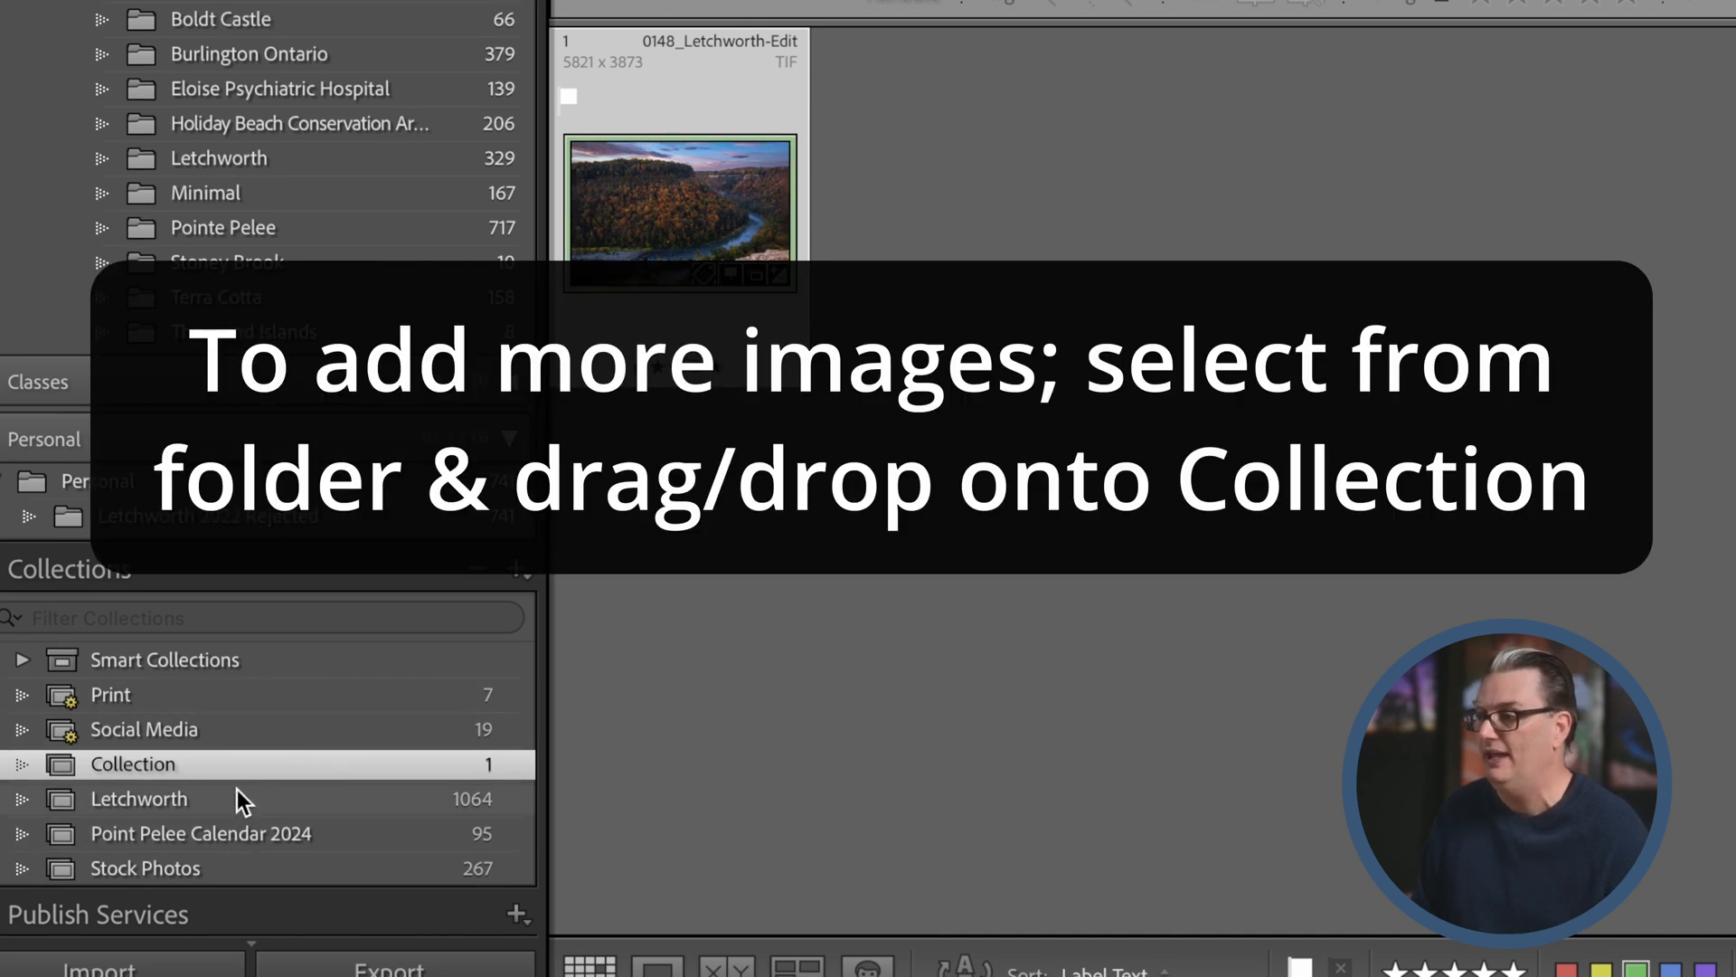
Browse the Letchworth, Point Pelee Calendar 2024 and Stock Photos collections, ending on Point Pelee Calendar 2024.
{"action": "left_click", "coordinate": [140, 797]}
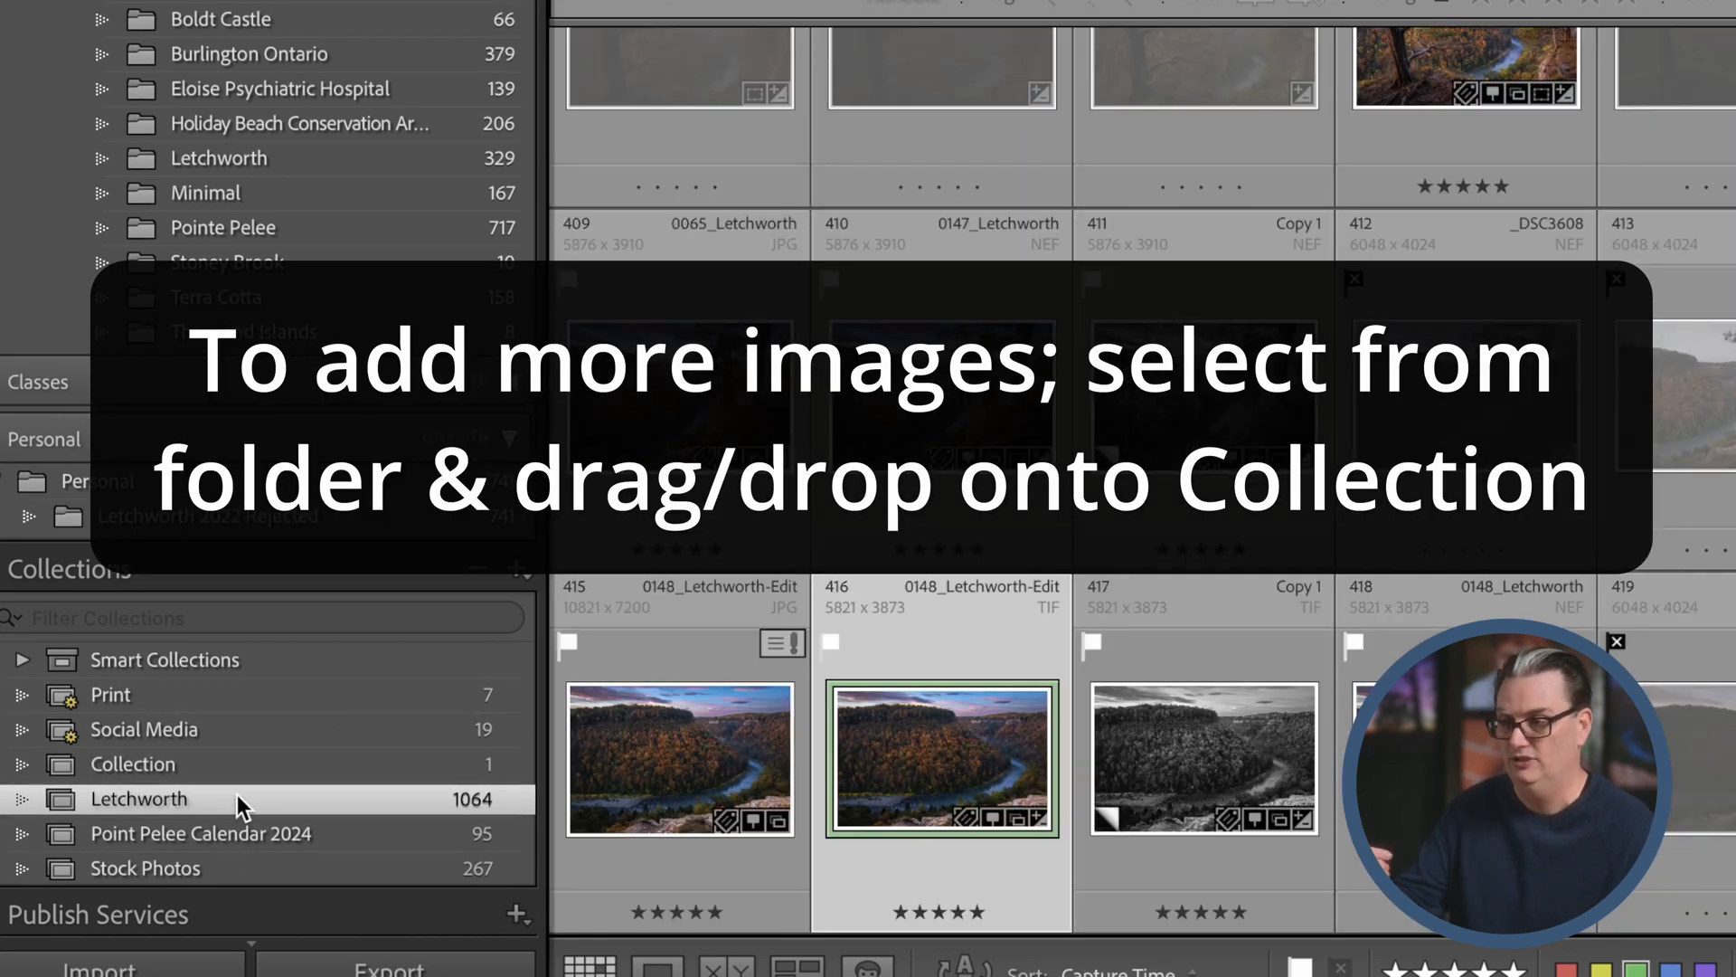
{"action": "left_click", "coordinate": [201, 832]}
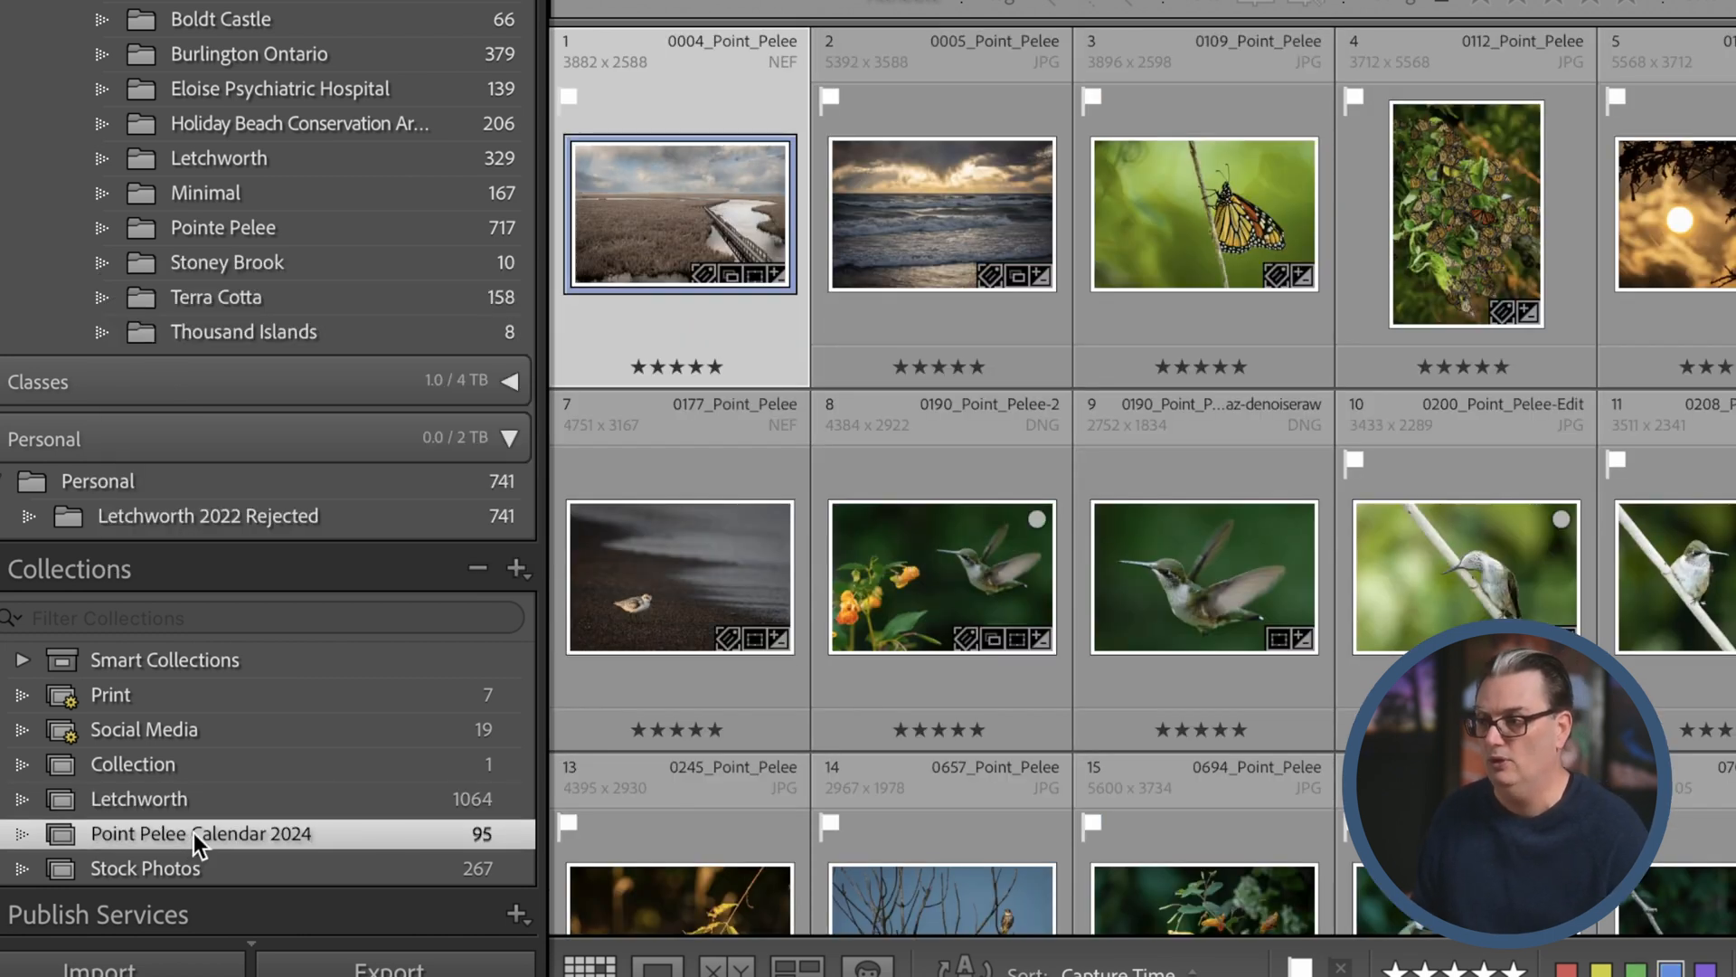
{"action": "left_click", "coordinate": [144, 868]}
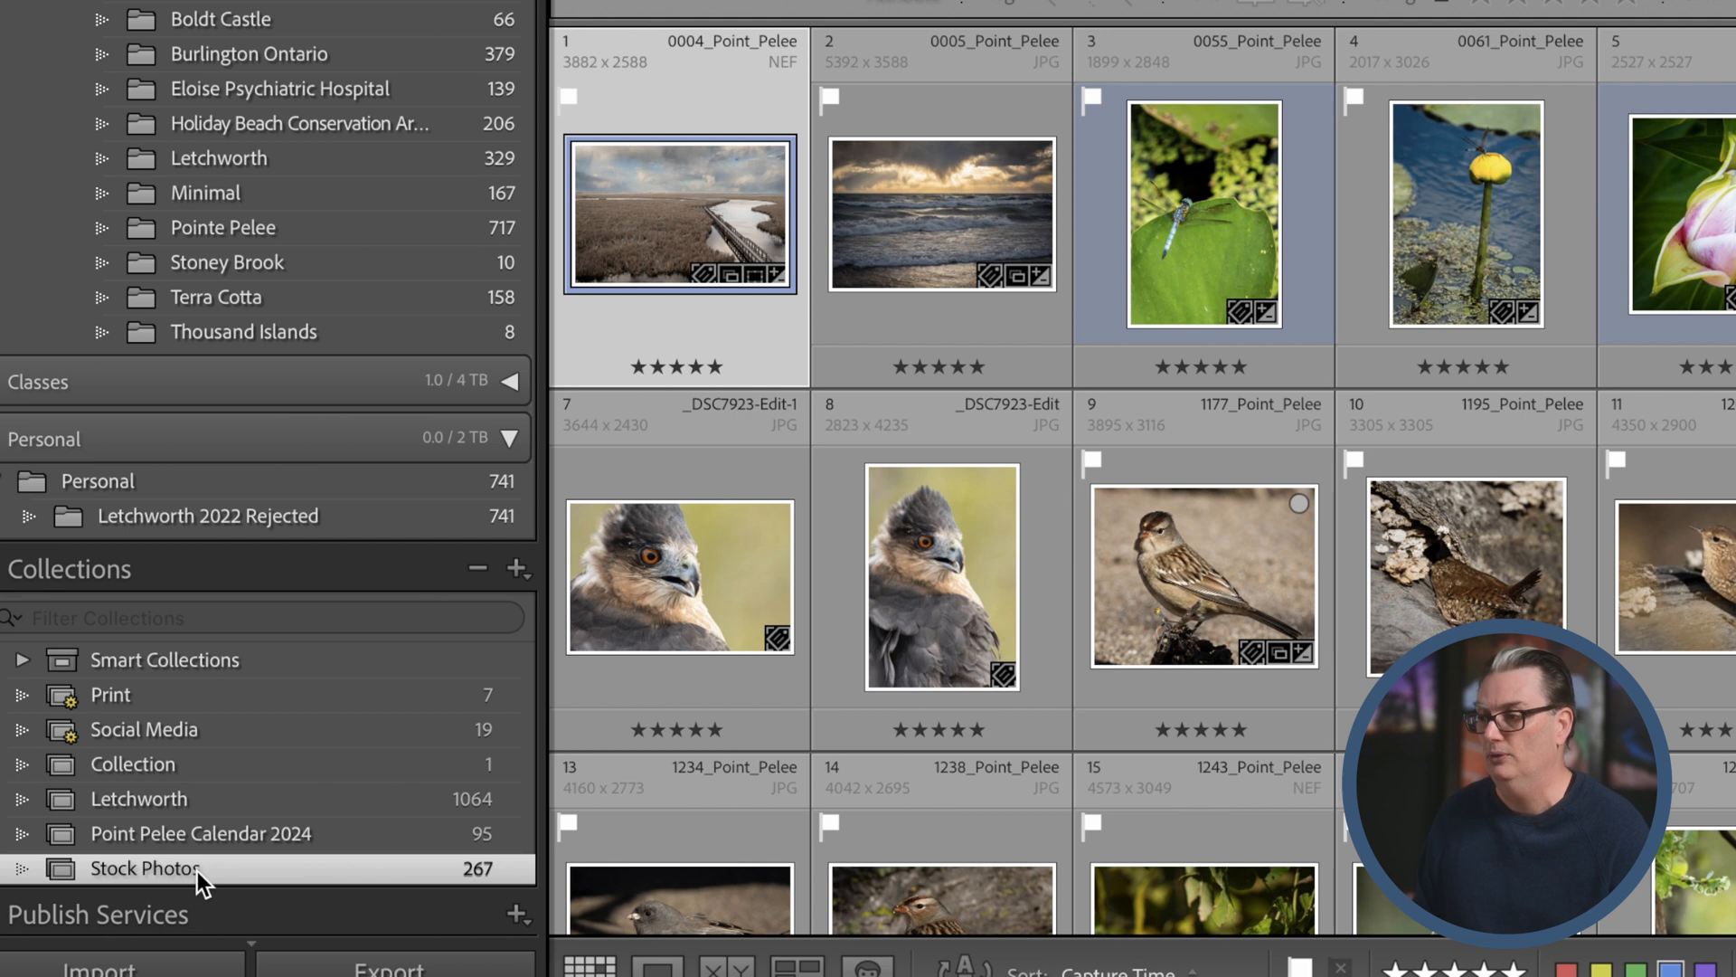
{"action": "left_click", "coordinate": [200, 832]}
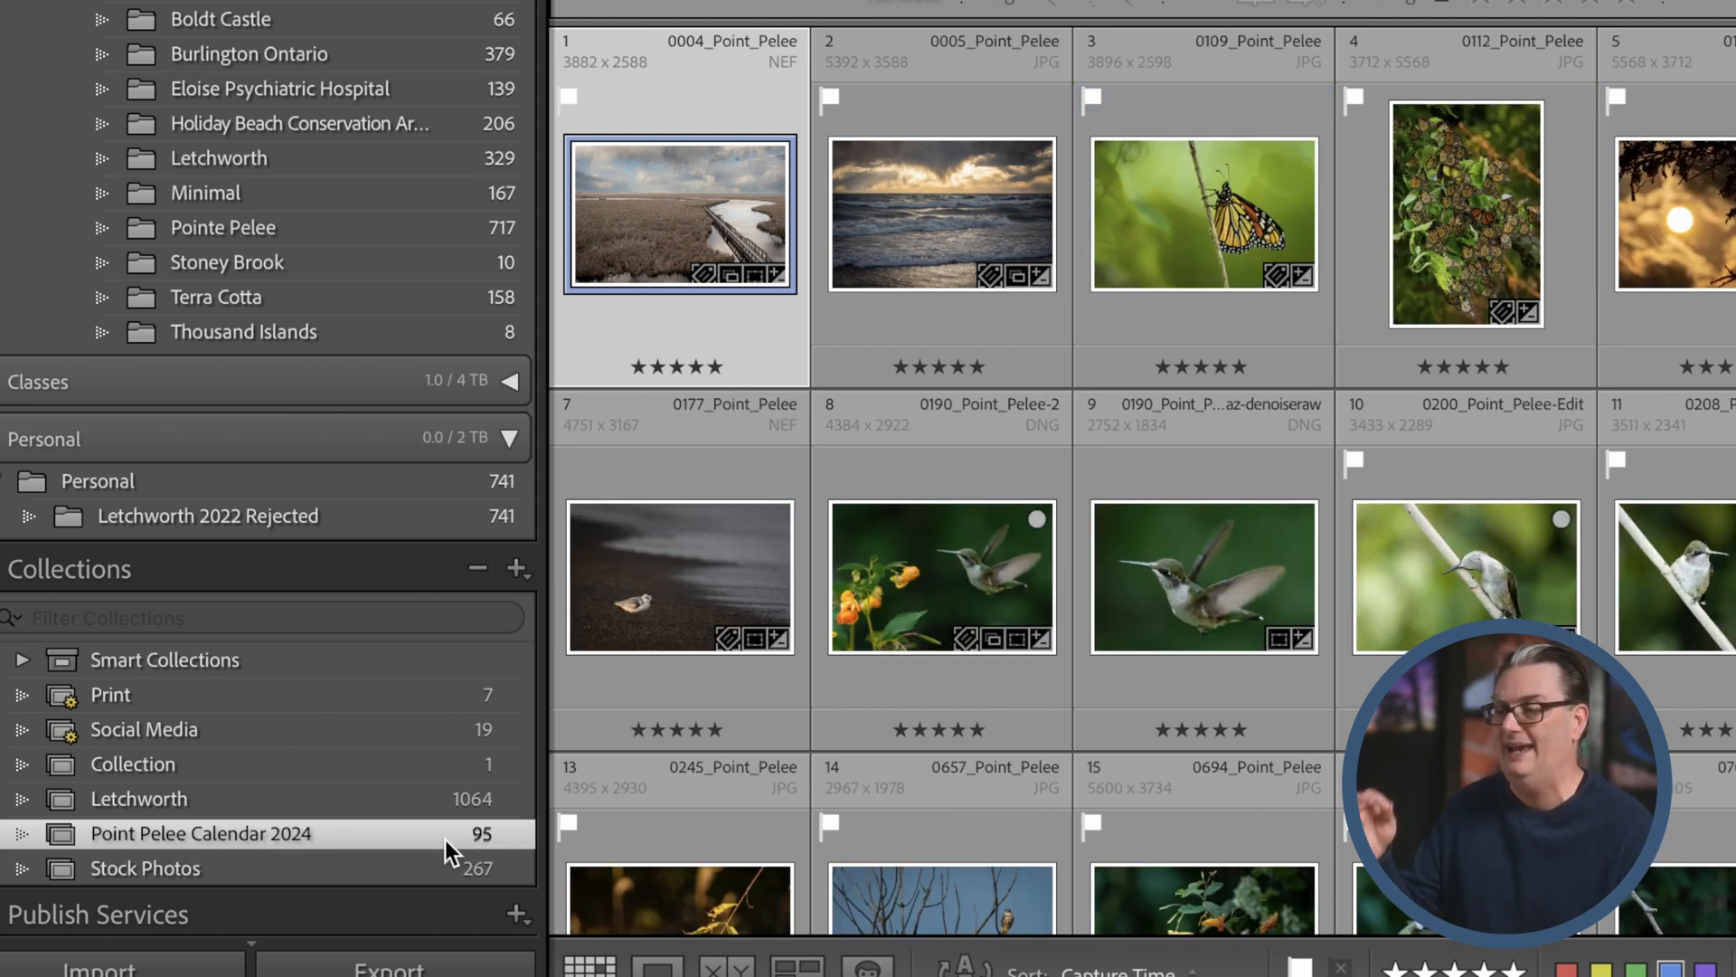
{"action": "left_click", "coordinate": [515, 567]}
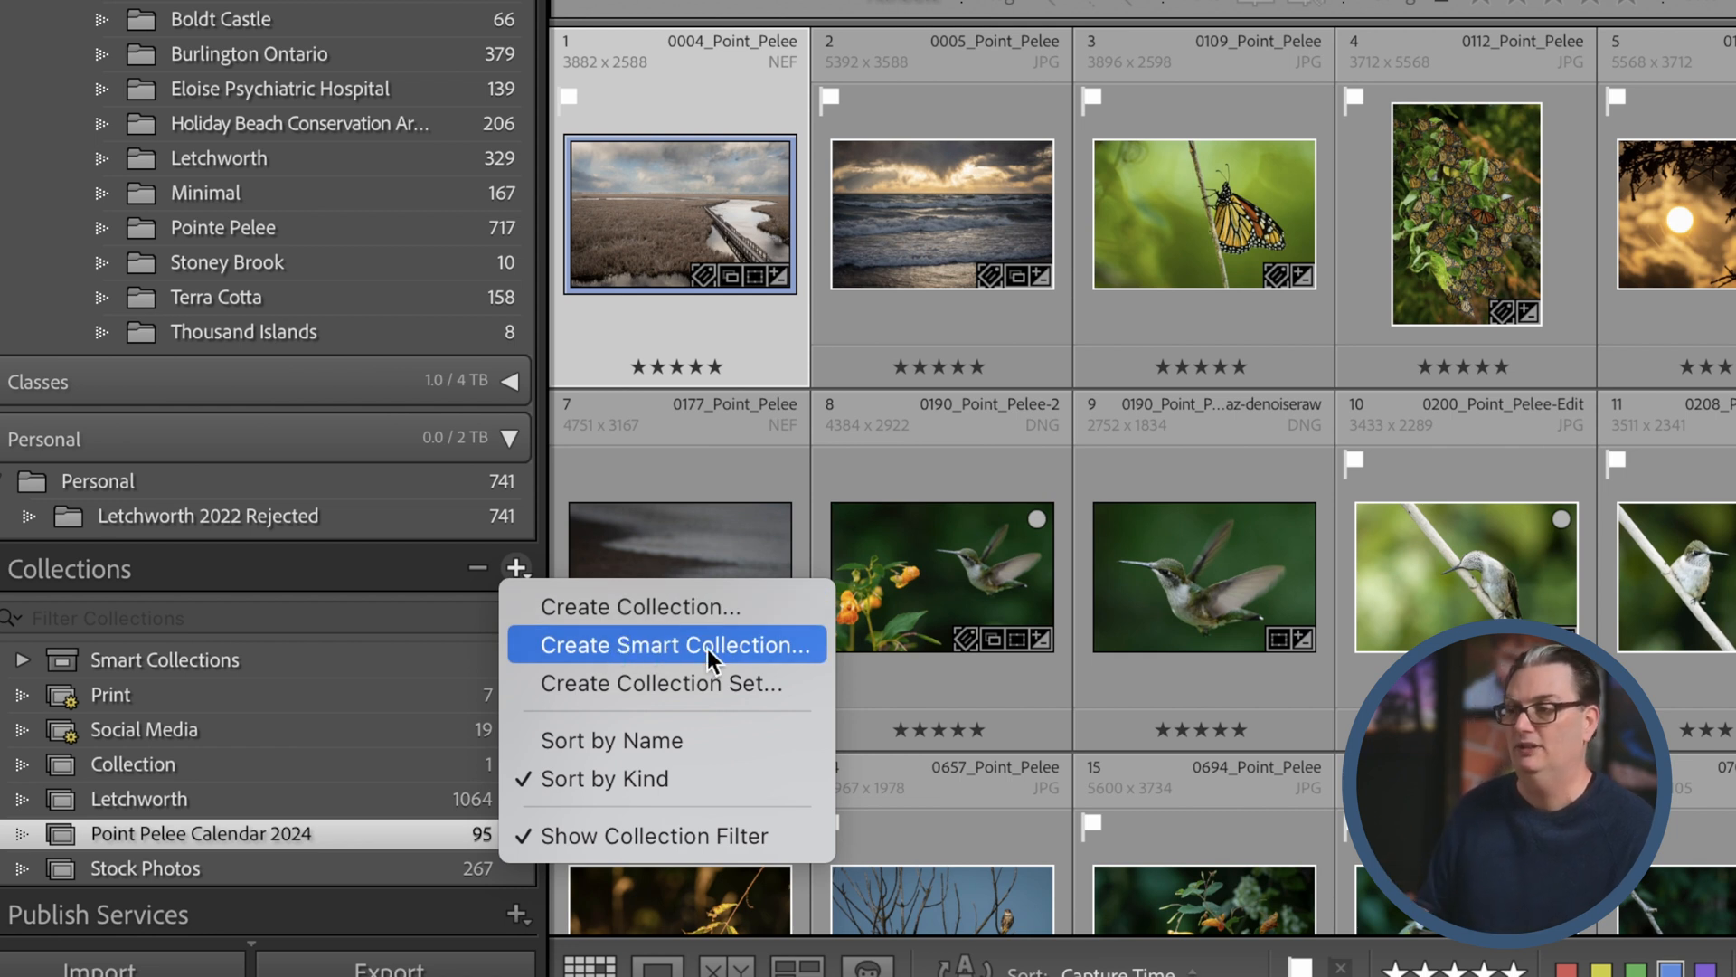
Review the Create Smart Collection rule attributes and Label Color values, then cancel without adding one.
{"action": "left_click", "coordinate": [669, 644]}
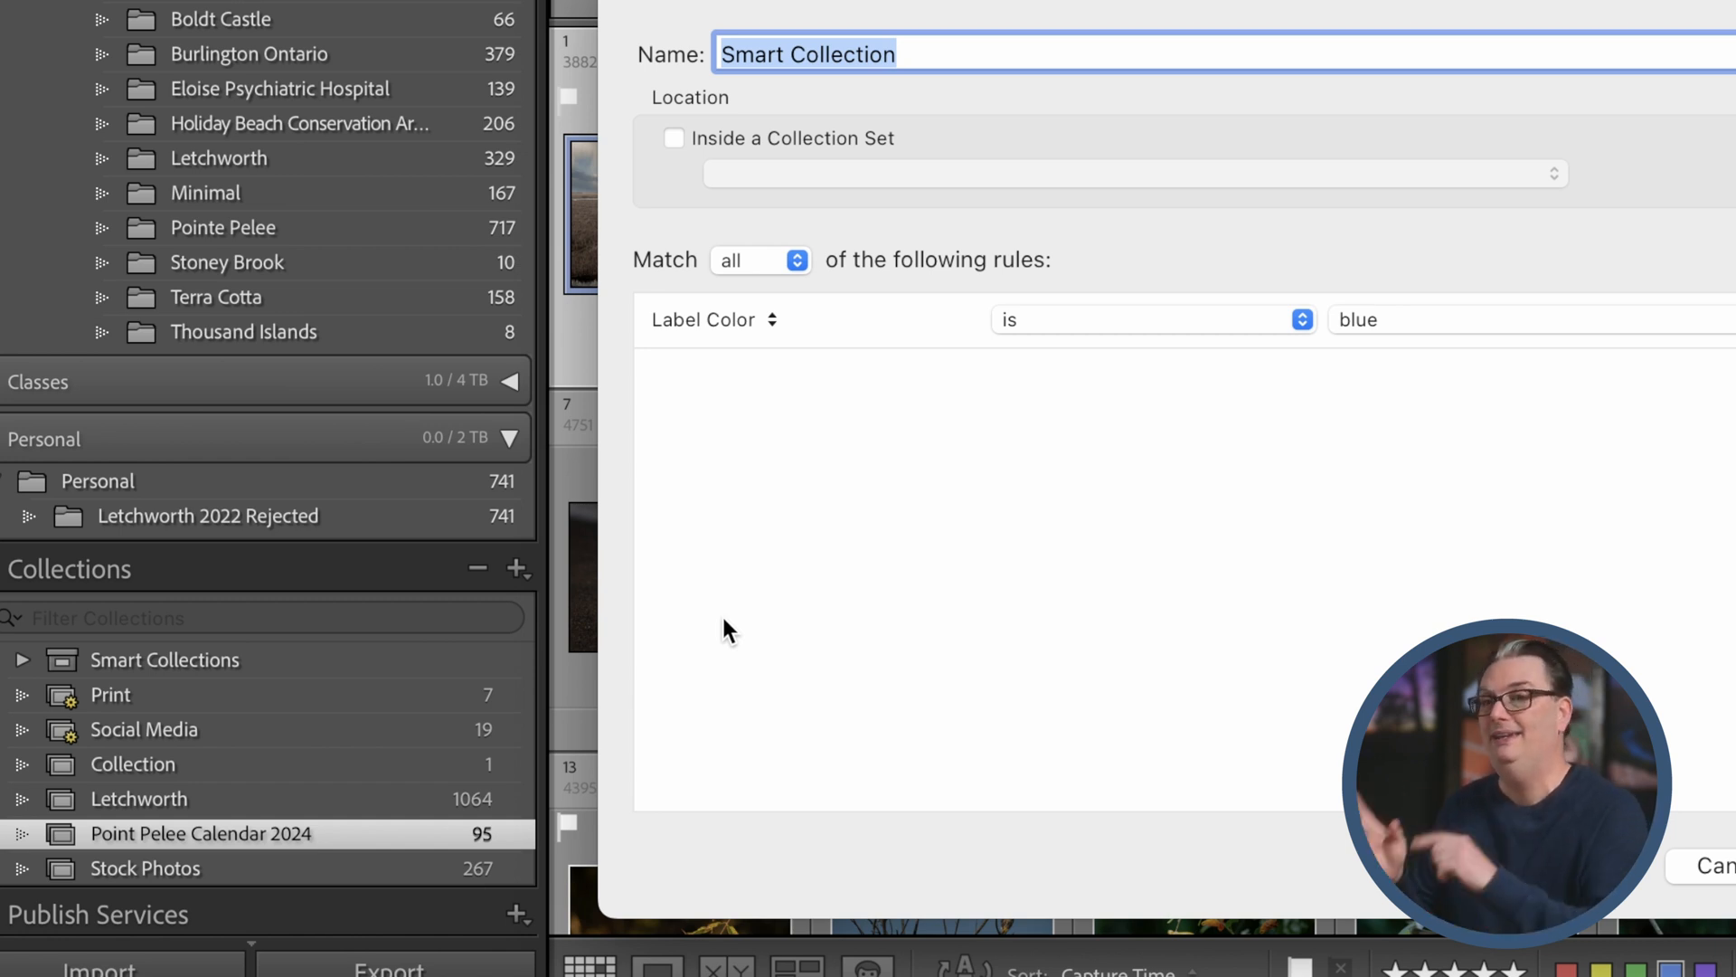
{"action": "mouse_move", "coordinate": [881, 328]}
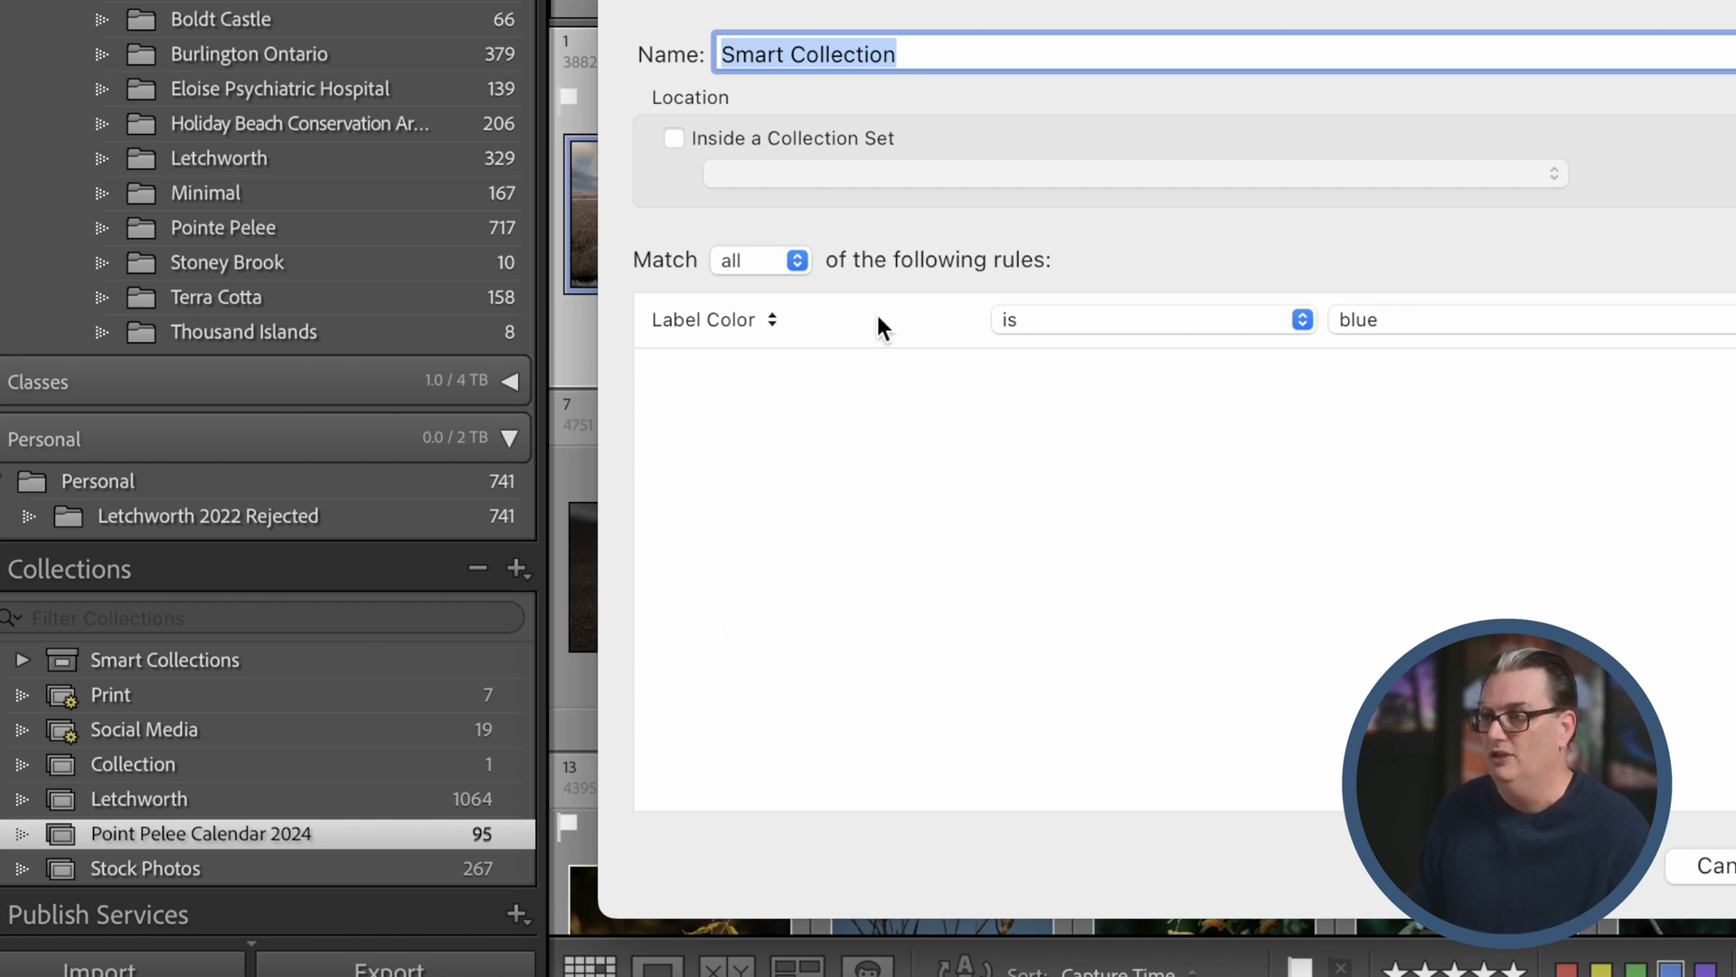
{"action": "left_click", "coordinate": [714, 320]}
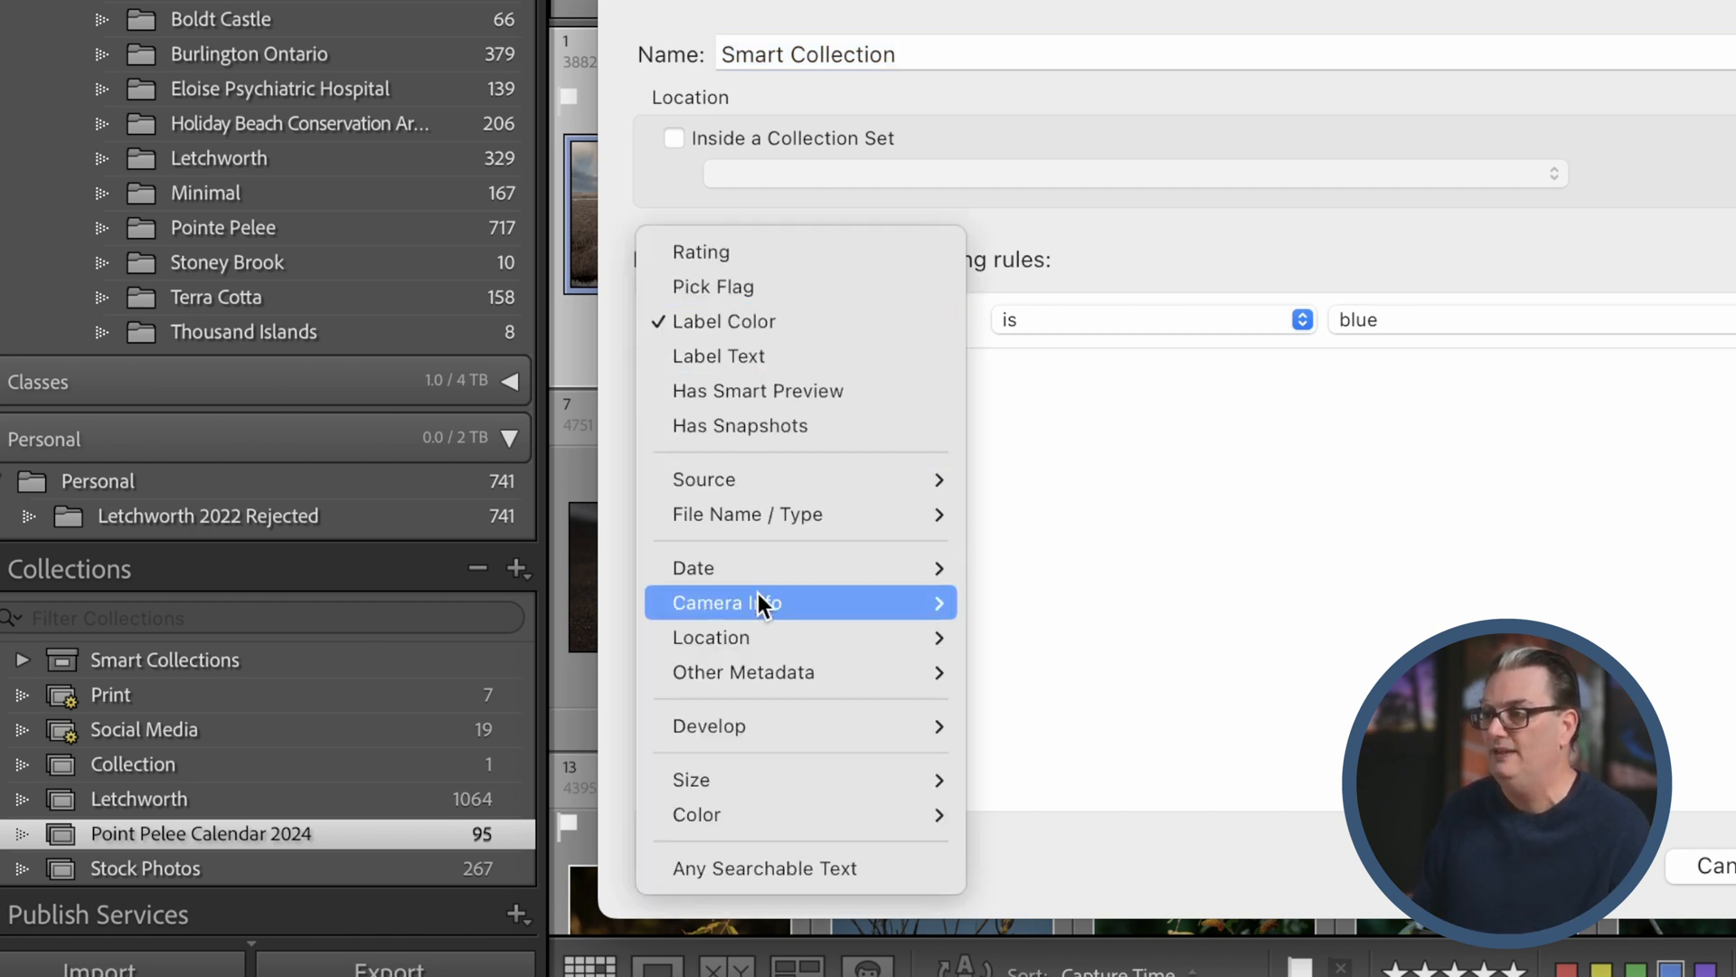
{"action": "left_click", "coordinate": [712, 322]}
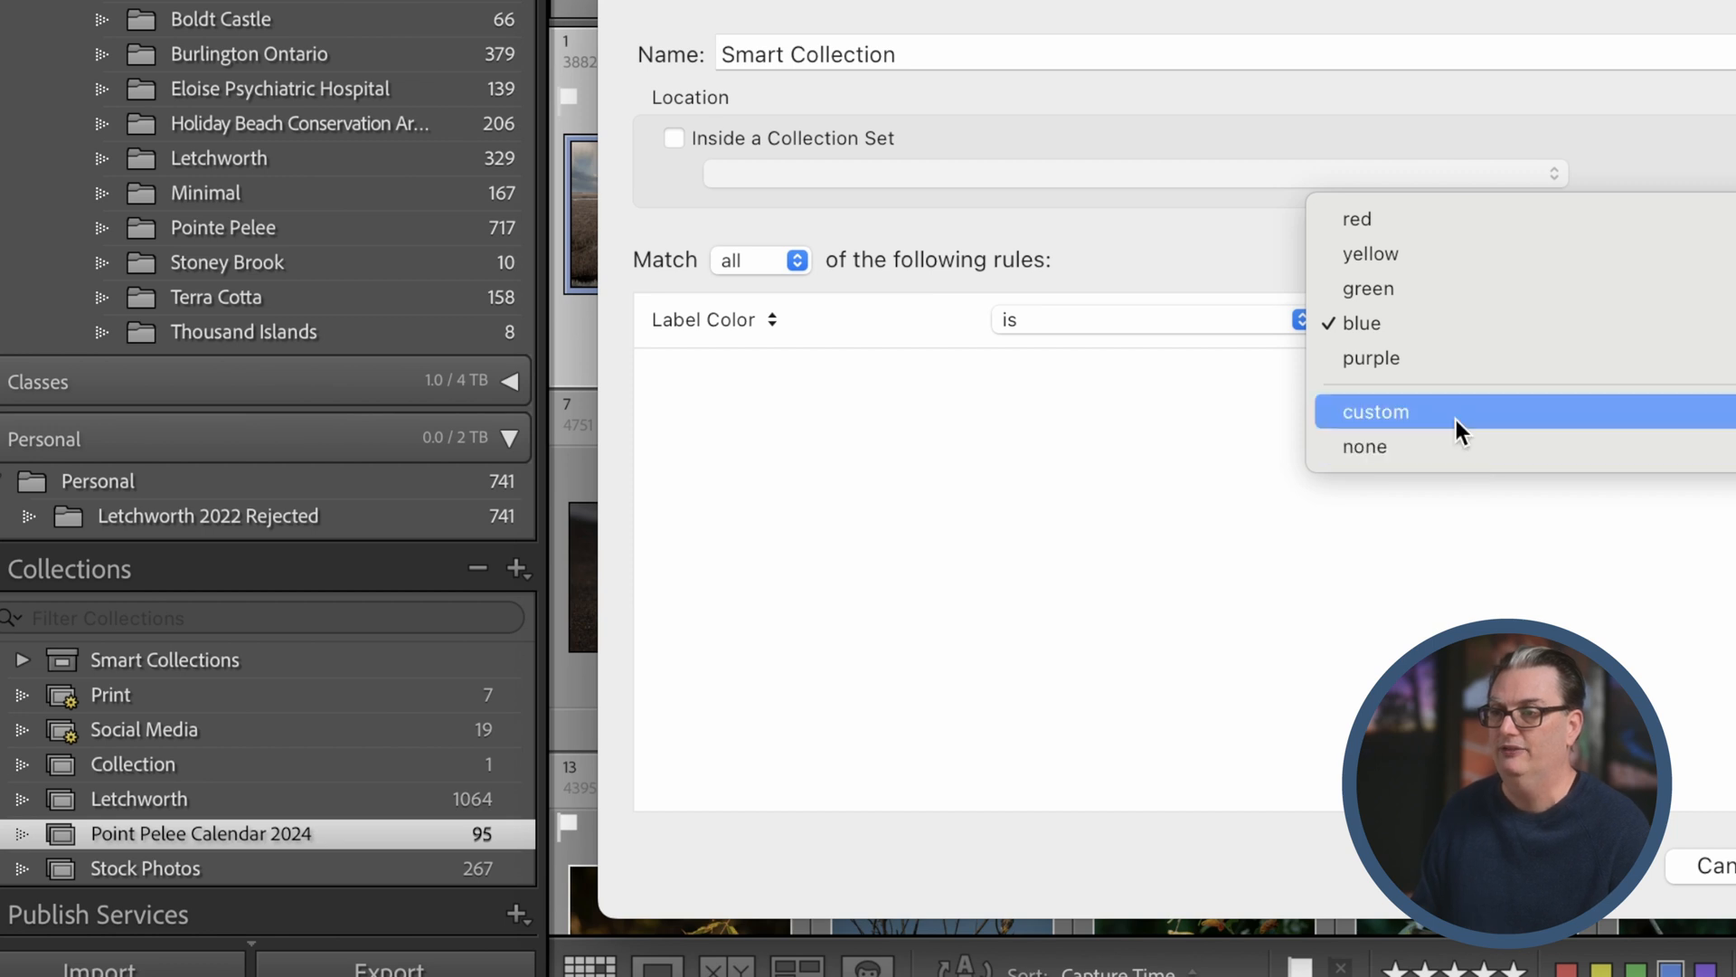
{"action": "mouse_move", "coordinate": [709, 335]}
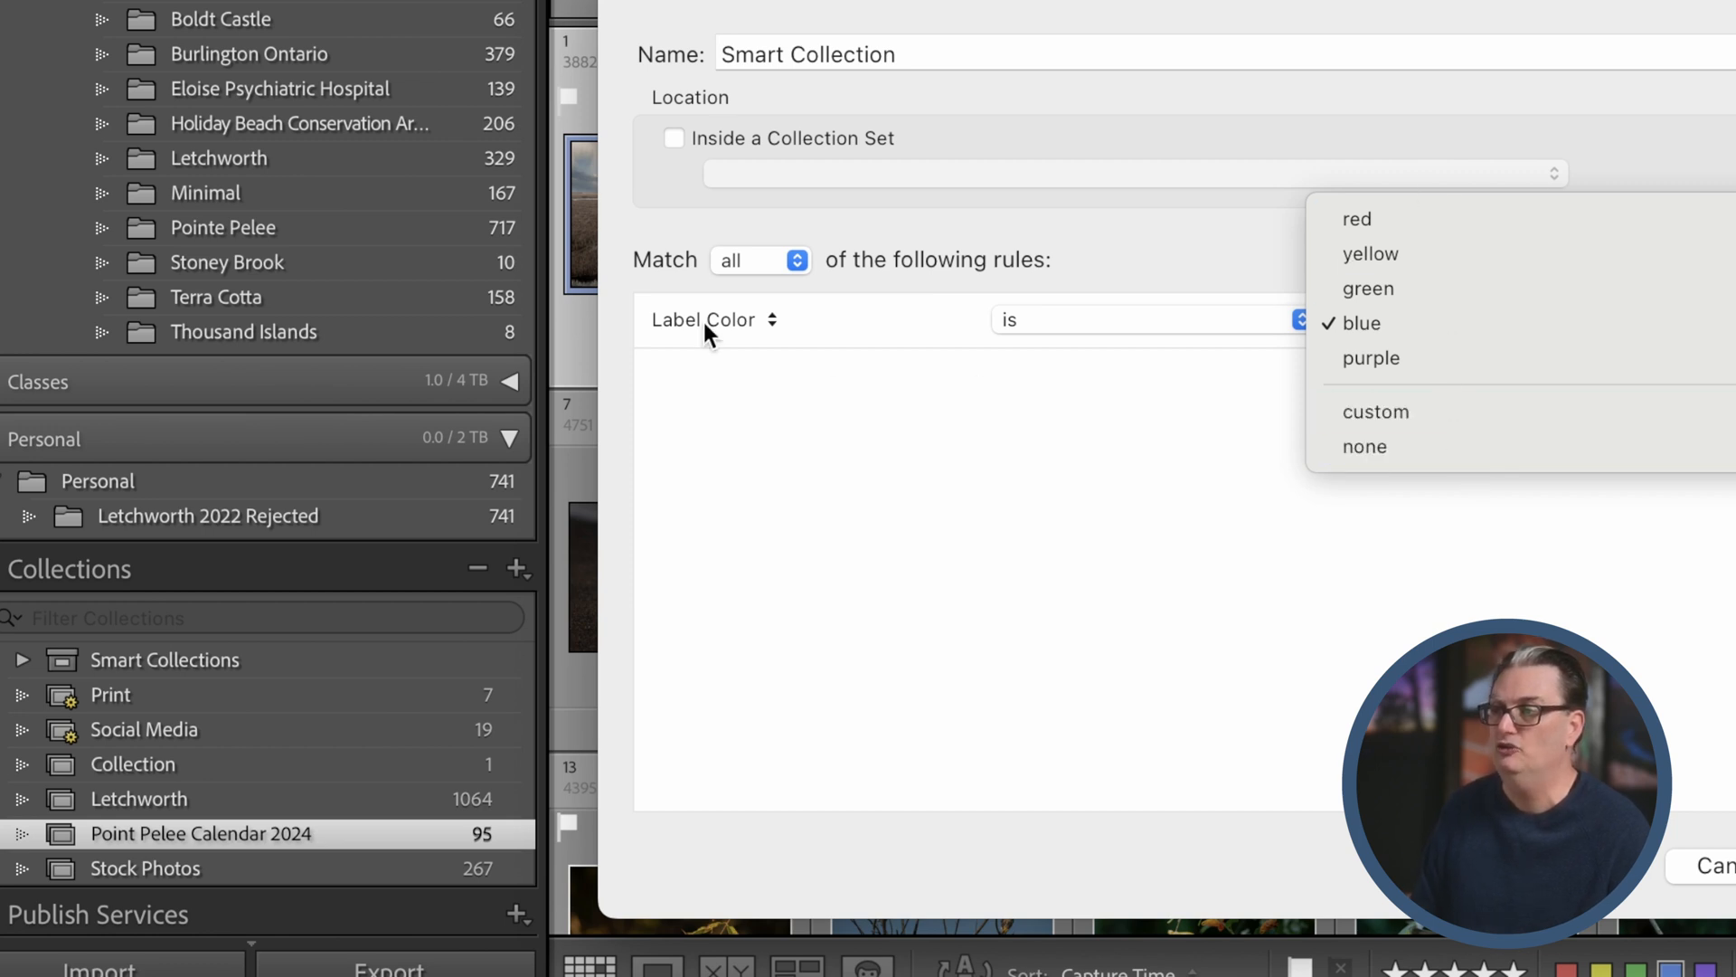
{"action": "left_click", "coordinate": [1359, 324]}
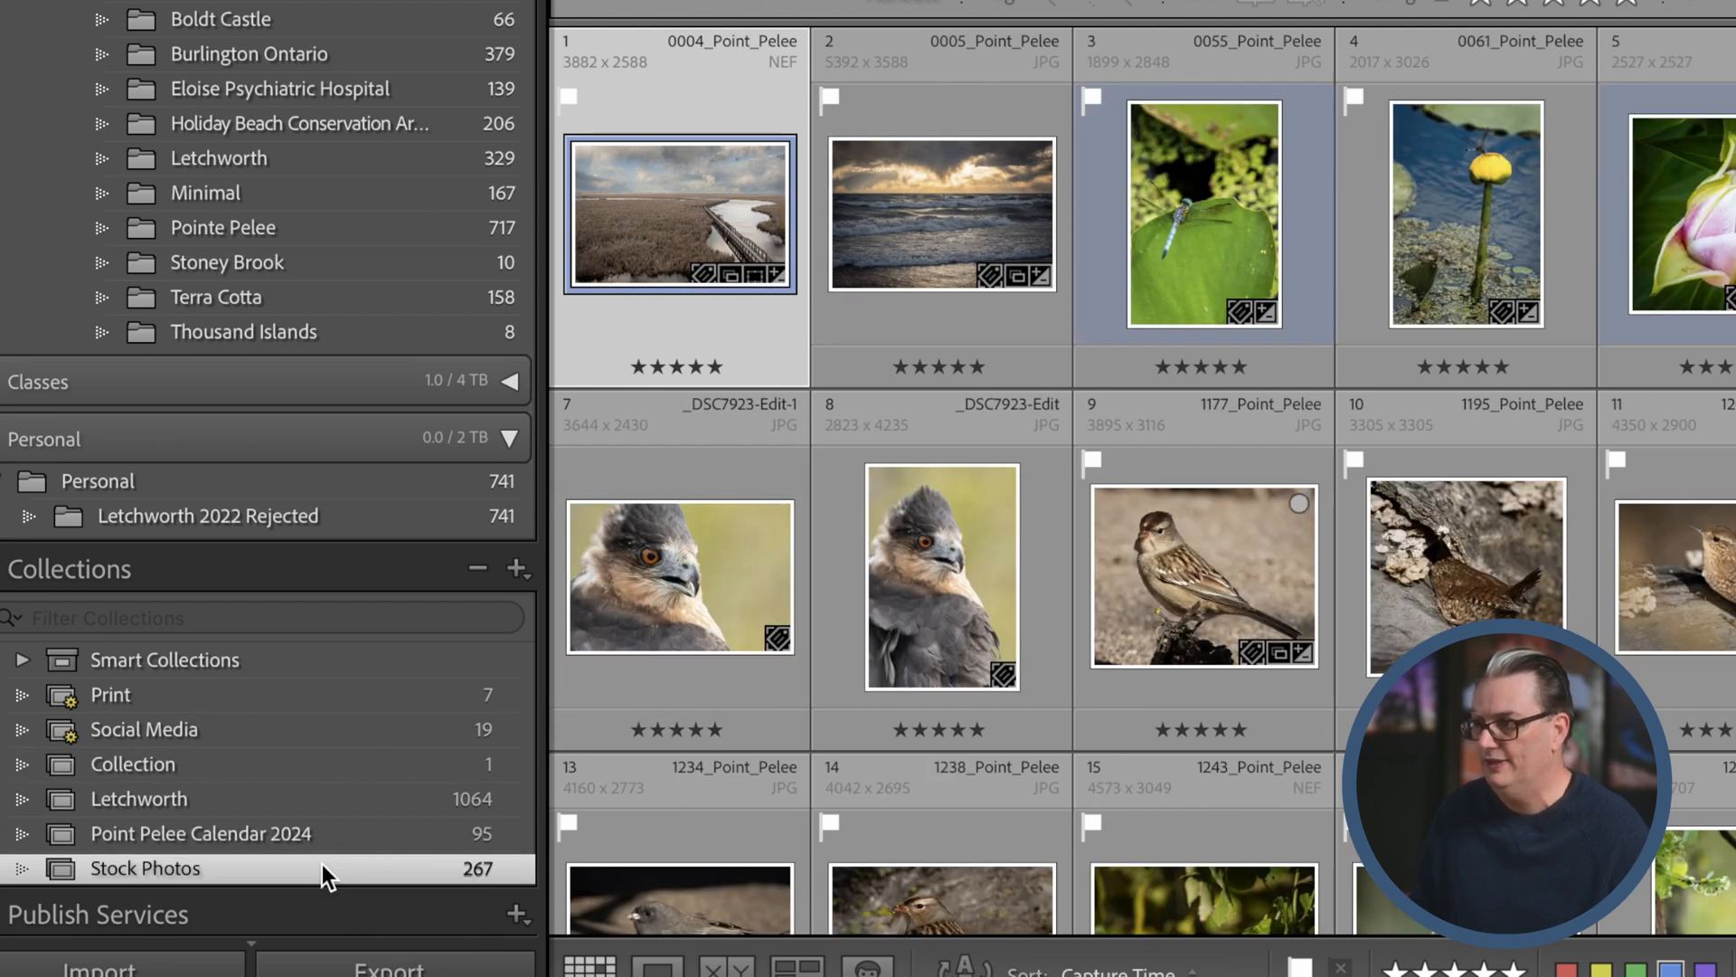
{"action": "mouse_move", "coordinate": [213, 729]}
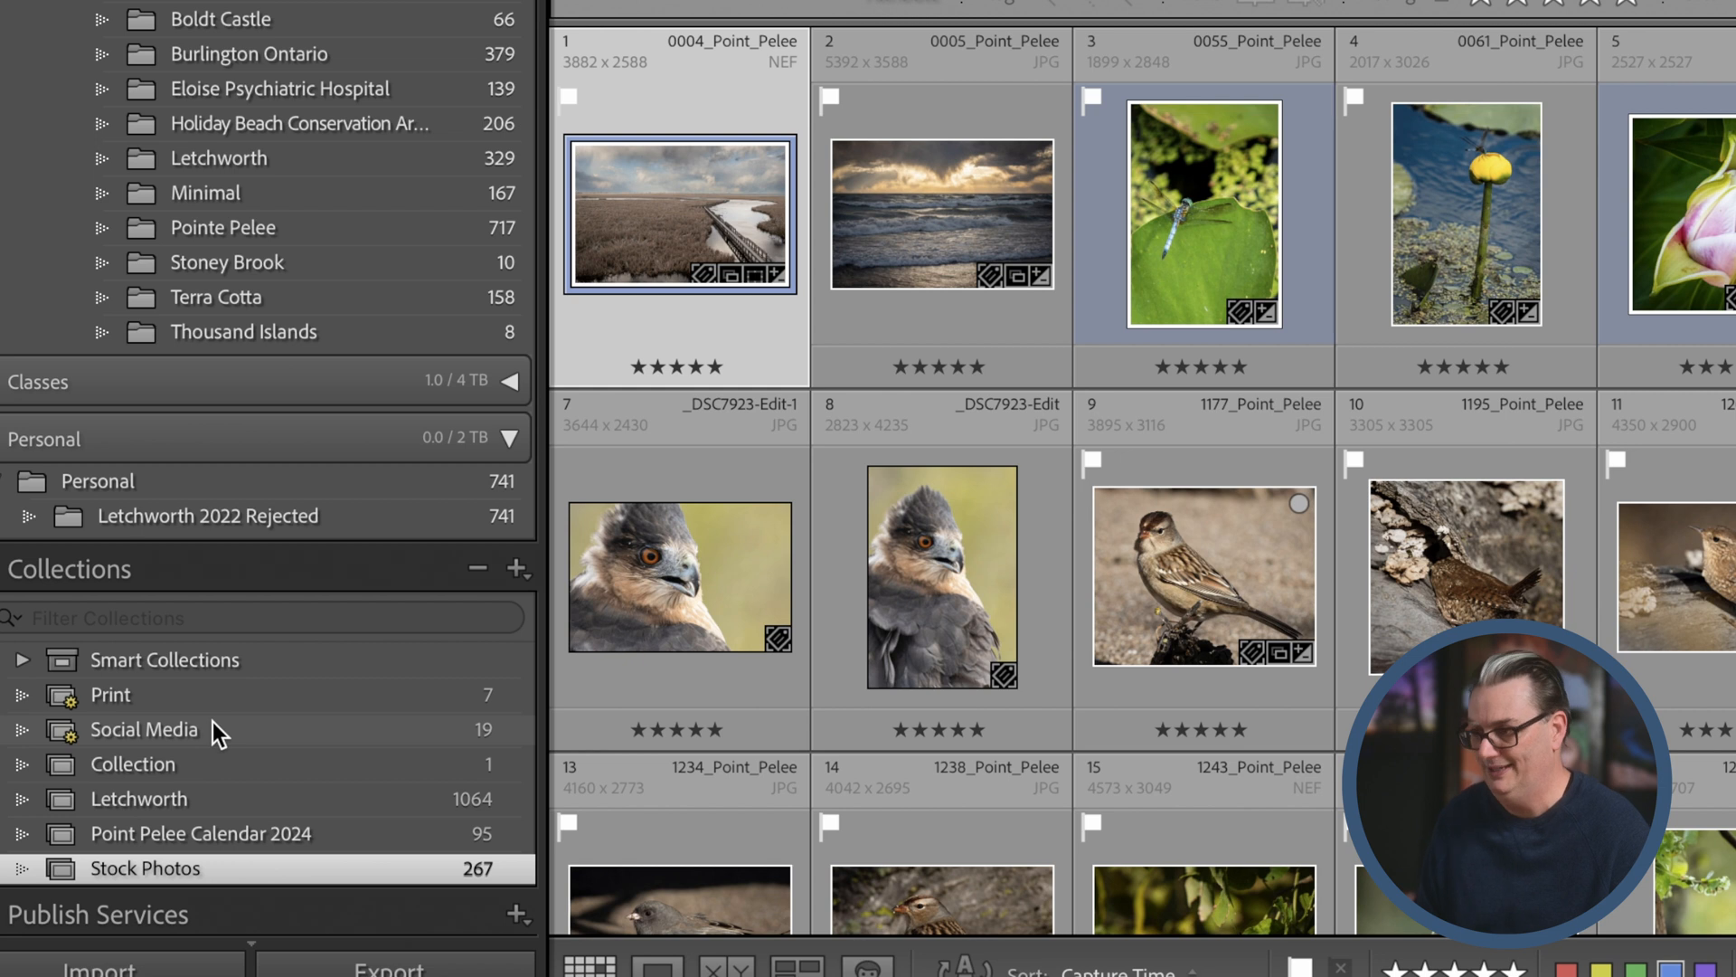
View the Social Media collection briefly, then show the Terra Cotta folder's photos.
{"action": "left_click", "coordinate": [143, 729]}
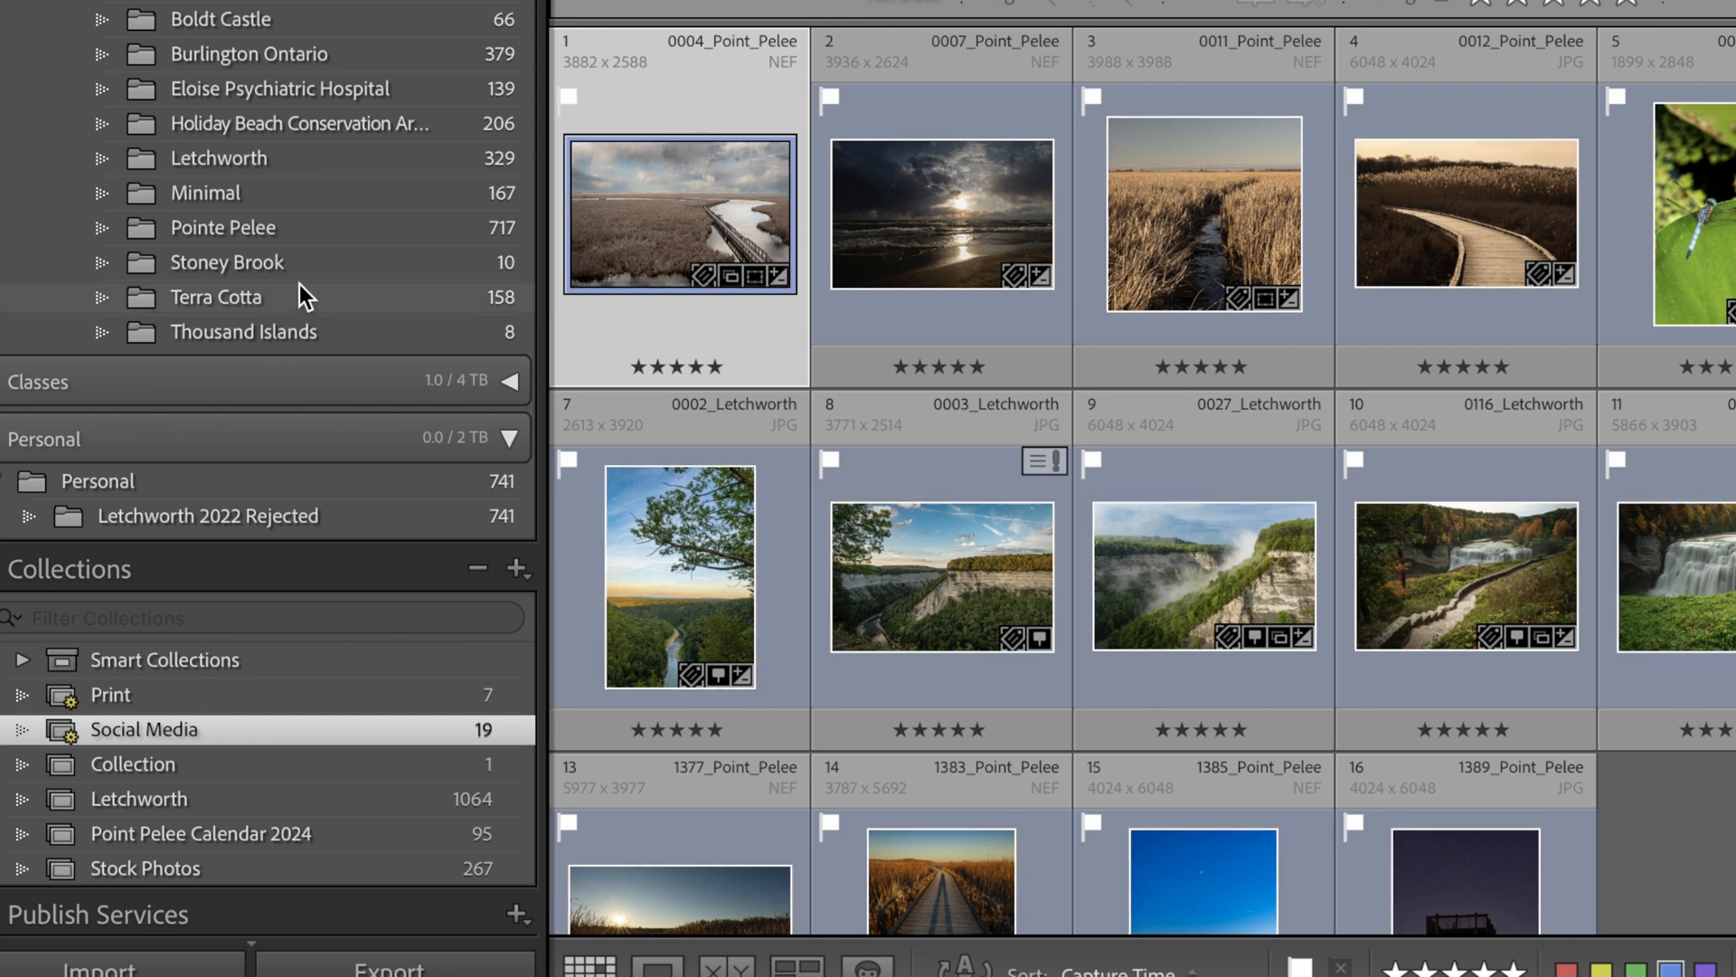
{"action": "left_click", "coordinate": [215, 297]}
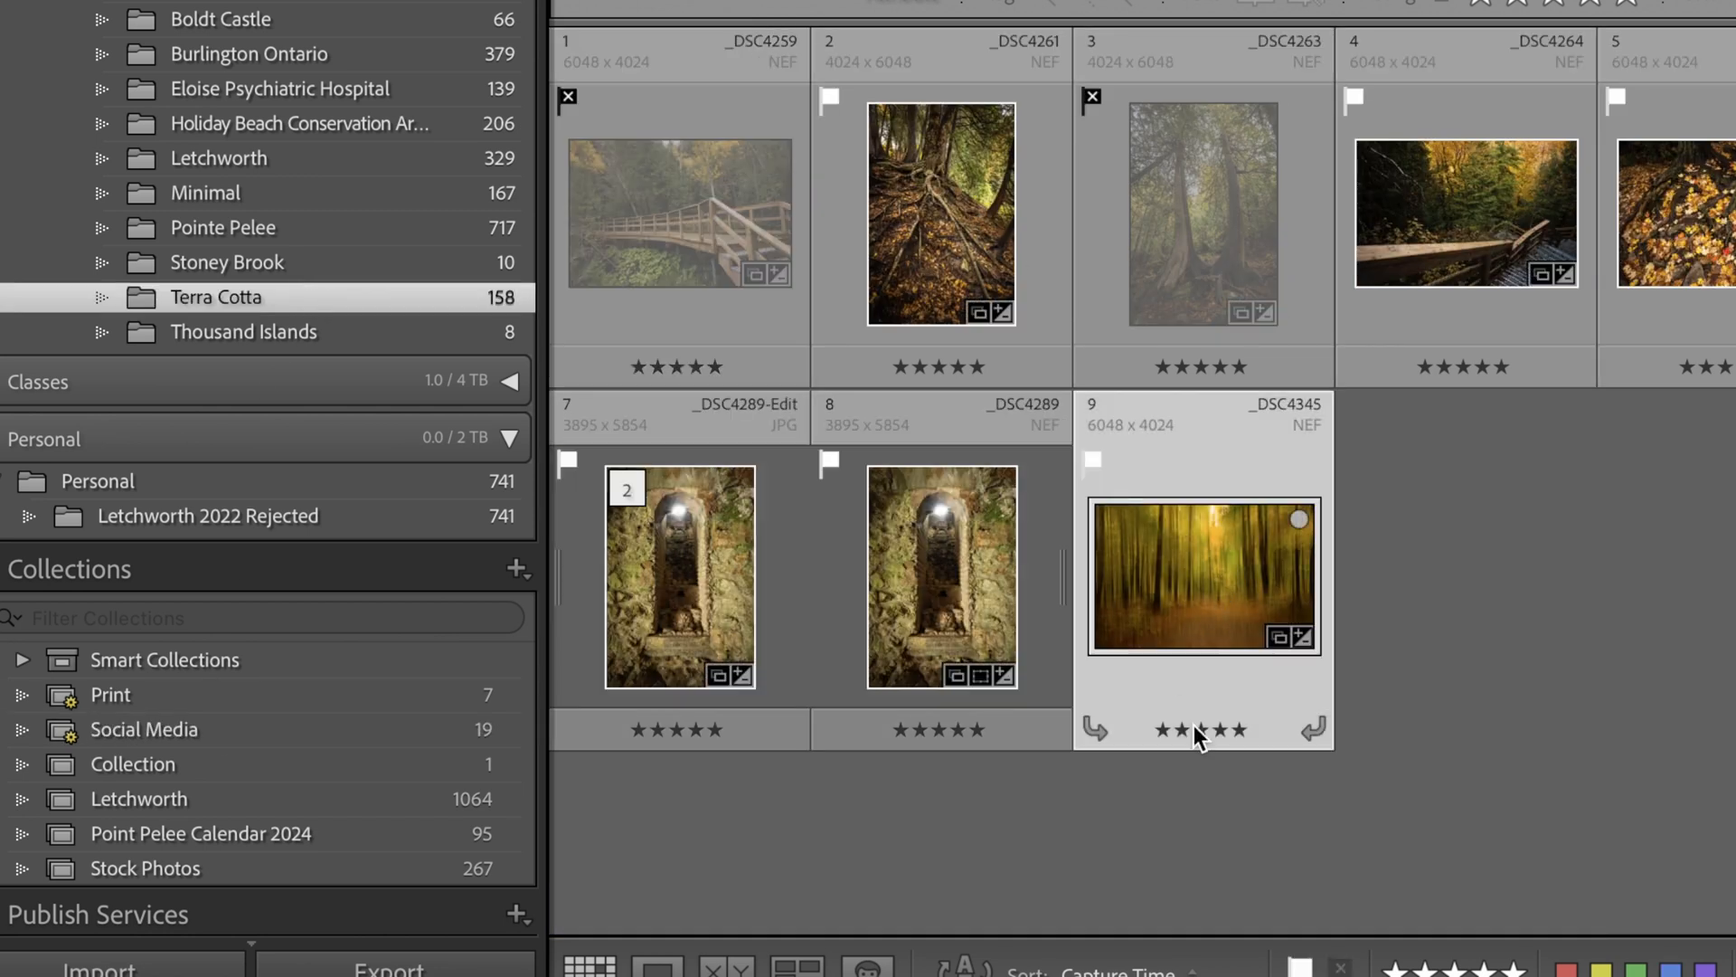
{"action": "mouse_move", "coordinate": [219, 743]}
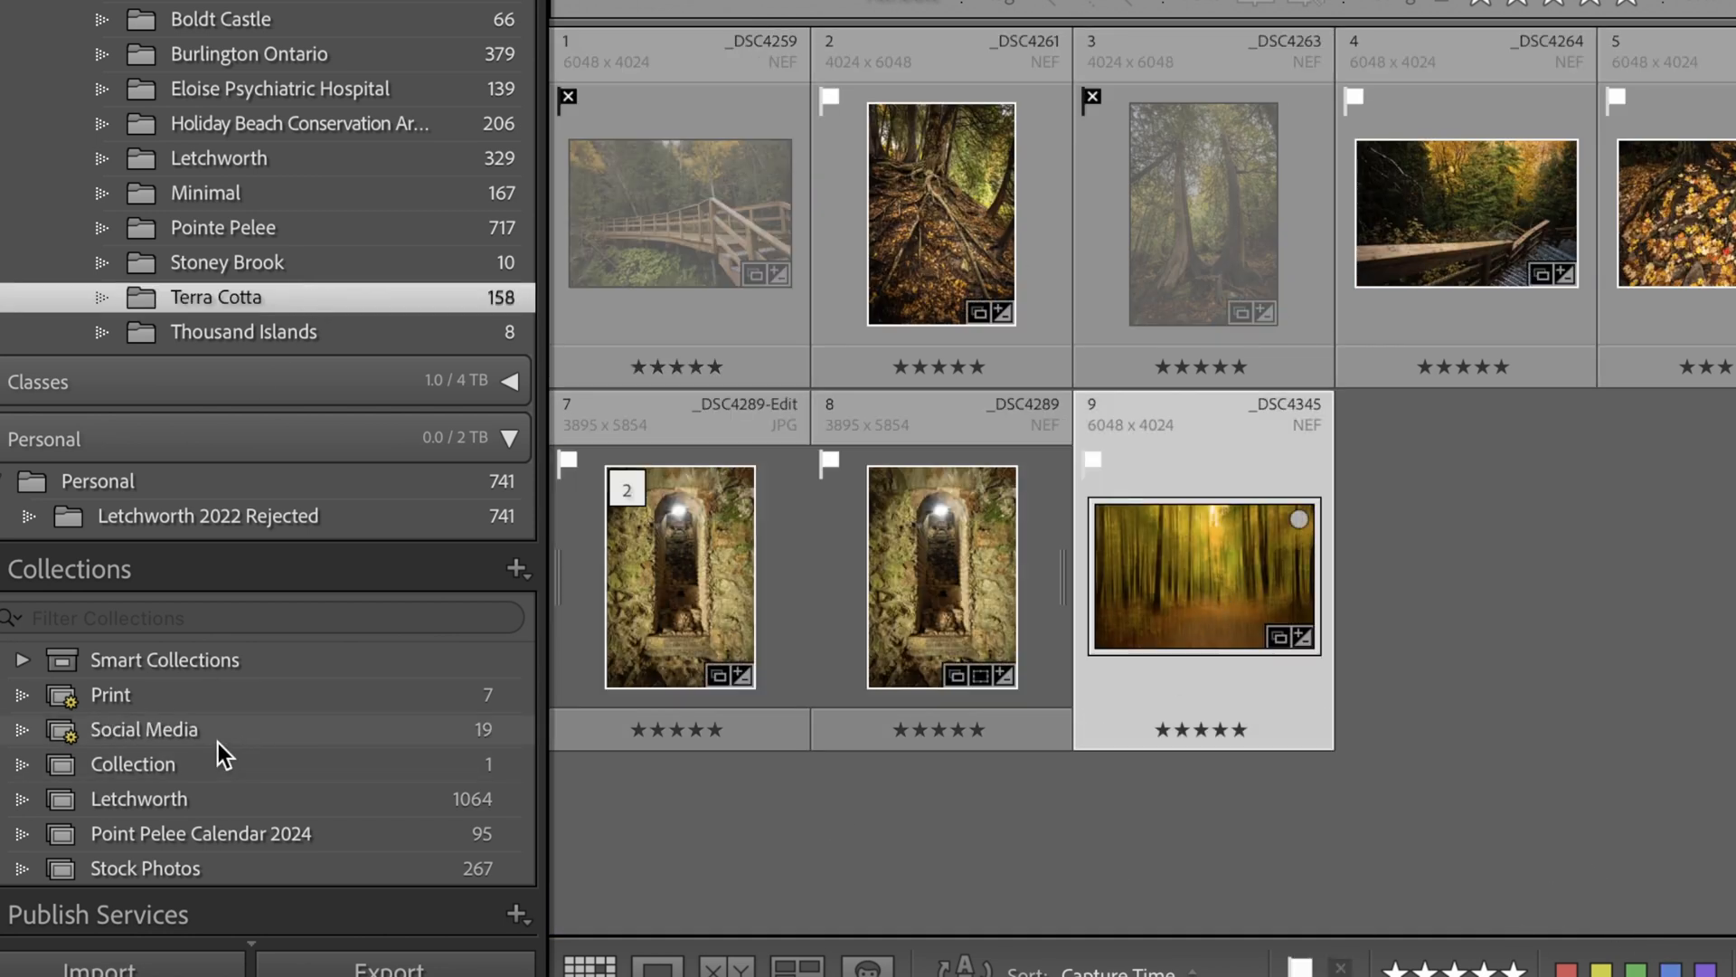
{"action": "mouse_move", "coordinate": [396, 742]}
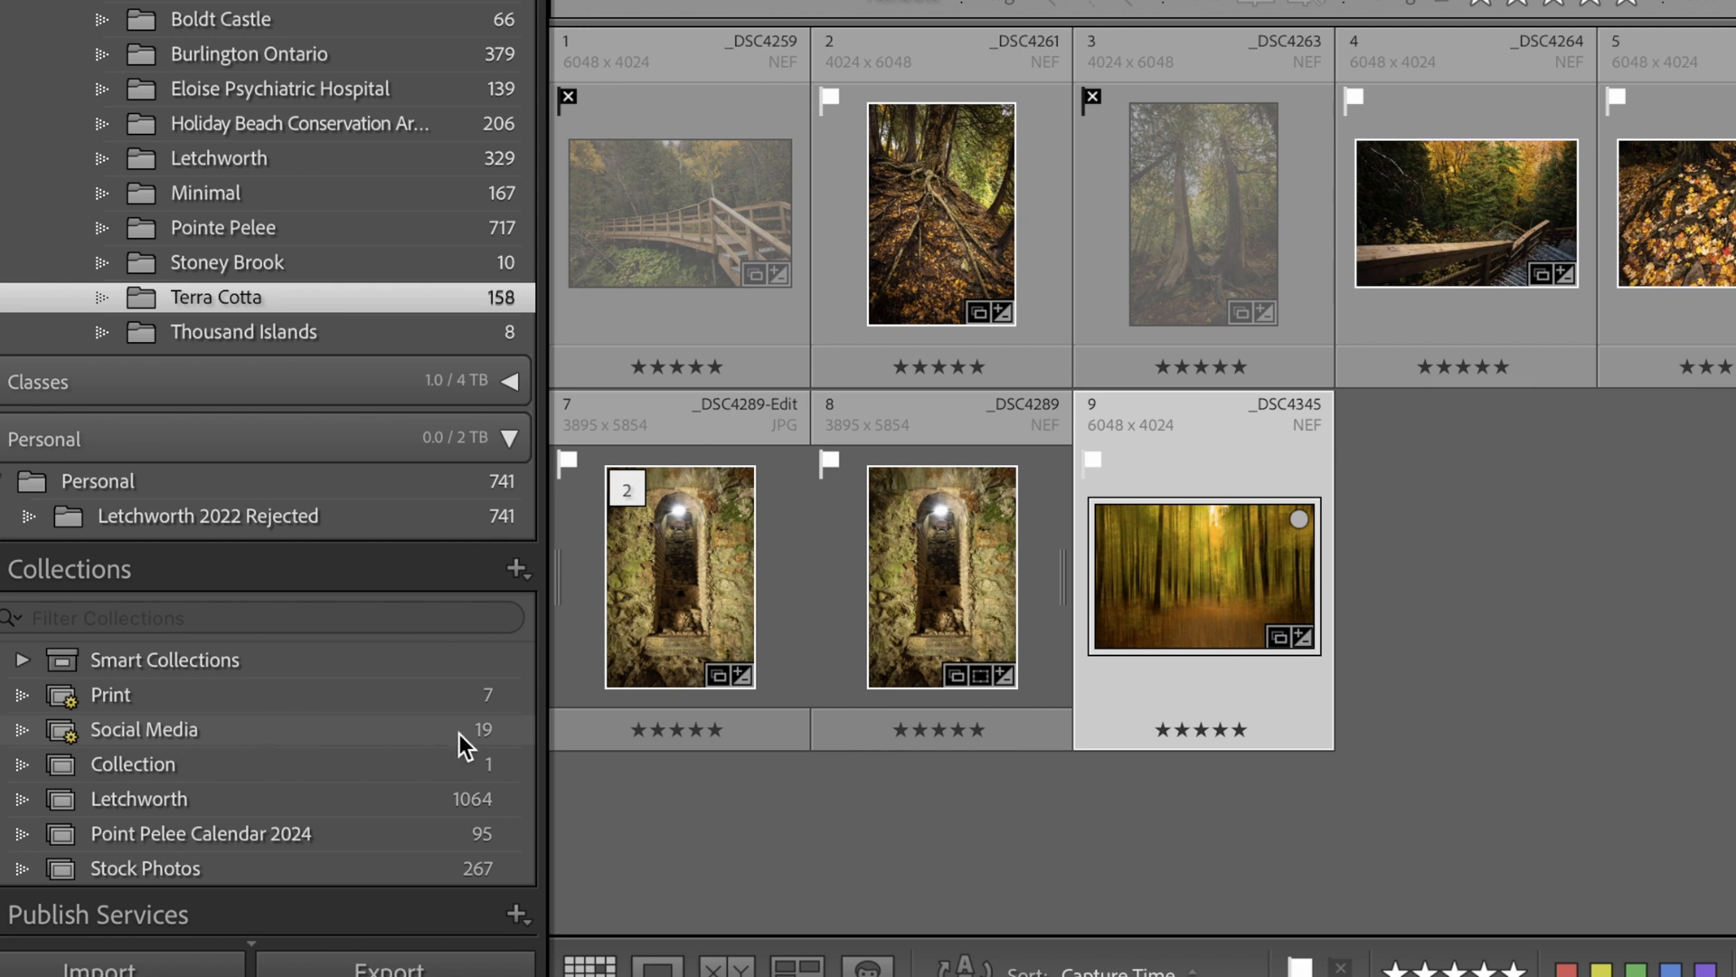
{"action": "mouse_move", "coordinate": [506, 742]}
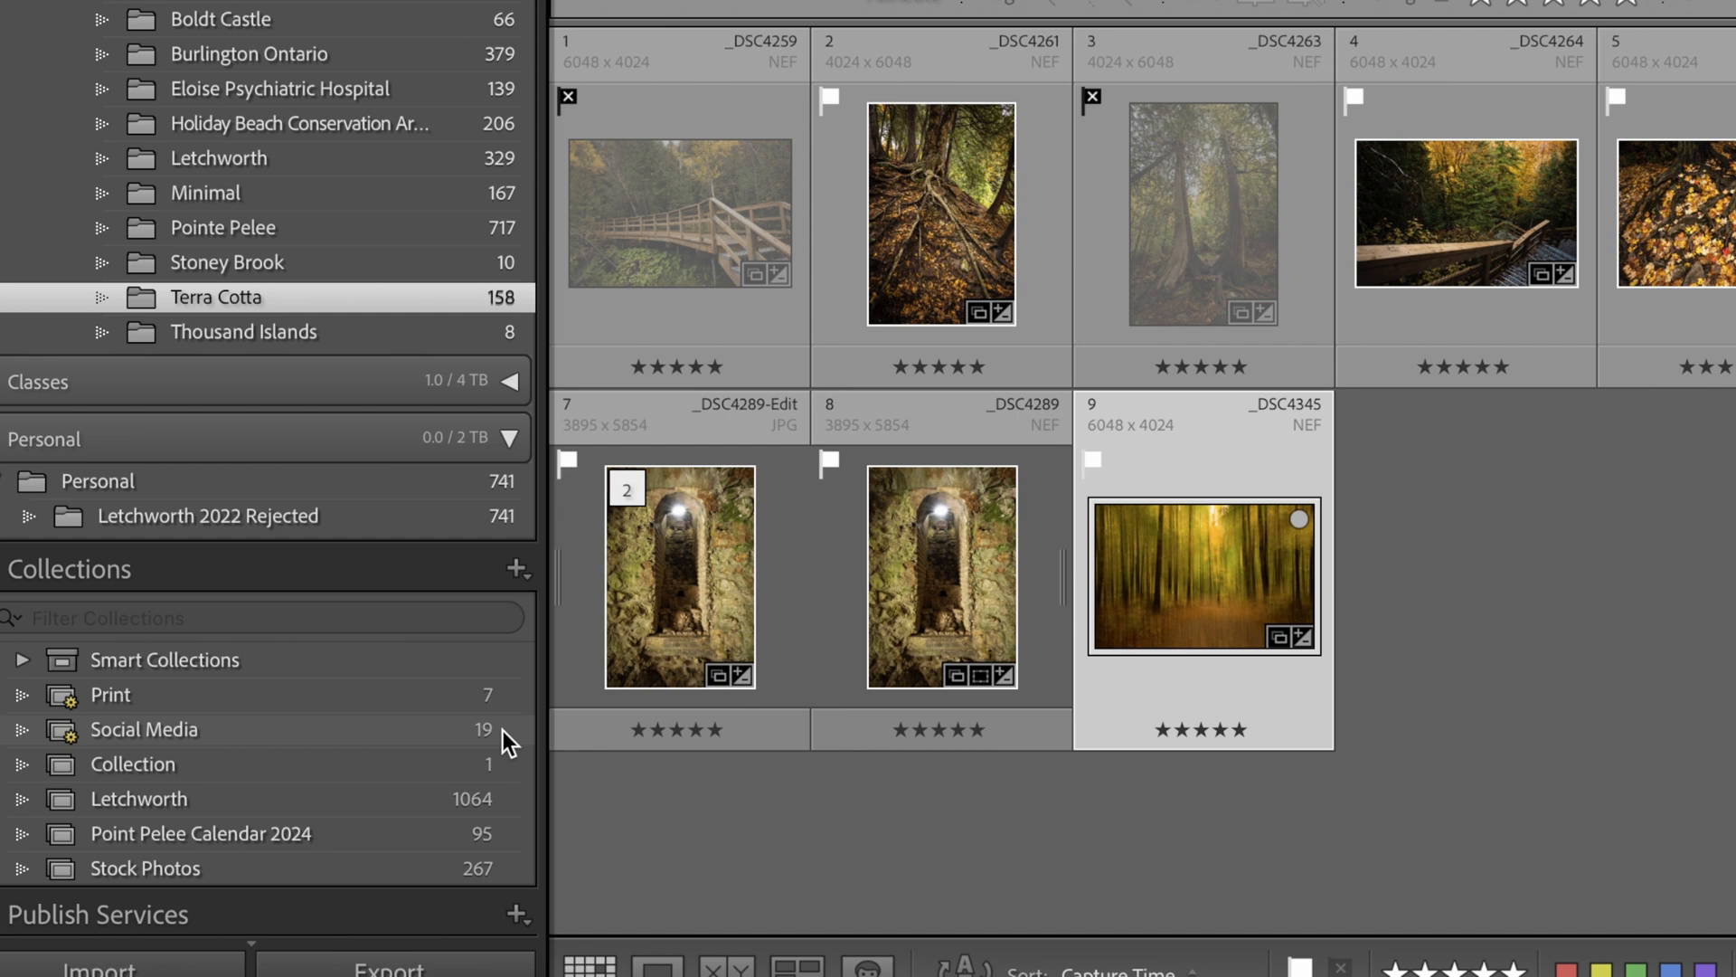